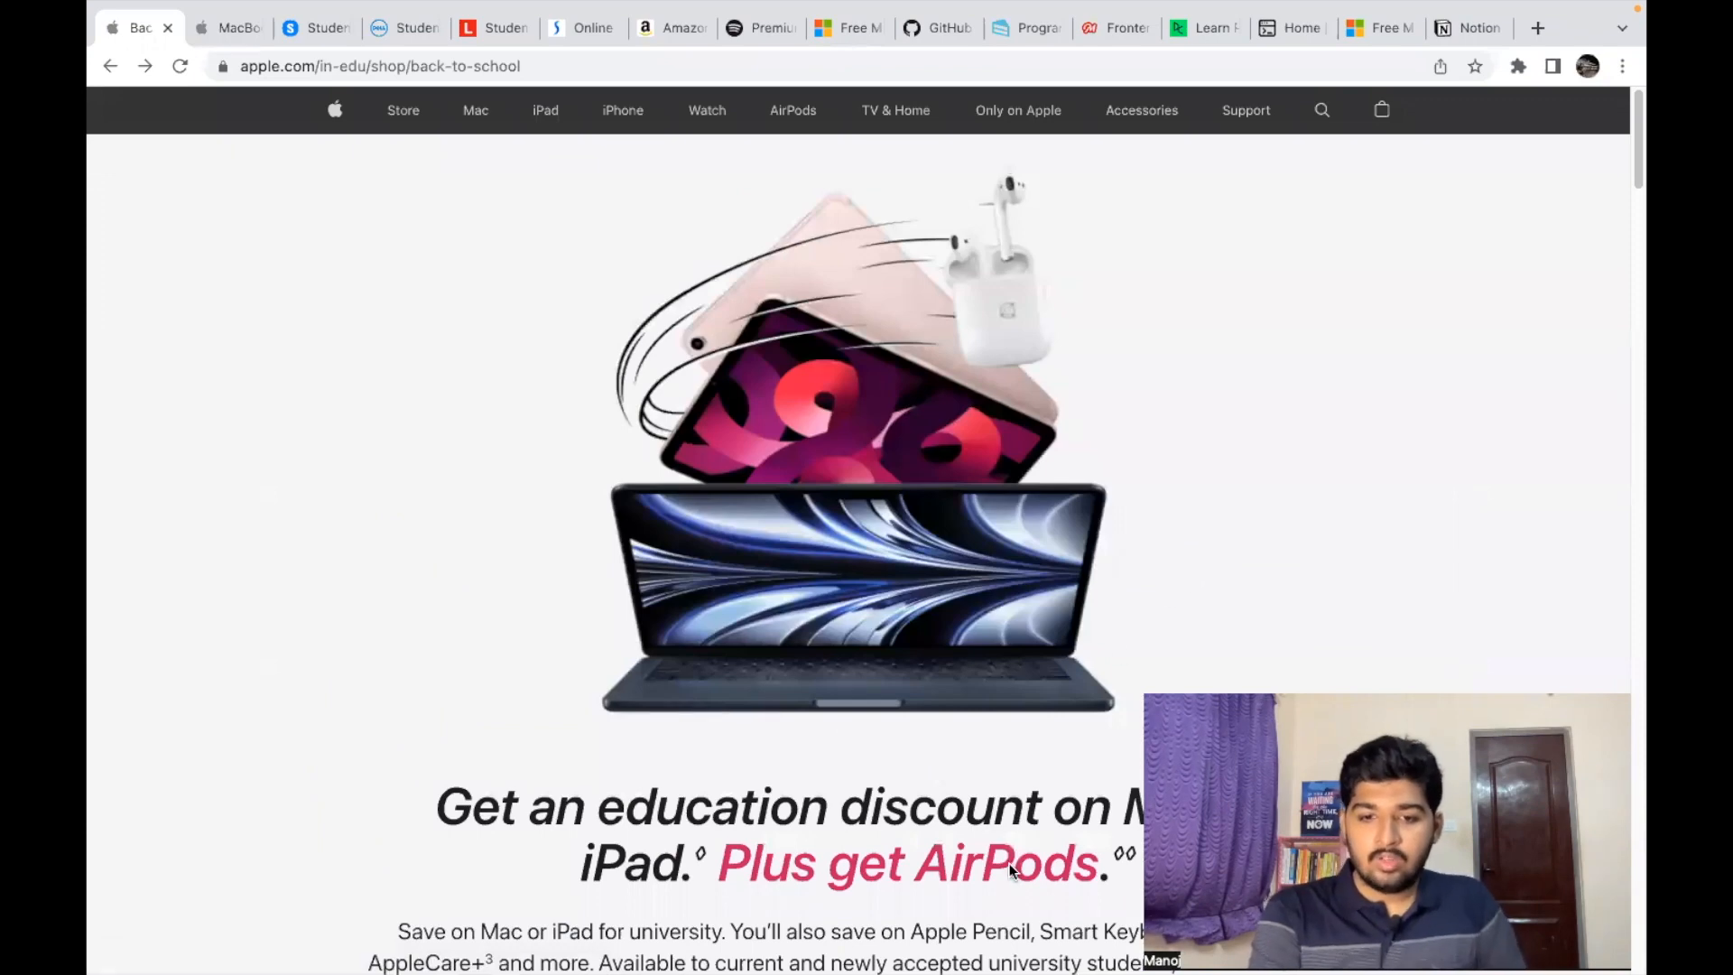
mouse_move(1067, 424)
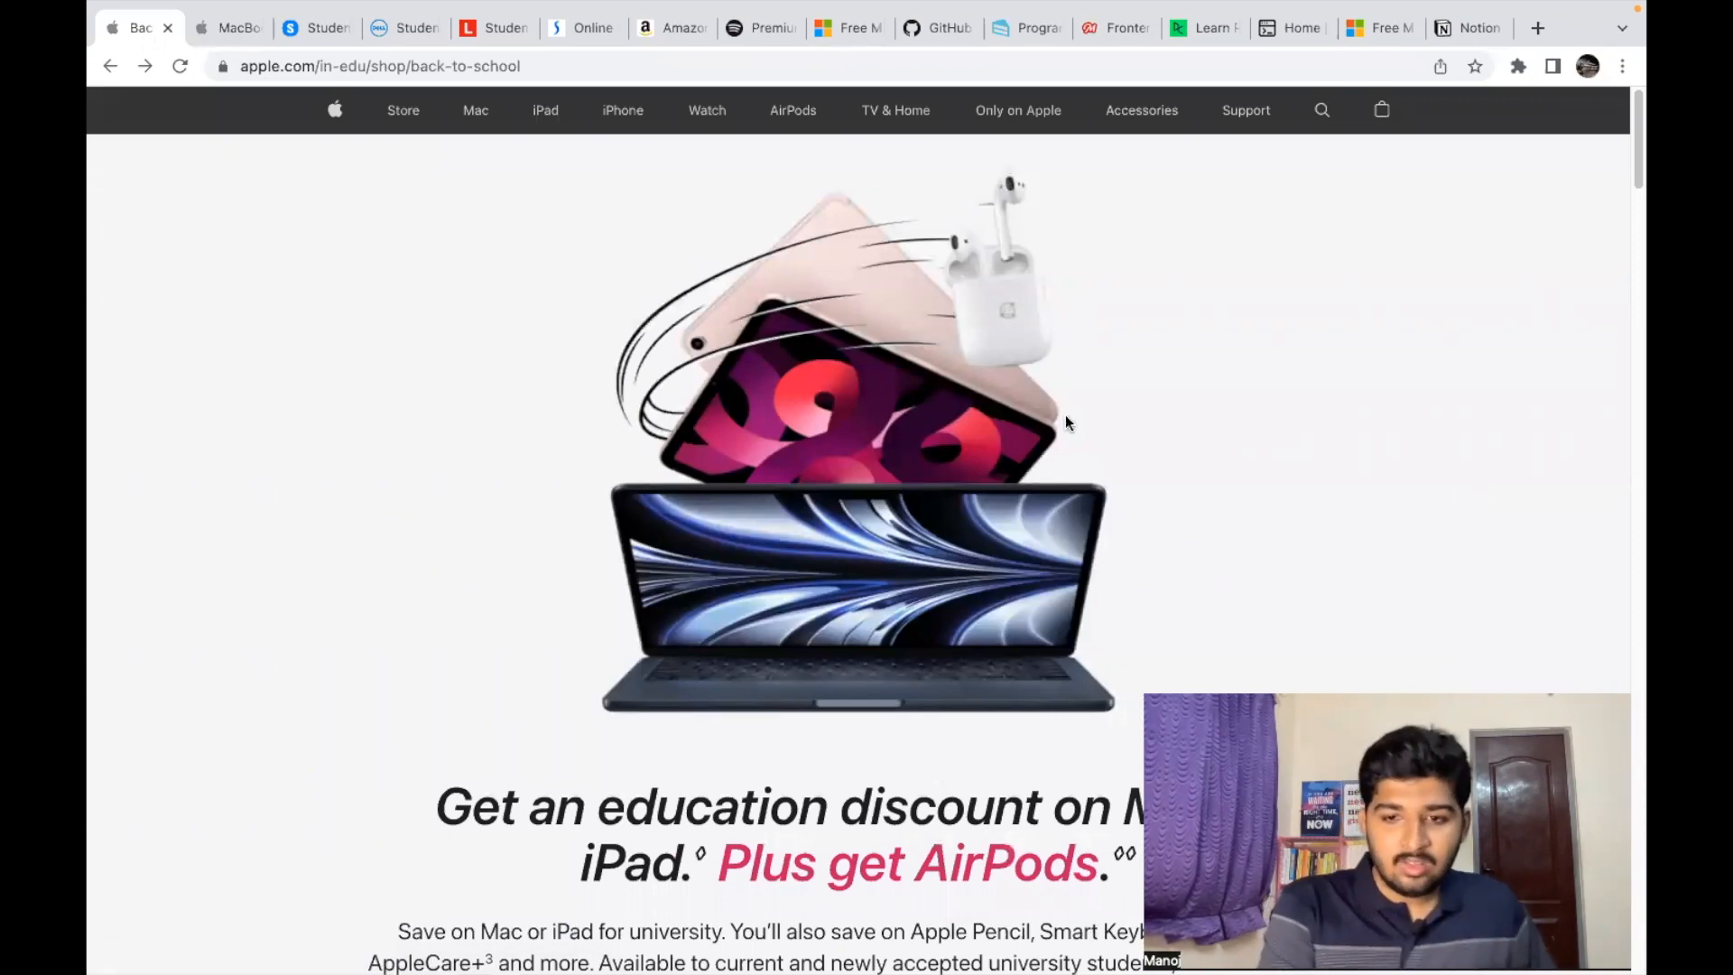
Step: Browse Apple's education store page, then return to the education discount page
scroll(down, 3)
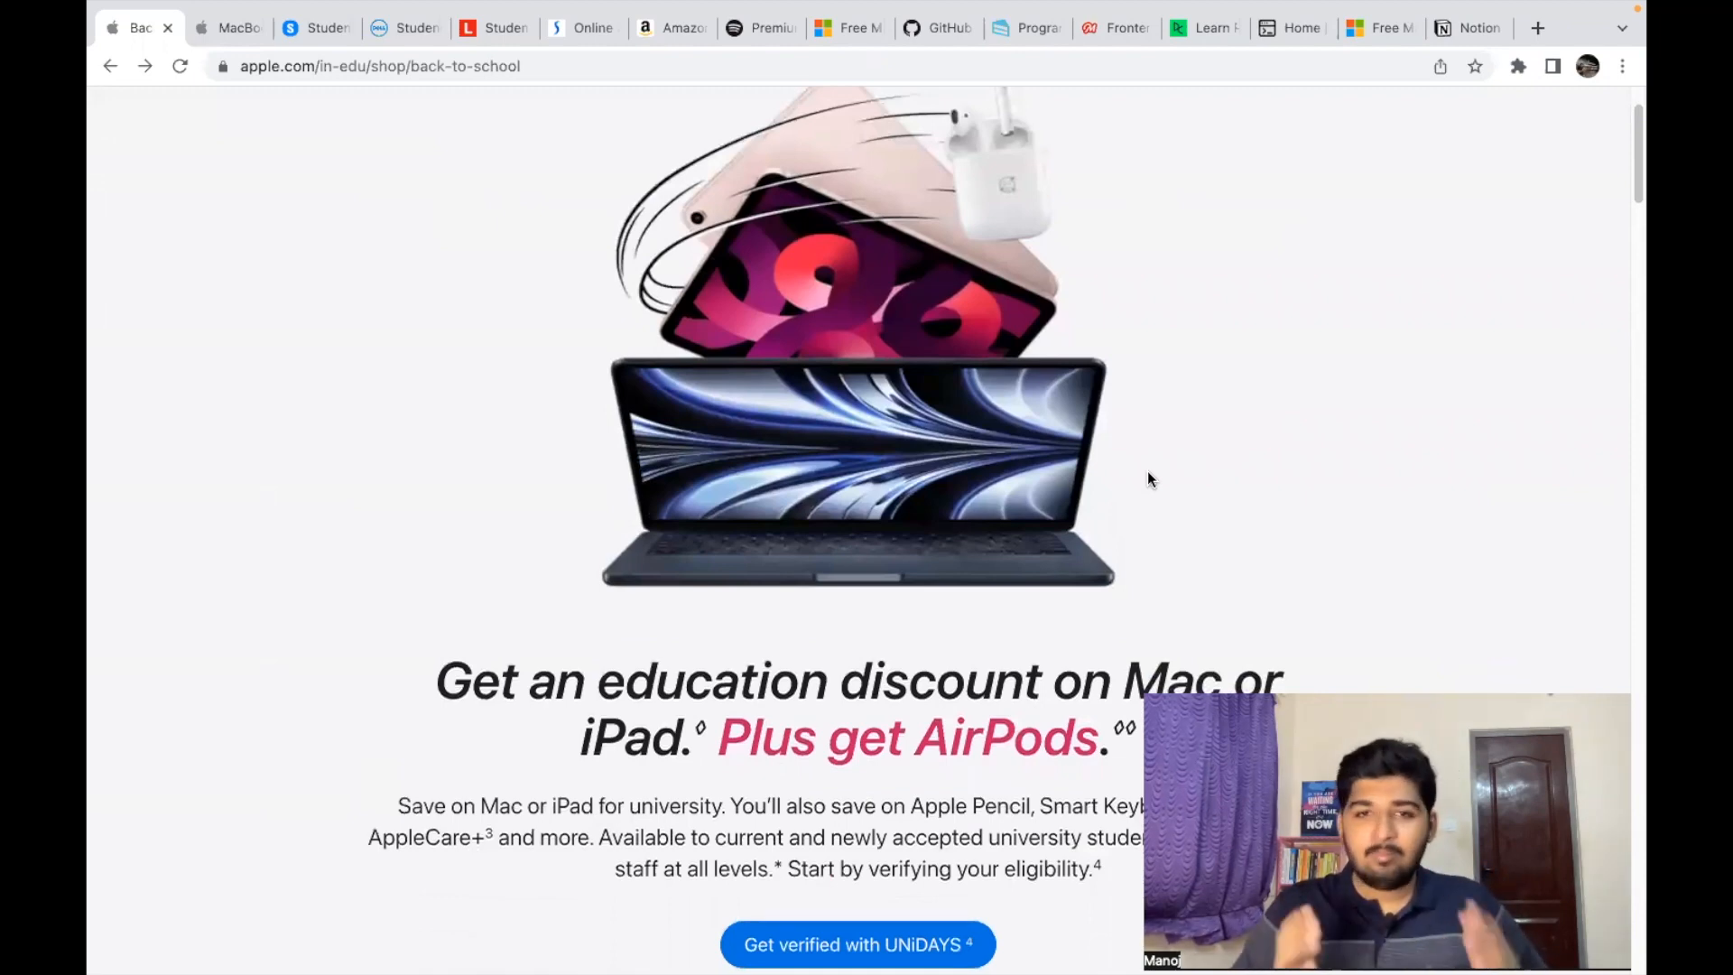
scroll(down, 3)
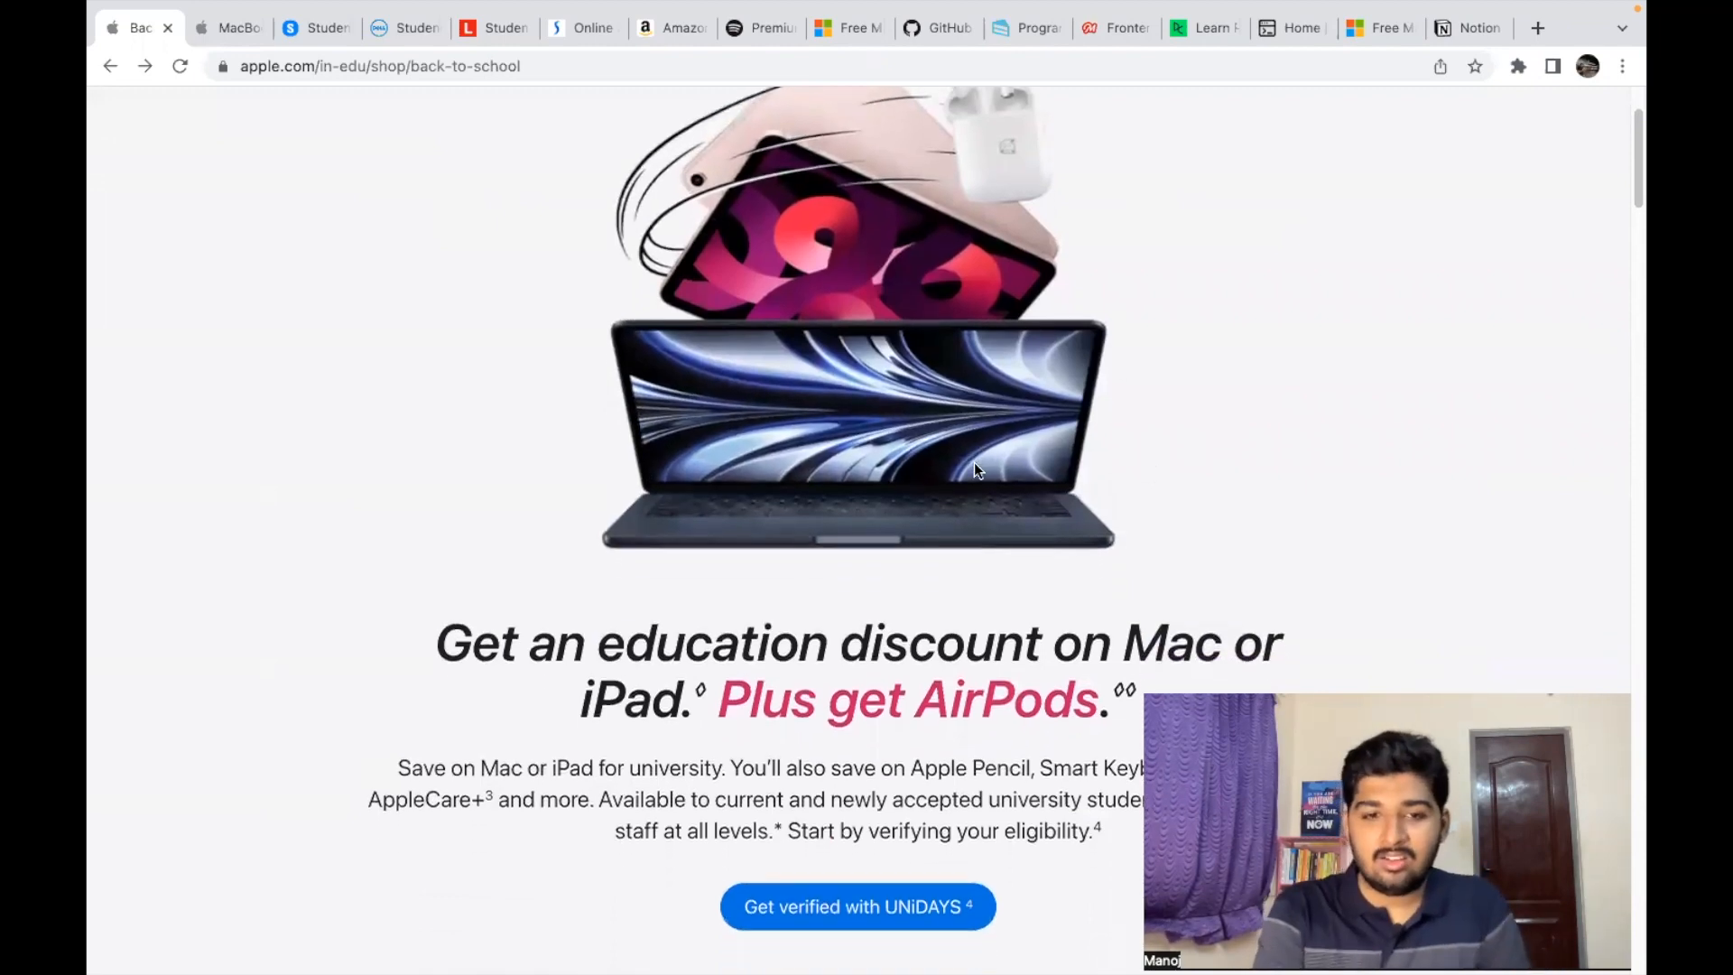
scroll(down, 3)
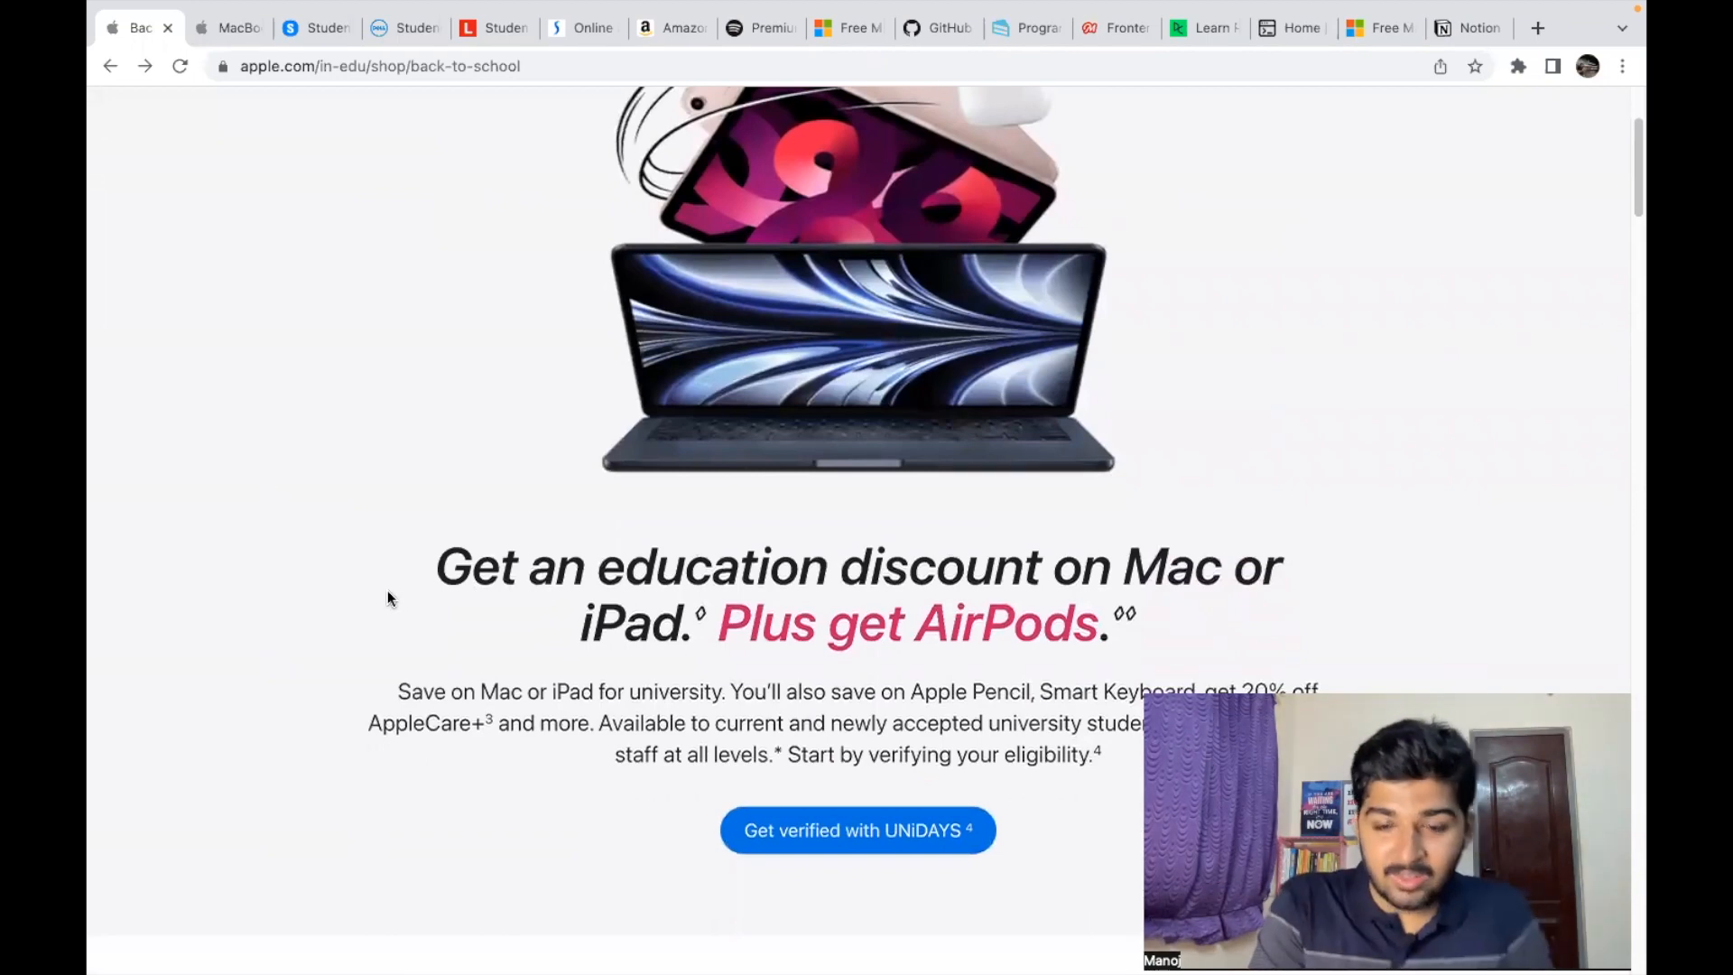
mouse_move(707, 646)
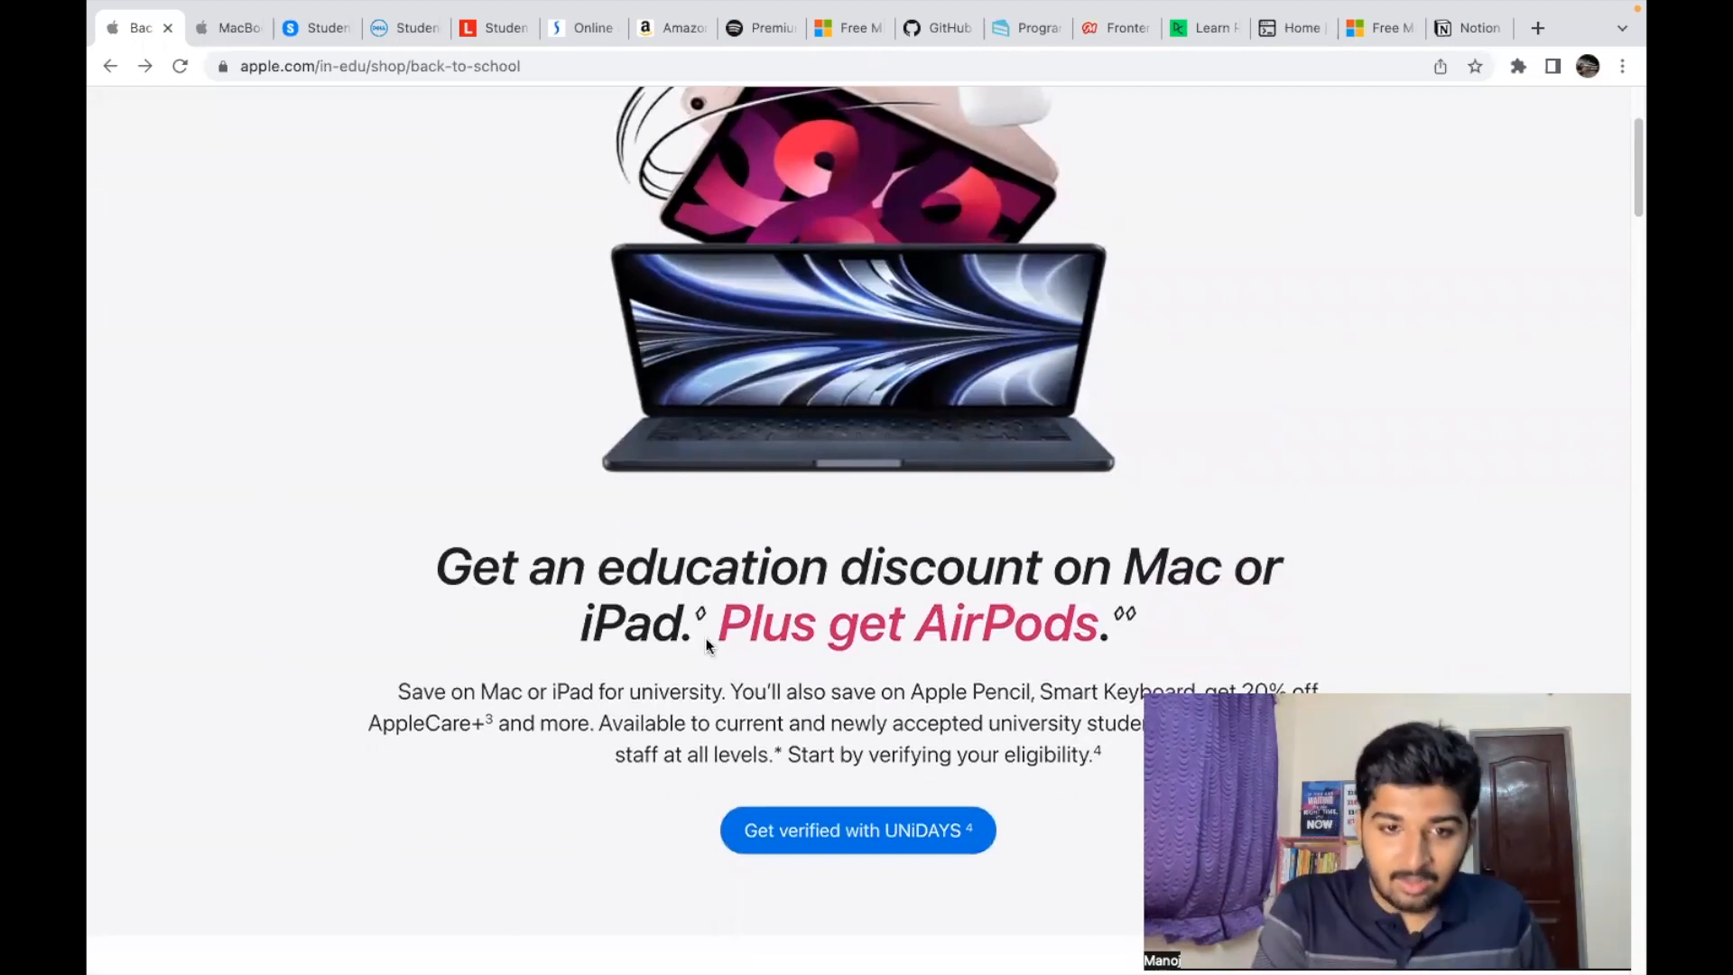
mouse_move(937, 646)
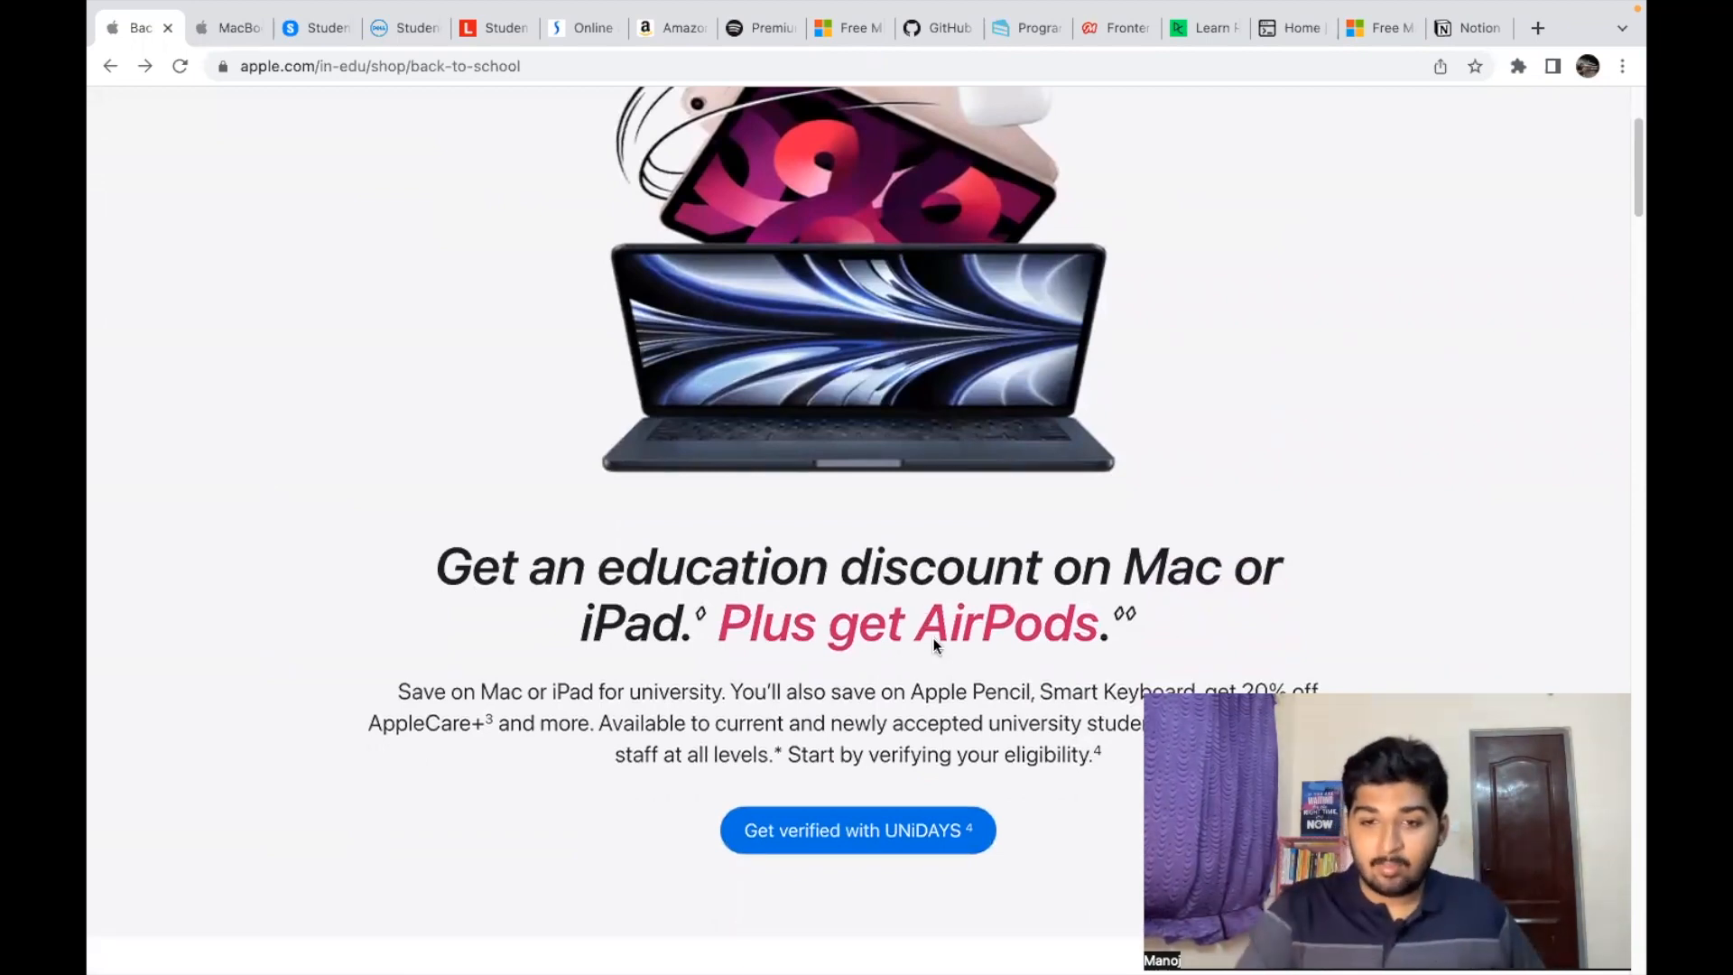
scroll(down, 3)
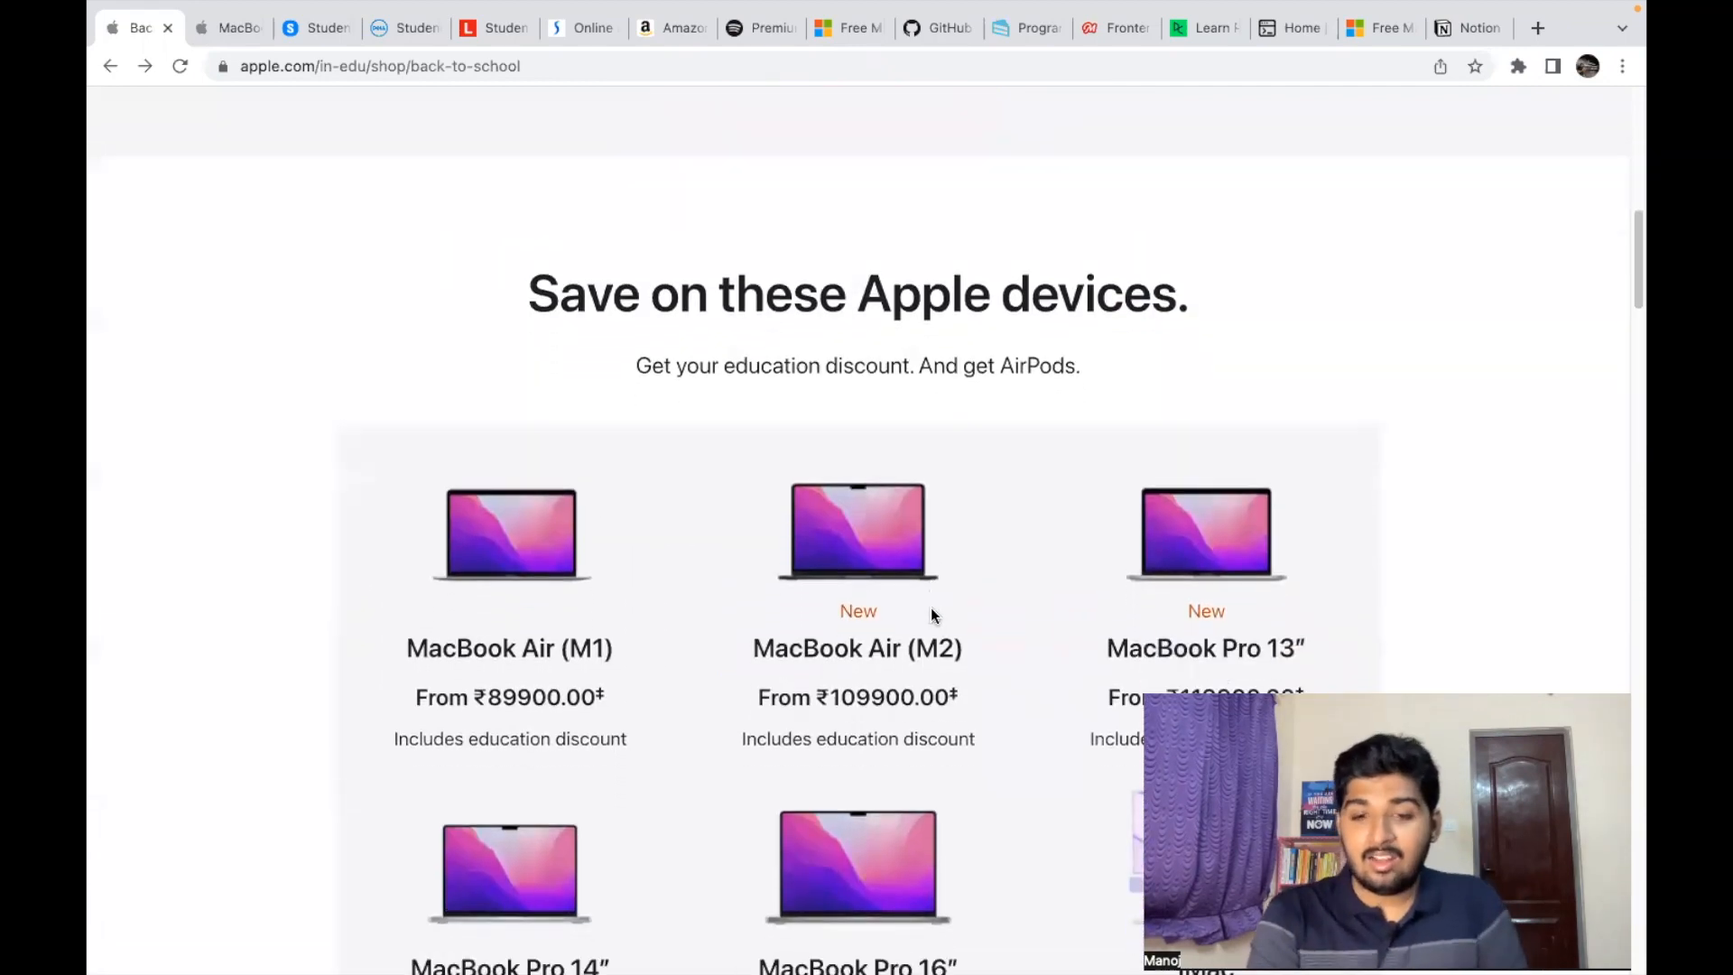
scroll(down, 3)
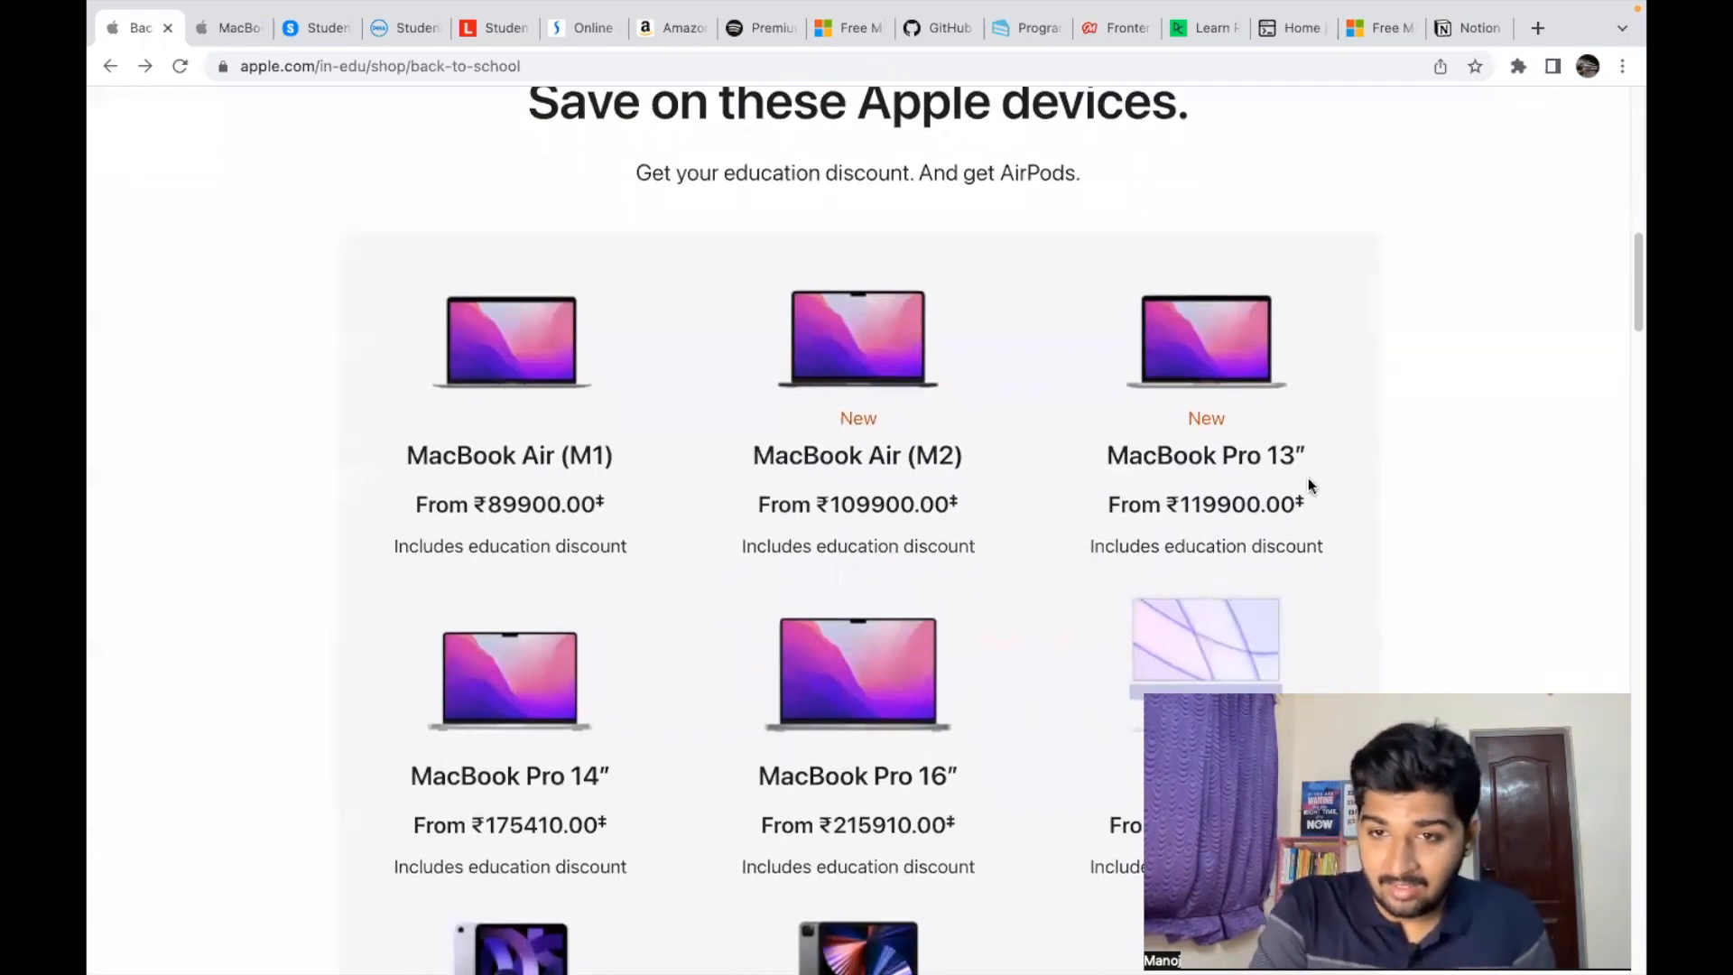
mouse_move(1159, 462)
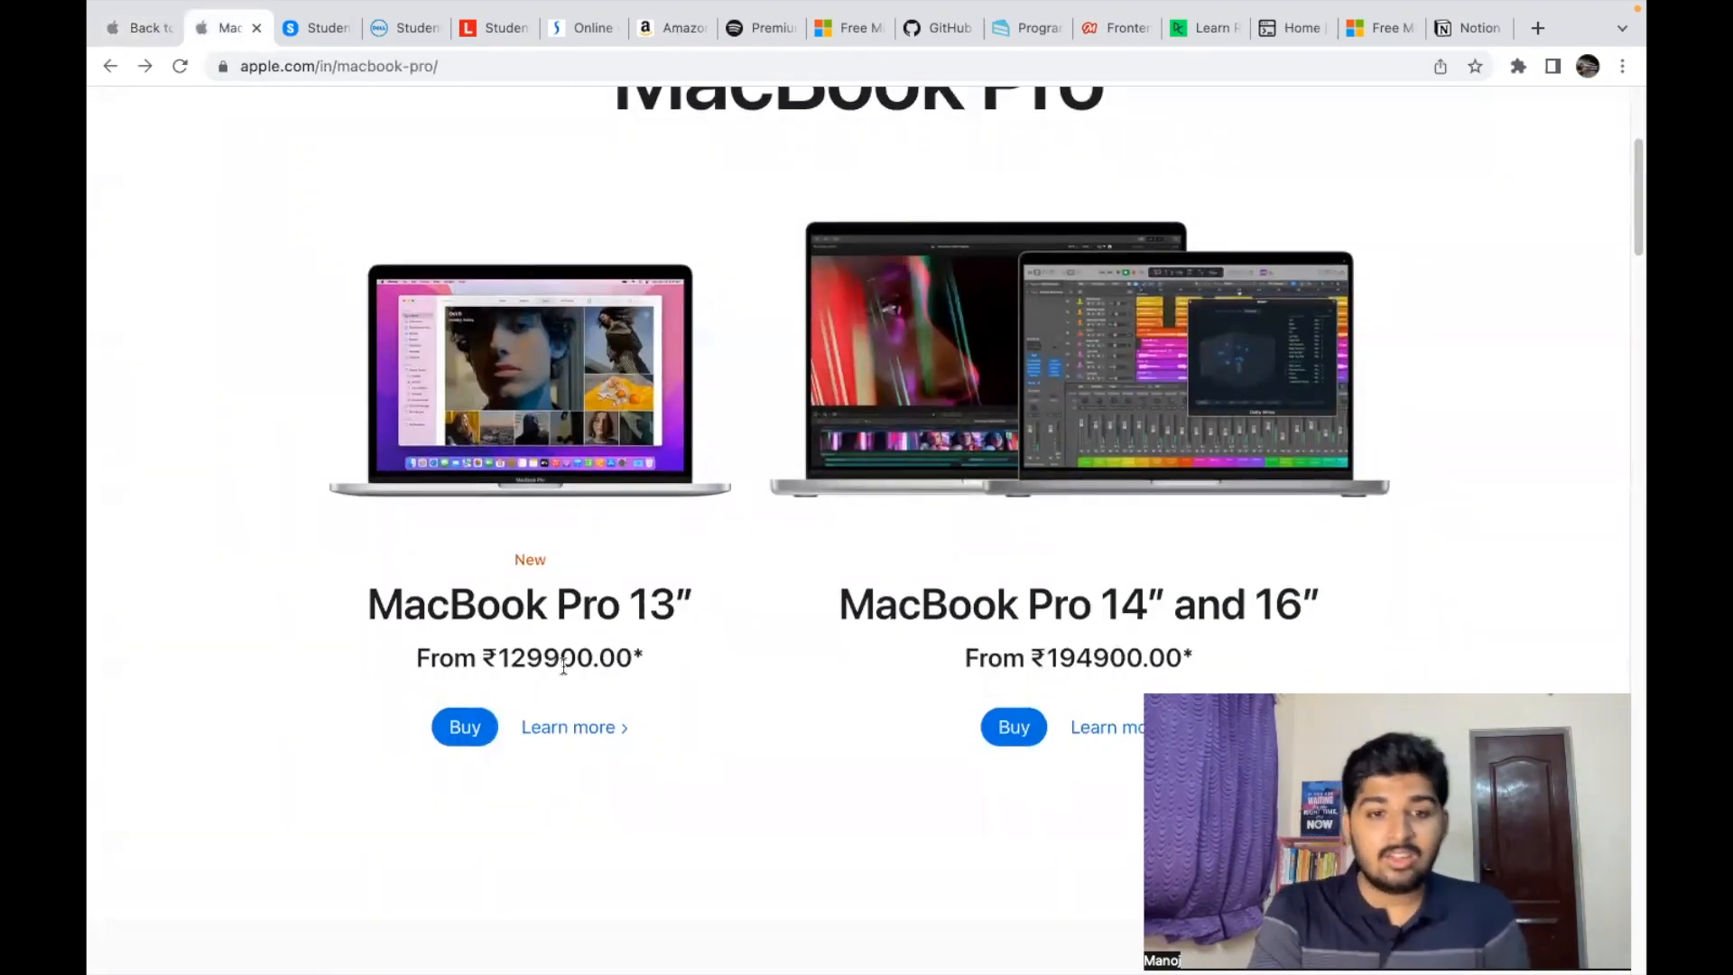
mouse_move(151, 129)
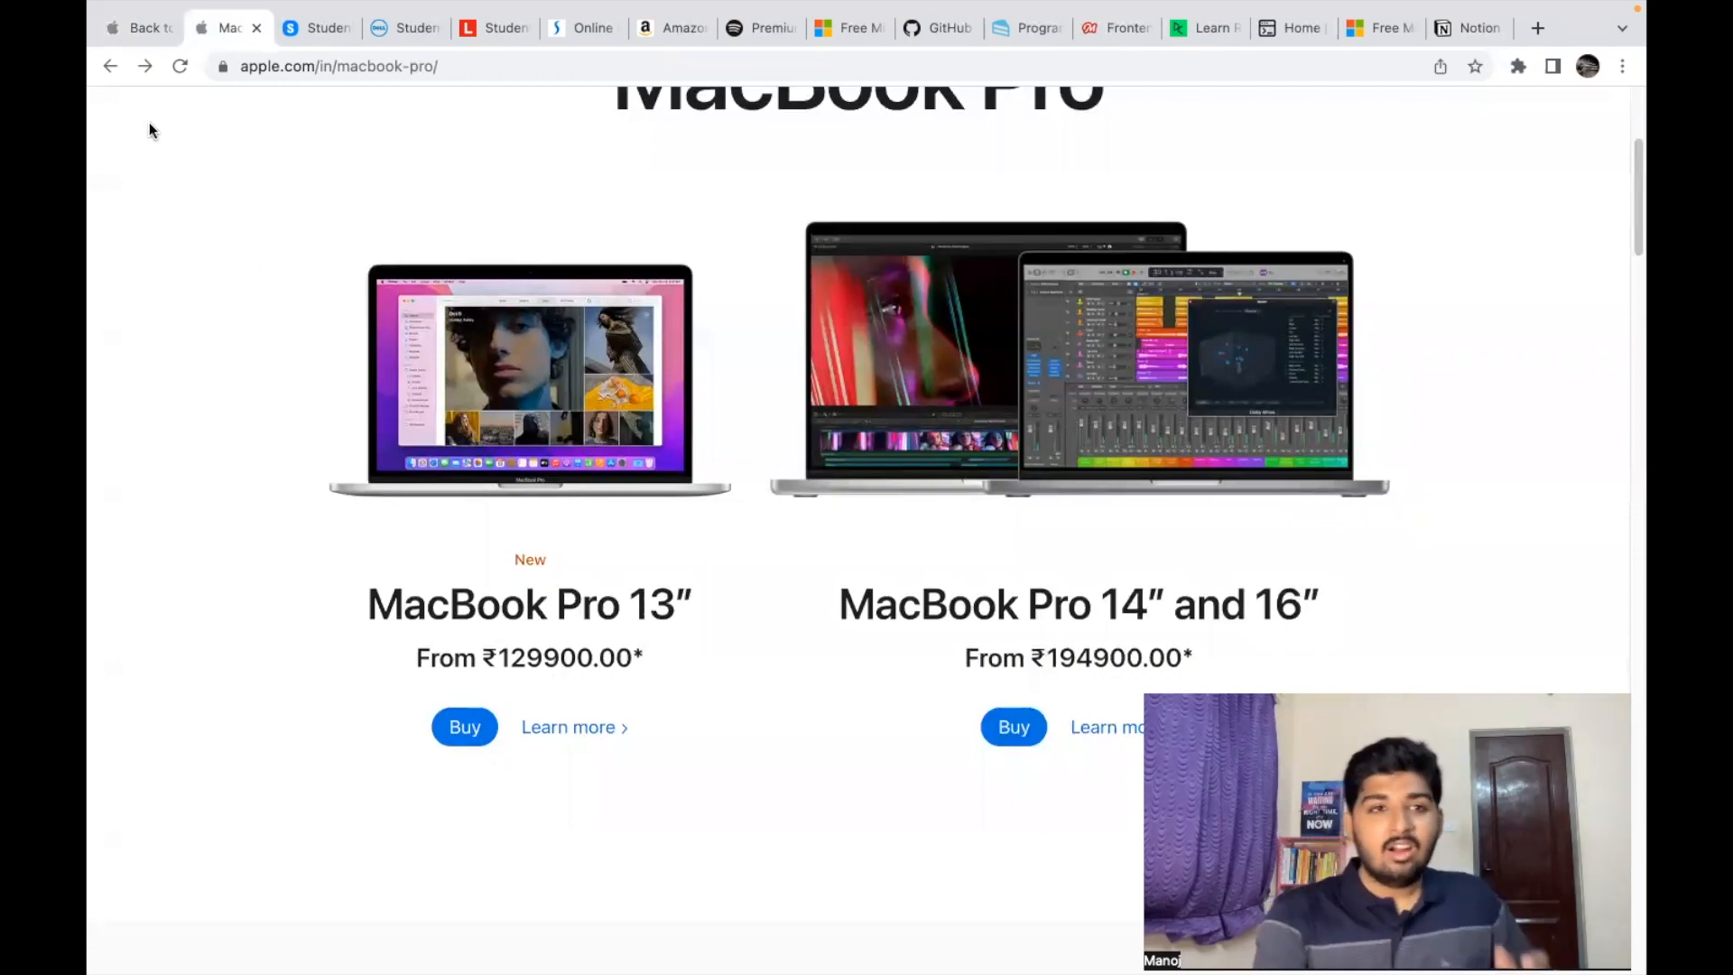
click(138, 28)
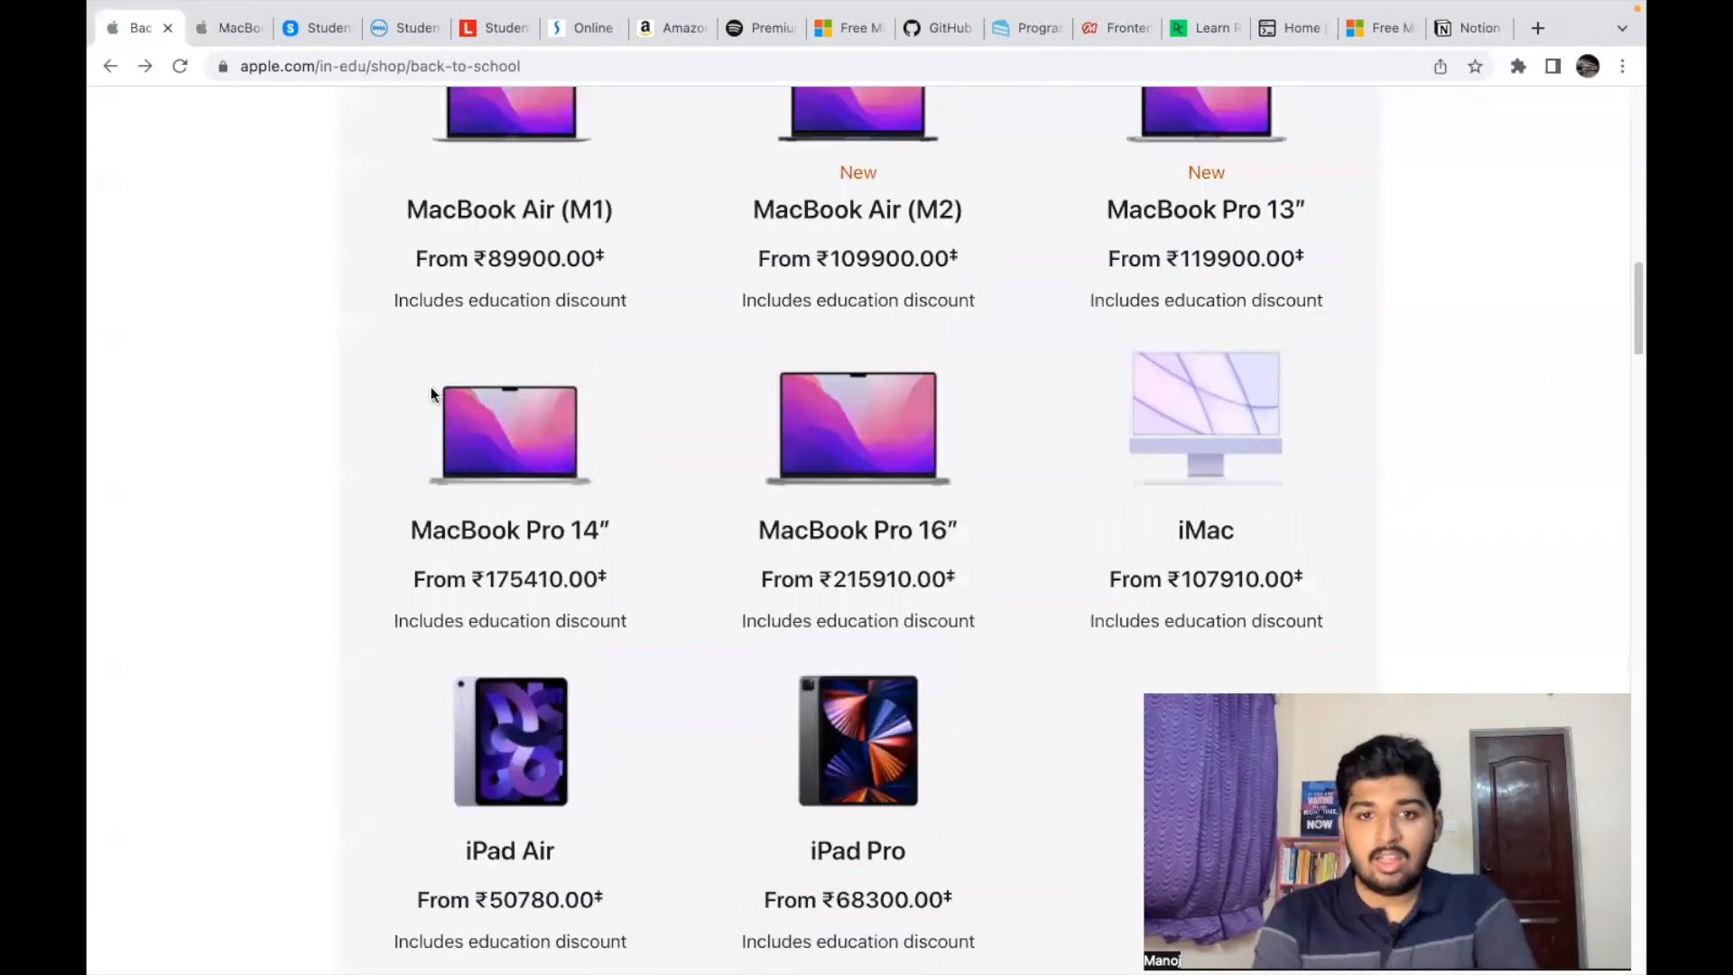
scroll(up, 3)
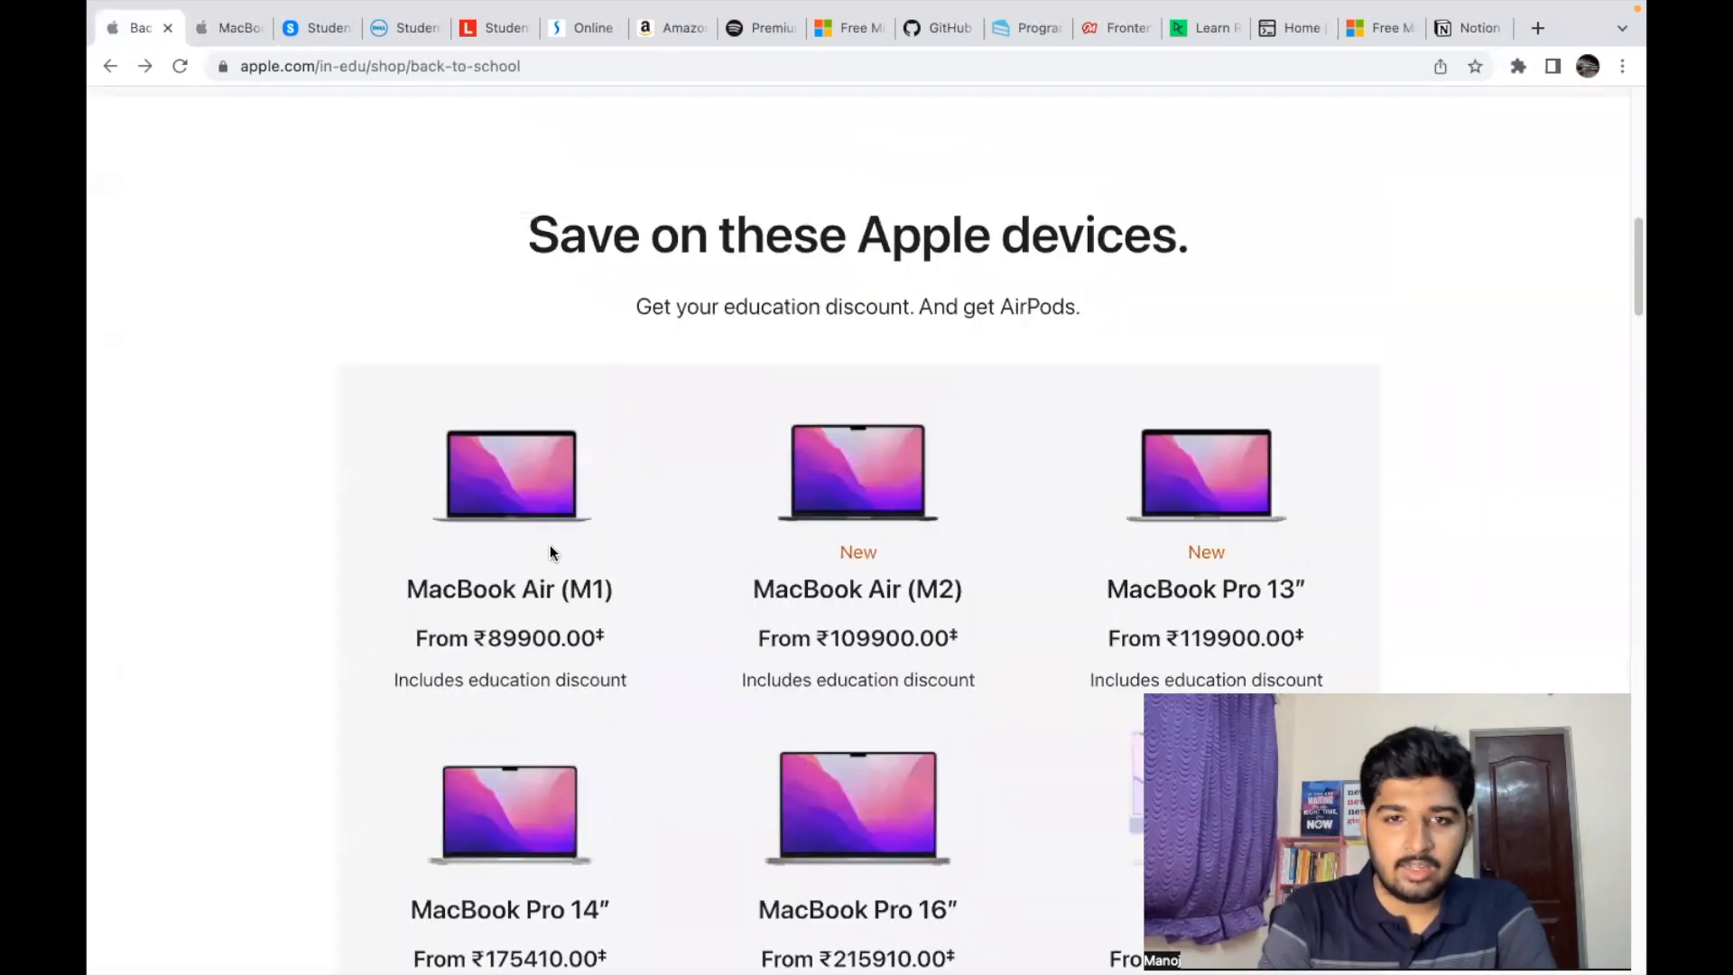
scroll(down, 3)
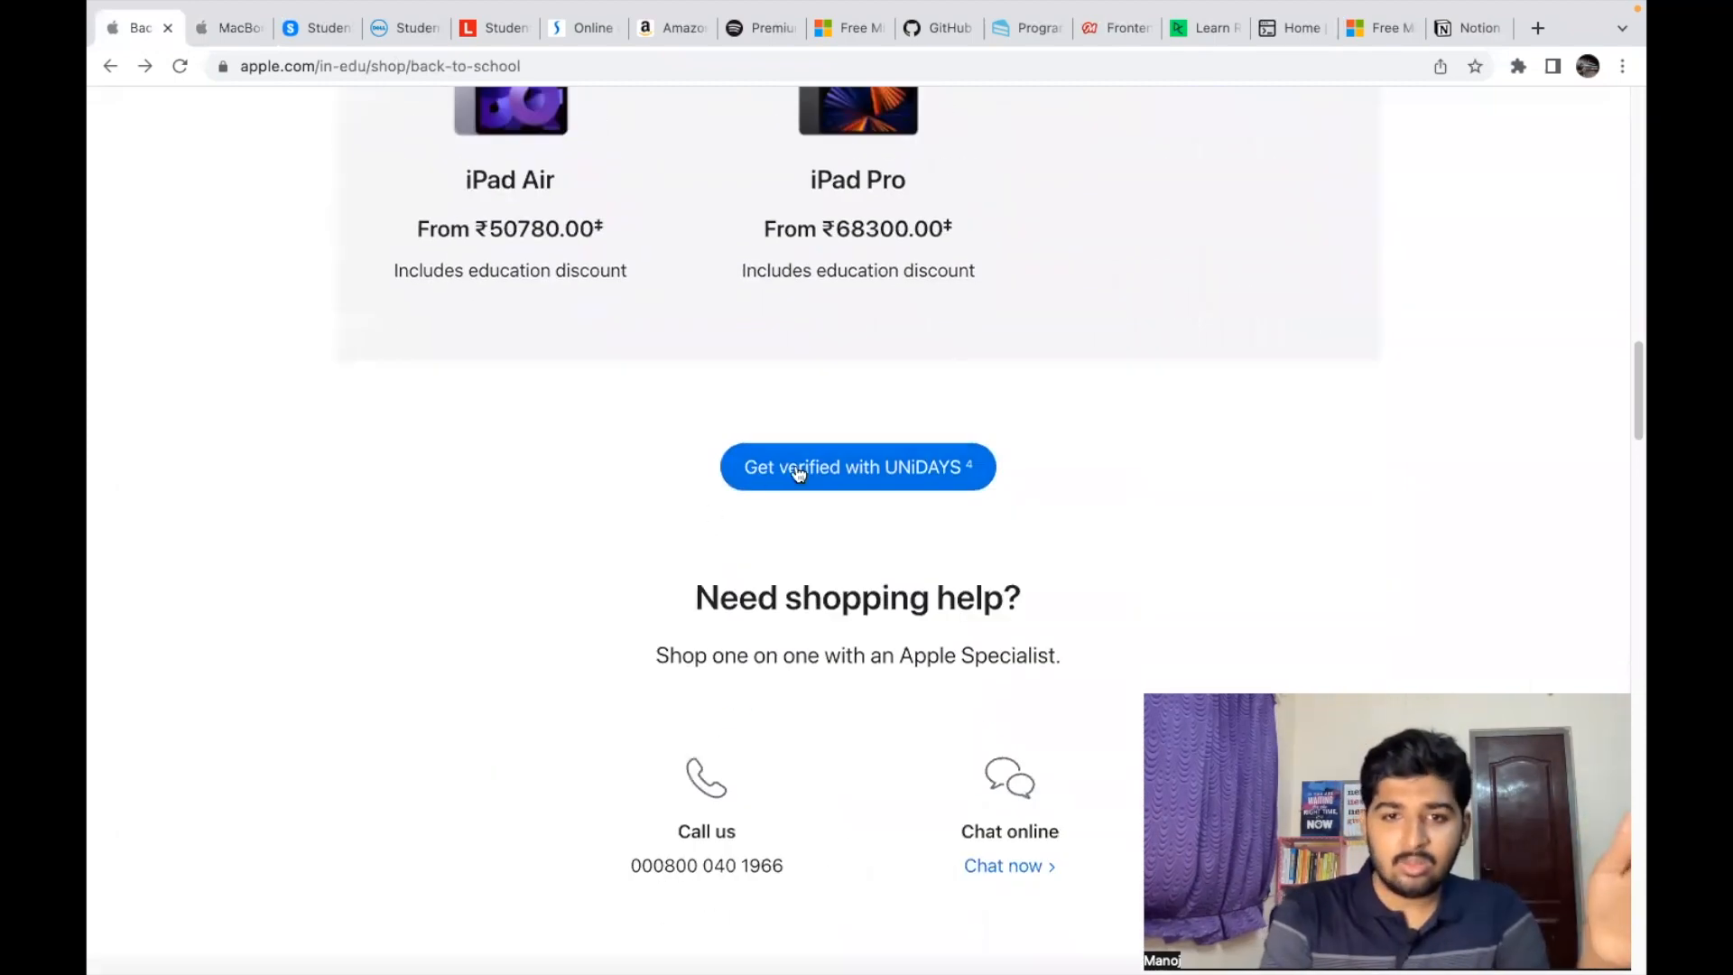
mouse_move(811, 492)
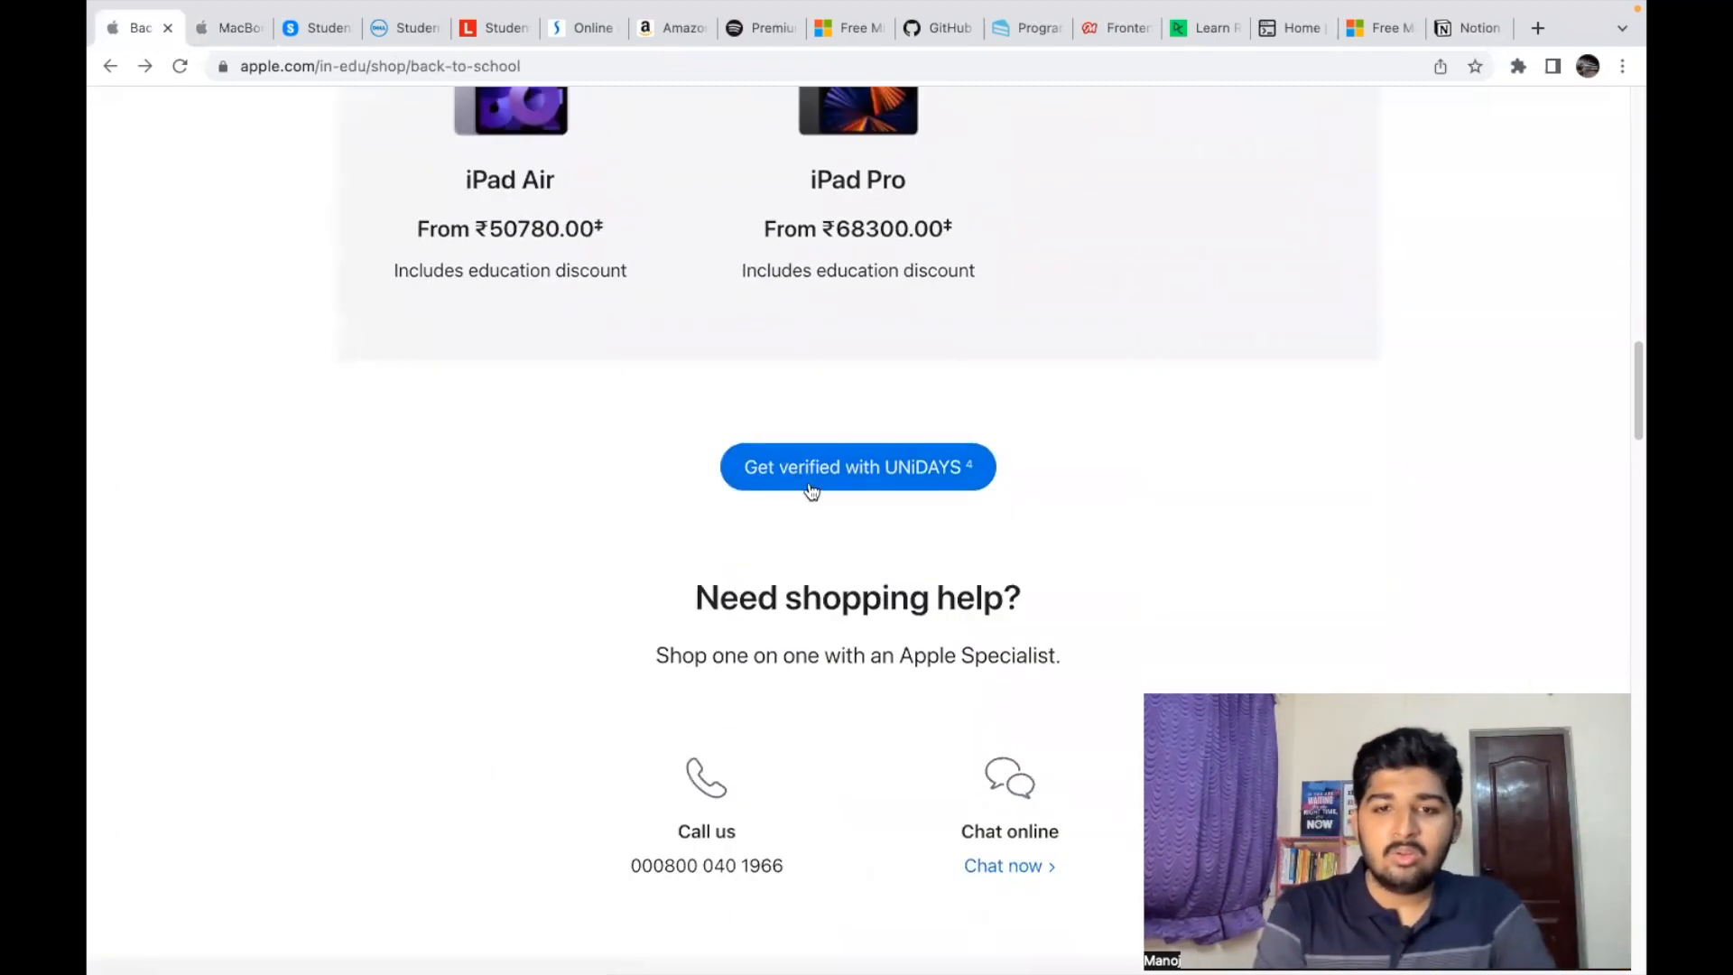
Step: Start UNiDAYS verification and continue to the empty 'Join UNiDAYS now' form
click(857, 467)
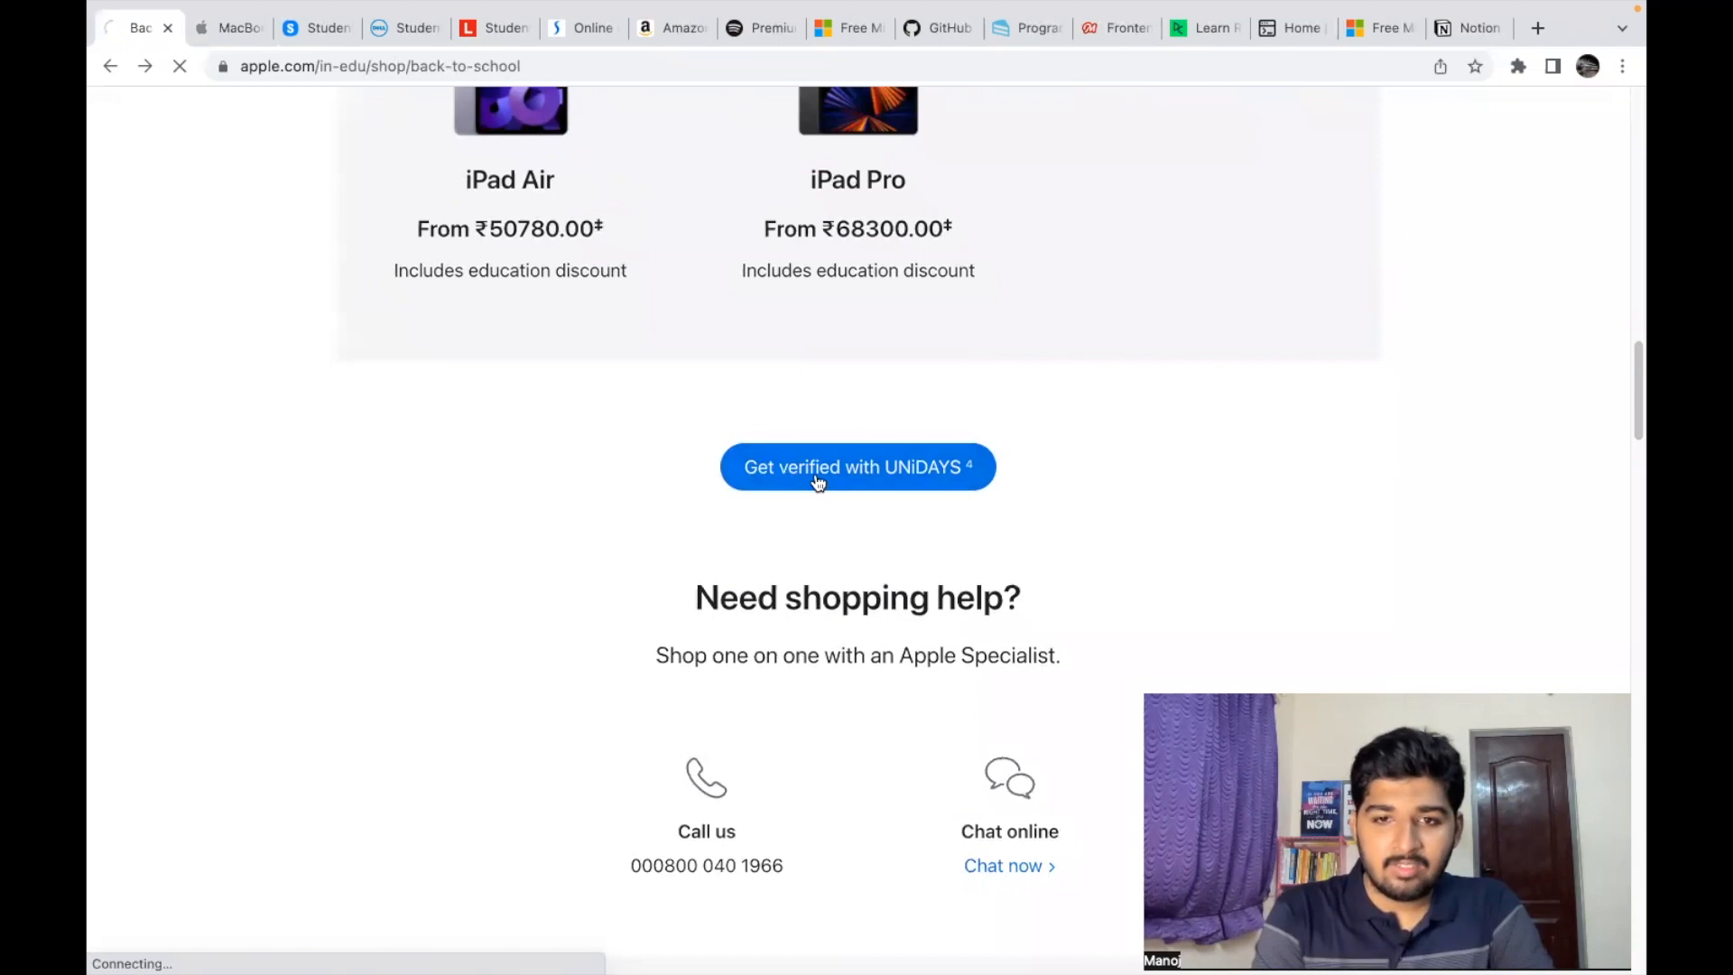
mouse_move(957, 550)
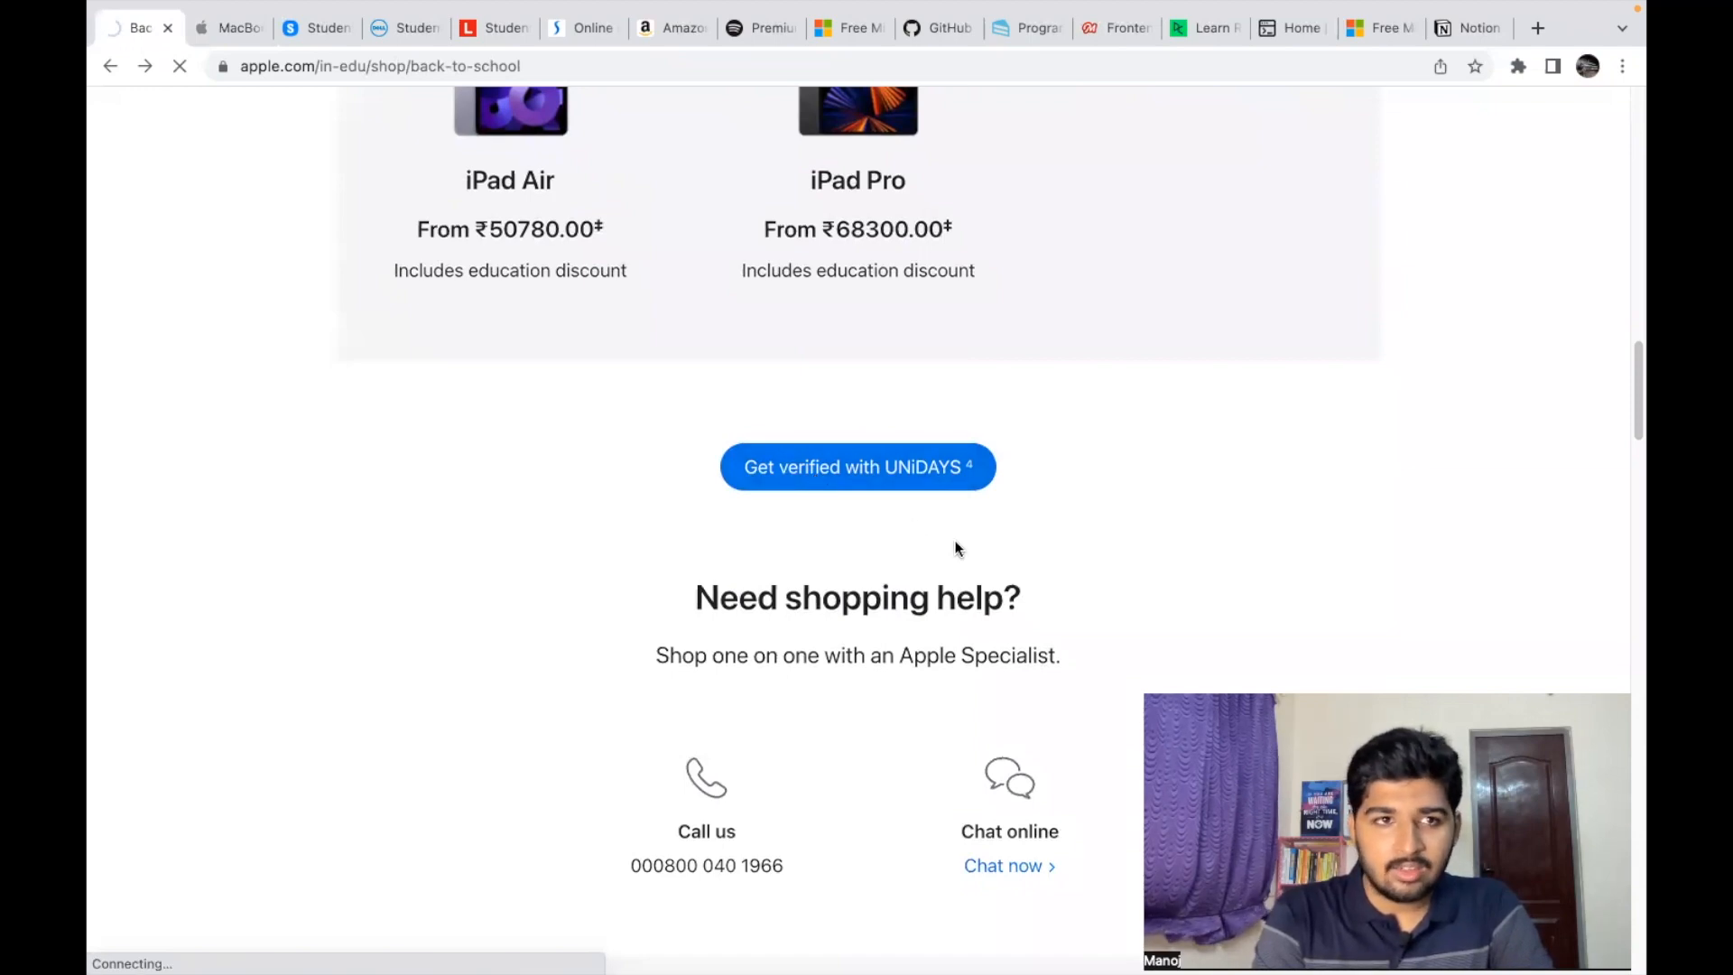
click(857, 467)
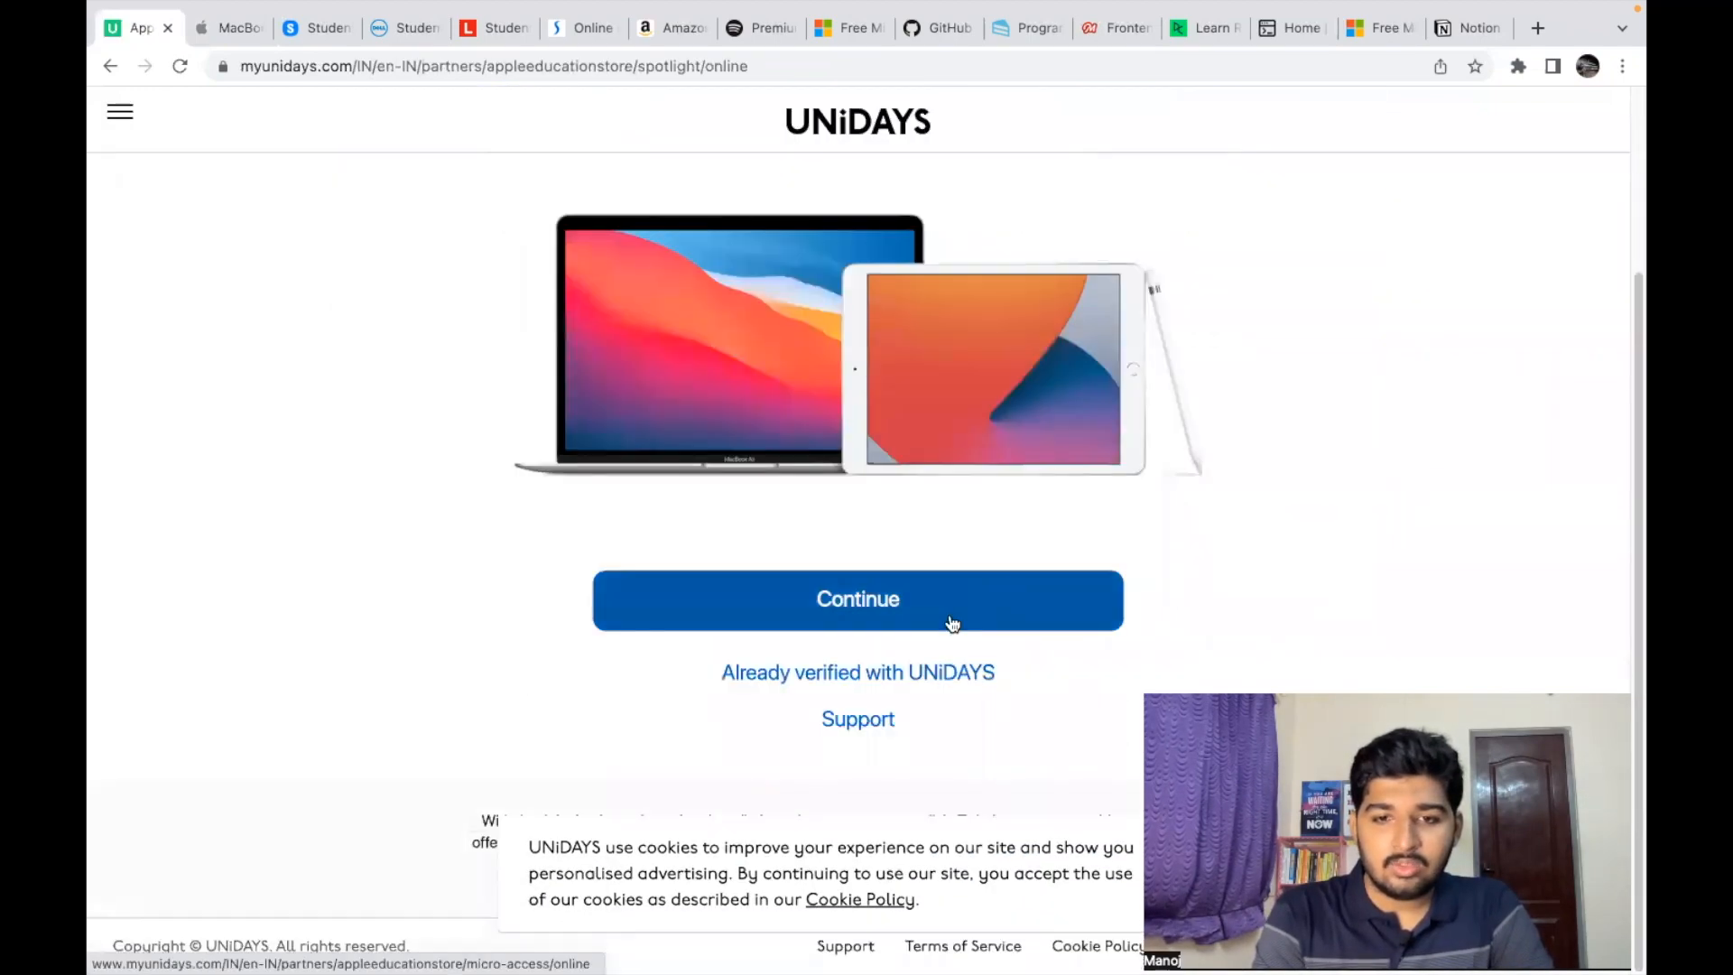
click(857, 599)
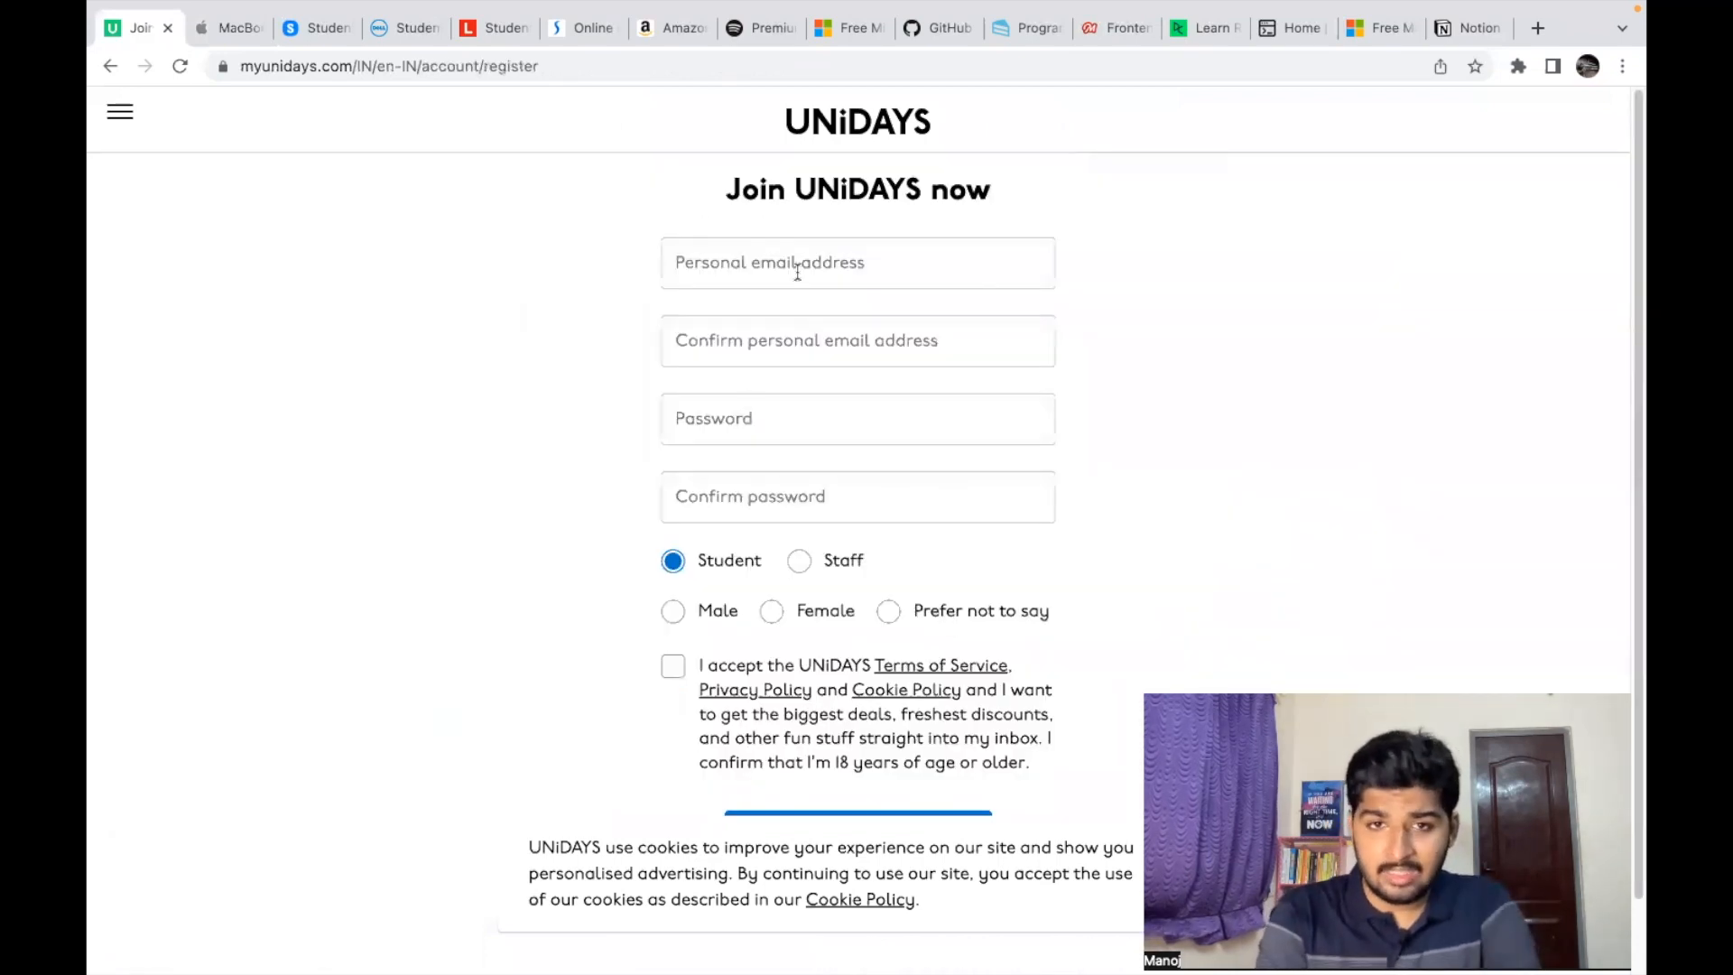
scroll(down, 3)
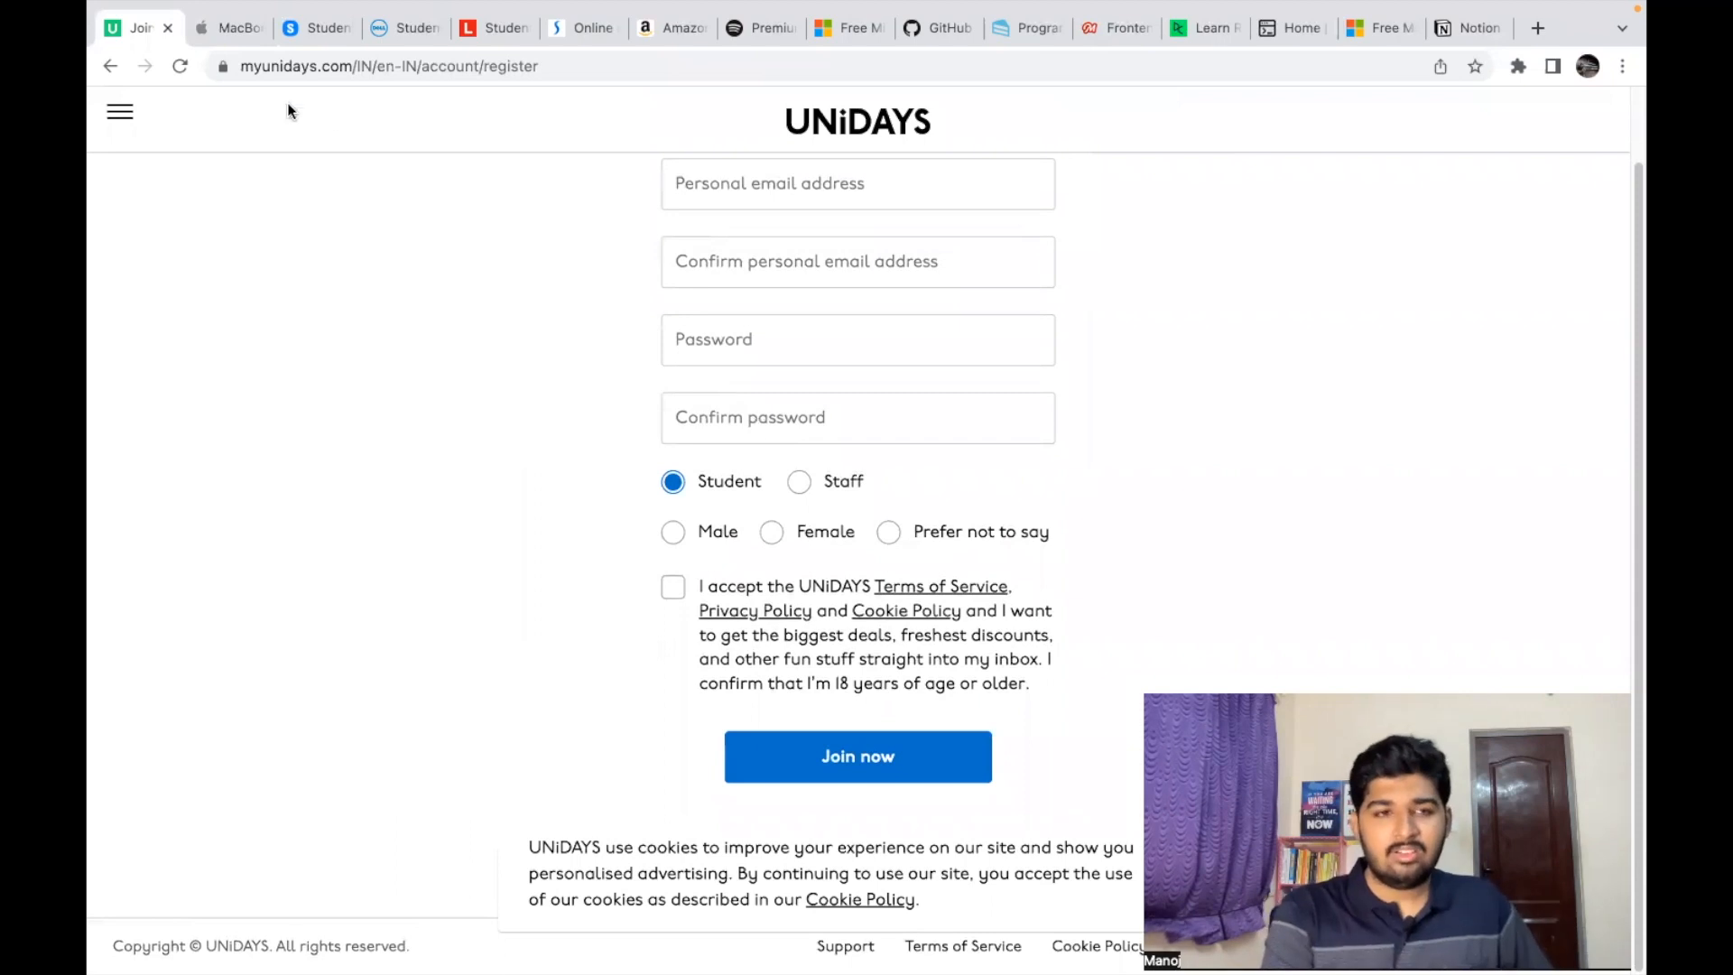
mouse_move(607, 357)
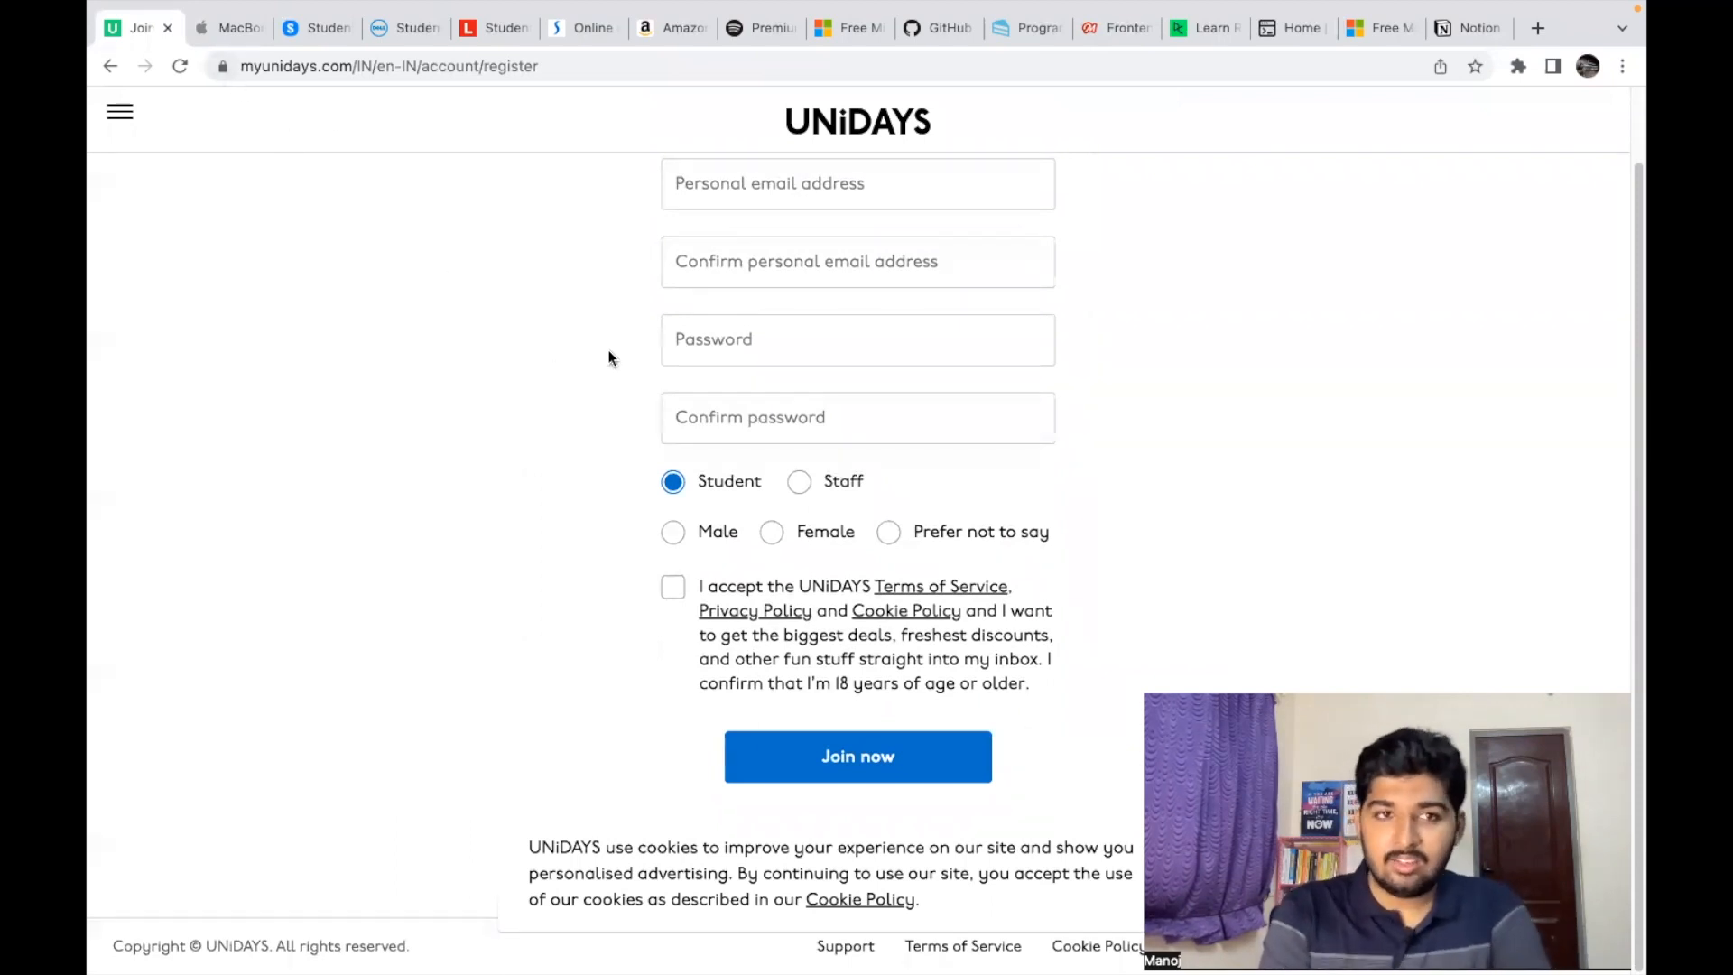
mouse_move(232, 58)
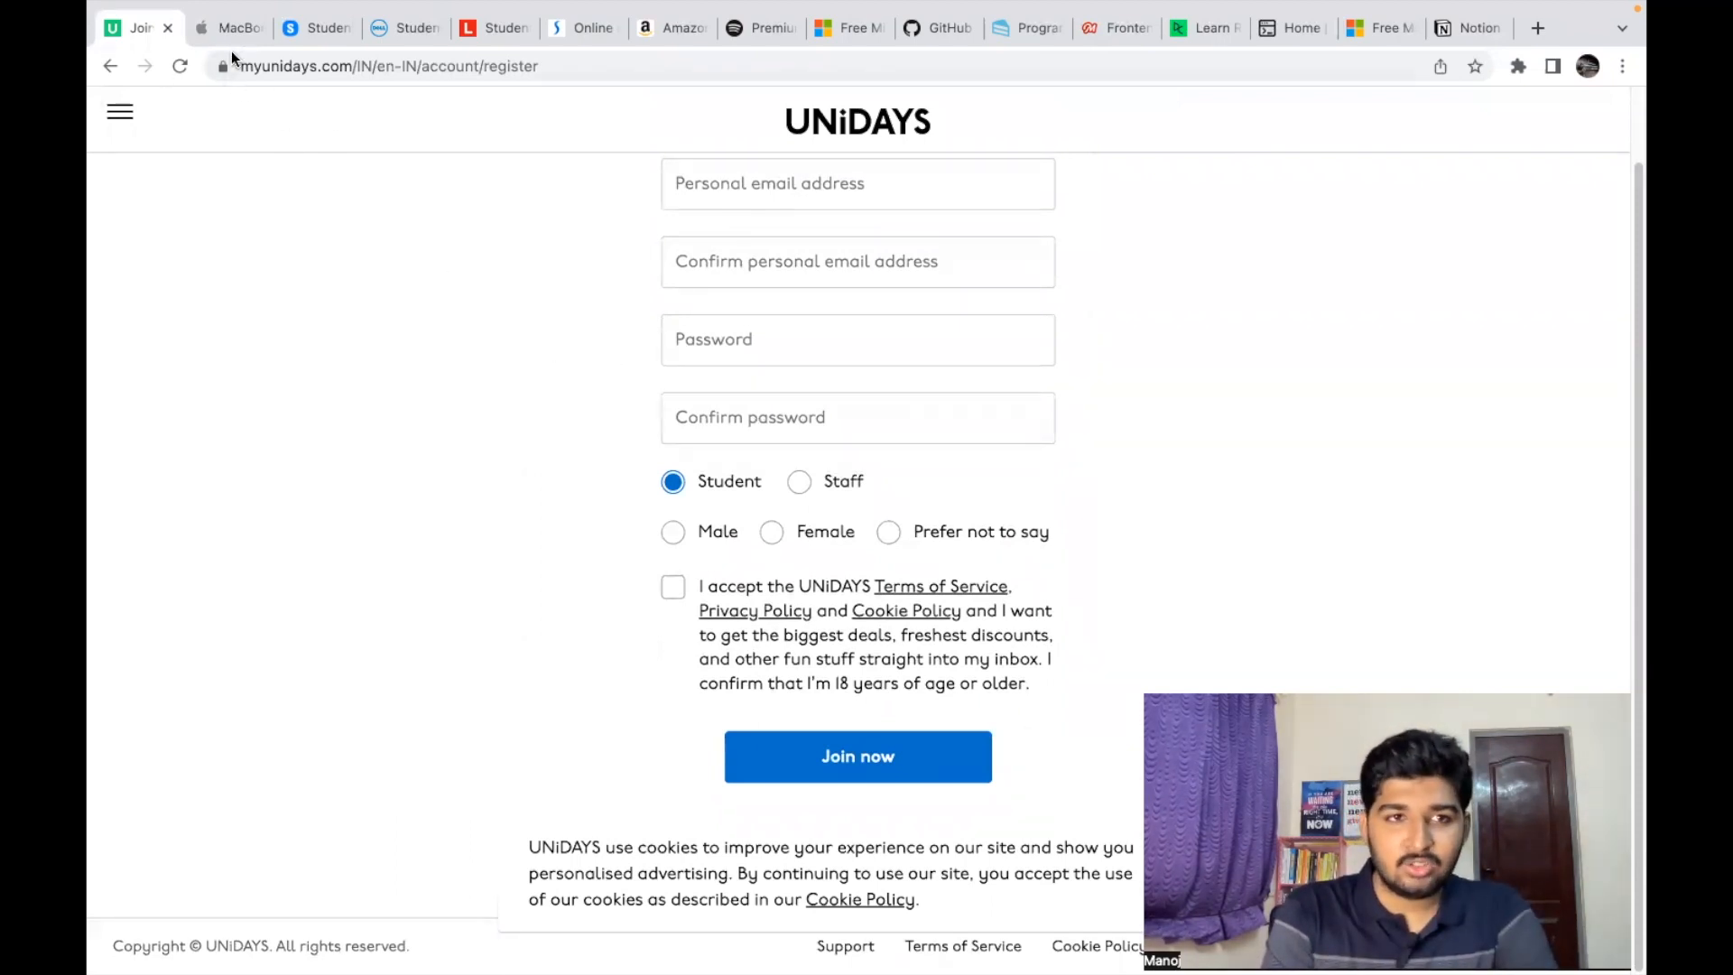
Step: Open Samsung's Student Advantage page and cycle through its 10% and 5% offer banners
click(315, 28)
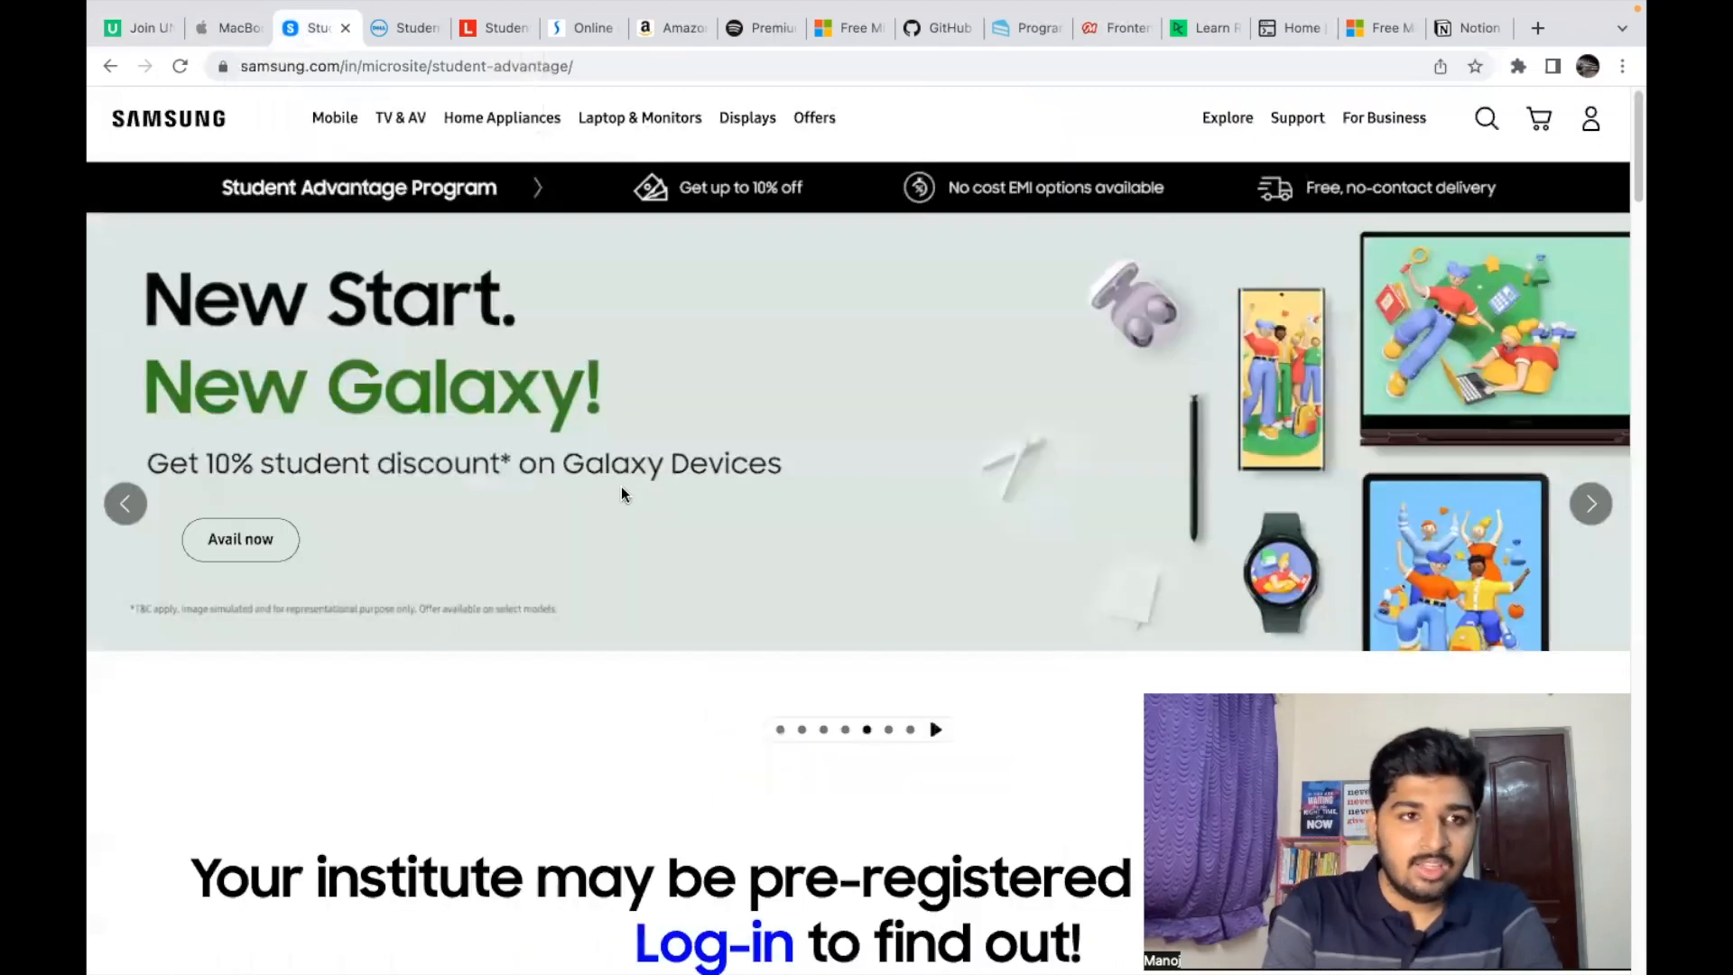
mouse_move(646, 506)
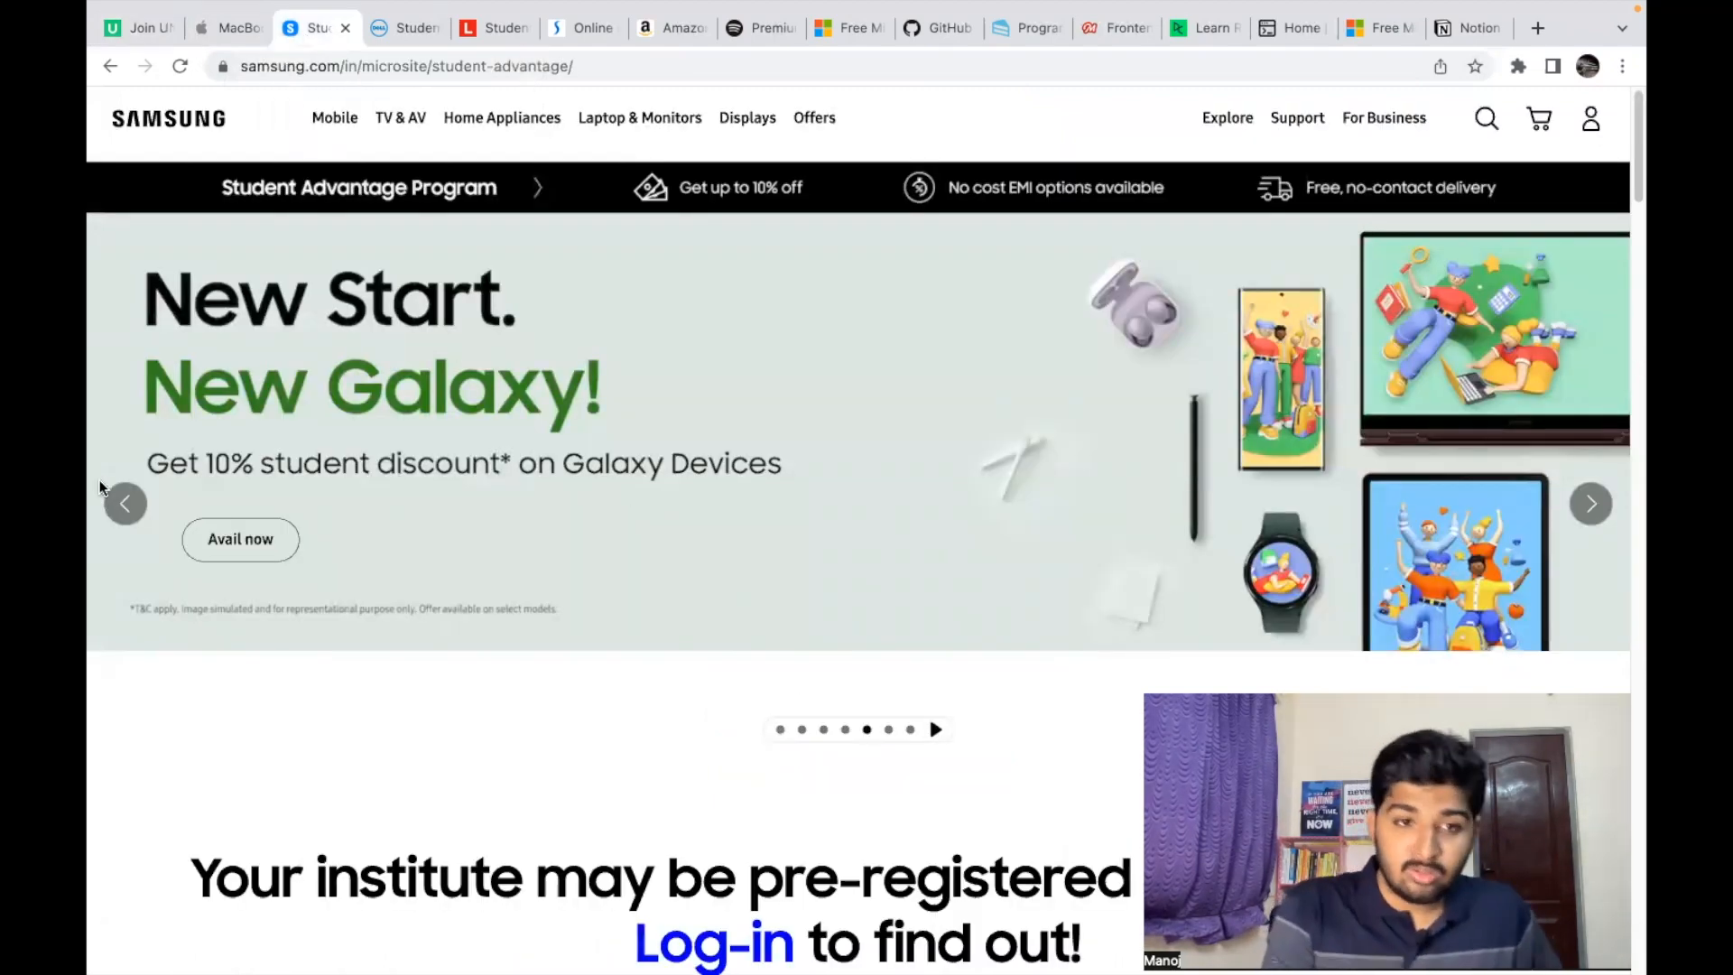
mouse_move(1211, 453)
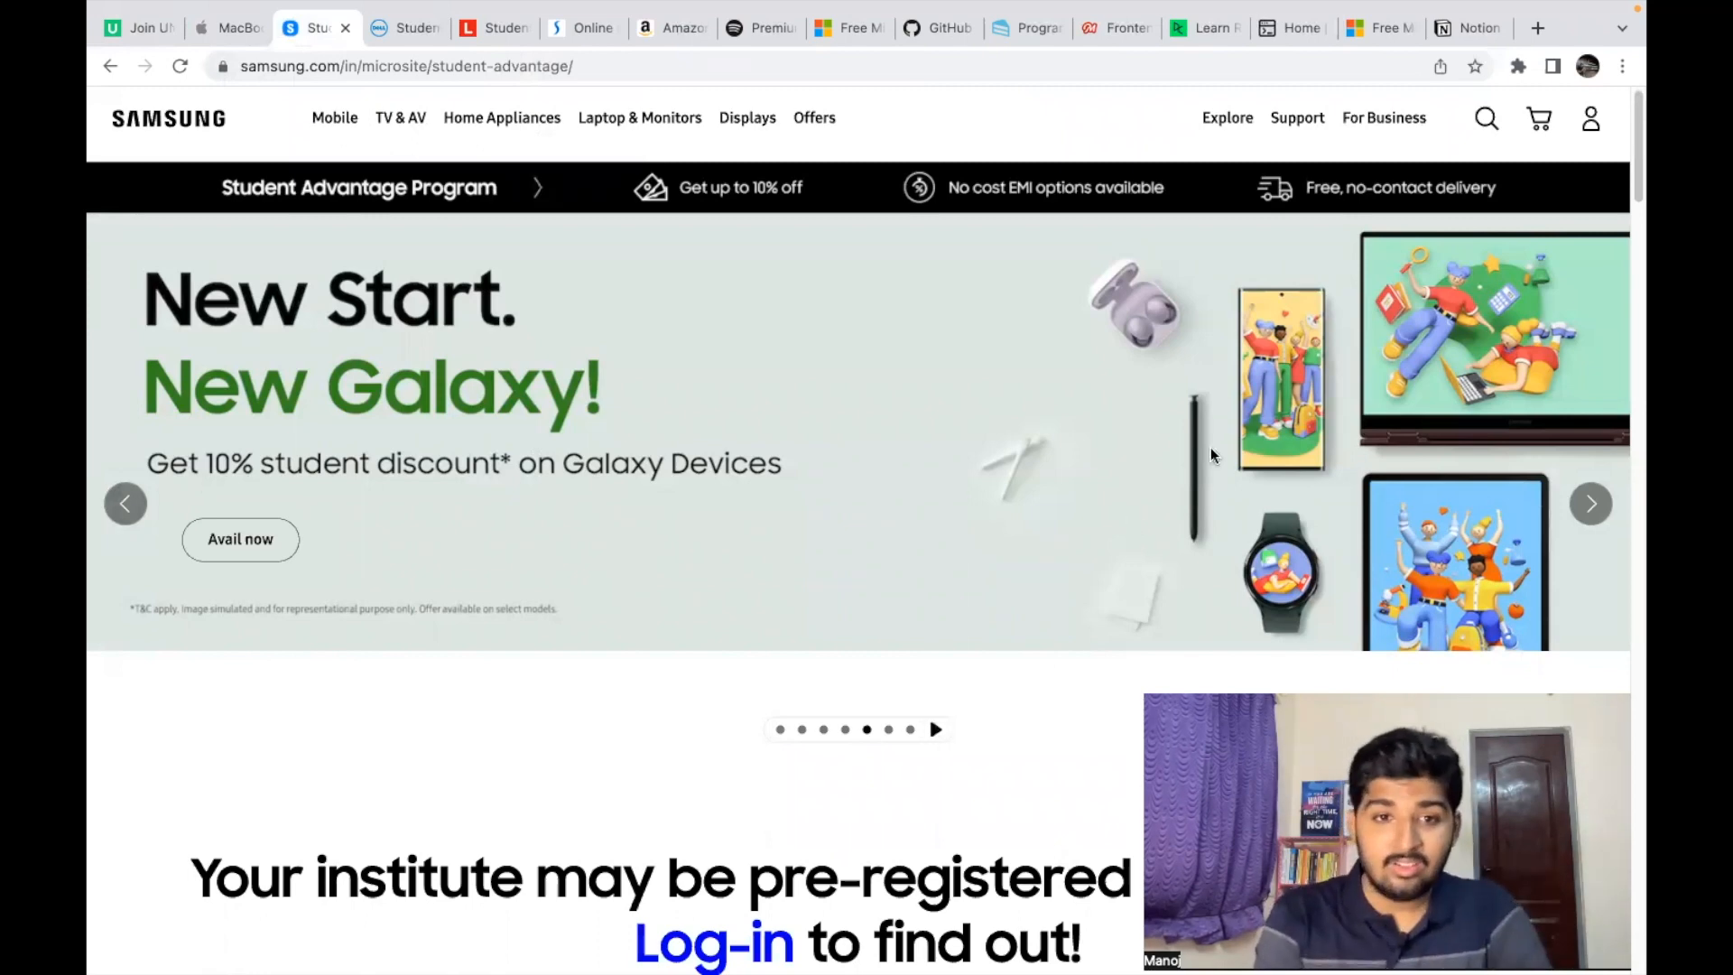
click(1590, 503)
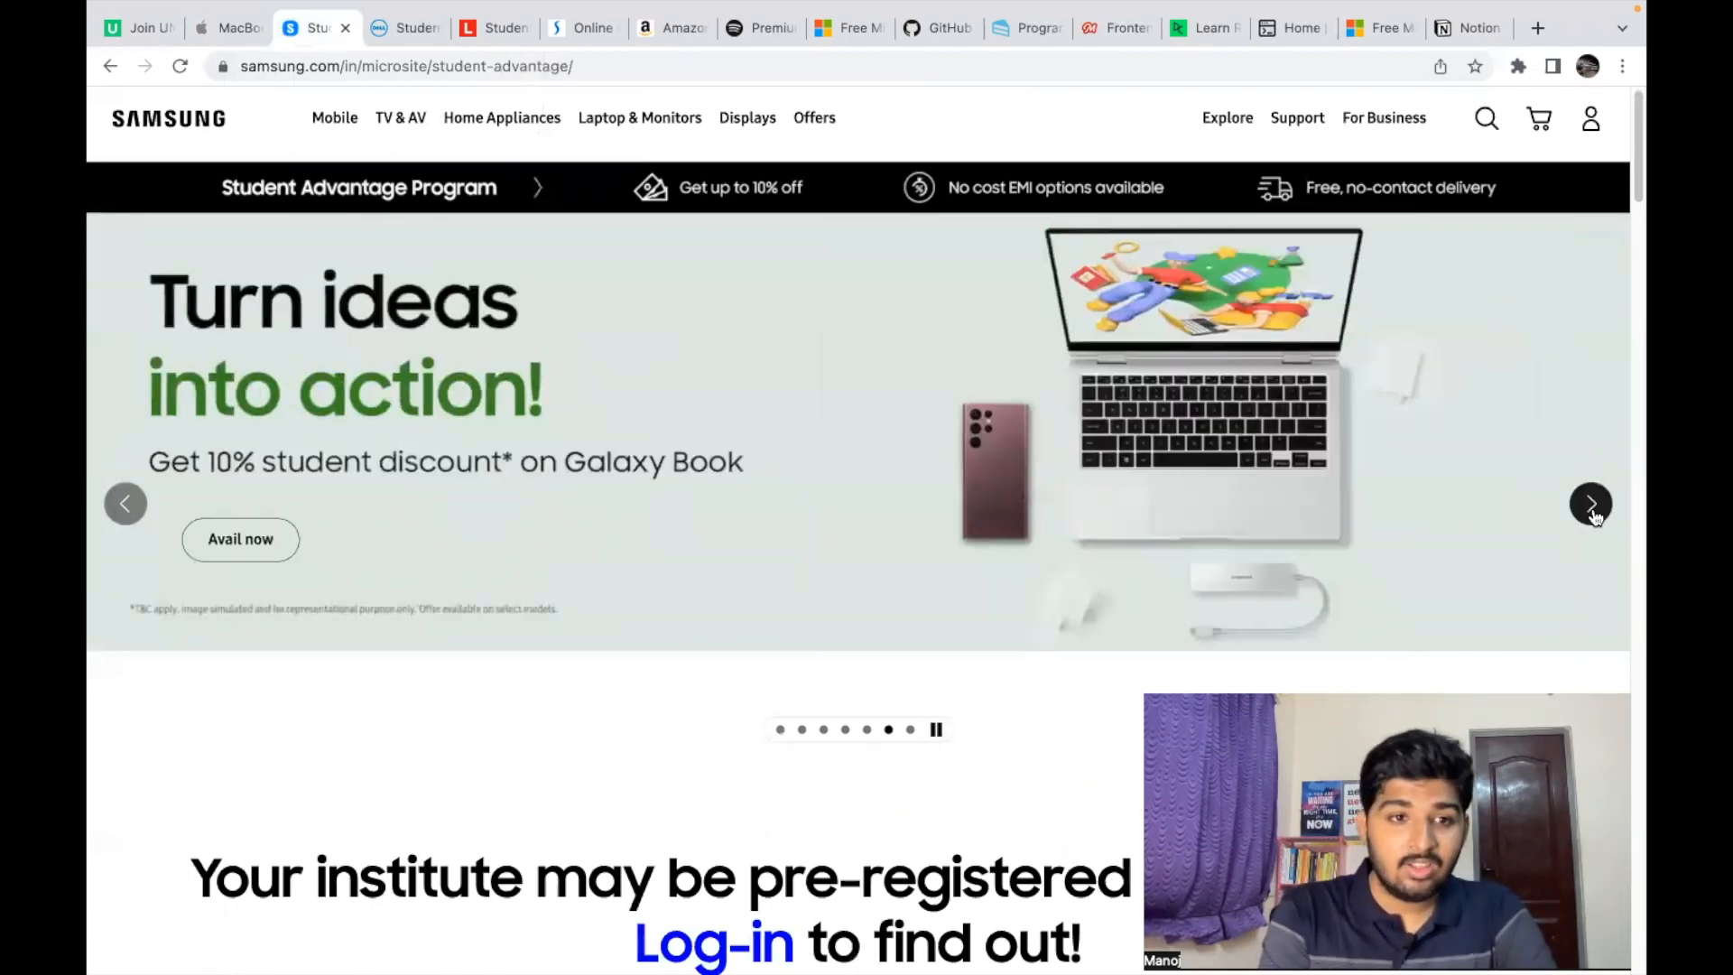
click(1591, 504)
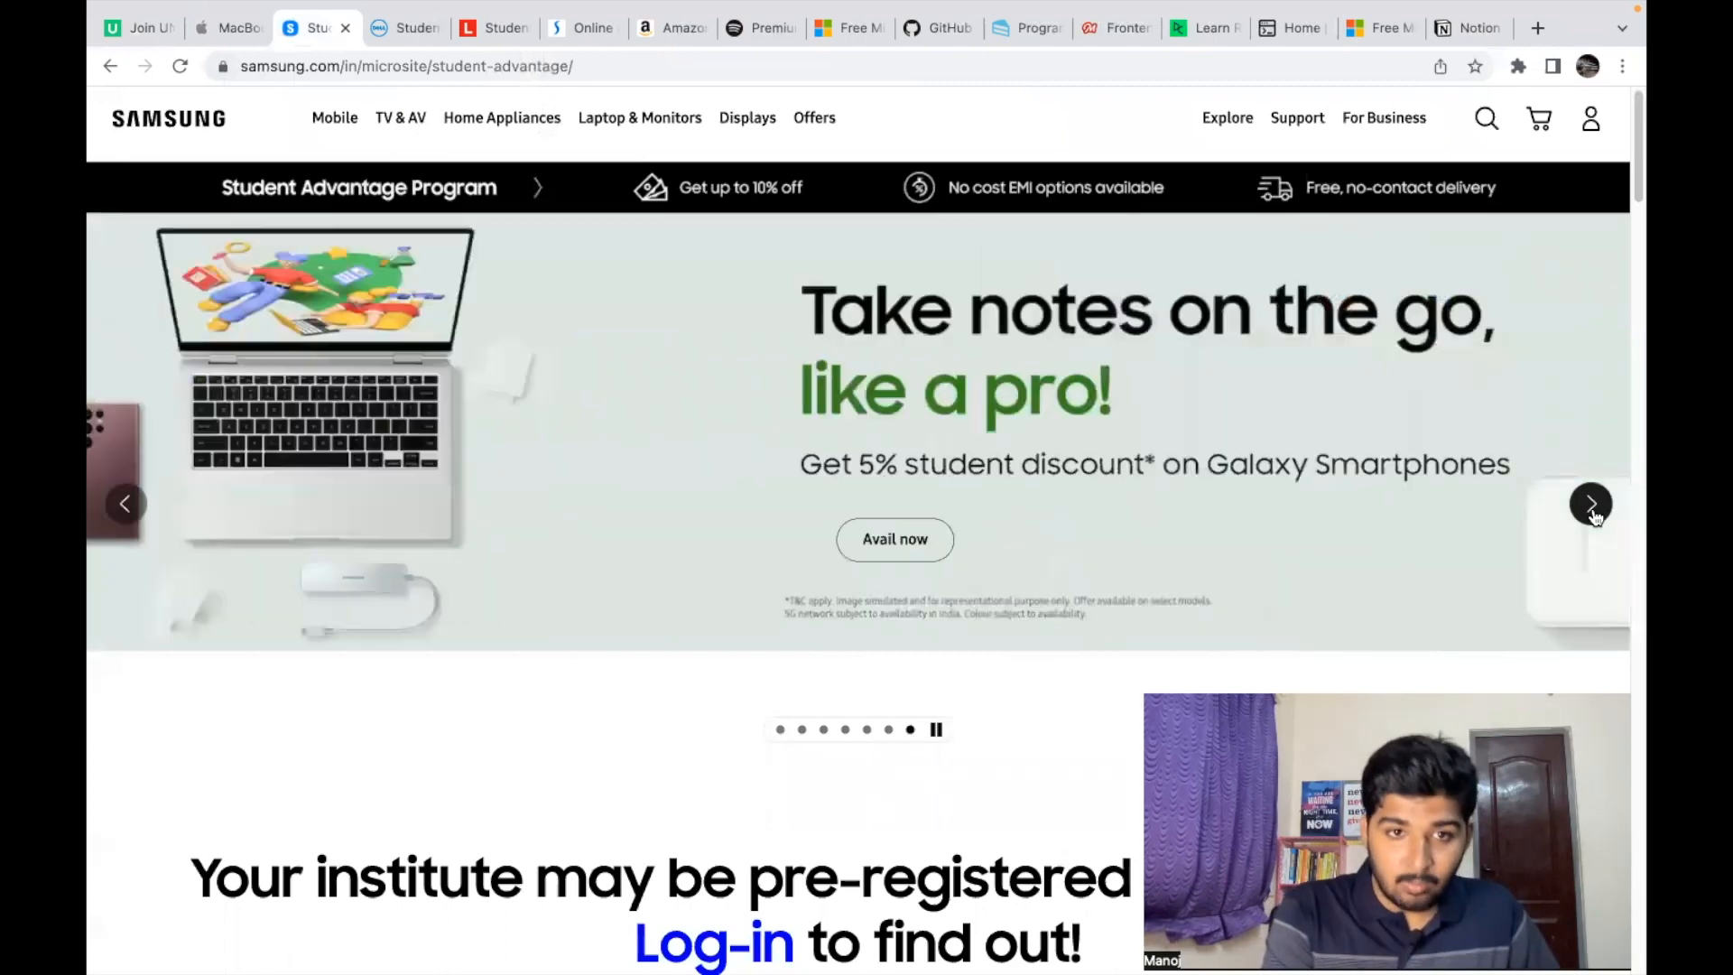
click(1590, 503)
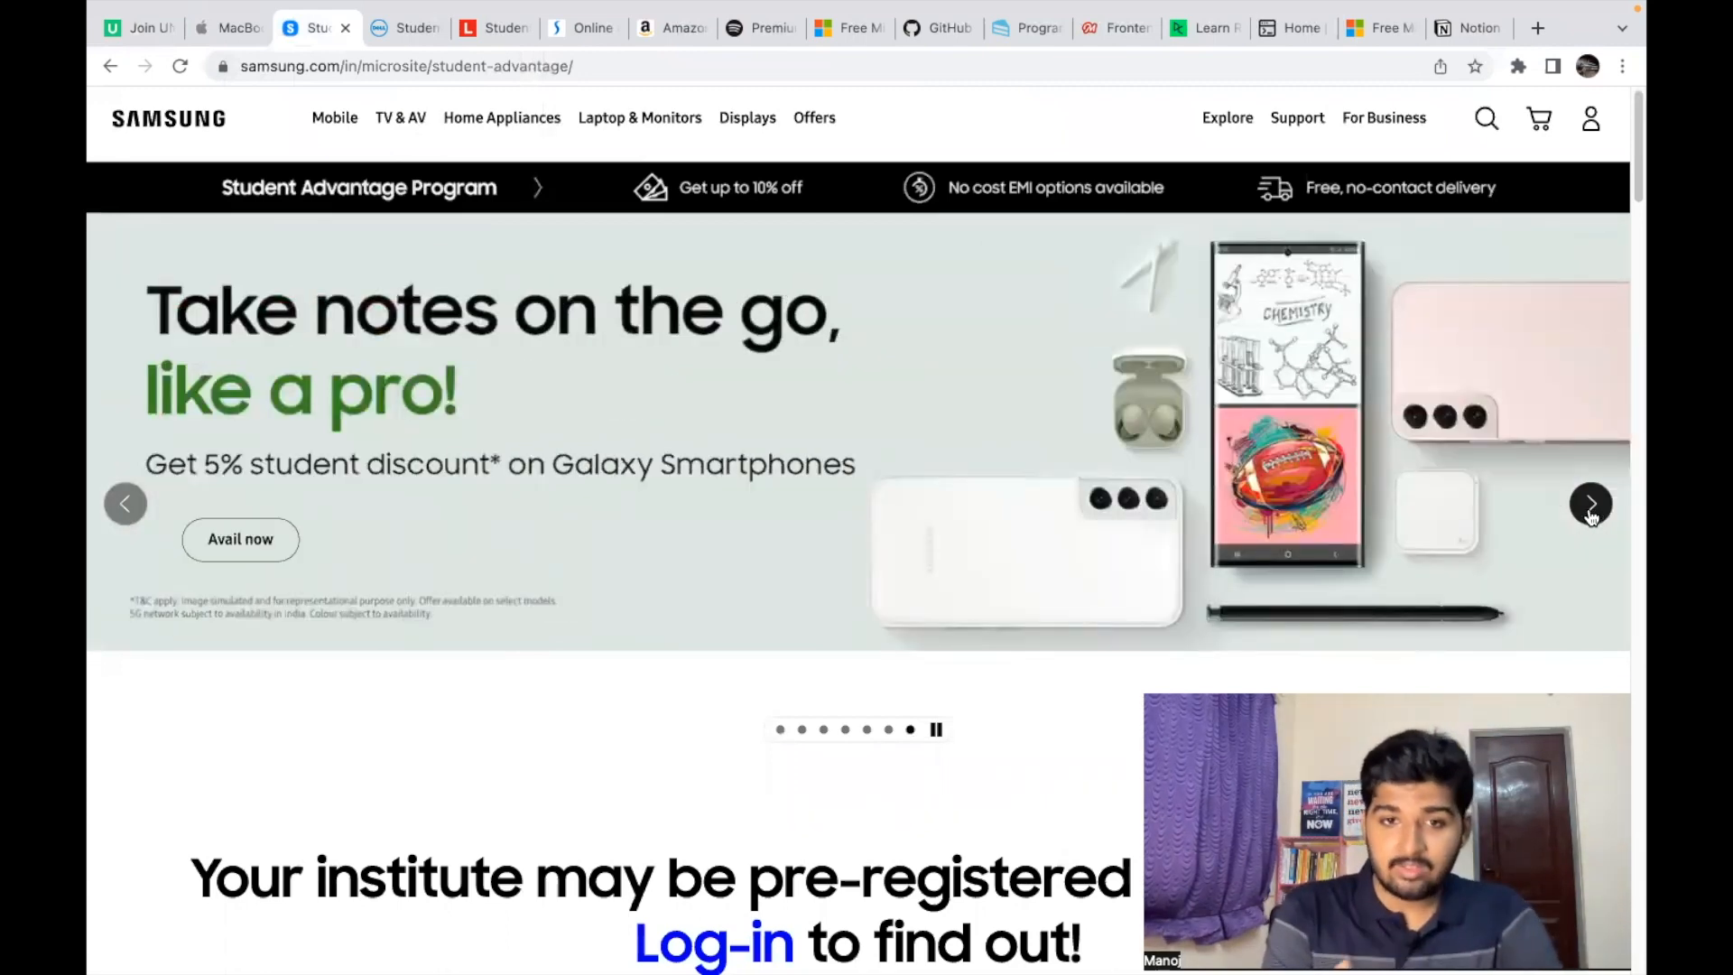
click(1590, 503)
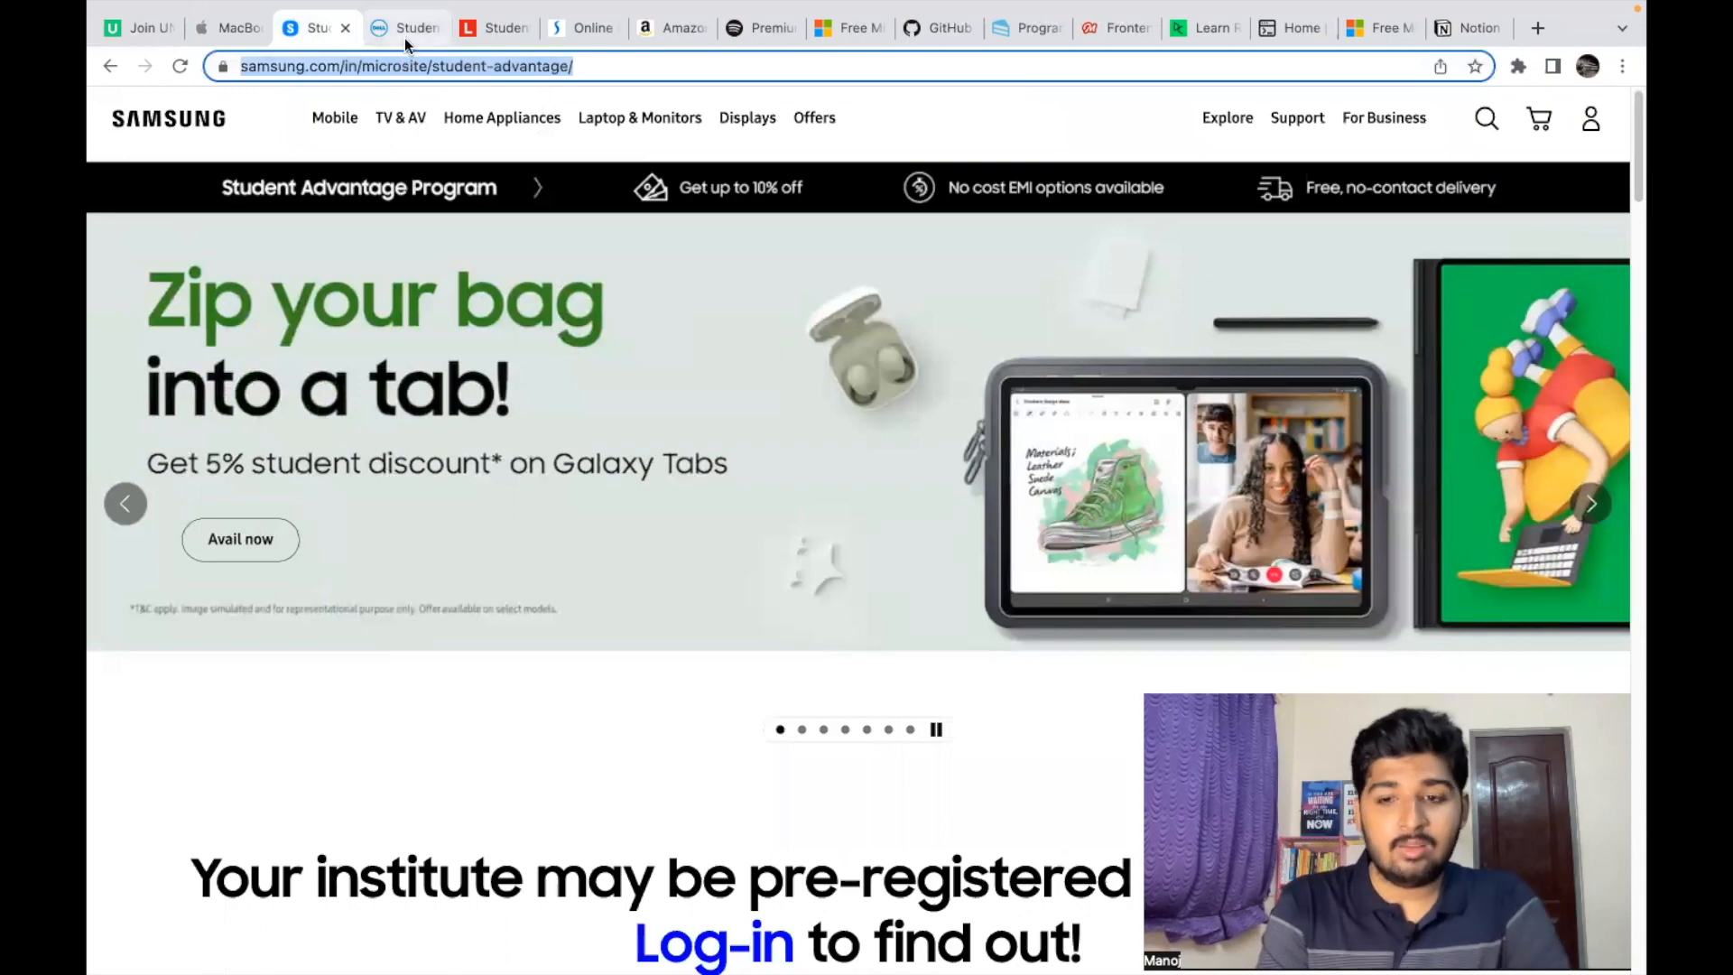
Step: Review Dell's student laptops page (up to ₹5,000 off), then view Lenovo's Student Offer PDF
click(405, 26)
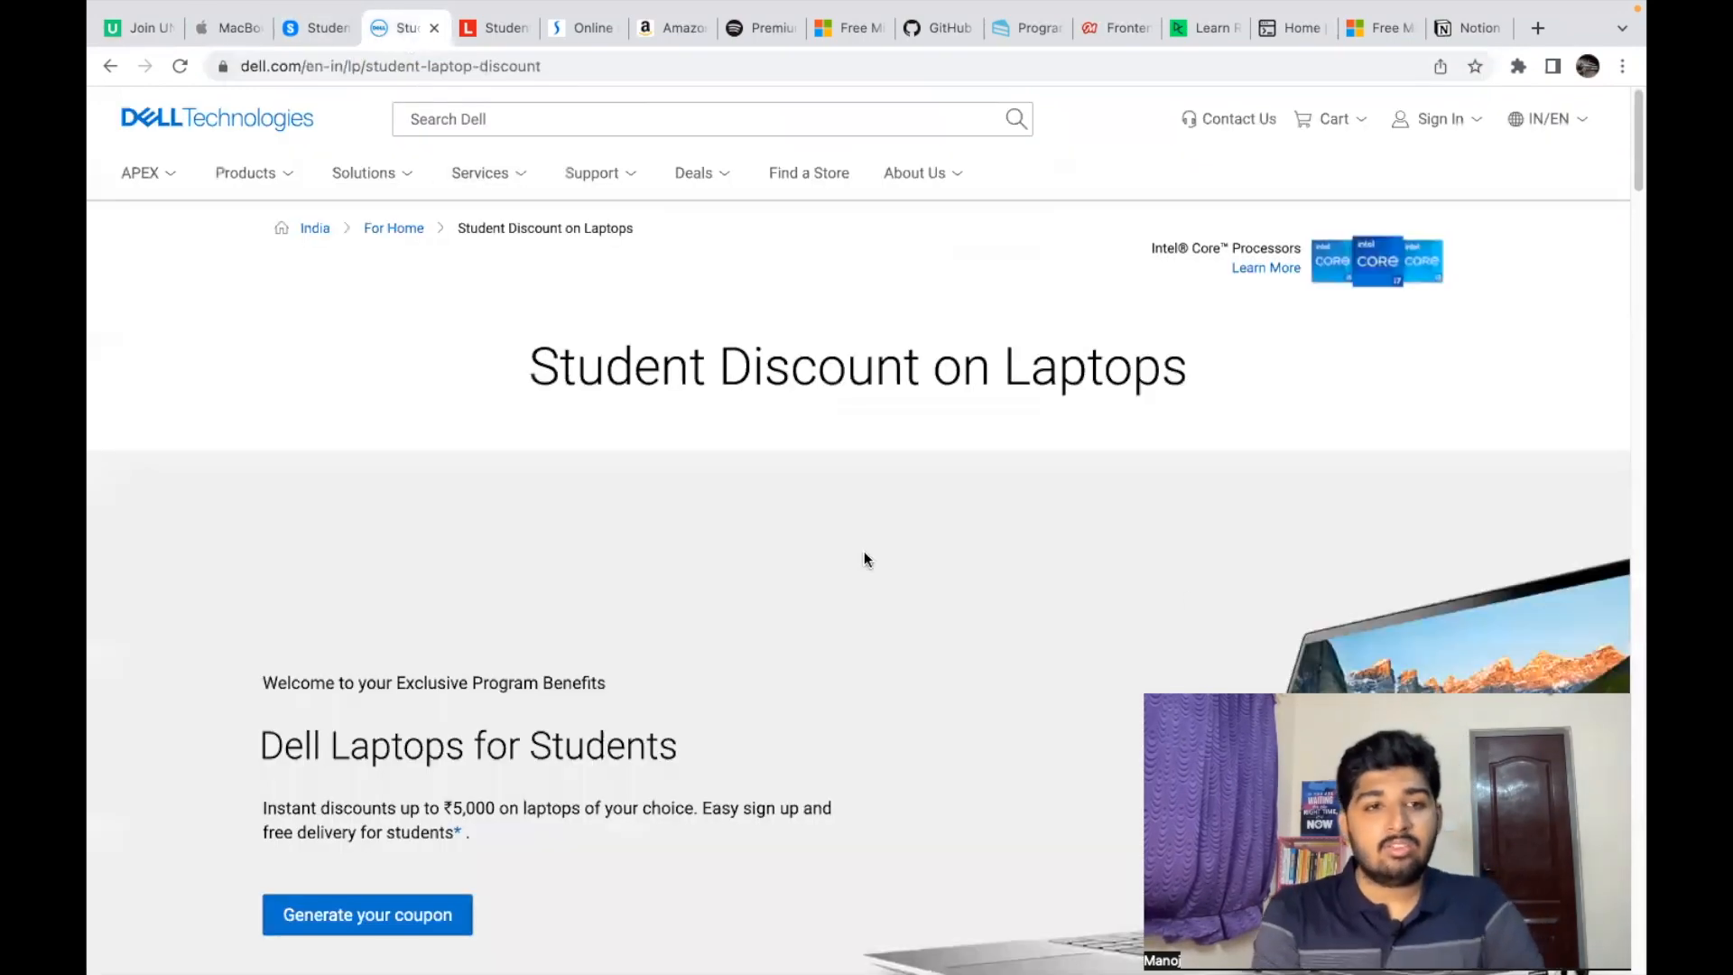
scroll(down, 3)
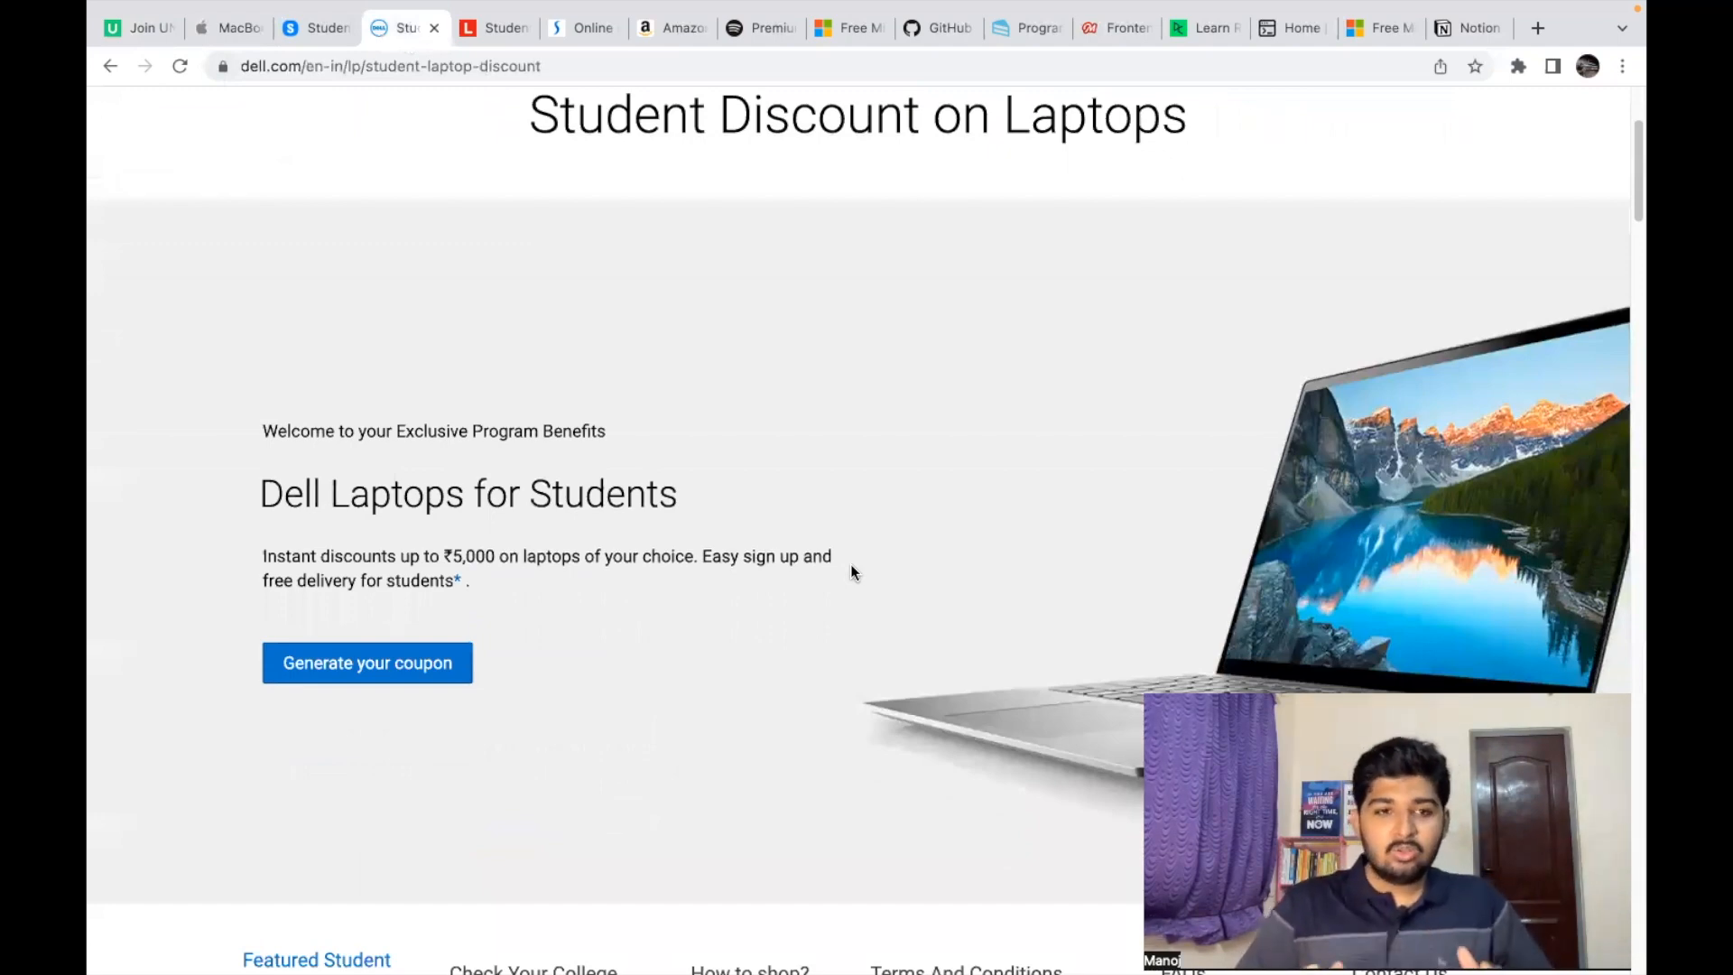
mouse_move(591, 691)
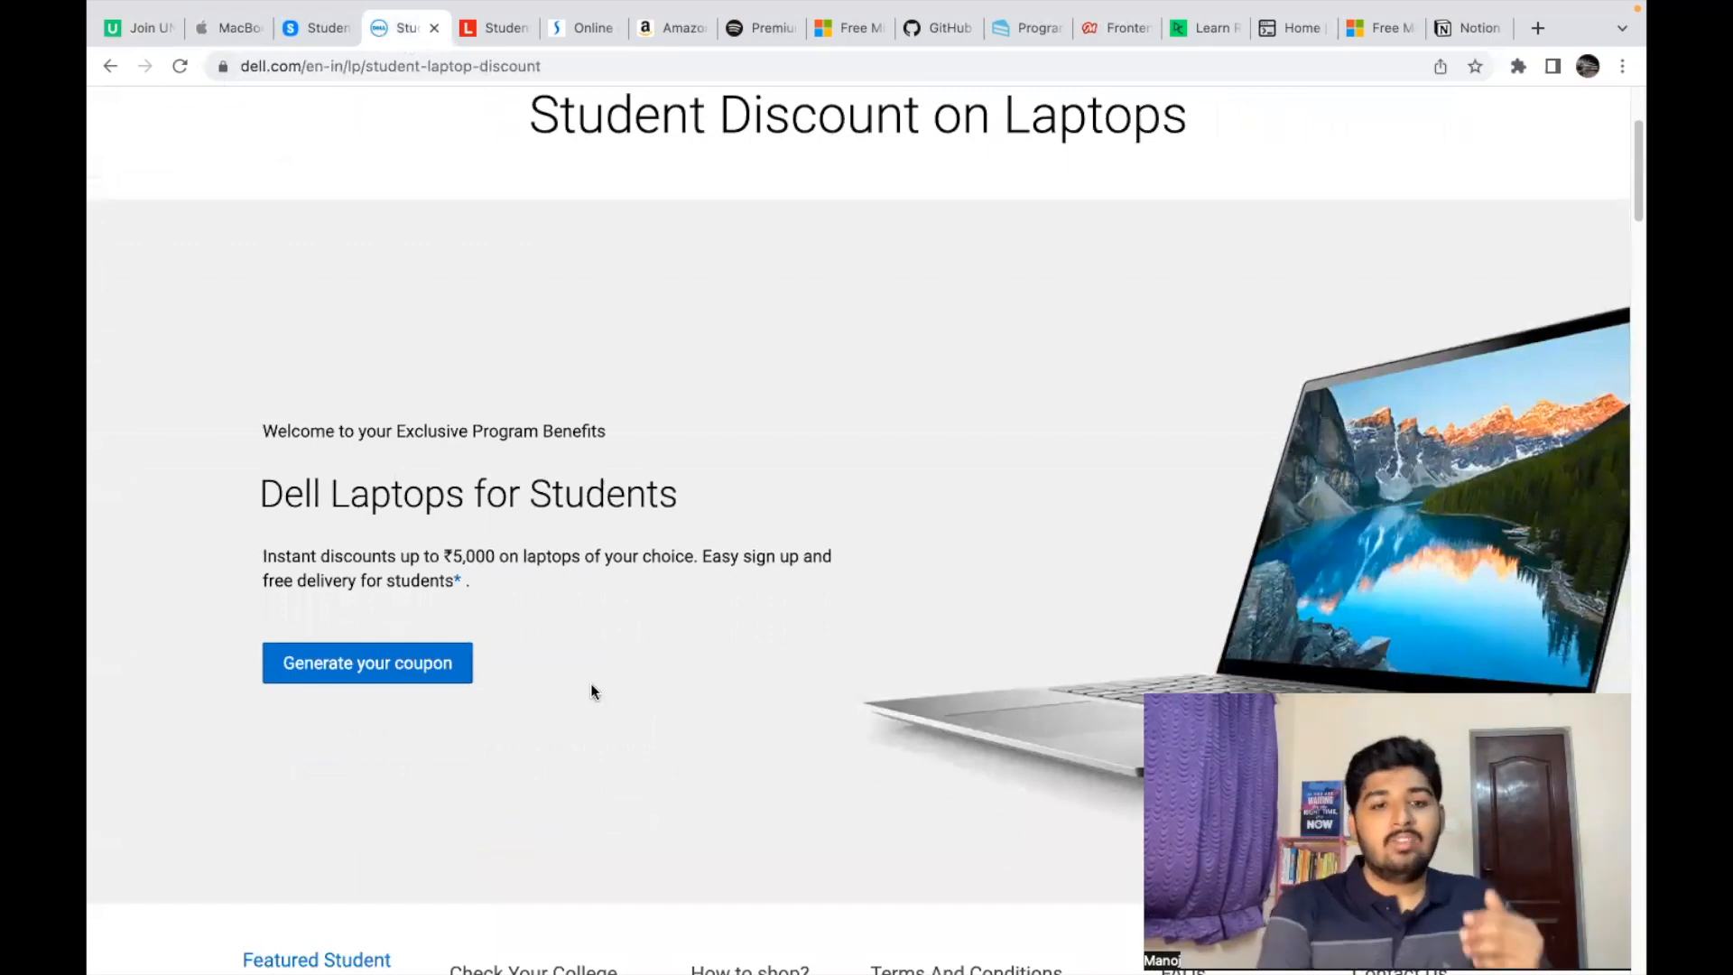
mouse_move(584, 600)
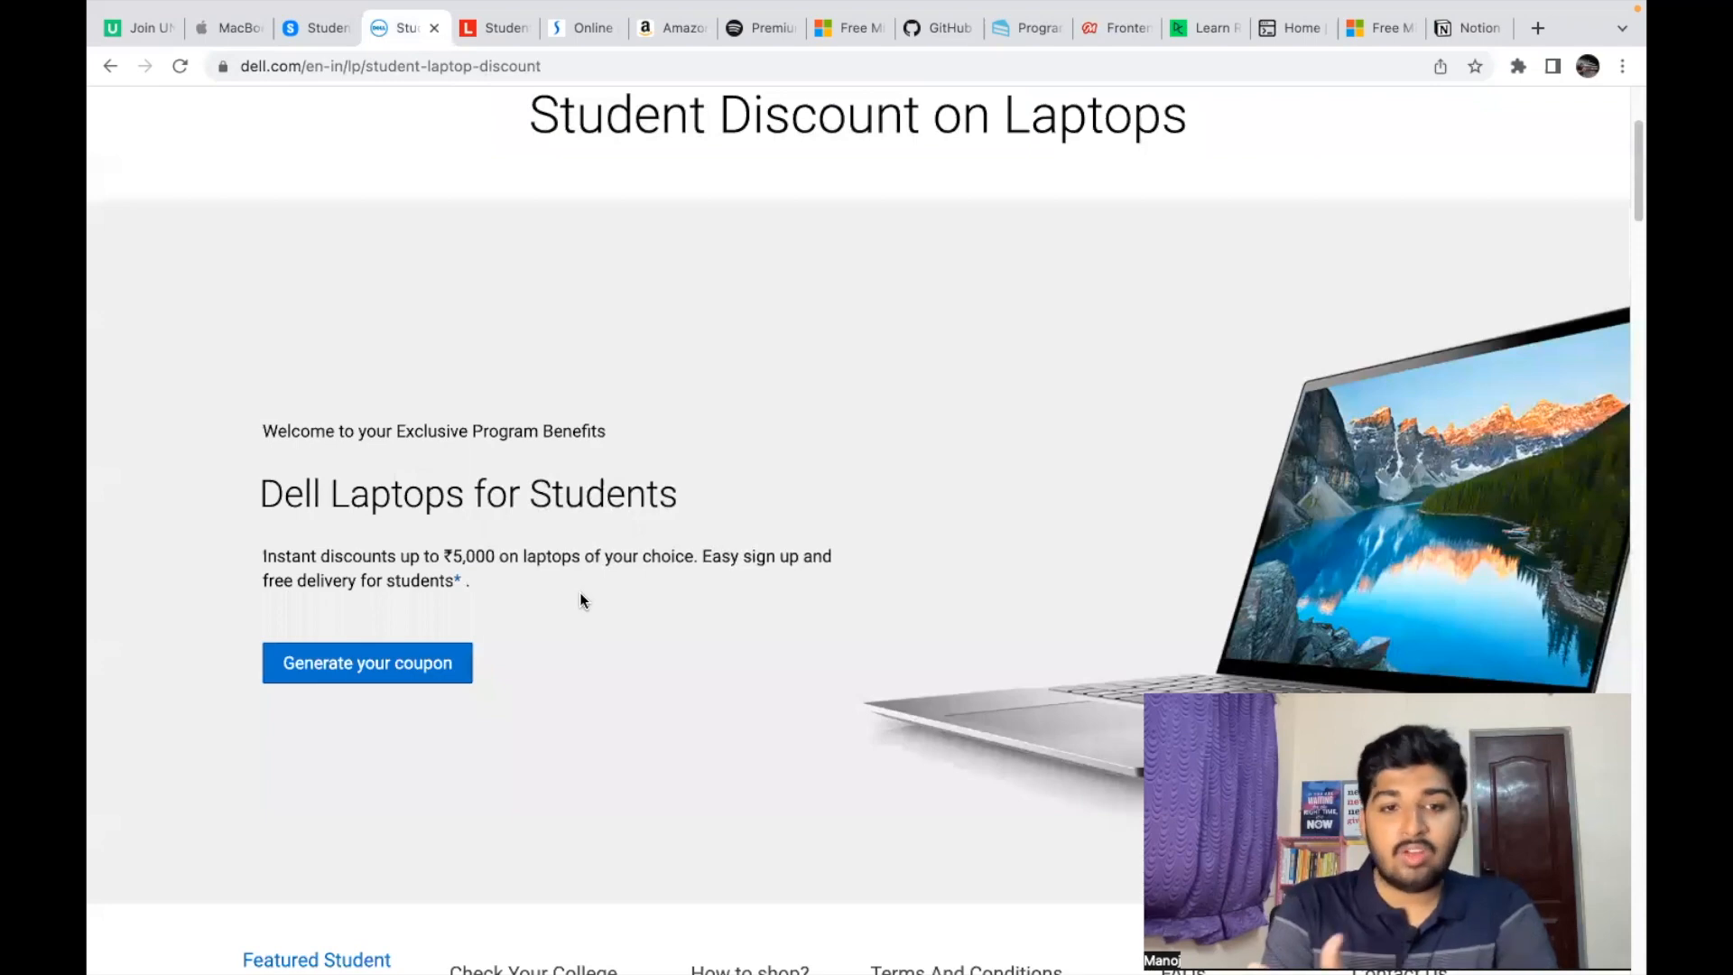
scroll(down, 3)
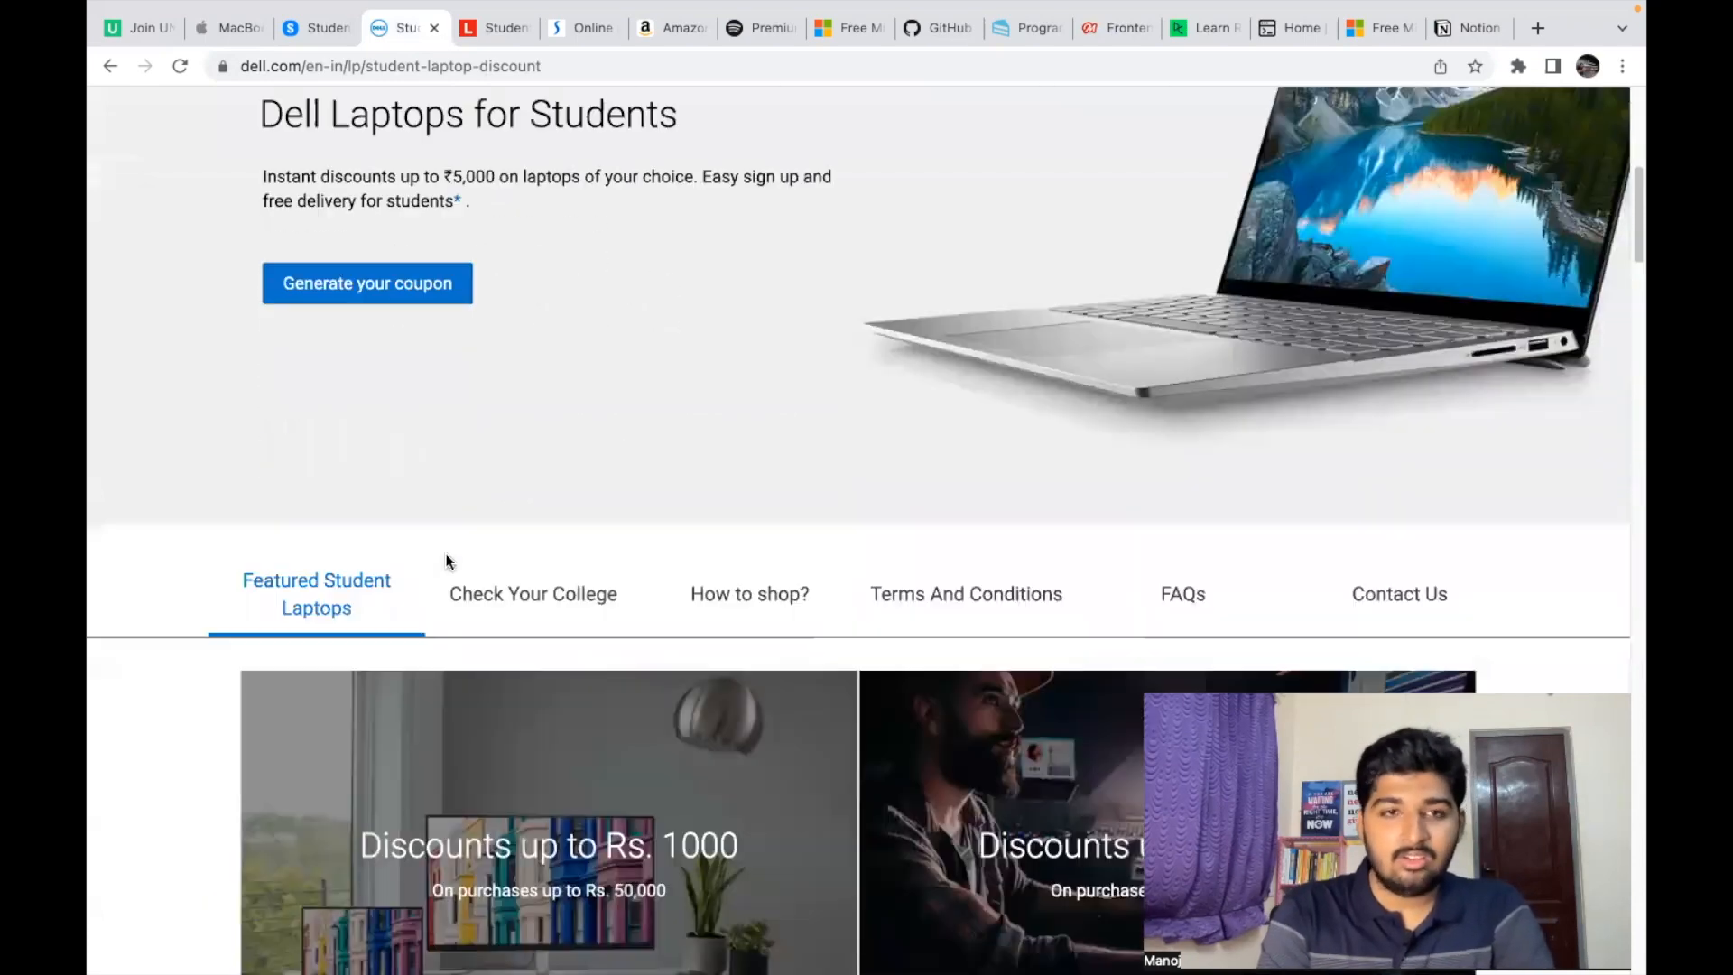
click(494, 28)
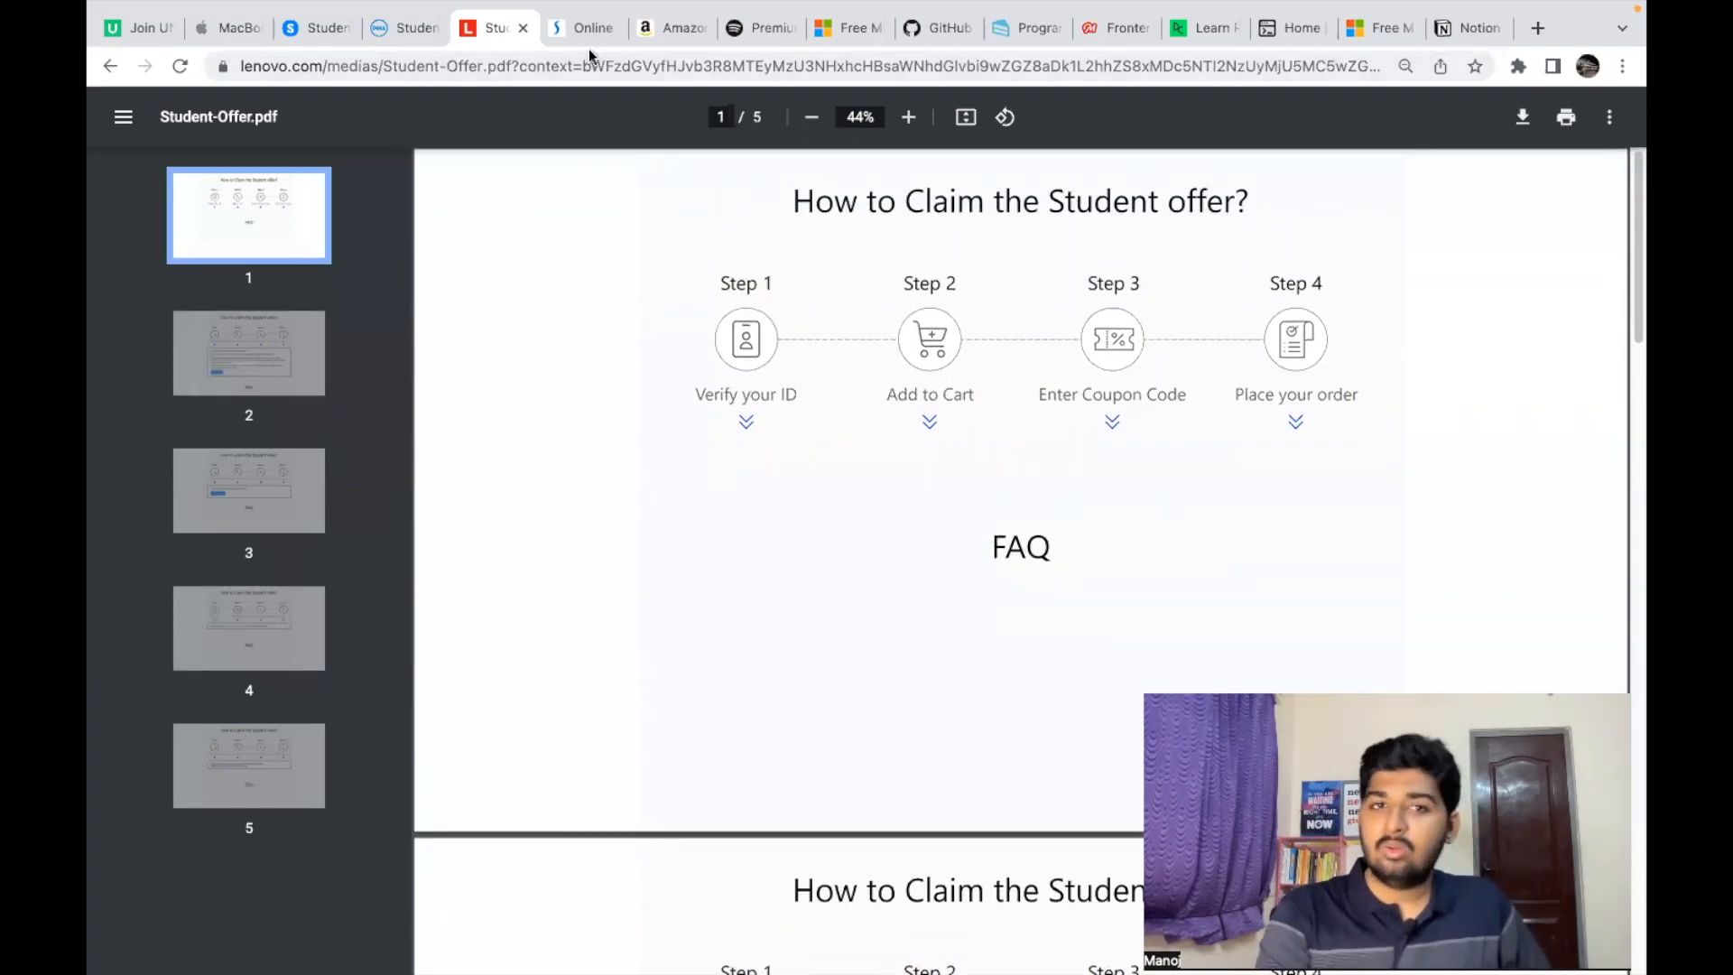
Step: View the Student Identify Lenovo verification page, then Amazon's Prime Youth Offer page
click(584, 28)
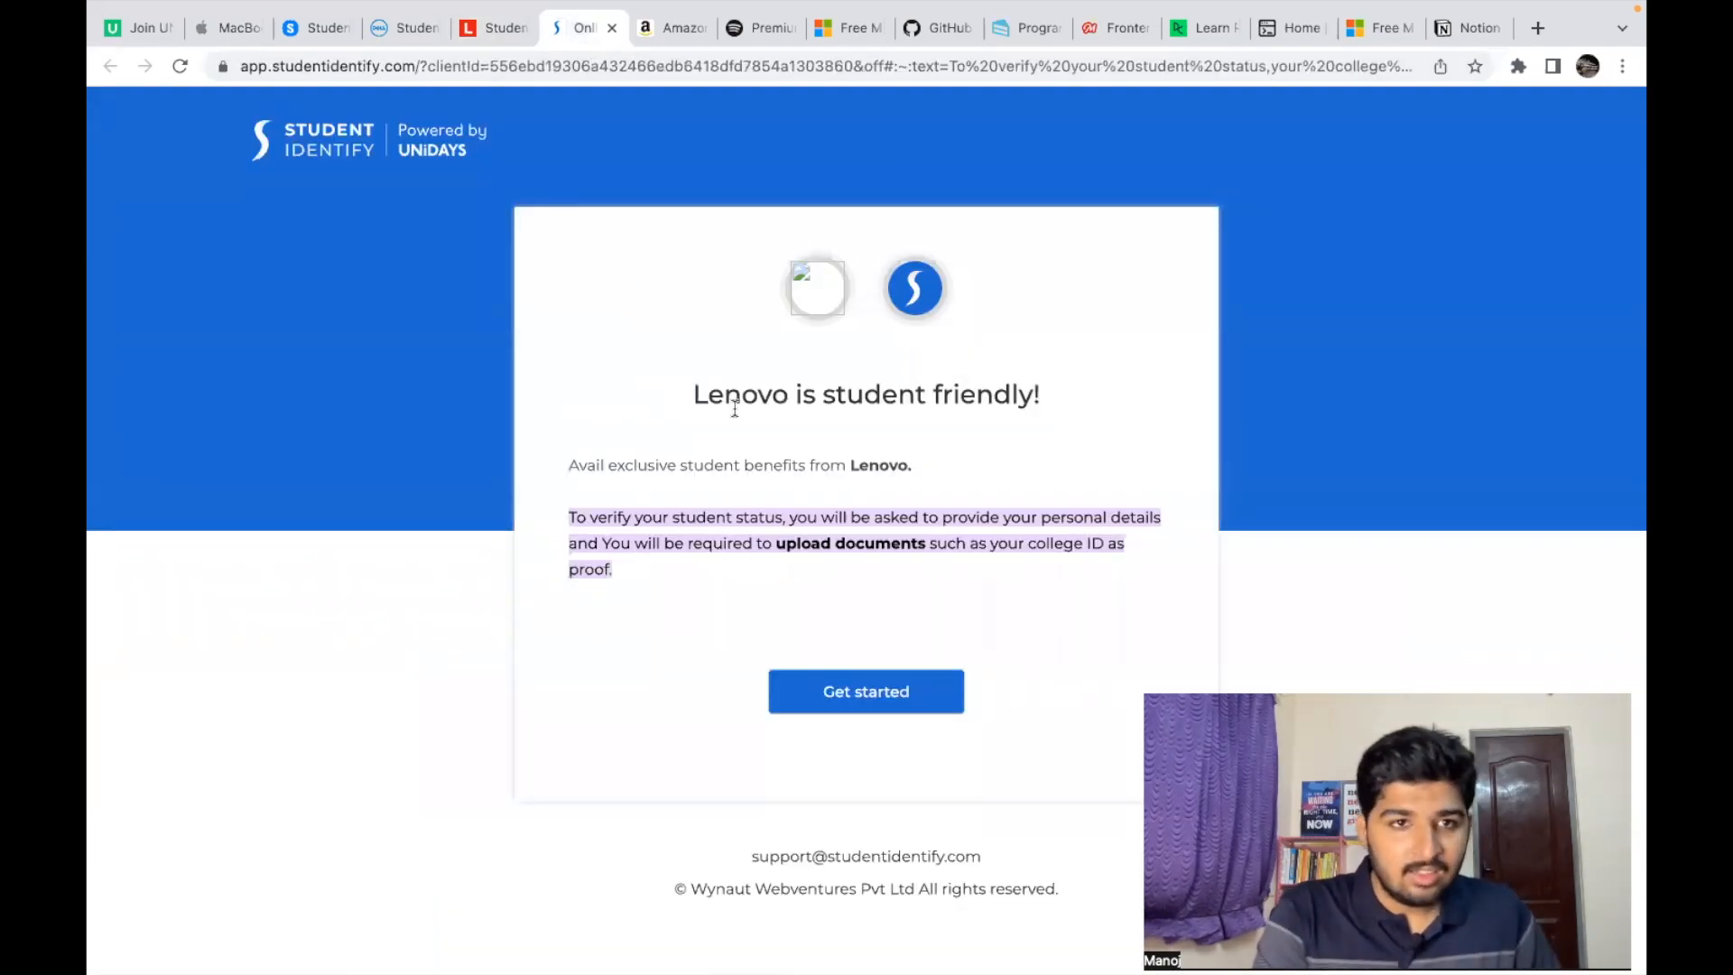
mouse_move(799, 600)
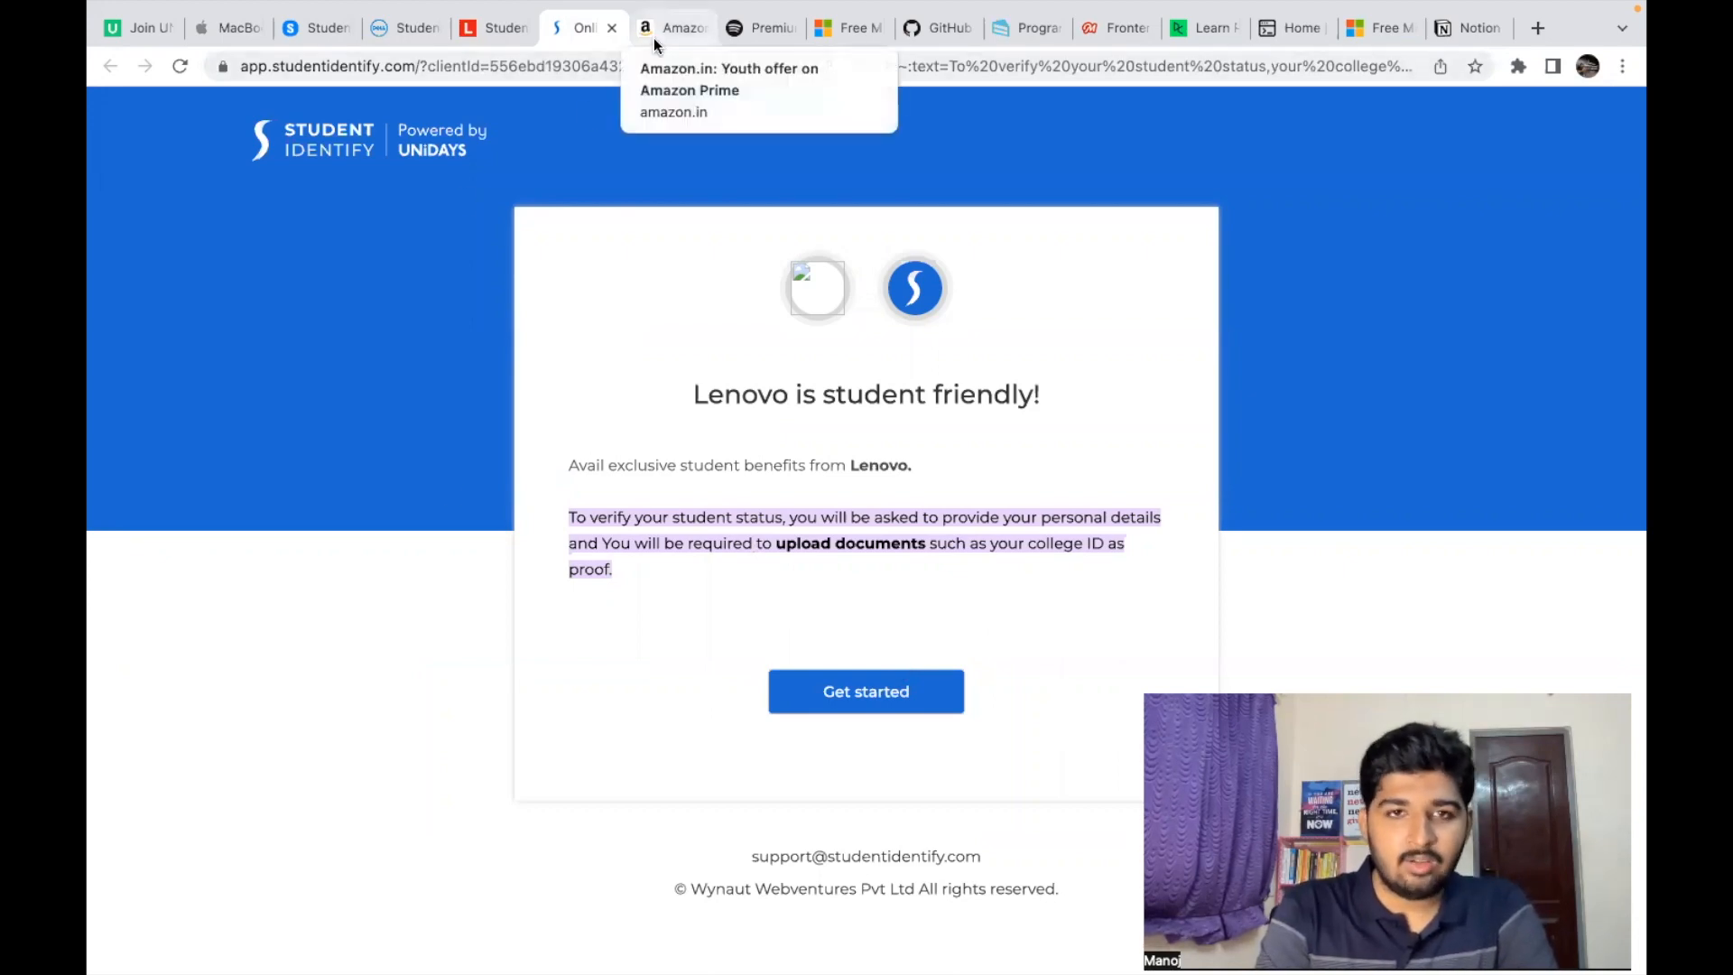
click(671, 28)
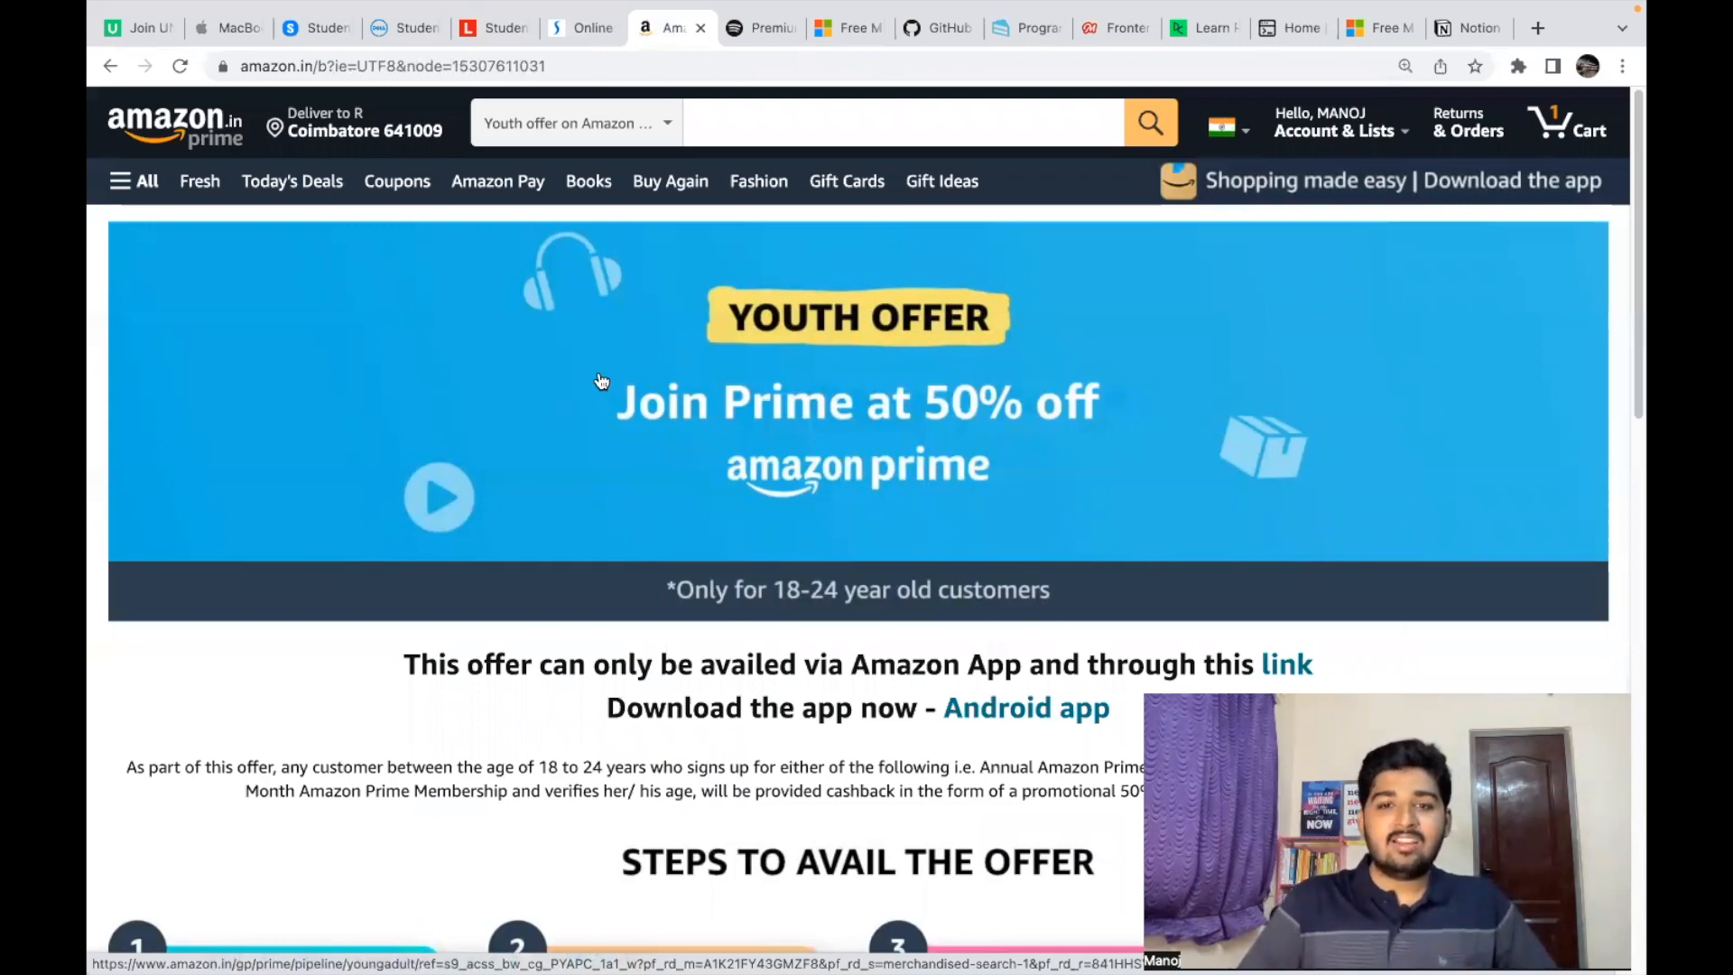
mouse_move(882, 513)
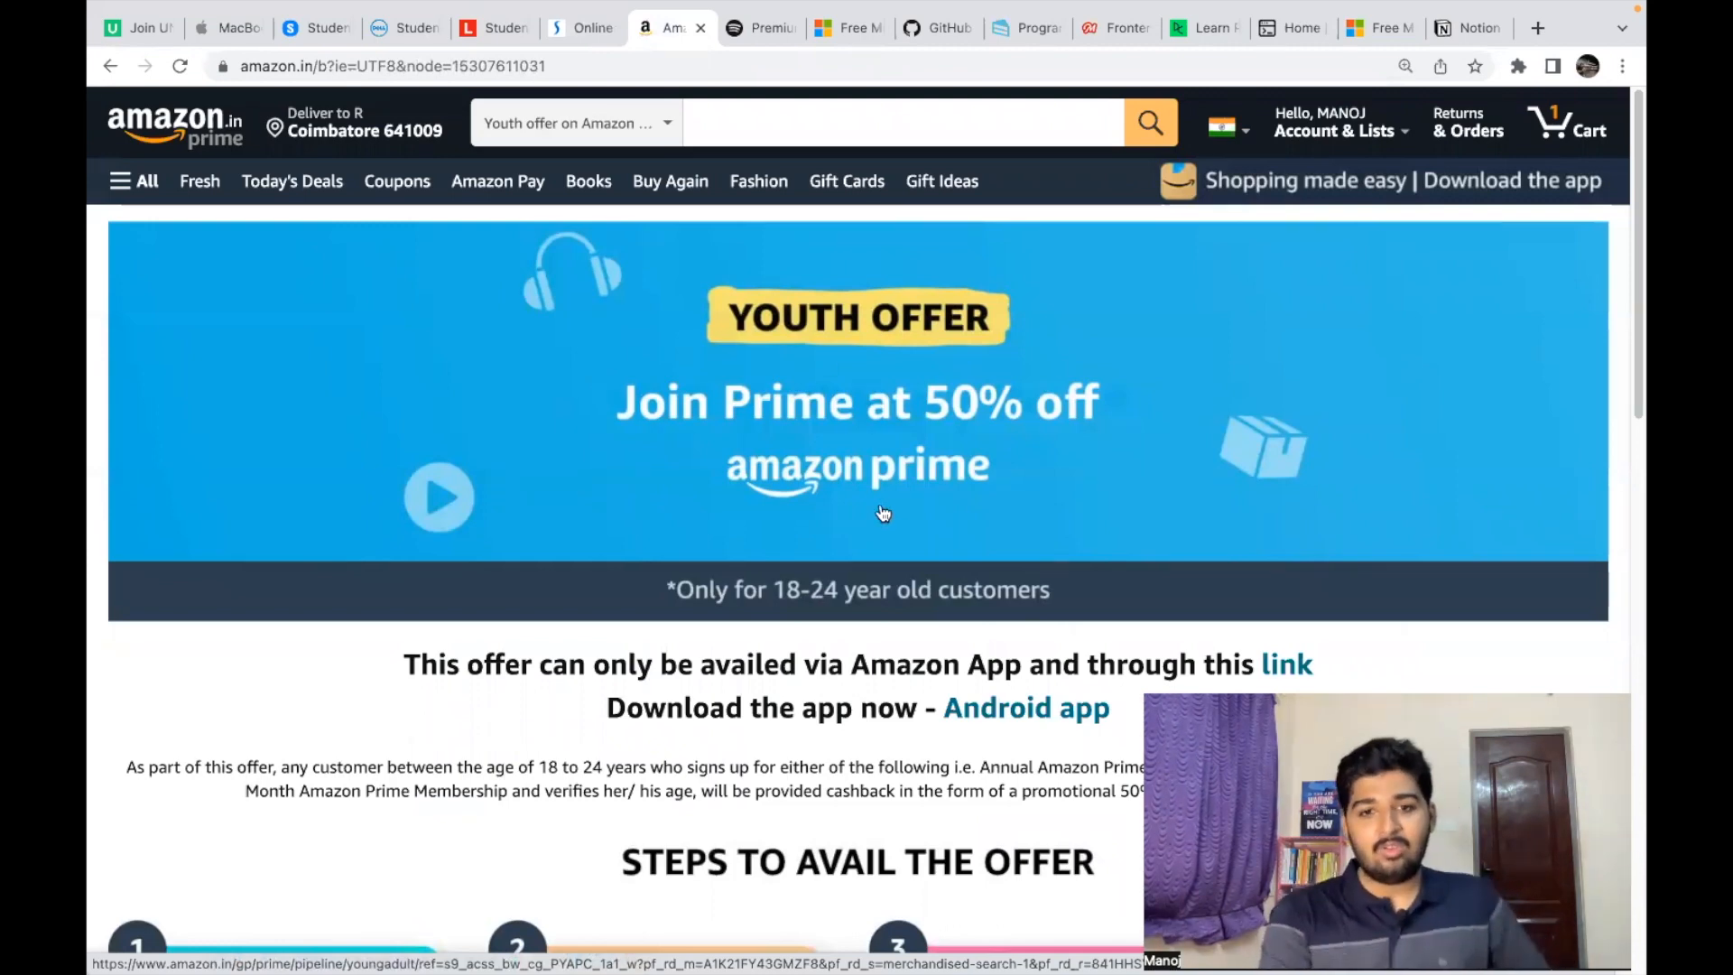
mouse_move(922, 505)
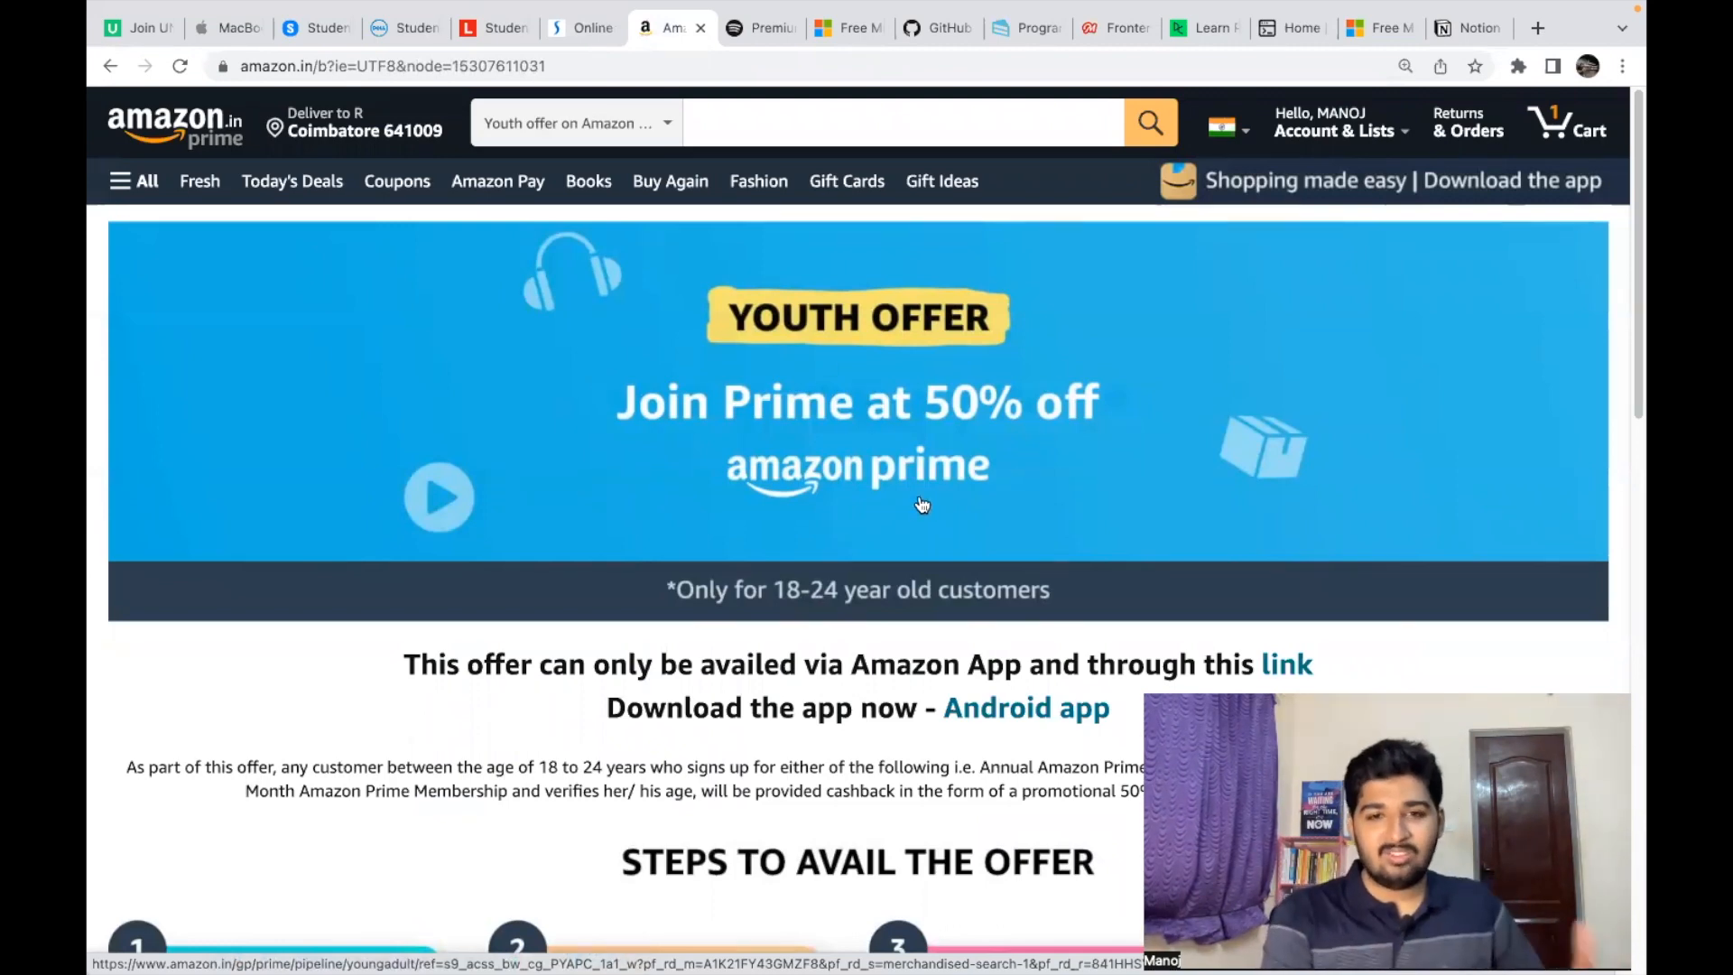
mouse_move(931, 526)
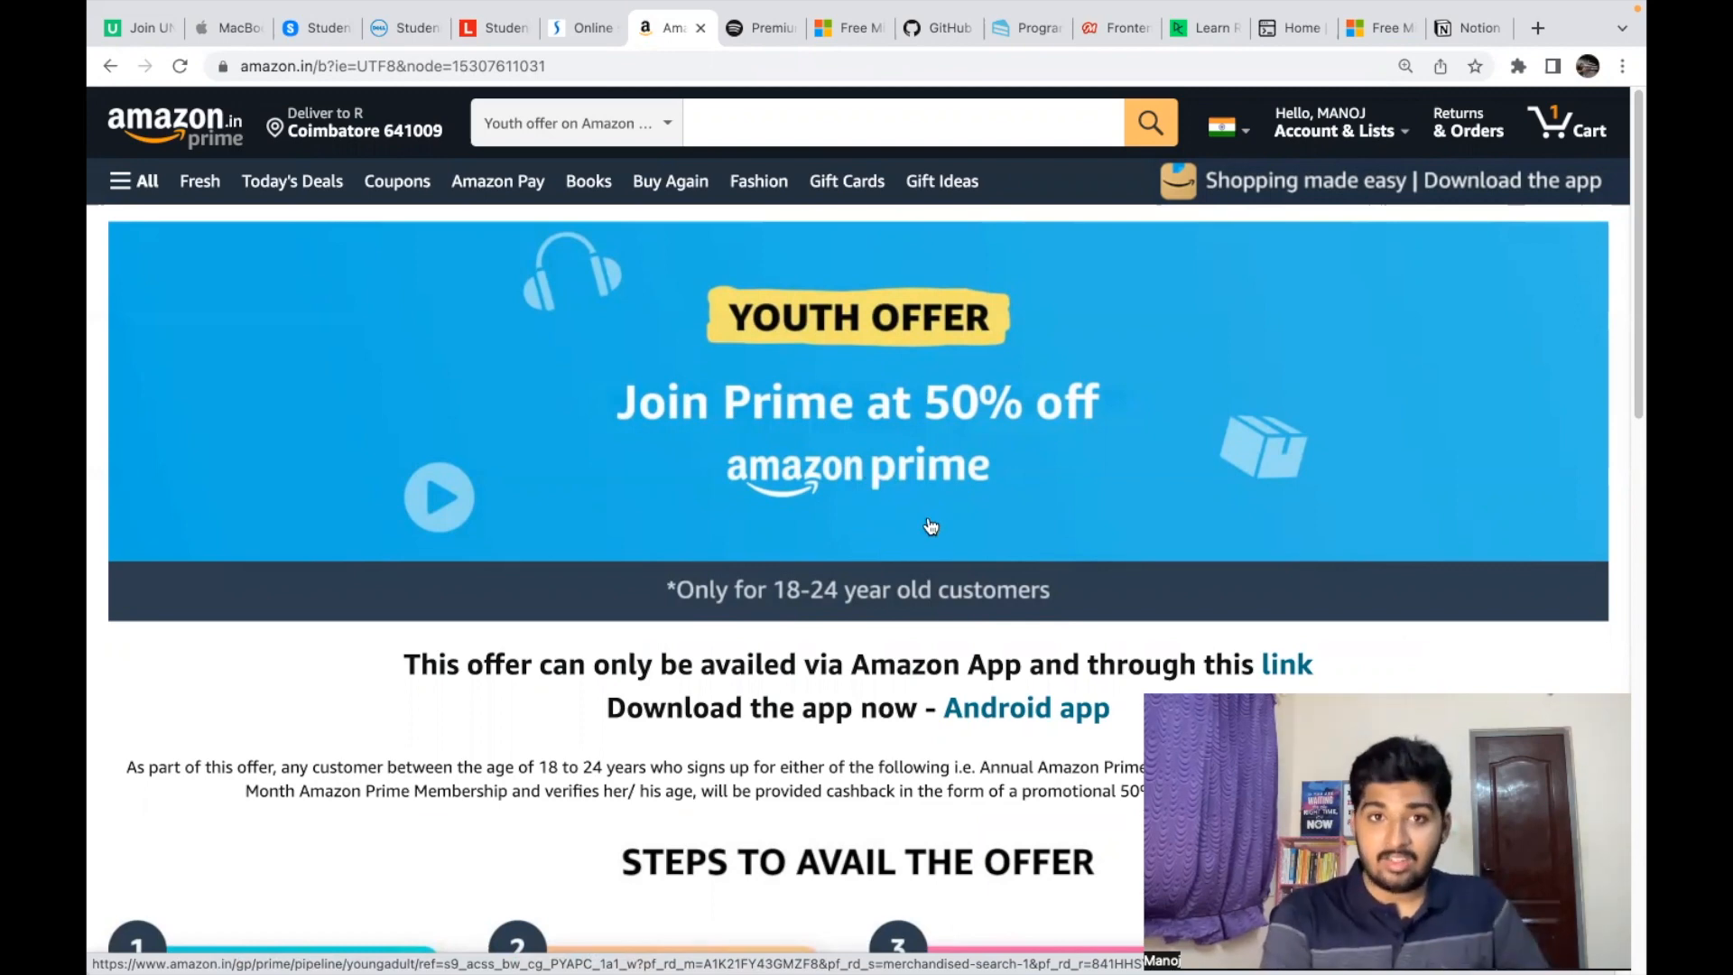
mouse_move(842, 285)
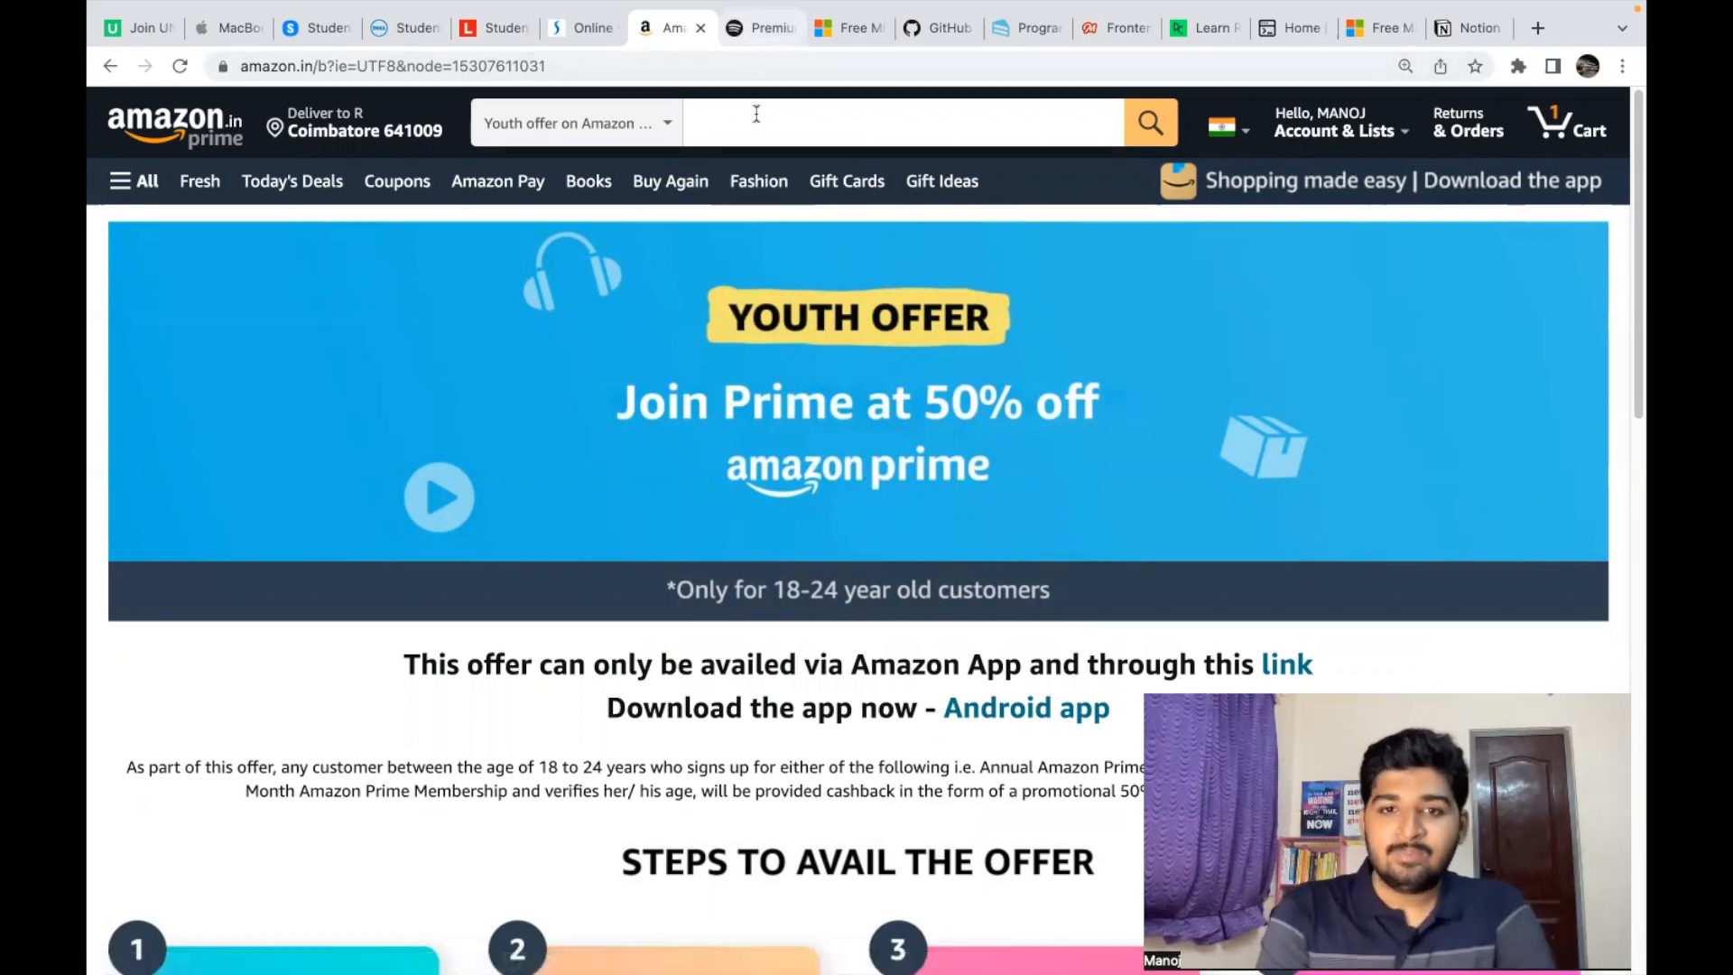
Step: Scroll Amazon's Youth Offer page down to the four steps for 50% Amazon Pay cashback
scroll(down, 3)
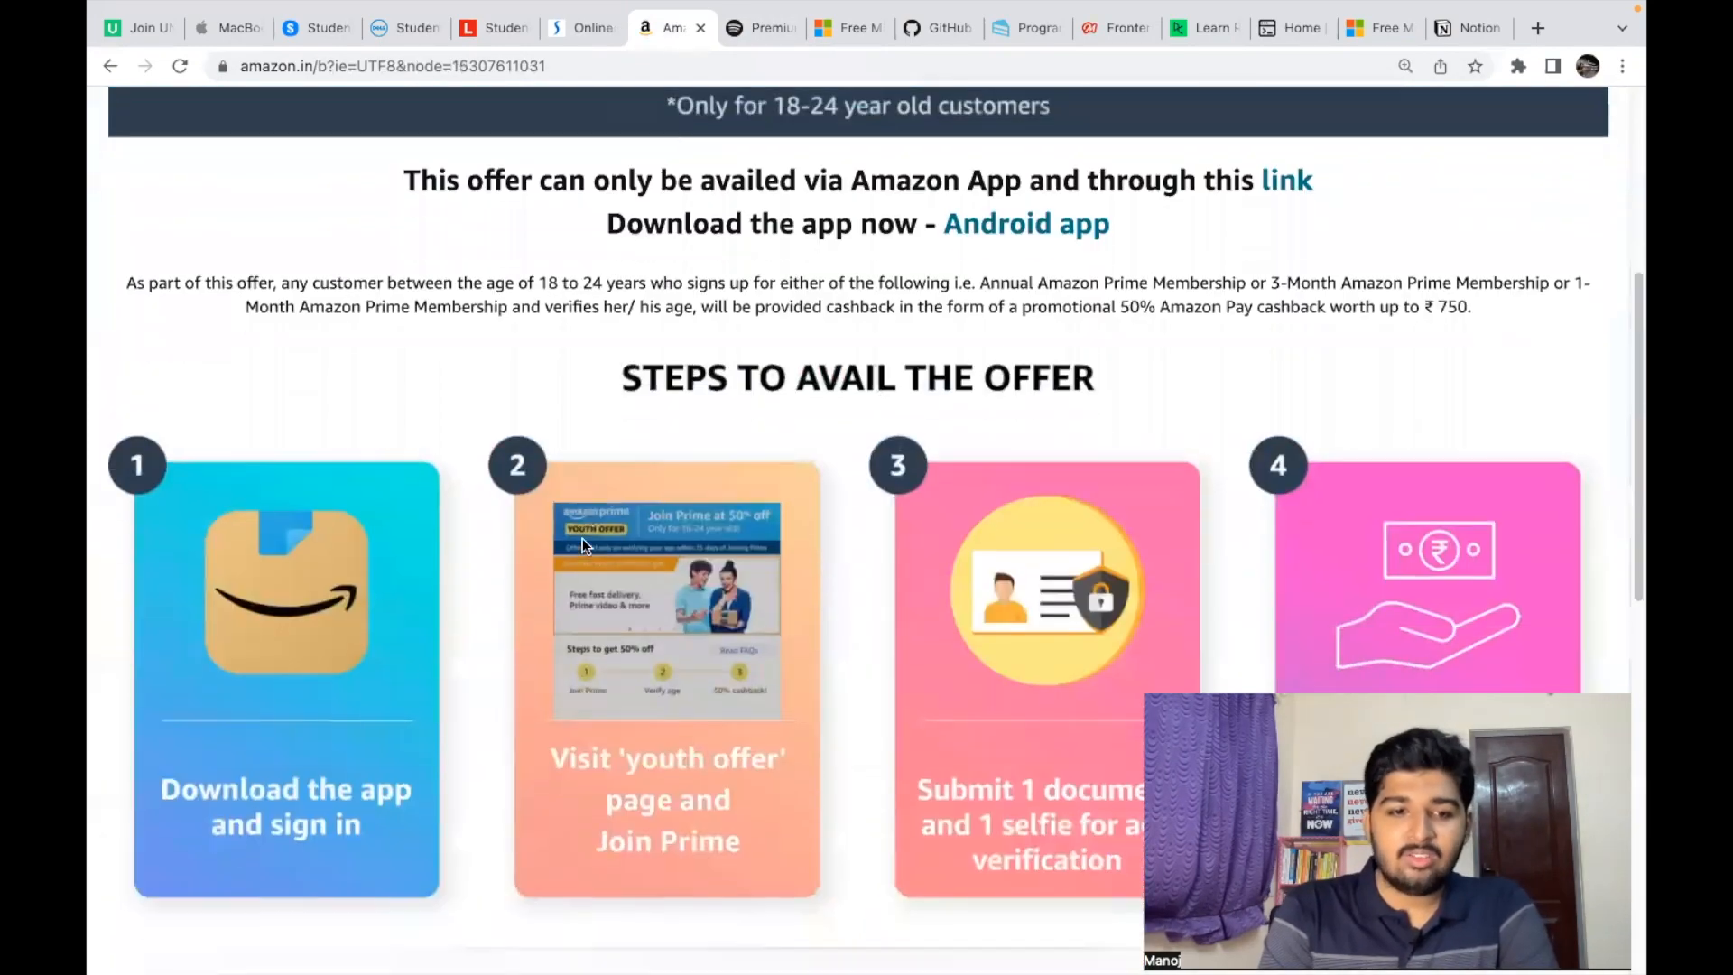
scroll(down, 3)
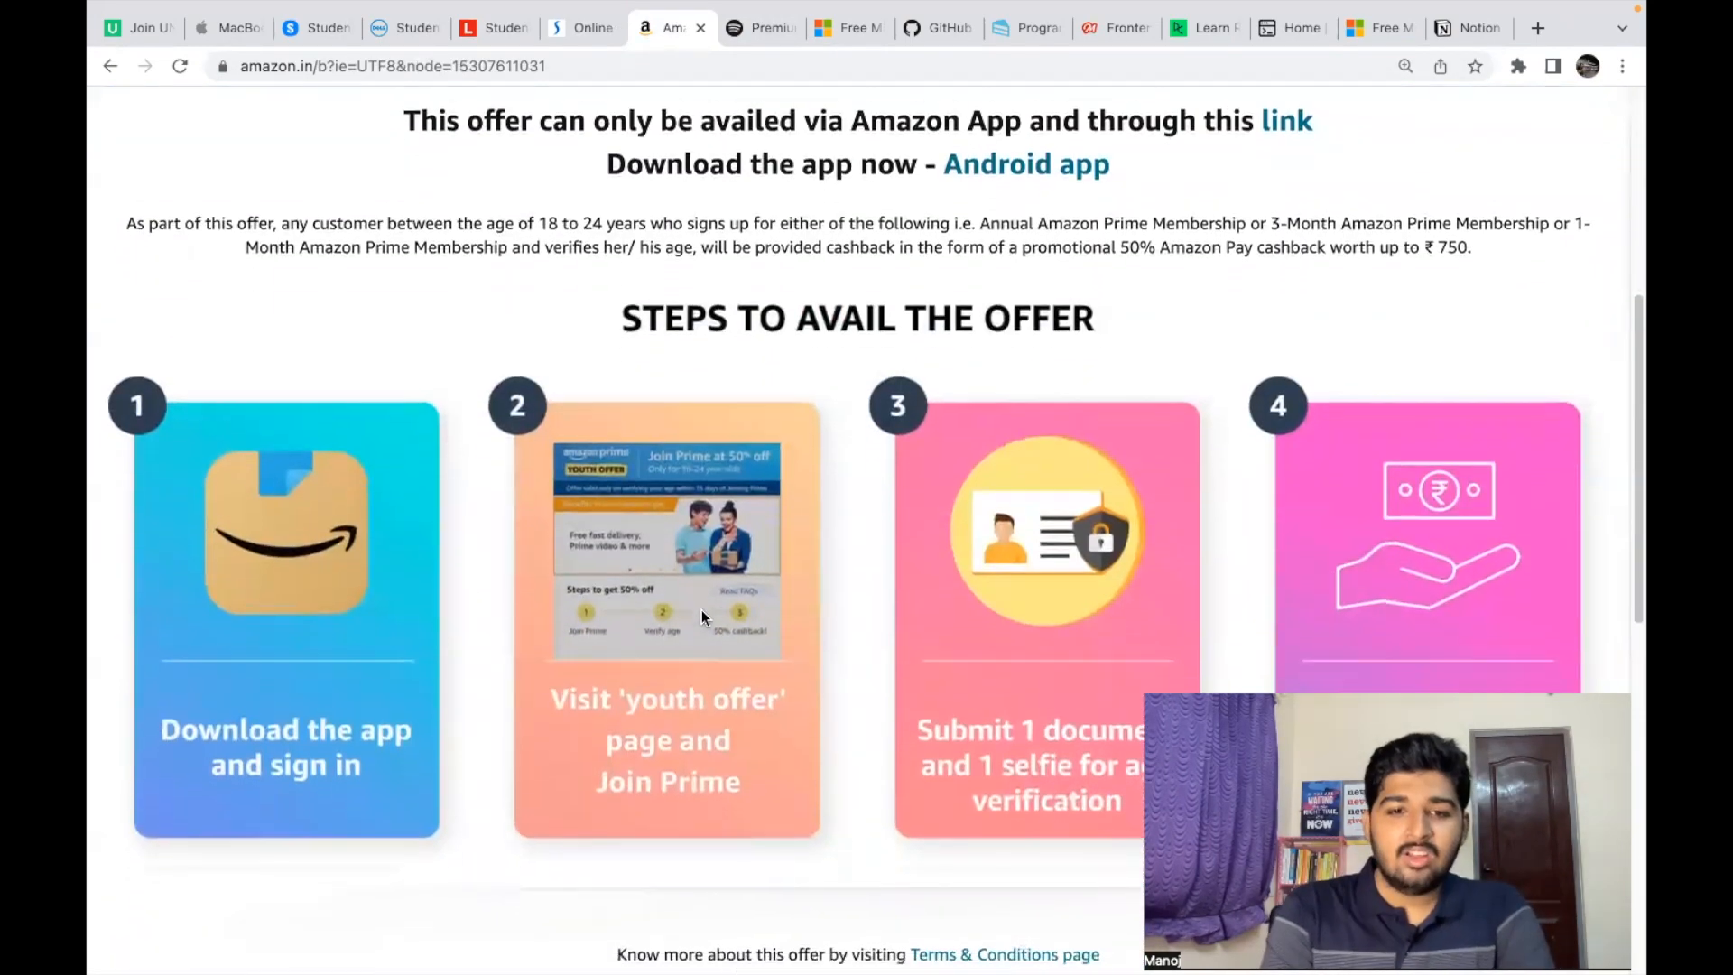
scroll(down, 3)
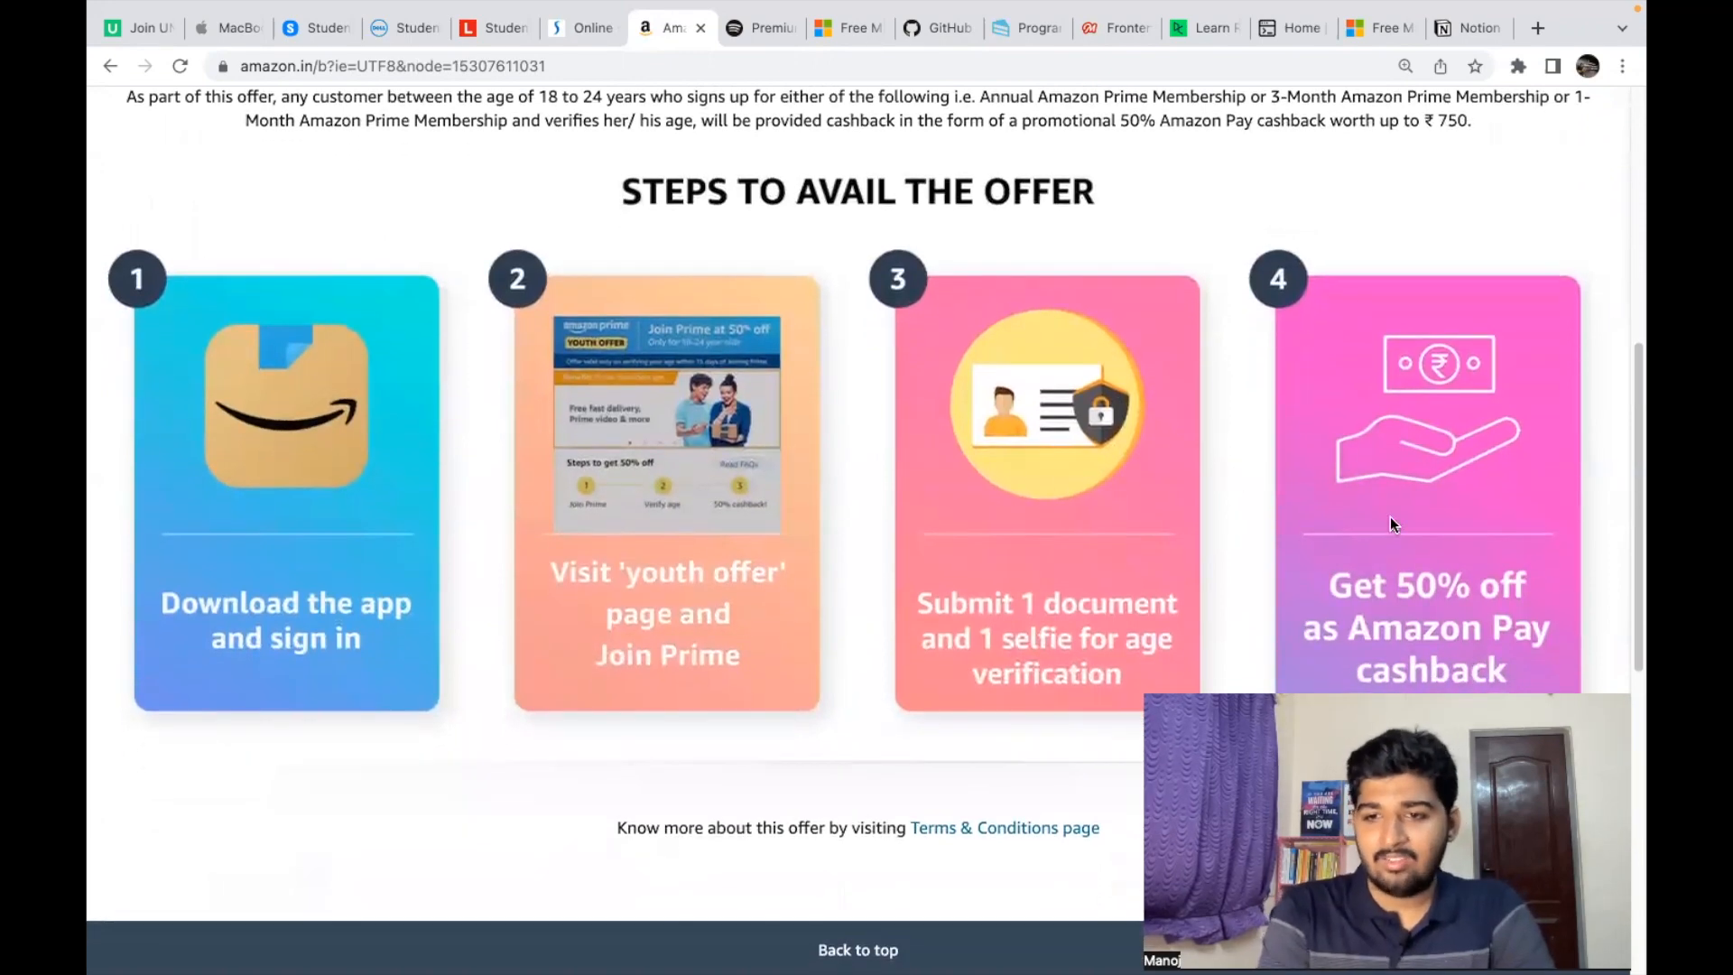
Step: Show the top of Spotify's Premium Student page: ₹0 for 3 months, then ₹59/month
click(760, 28)
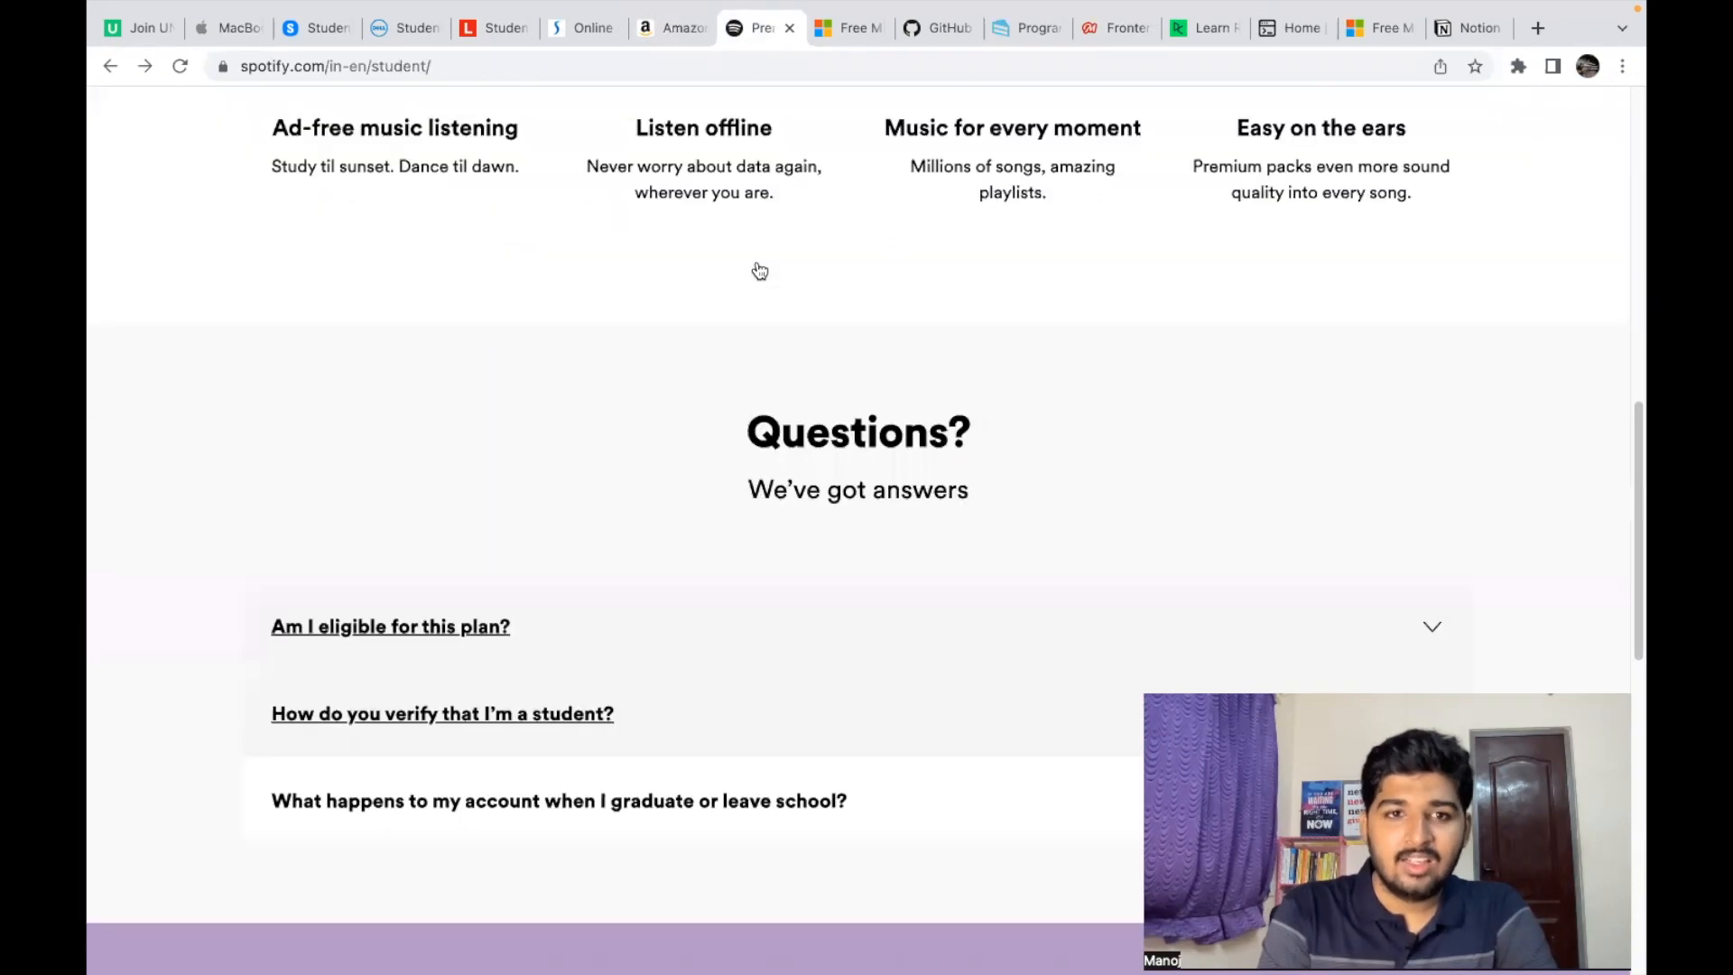
scroll(up, 3)
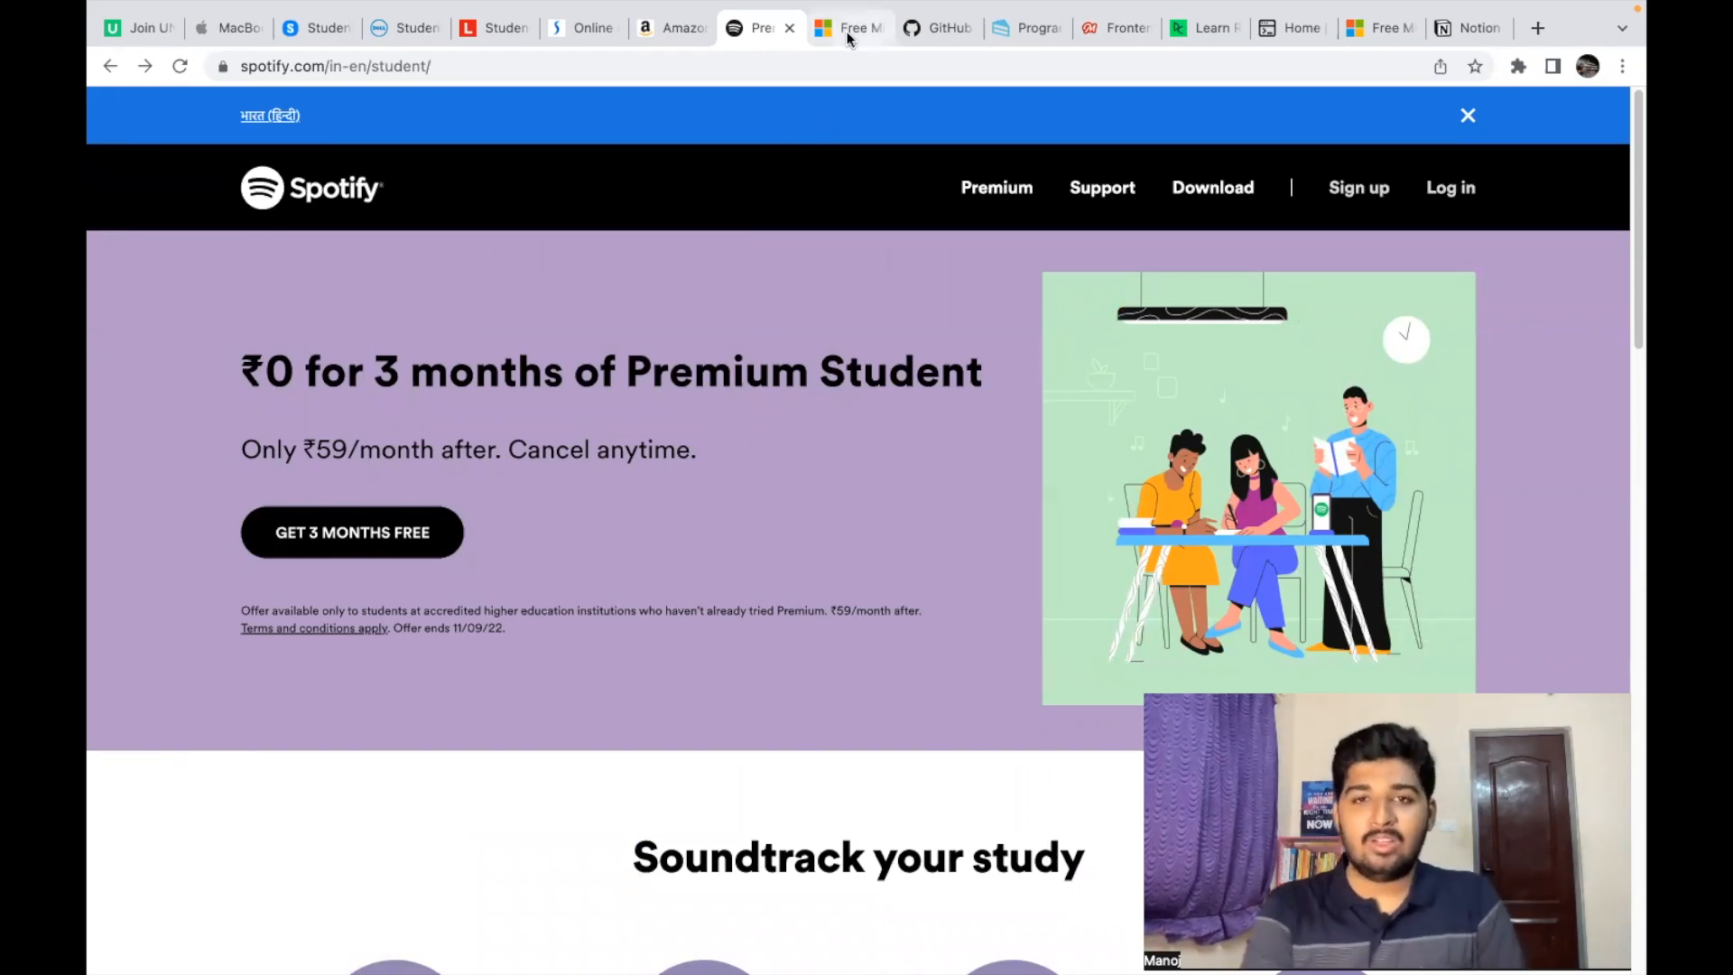
Step: Scroll Microsoft's Office 365 Education page down to the row of included app icons
click(849, 28)
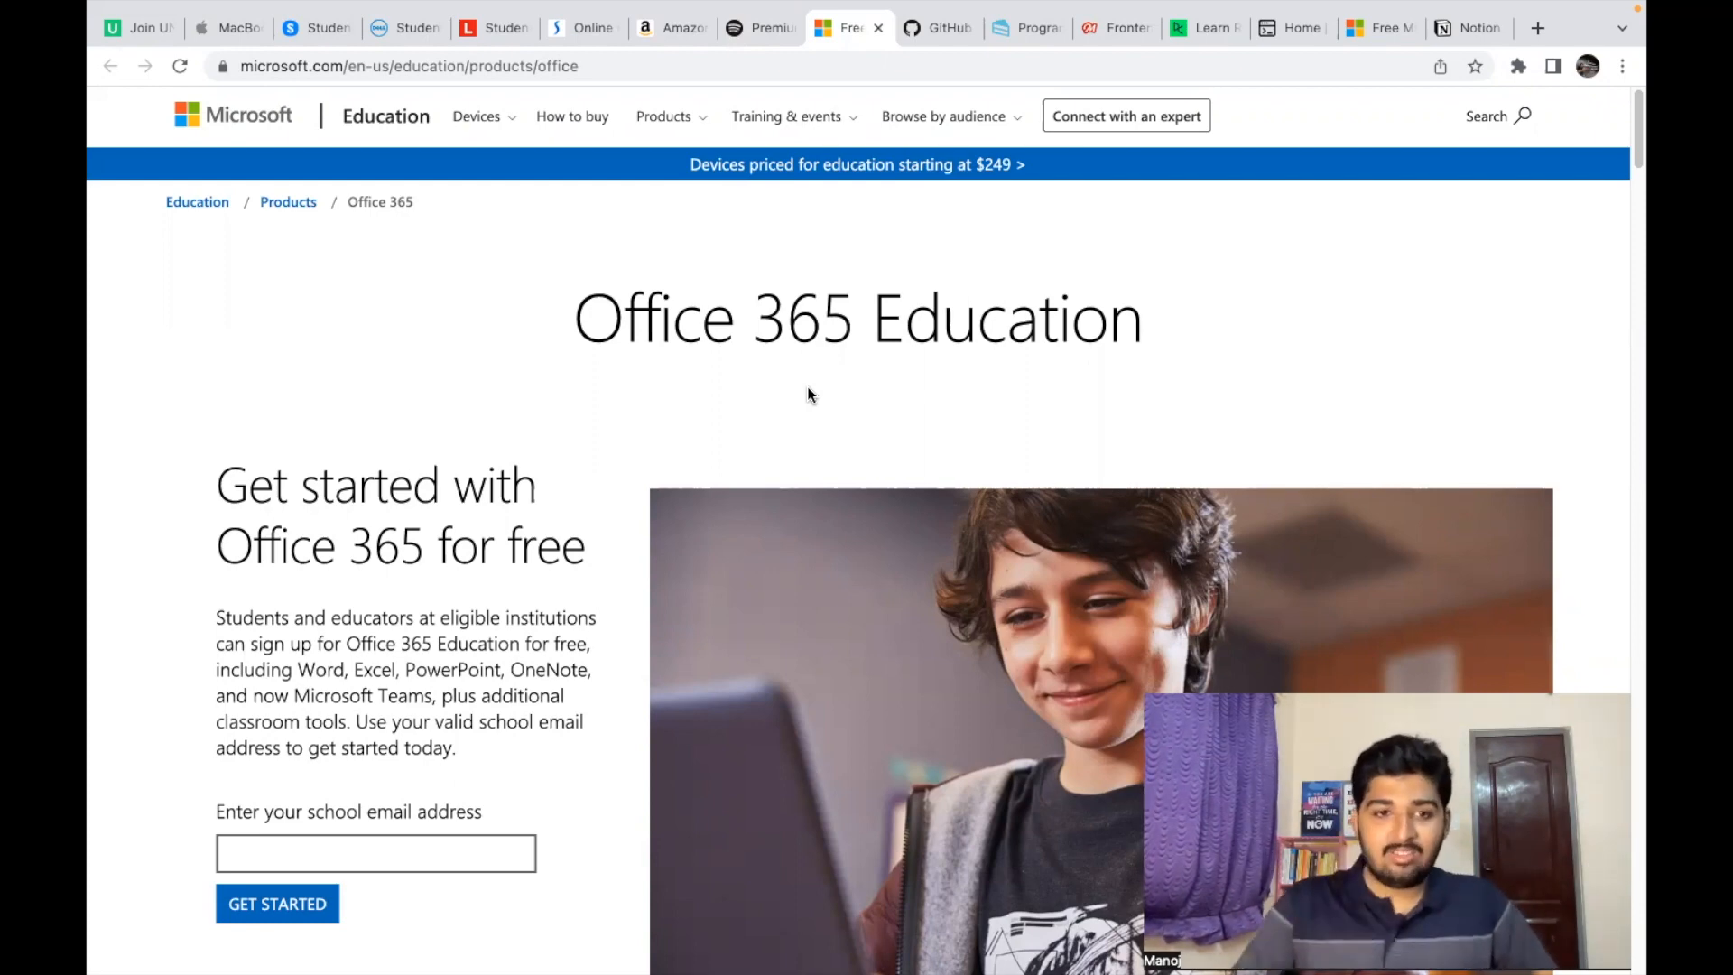
mouse_move(641, 345)
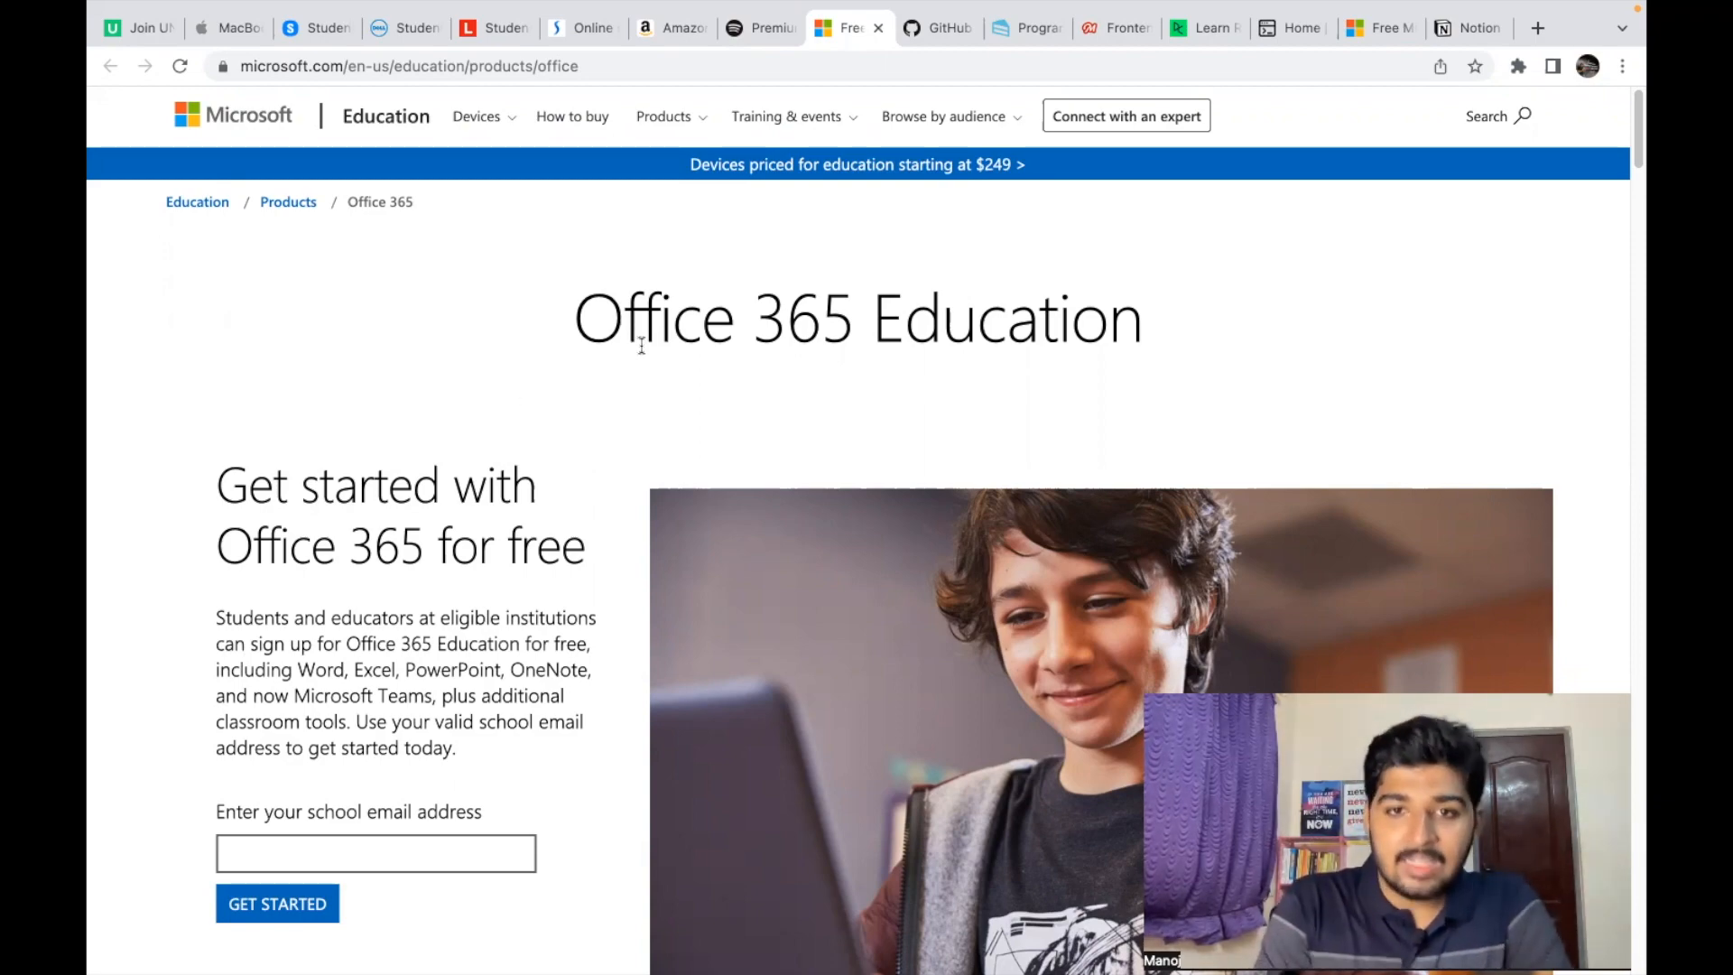
scroll(down, 3)
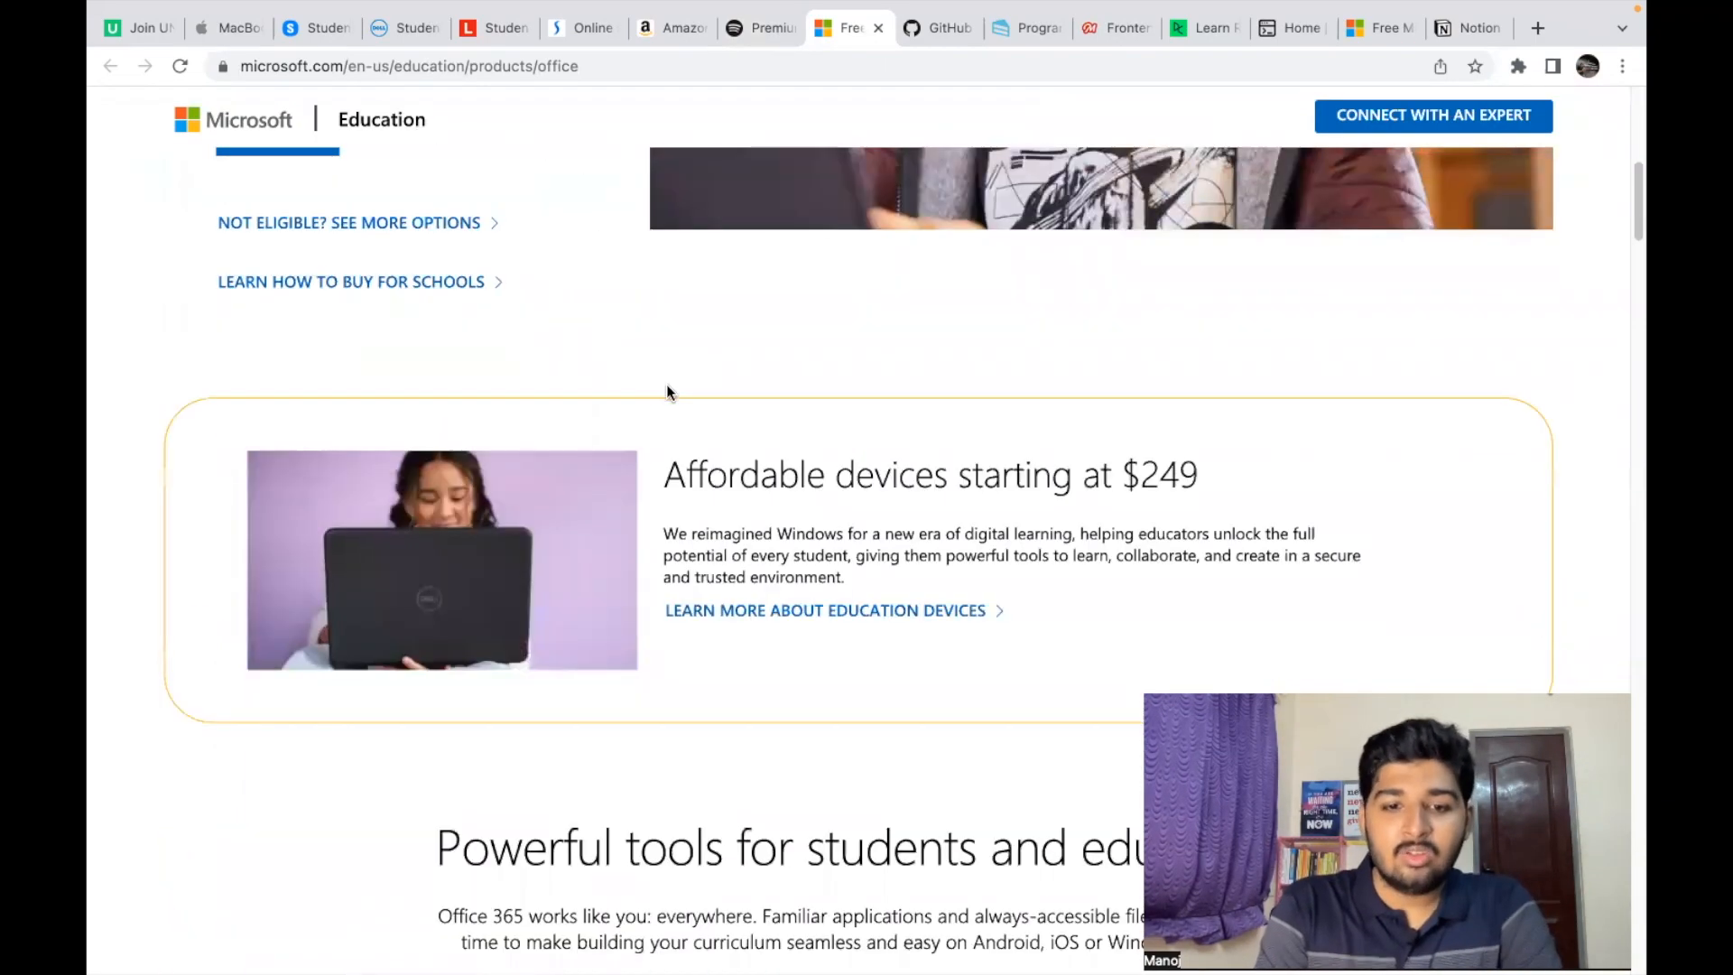
scroll(down, 3)
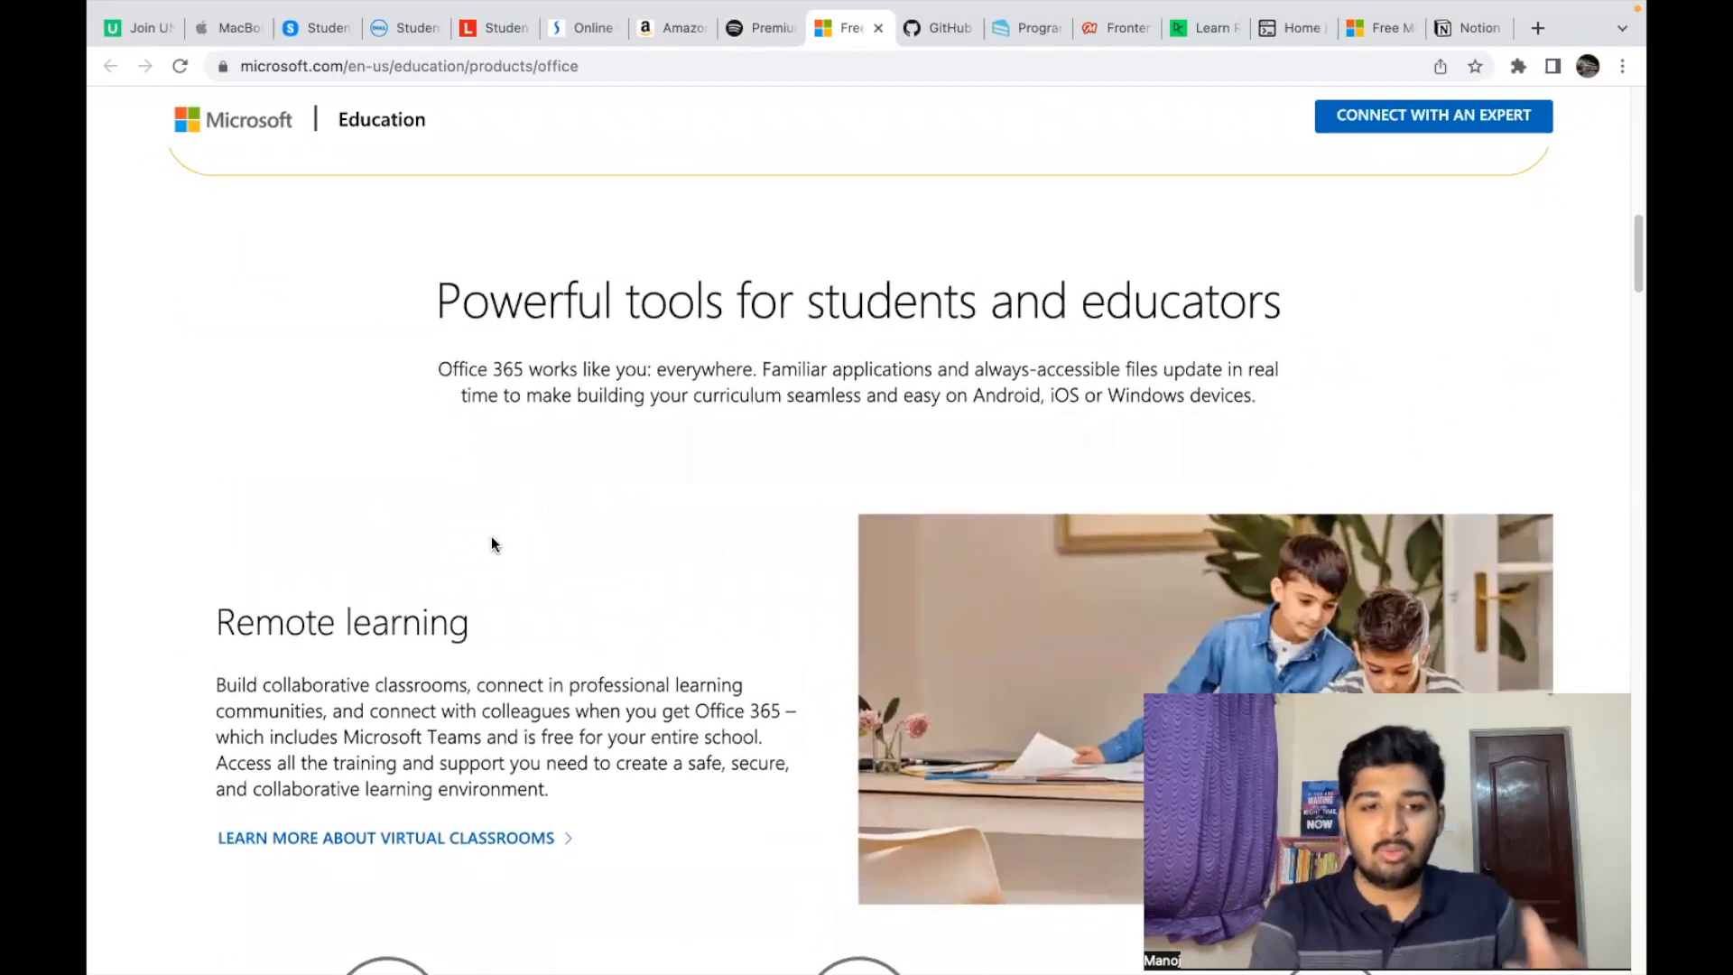
scroll(down, 3)
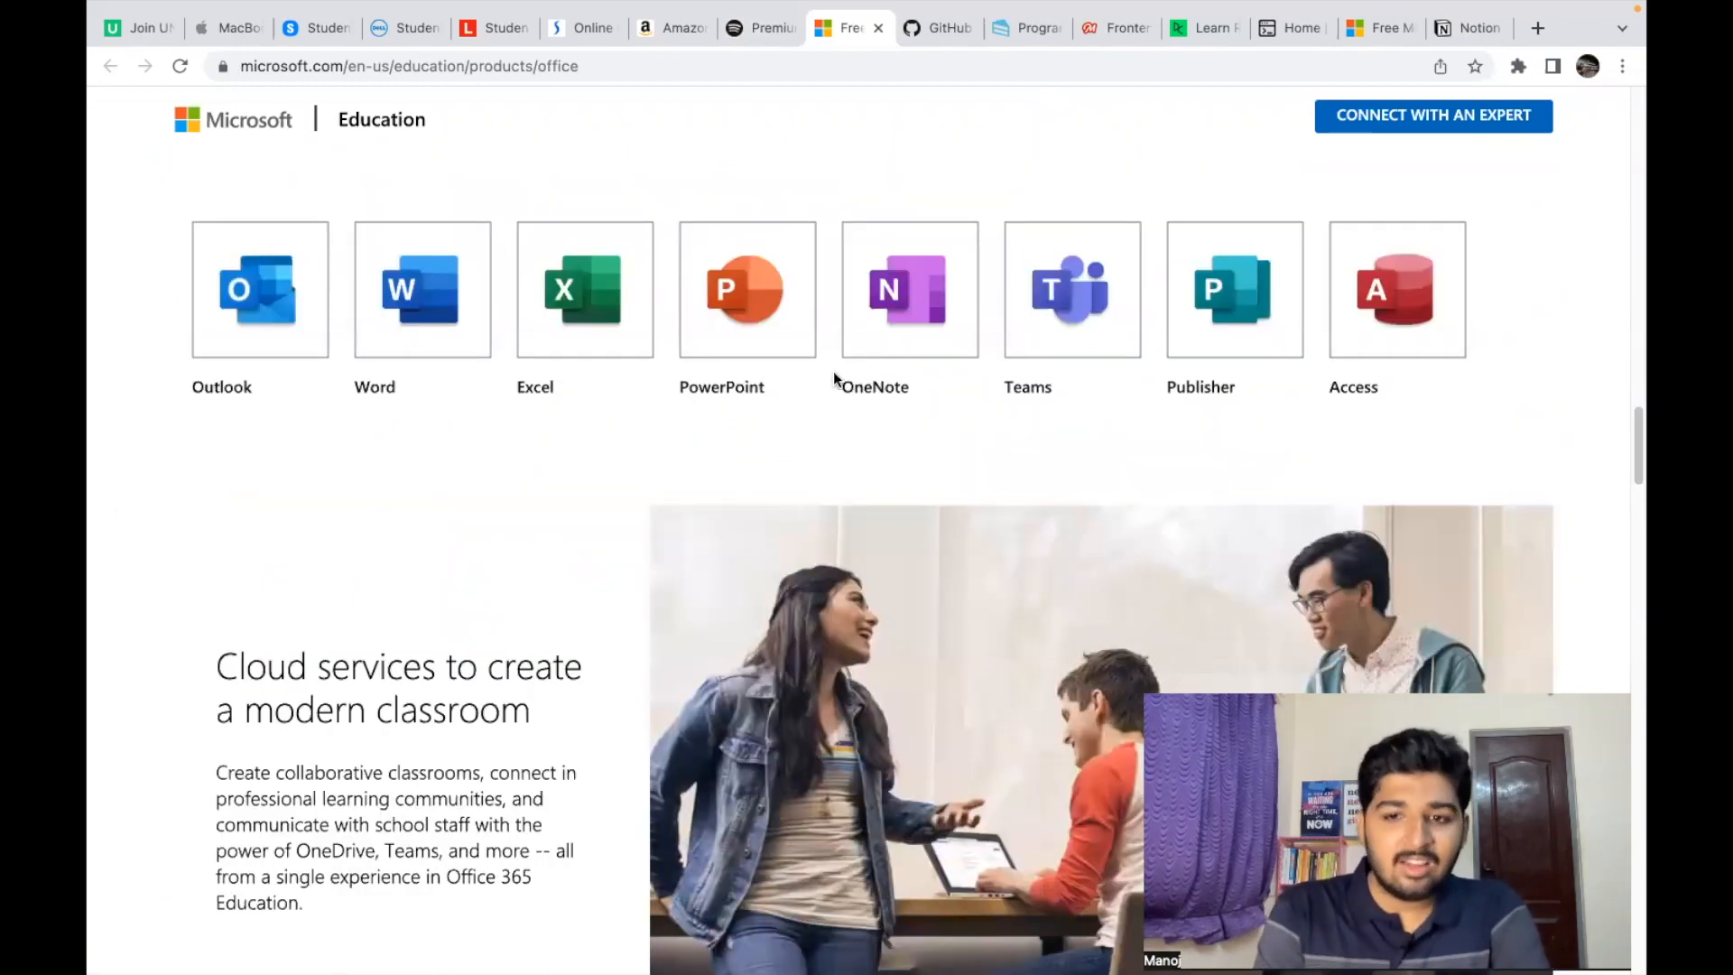
mouse_move(954, 260)
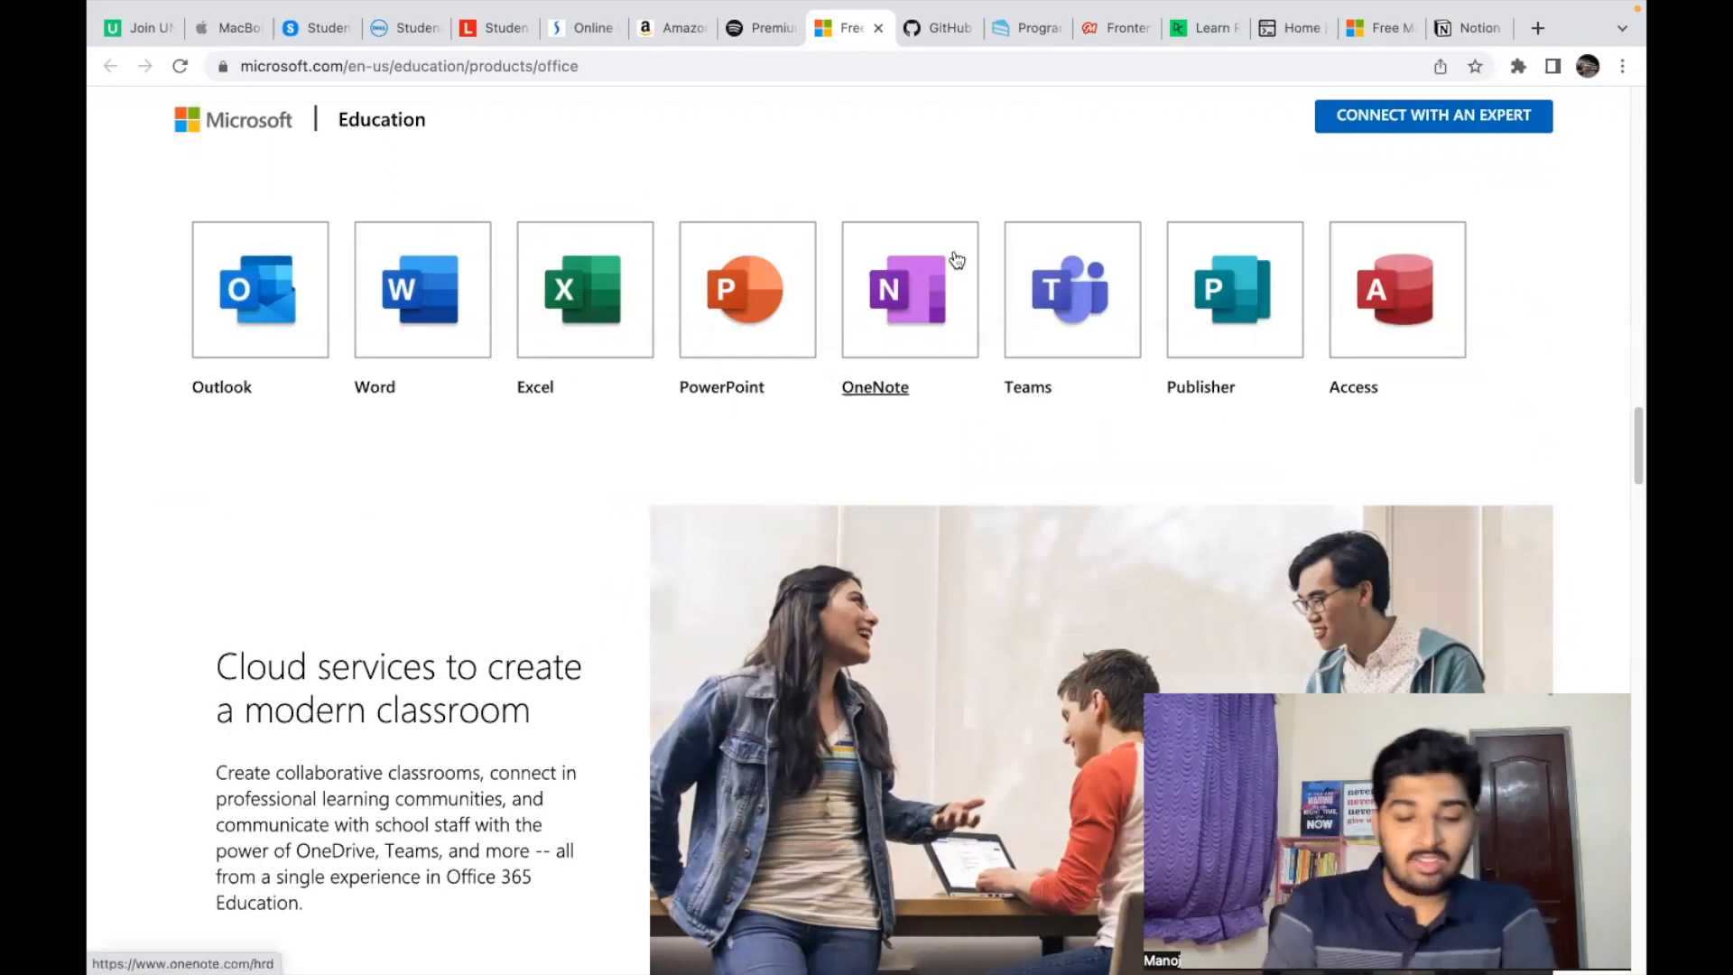
mouse_move(851, 322)
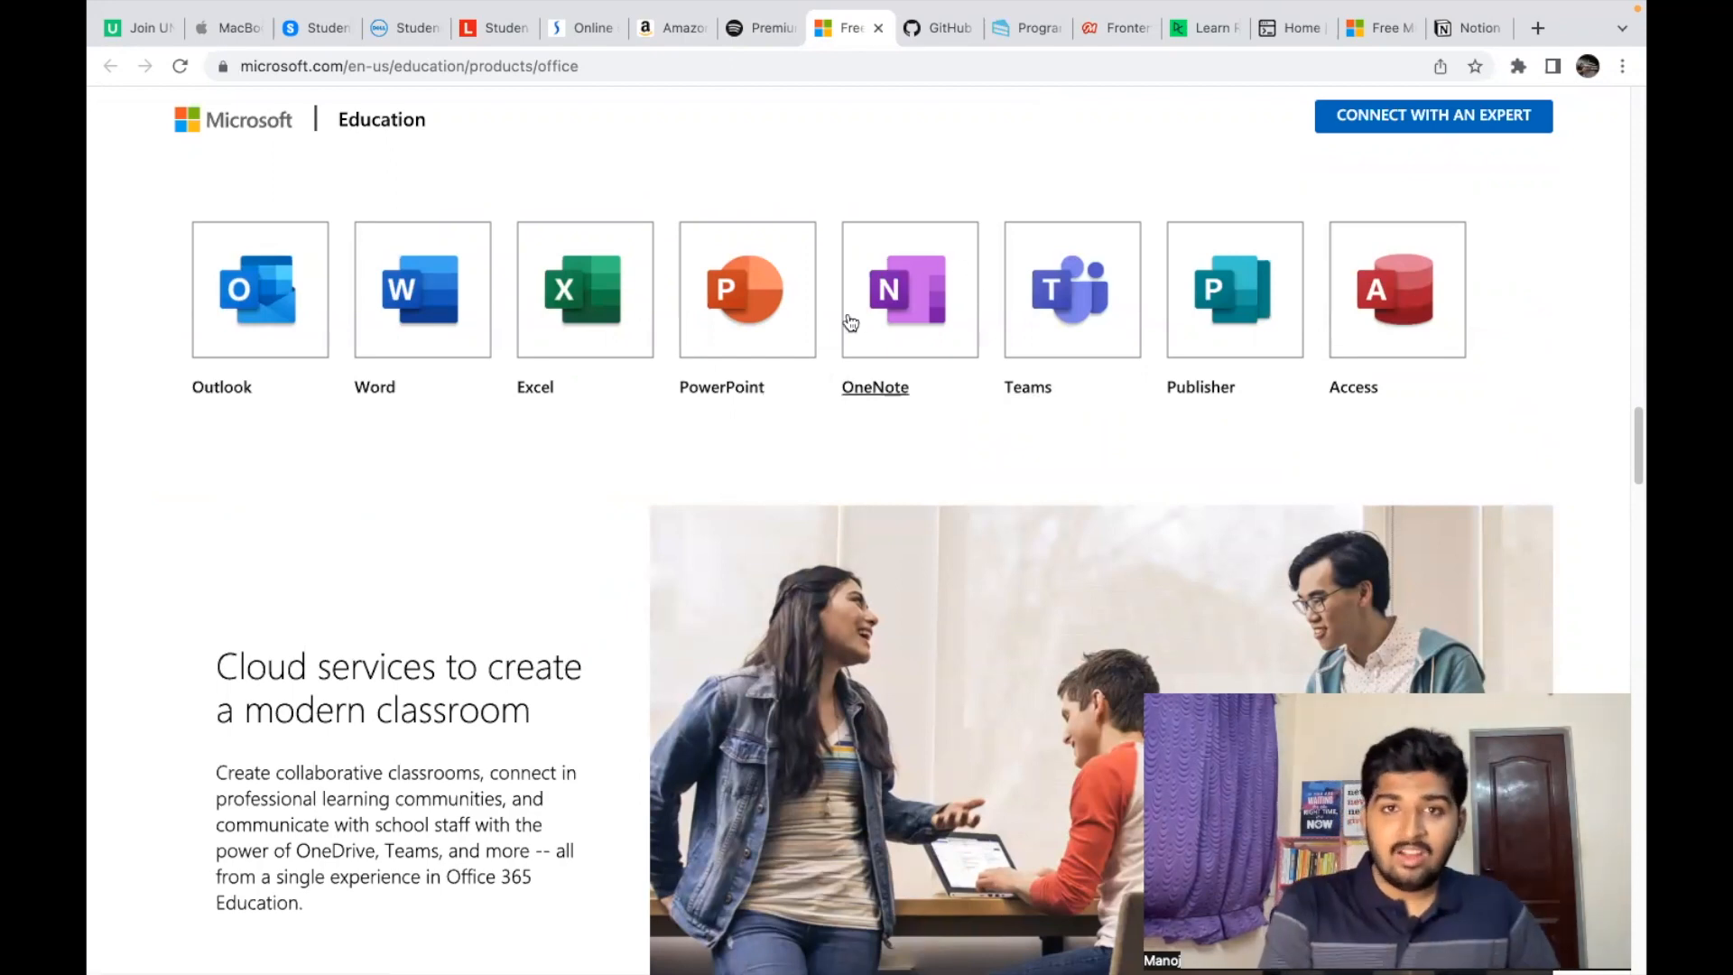
mouse_move(823, 221)
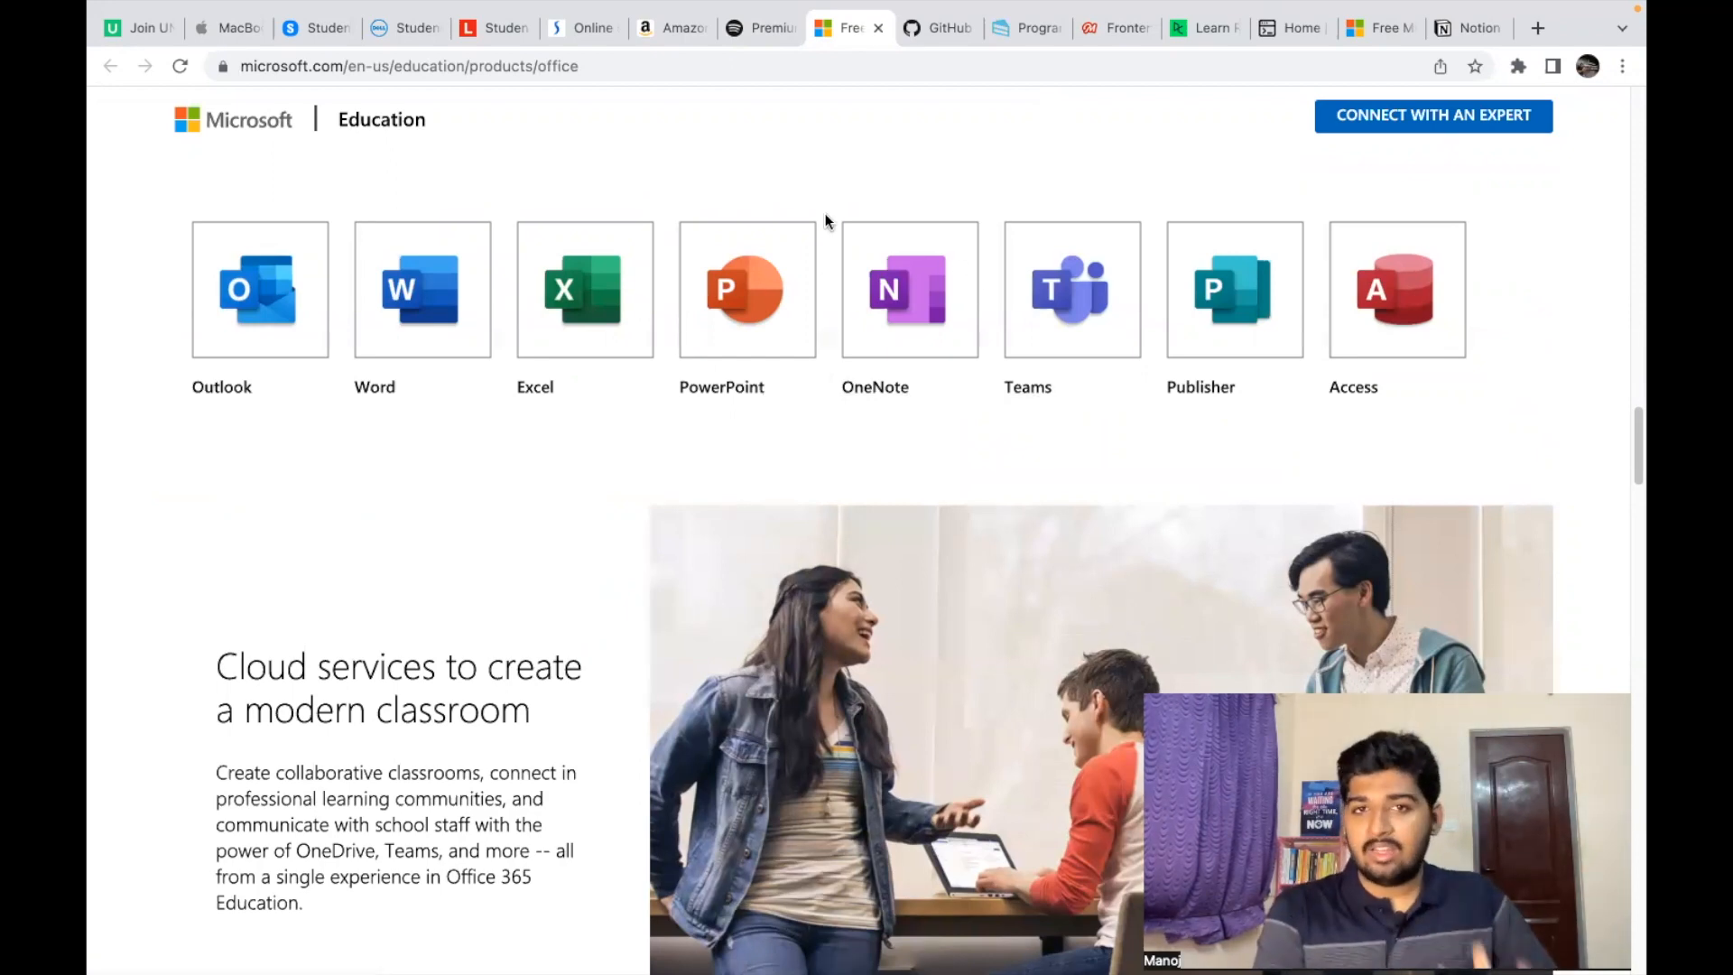
mouse_move(912, 55)
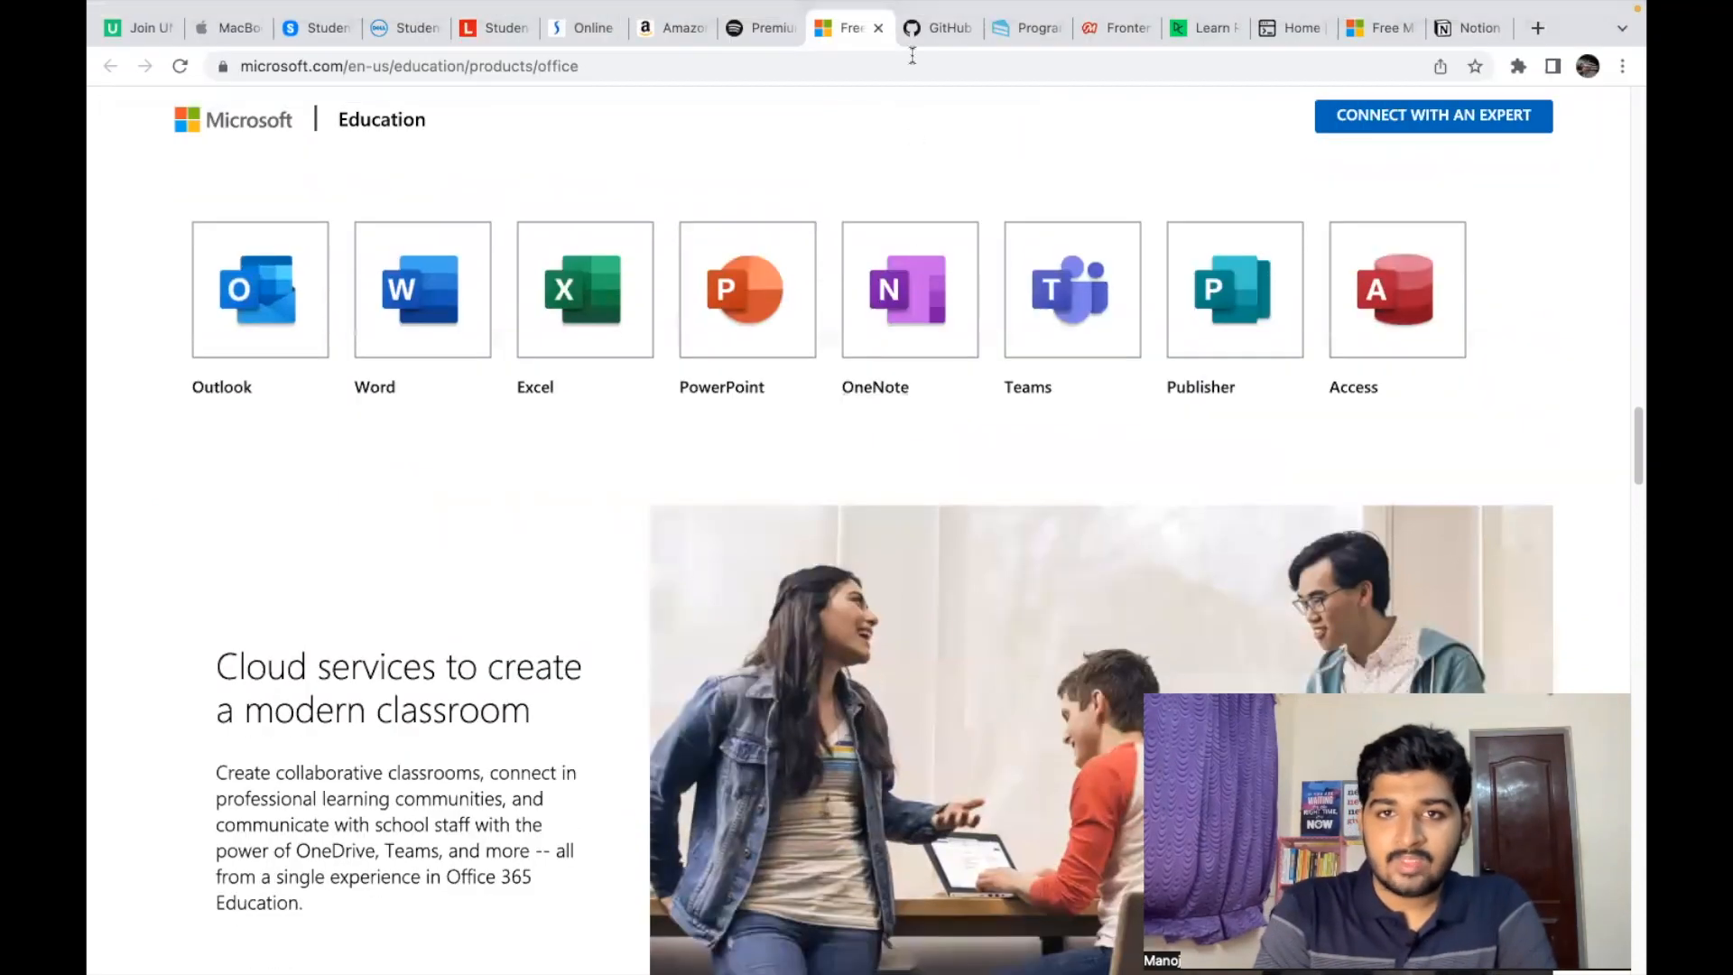
Step: Scroll through the GitHub Student Developer Pack offer cards, such as DigitalOcean and .TECH
click(940, 28)
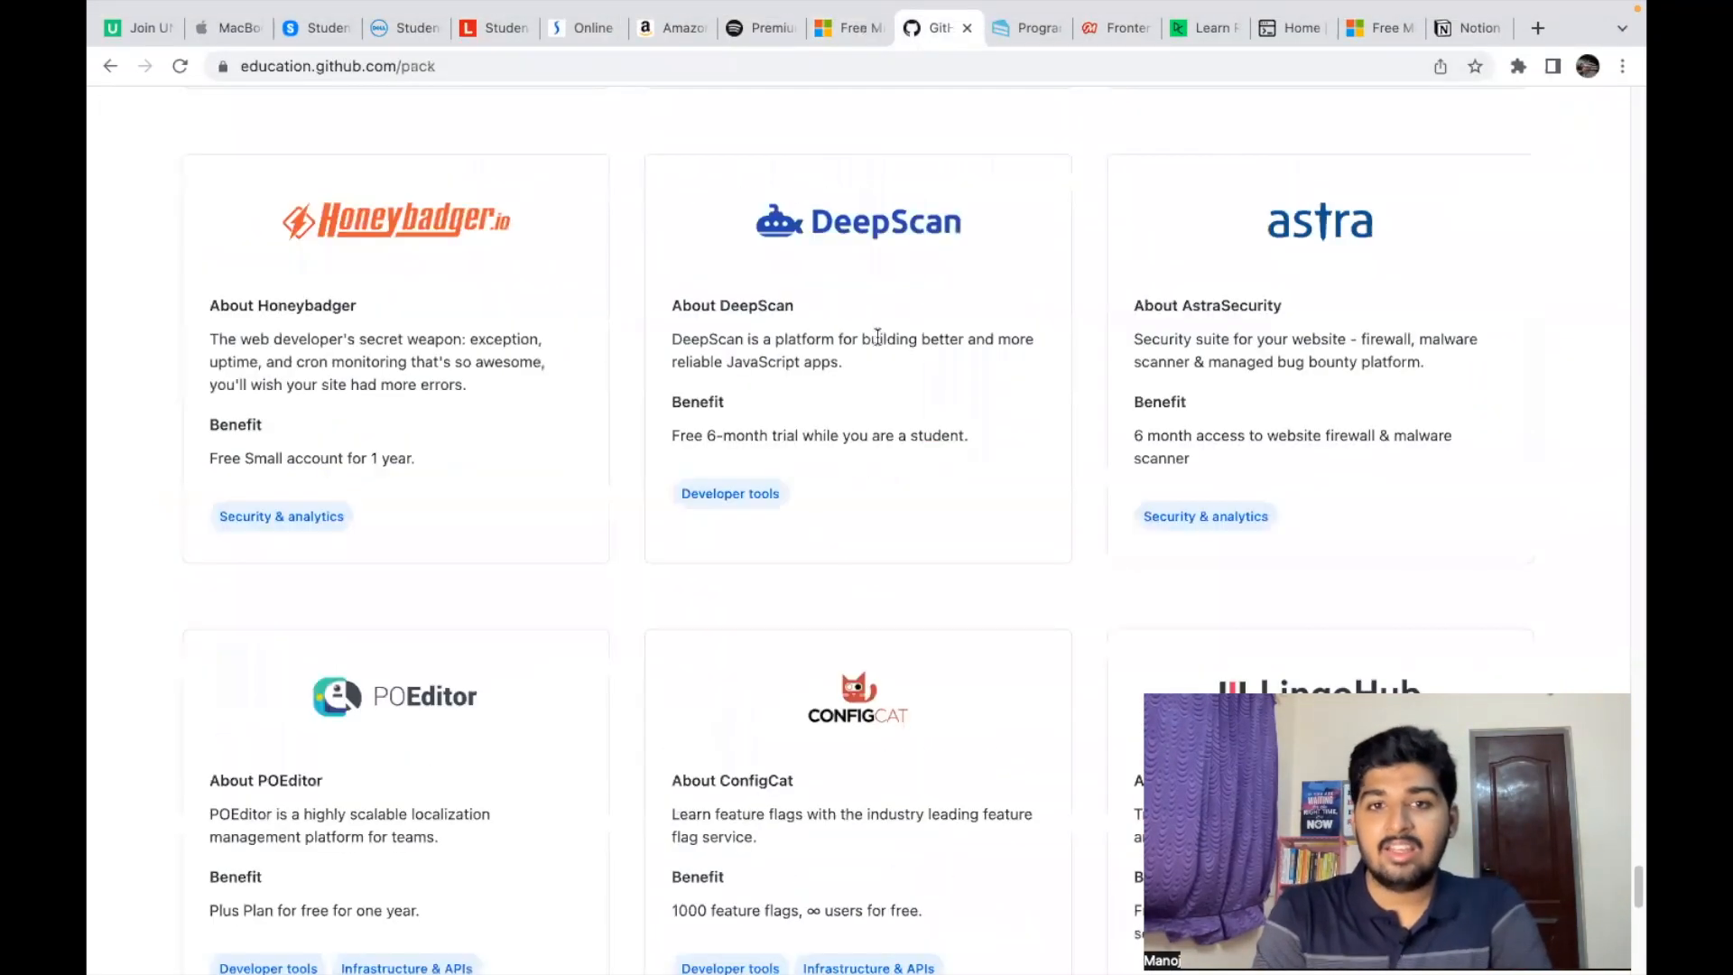
scroll(down, 3)
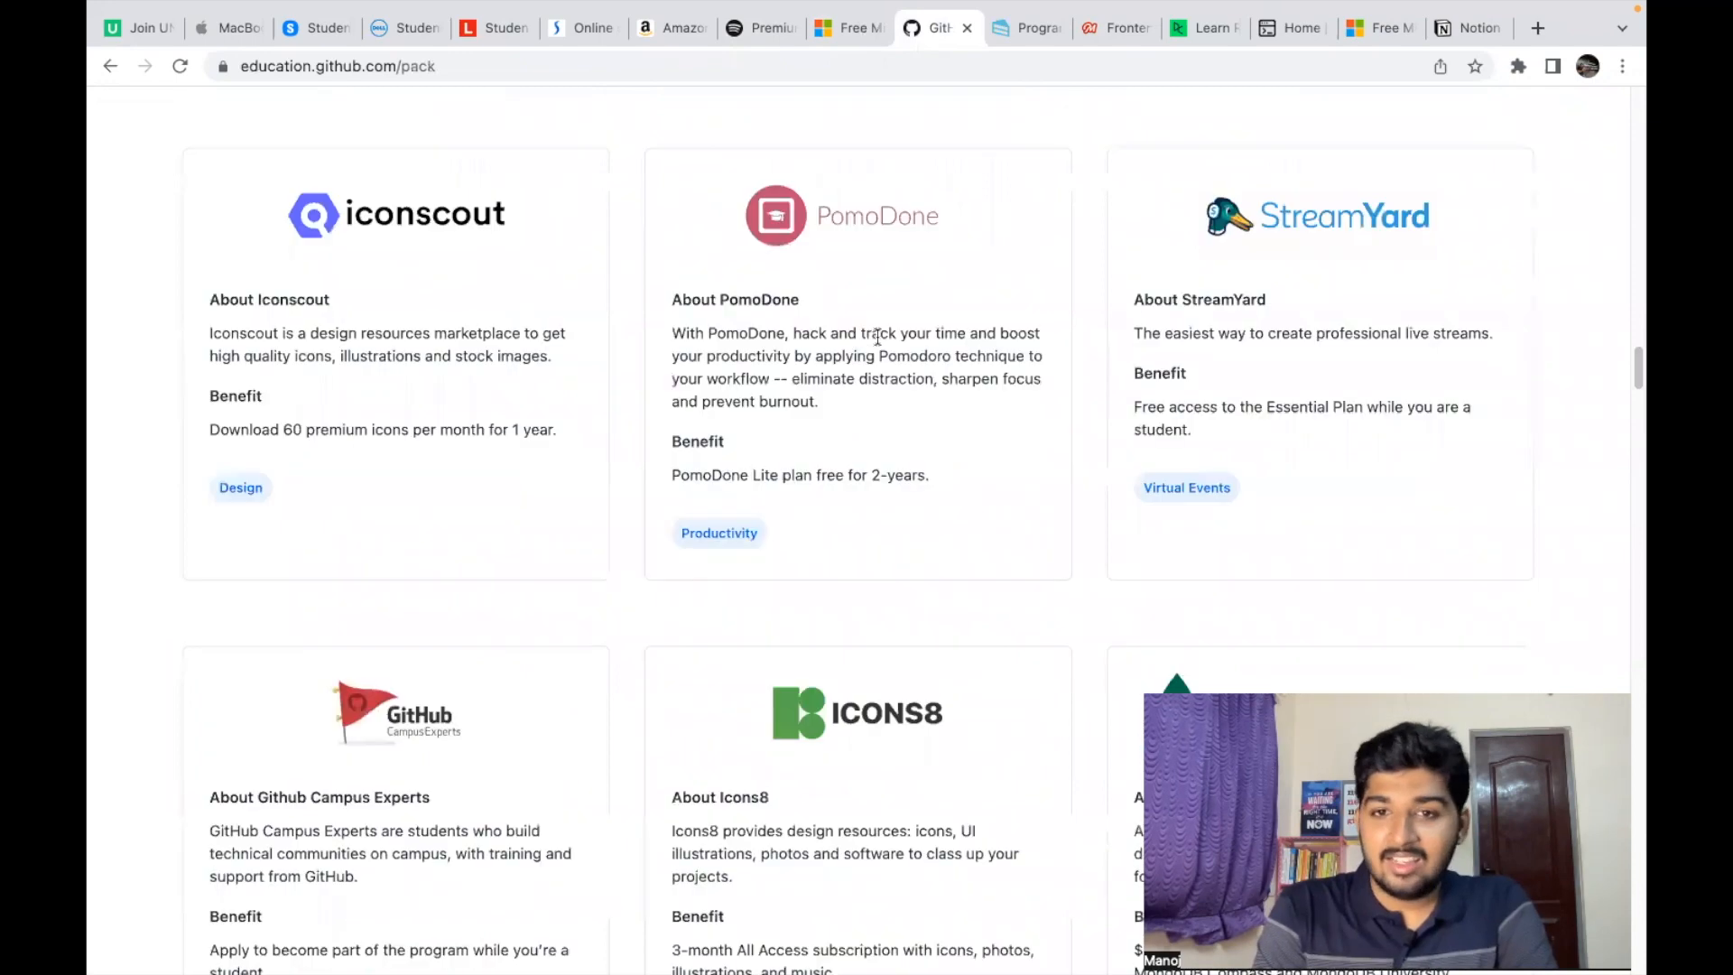
scroll(up, 3)
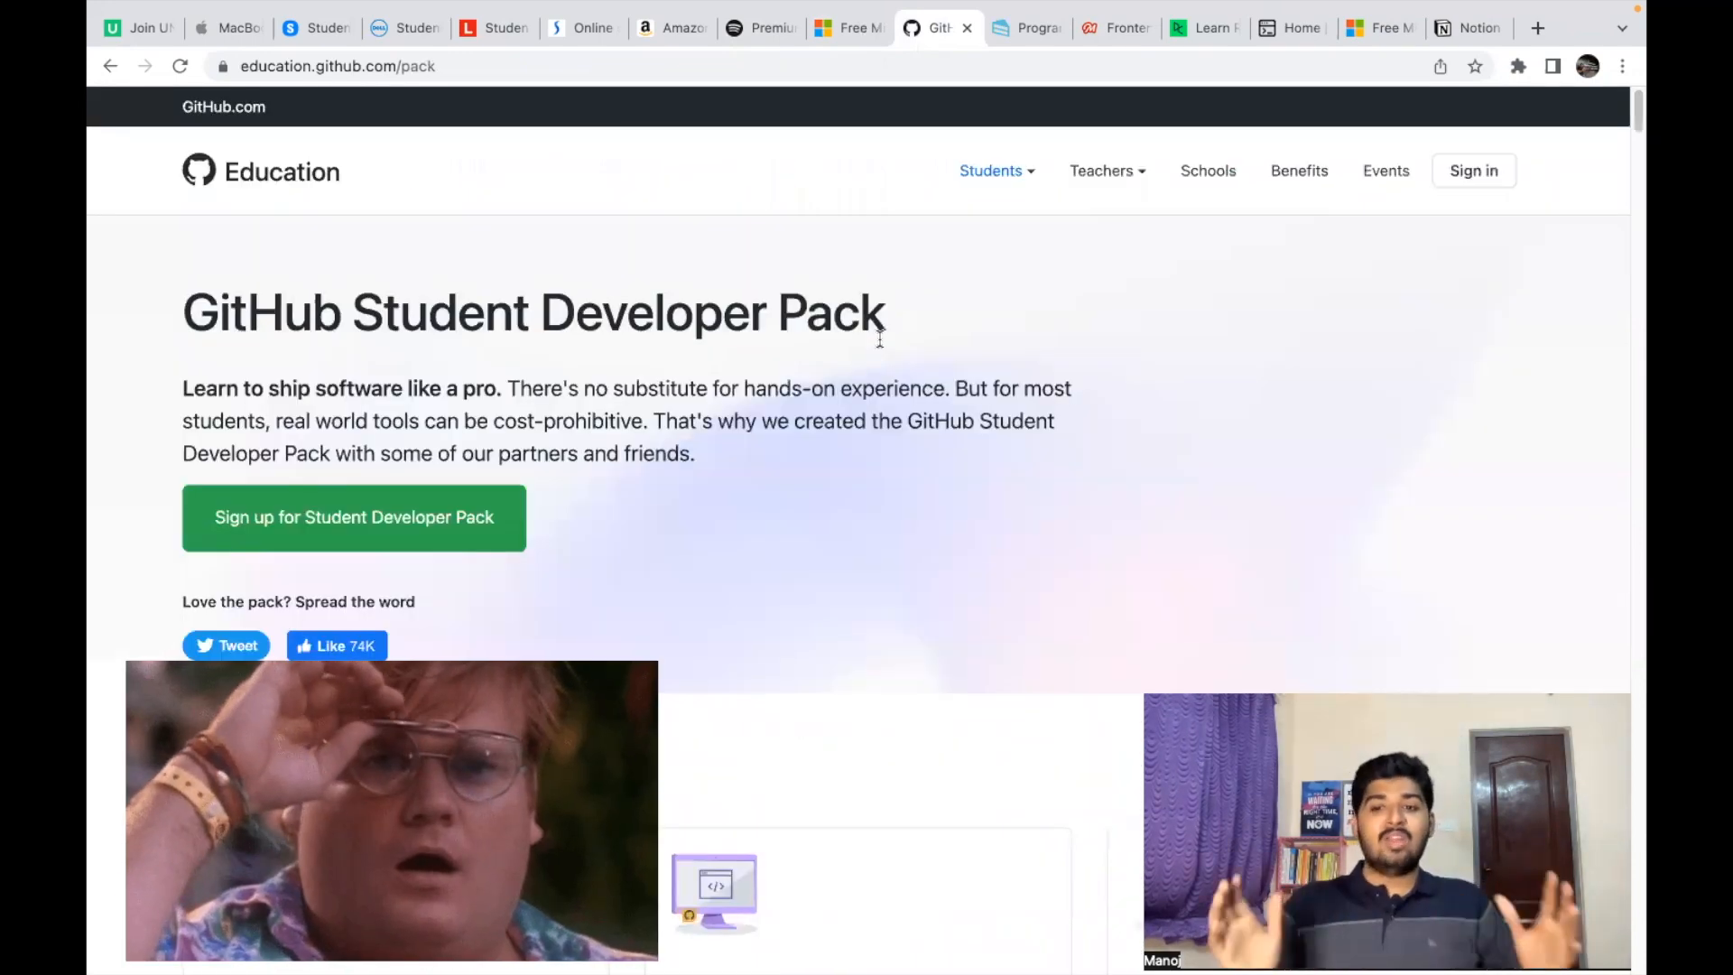
scroll(down, 3)
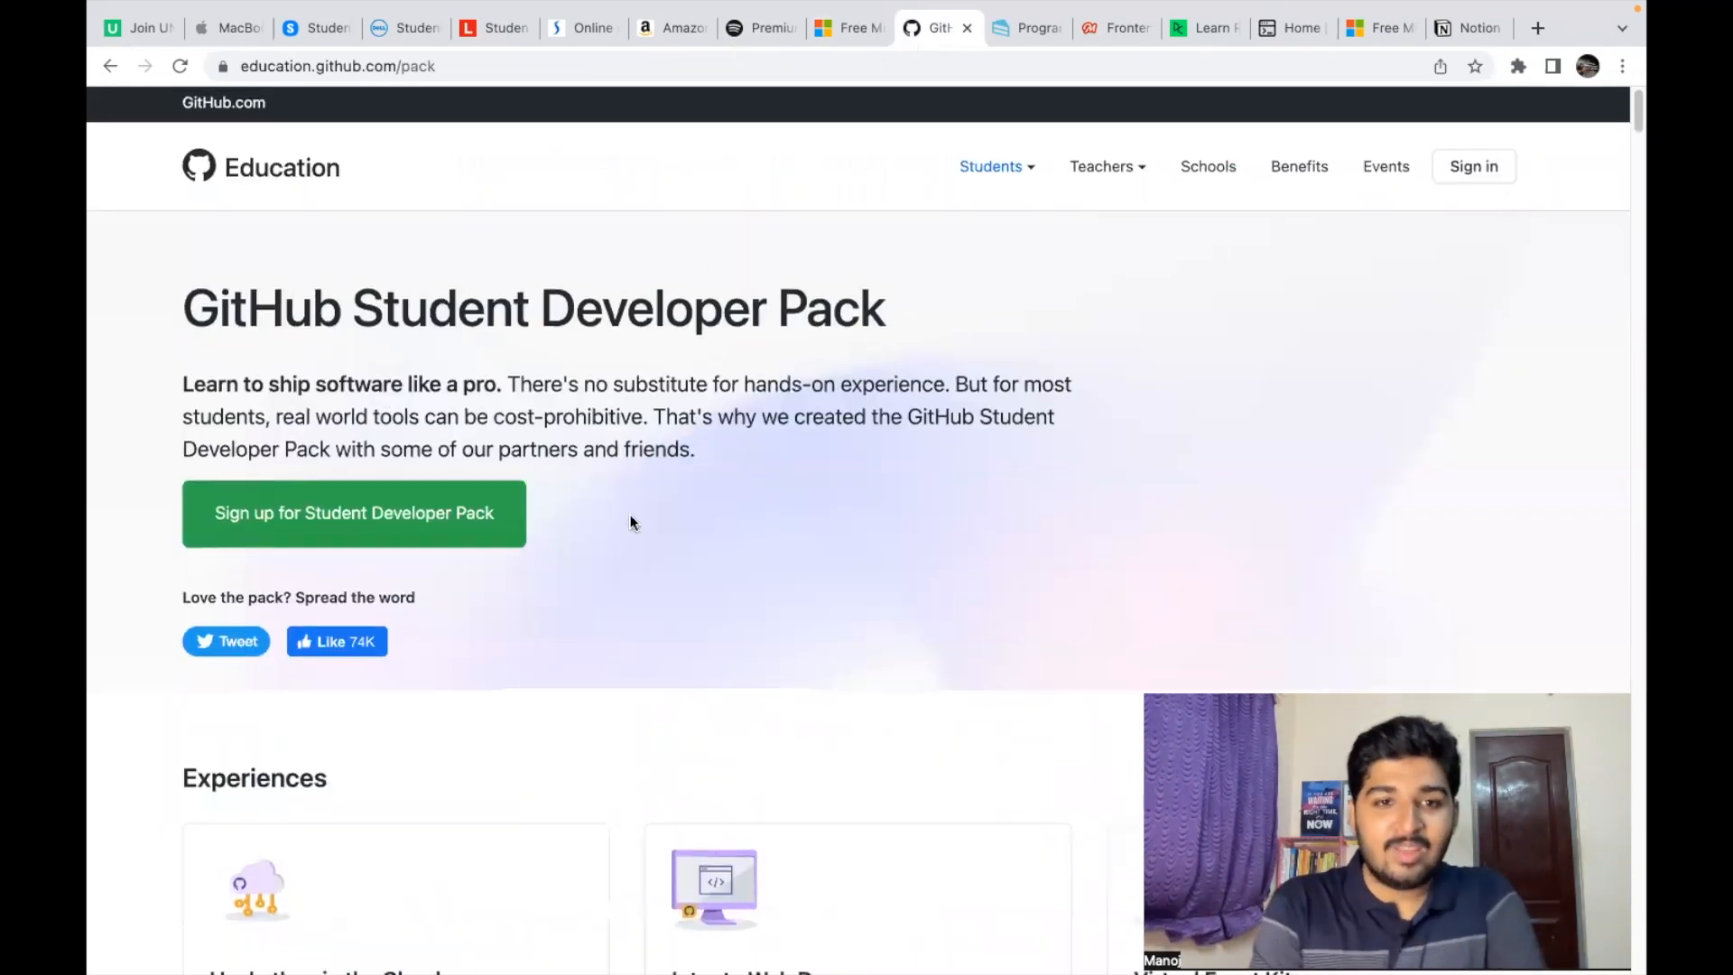
scroll(down, 3)
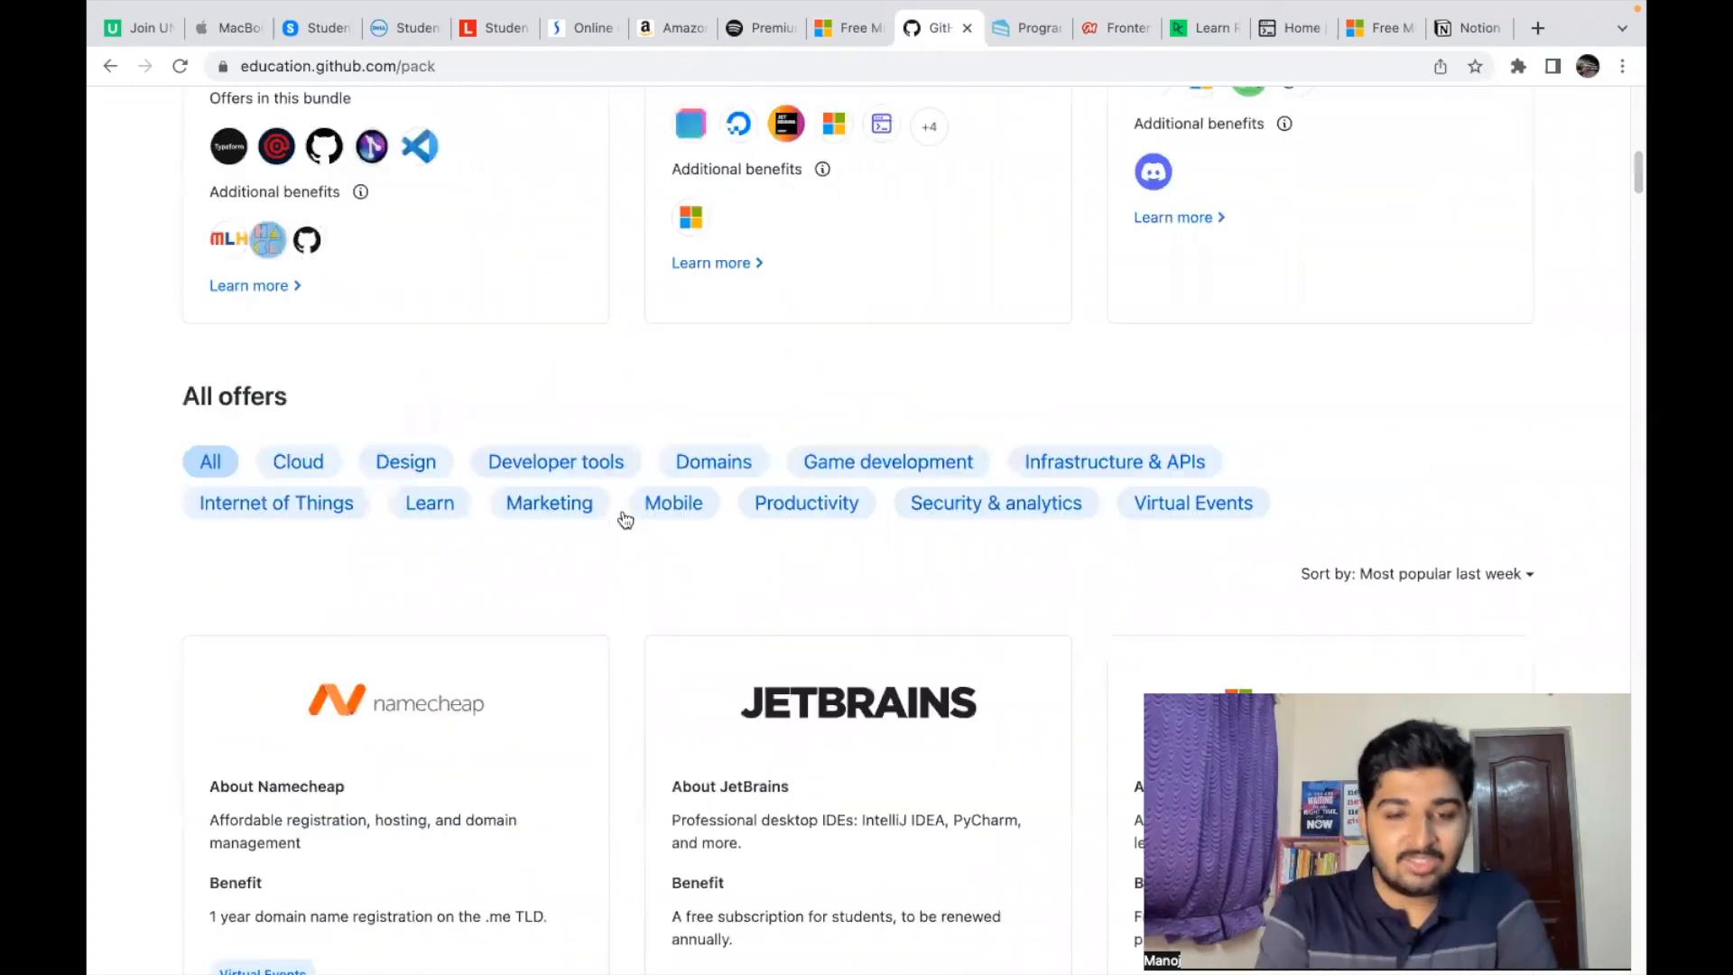
mouse_move(625, 520)
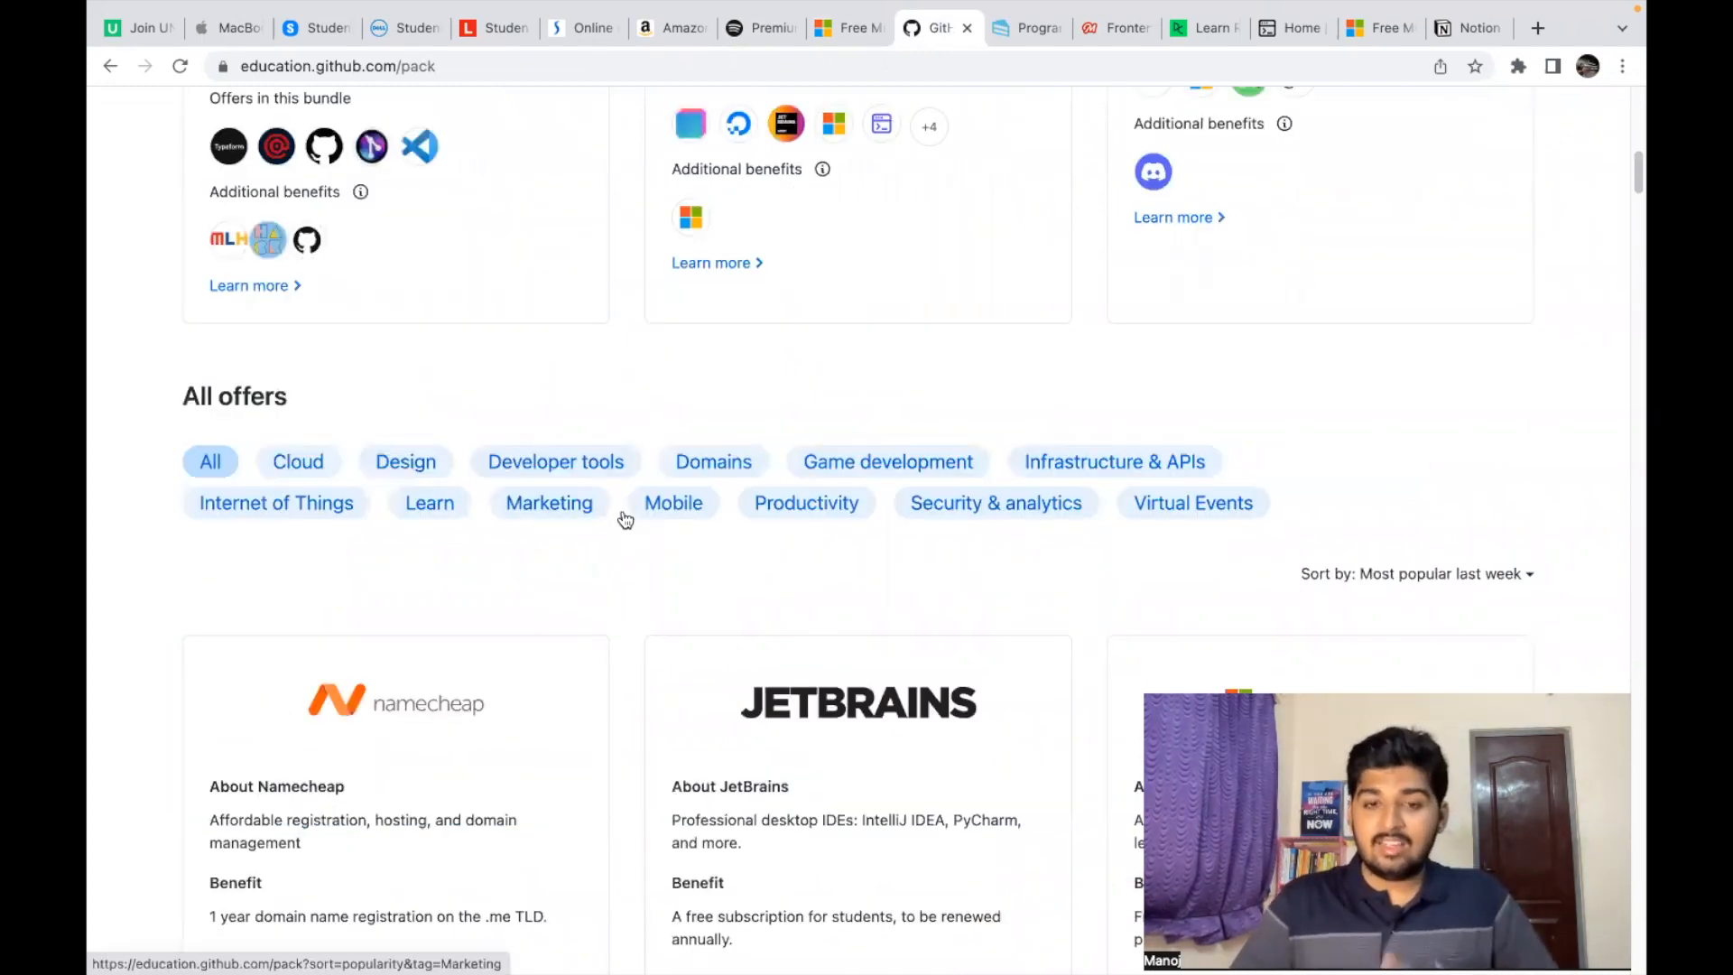
mouse_move(758, 630)
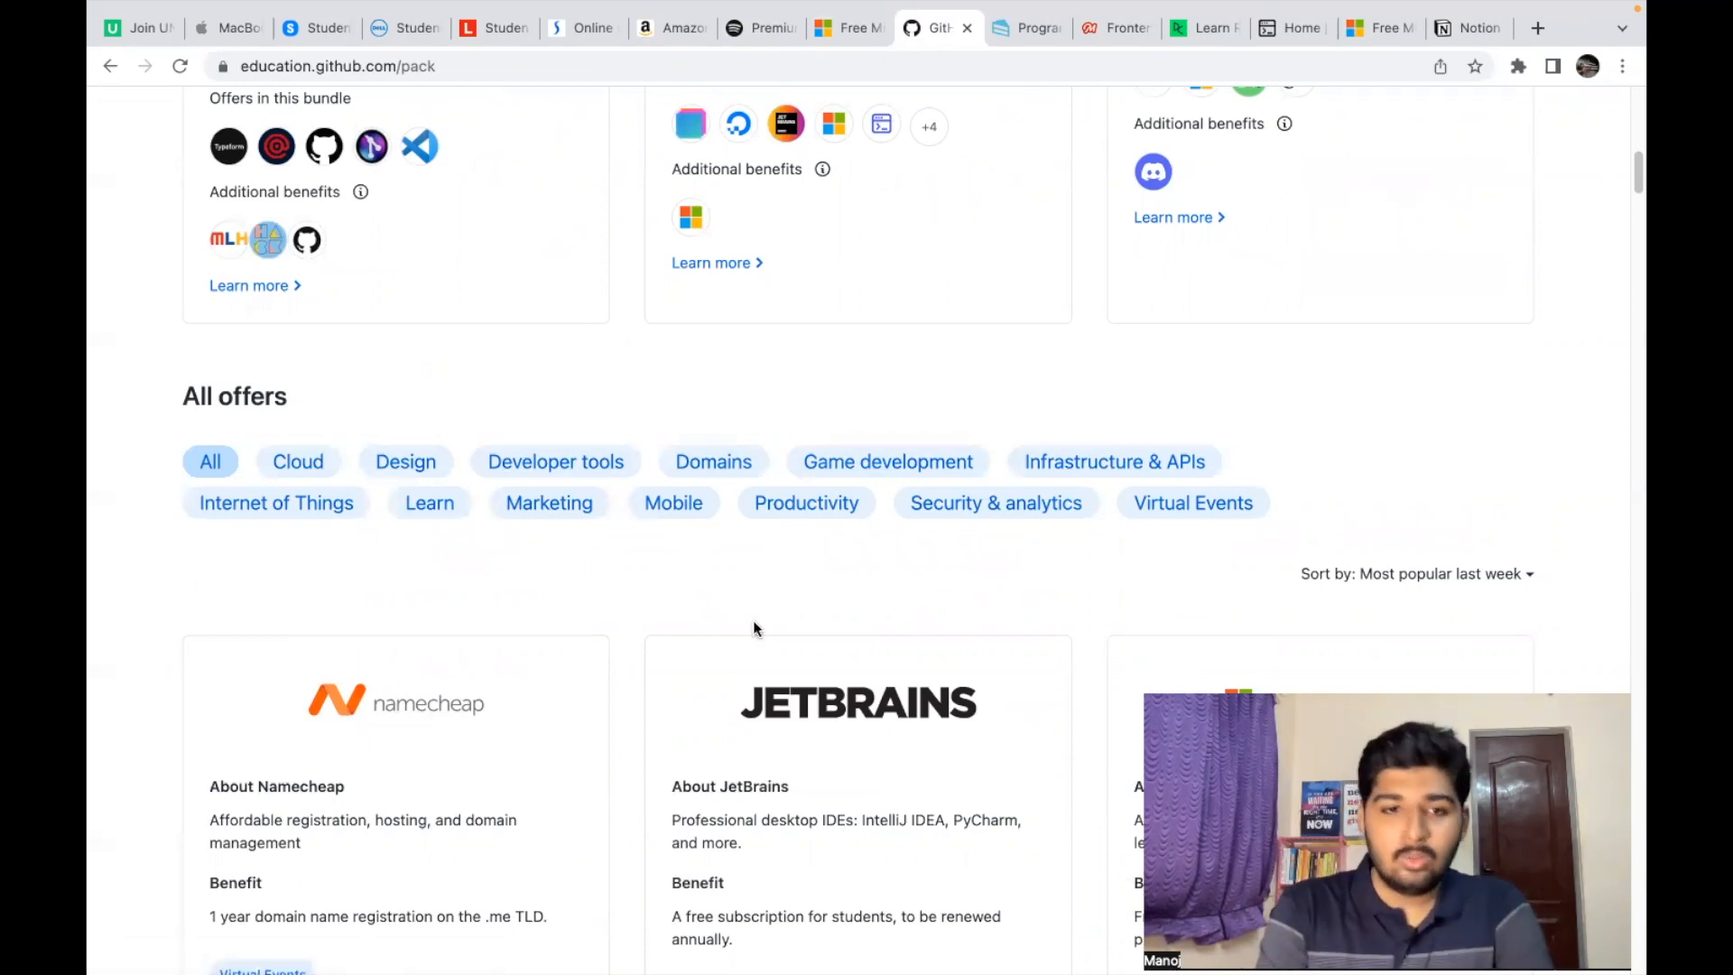
scroll(down, 3)
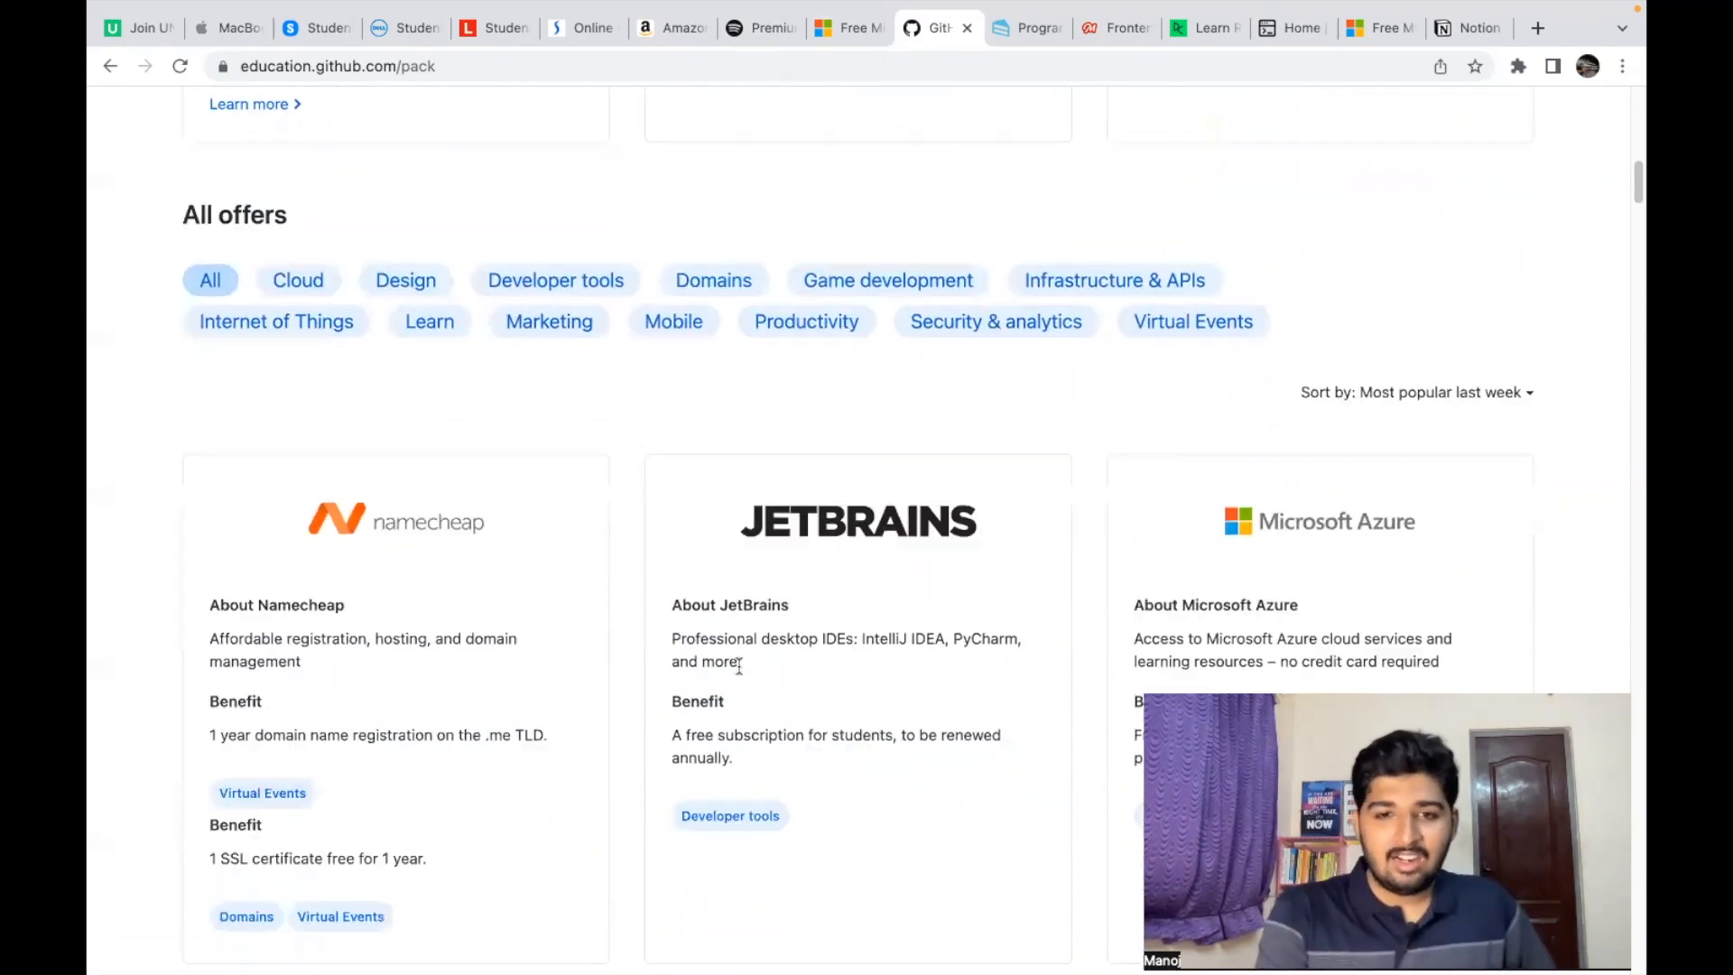
scroll(down, 3)
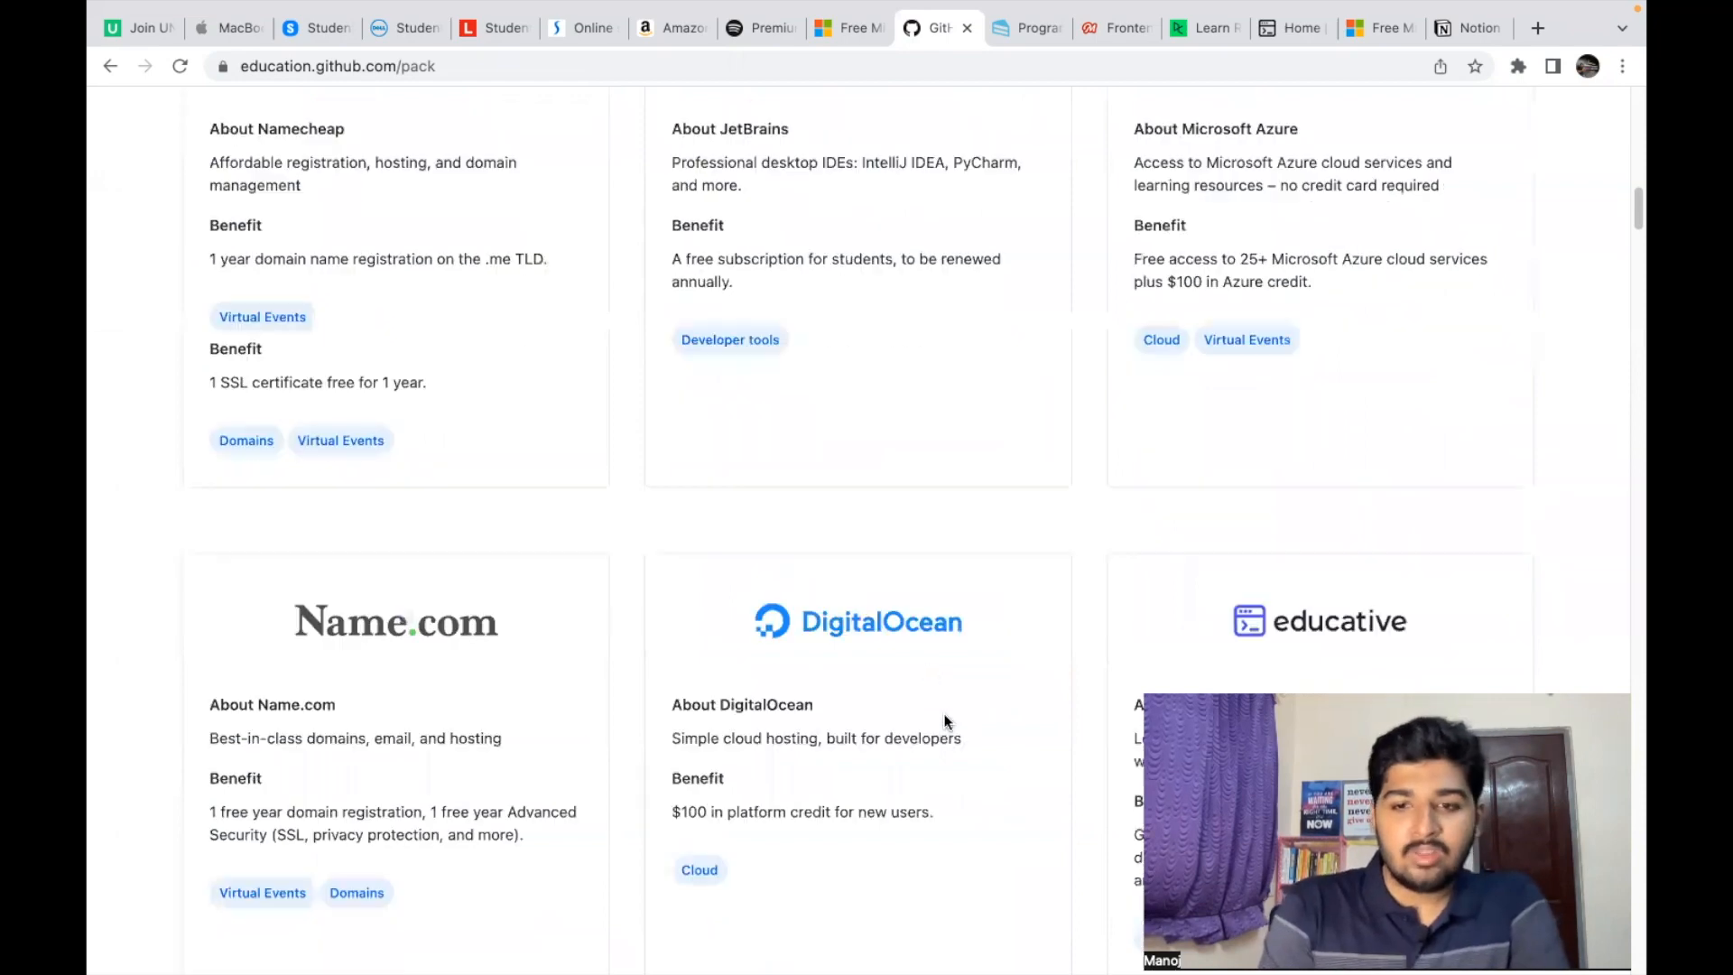
scroll(down, 3)
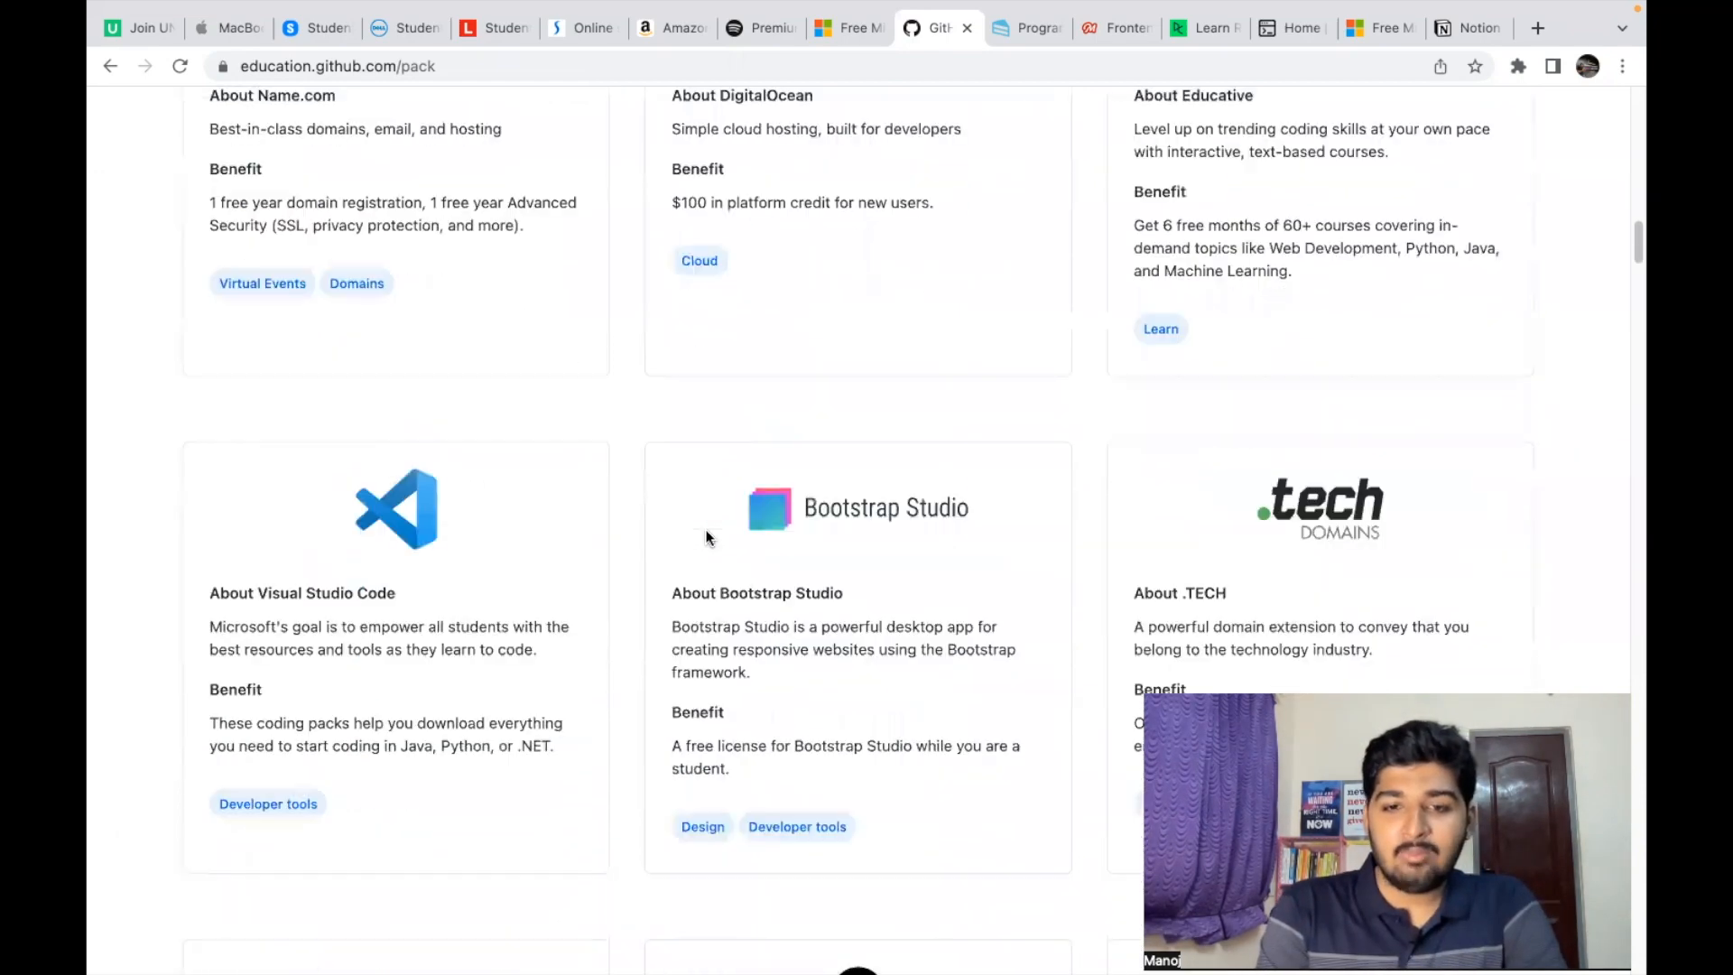
scroll(down, 3)
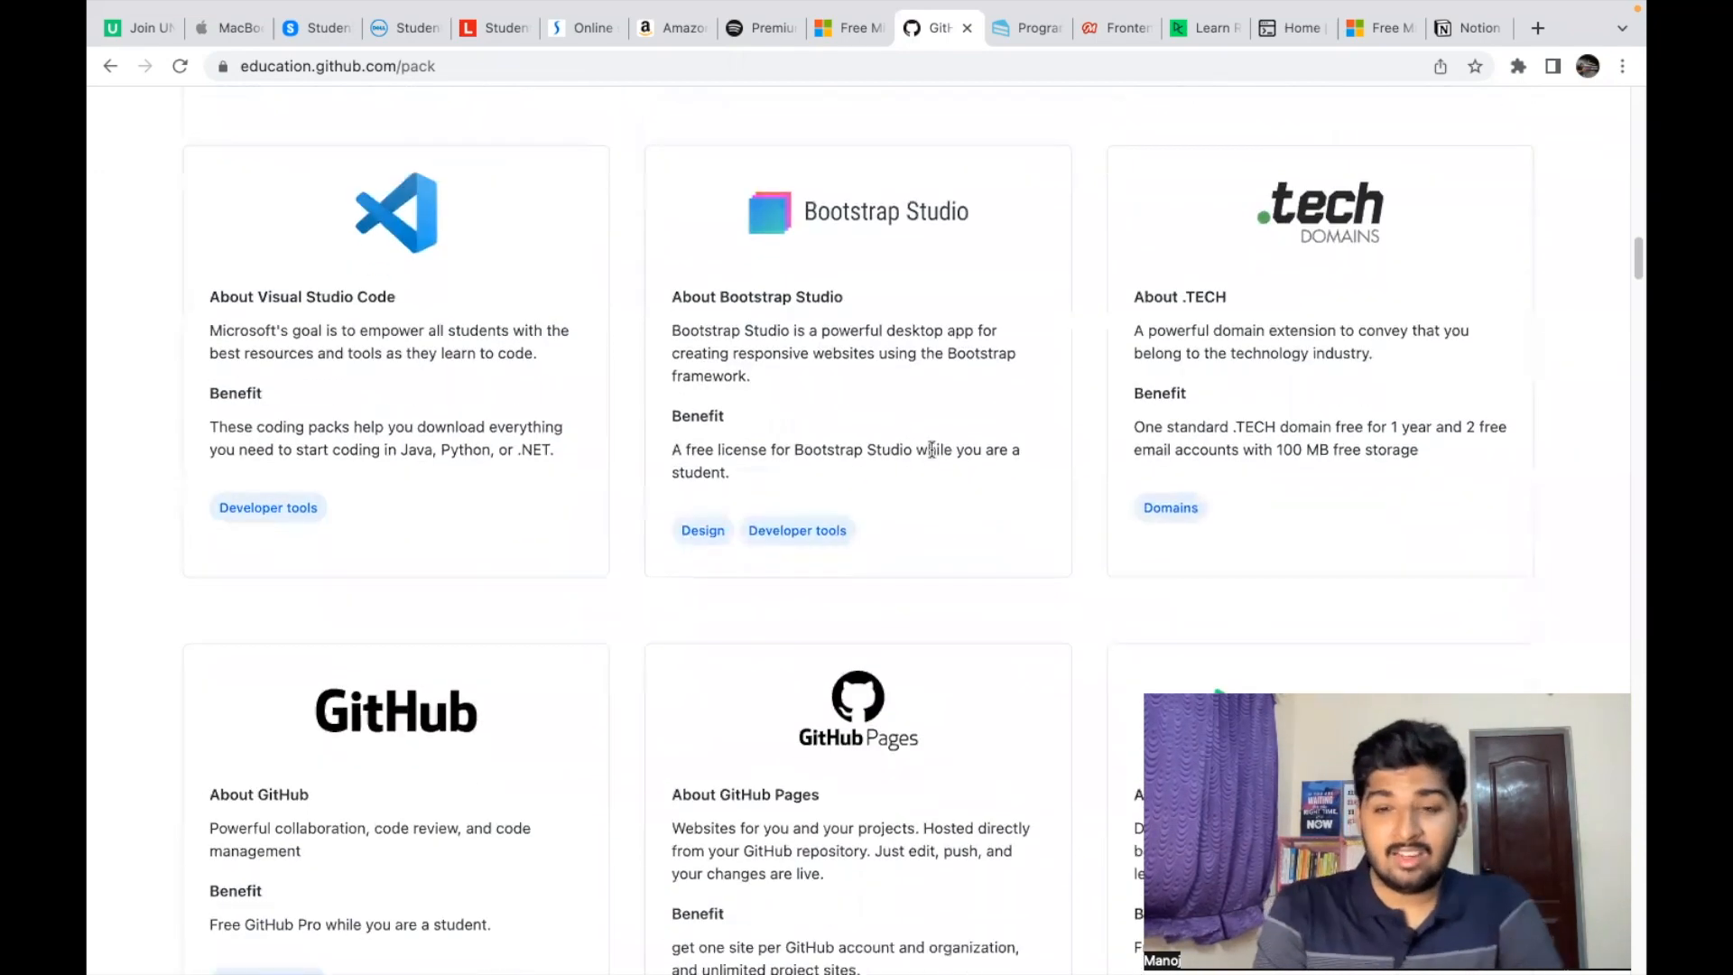
mouse_move(1057, 530)
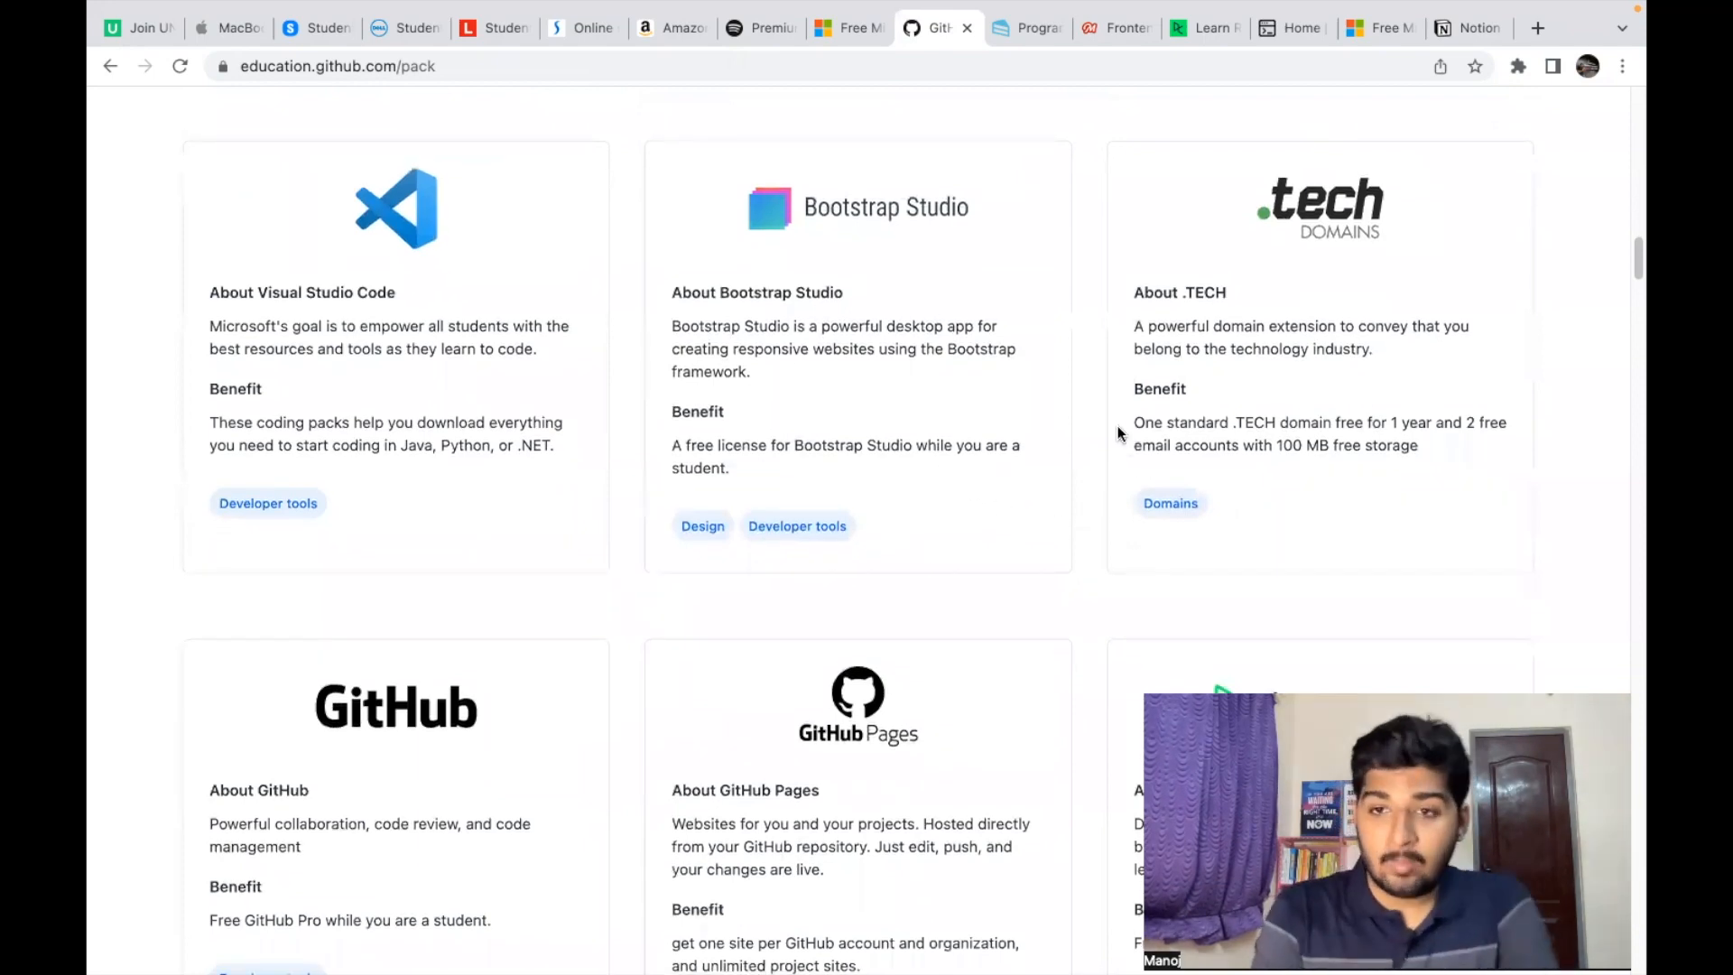
Step: Browse more pack offers, including DataCamp, then view the Interview Cake home page
scroll(up, 3)
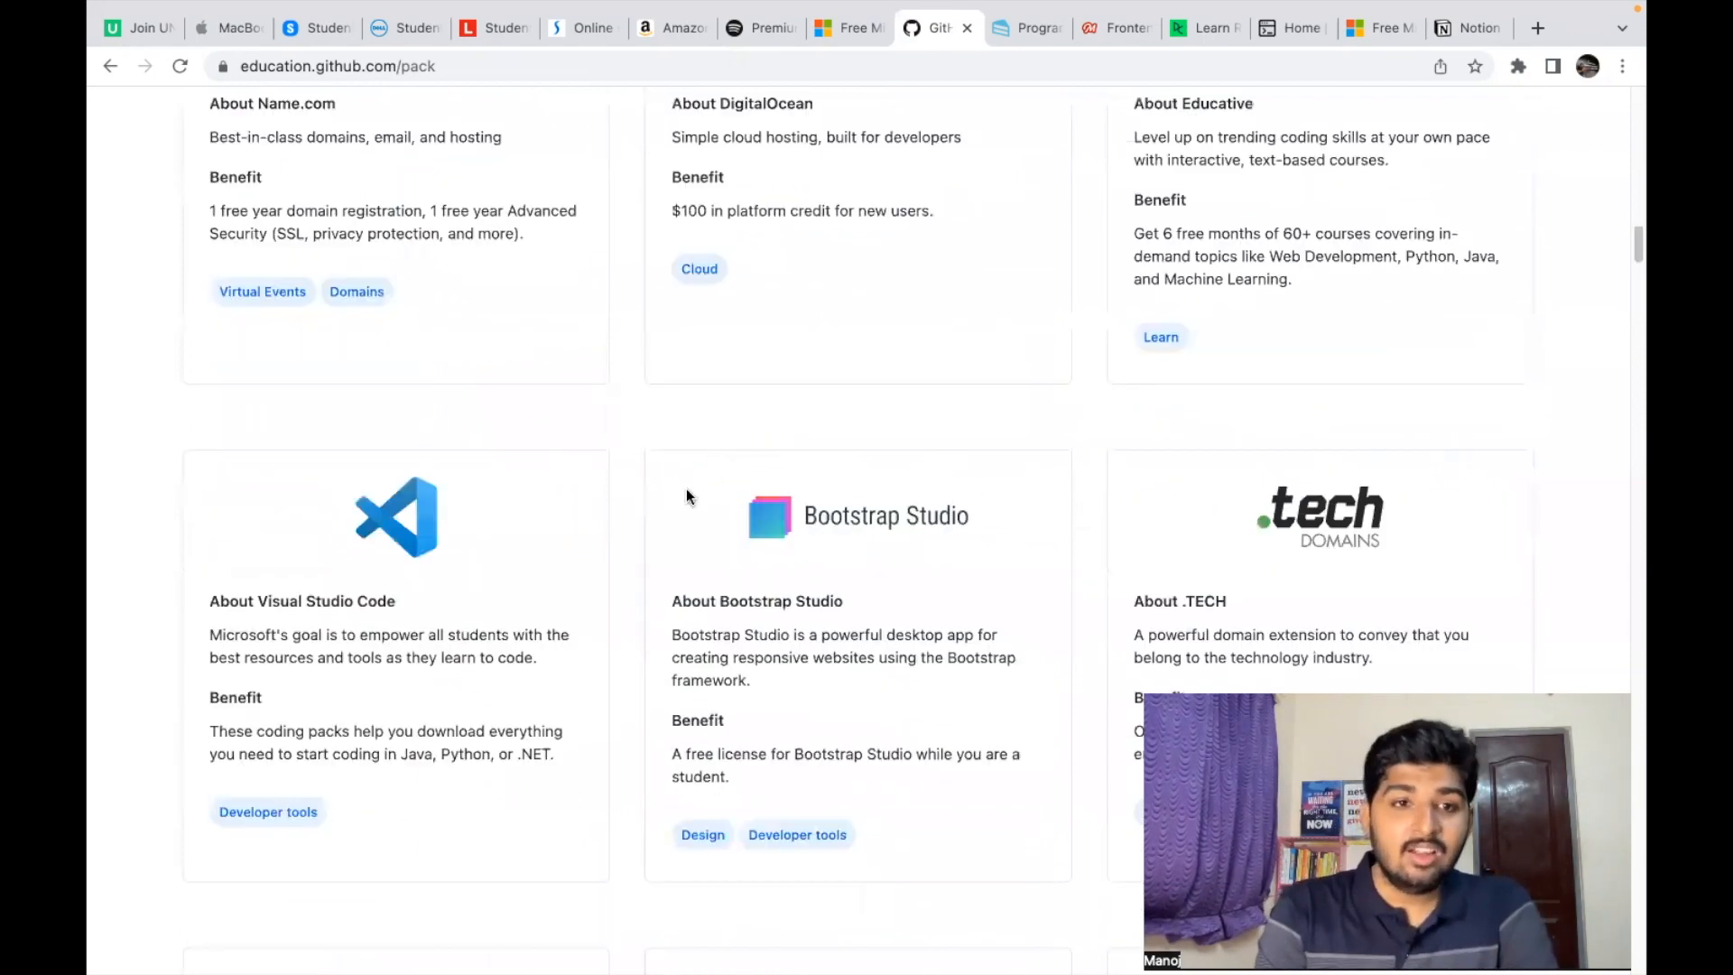
scroll(up, 3)
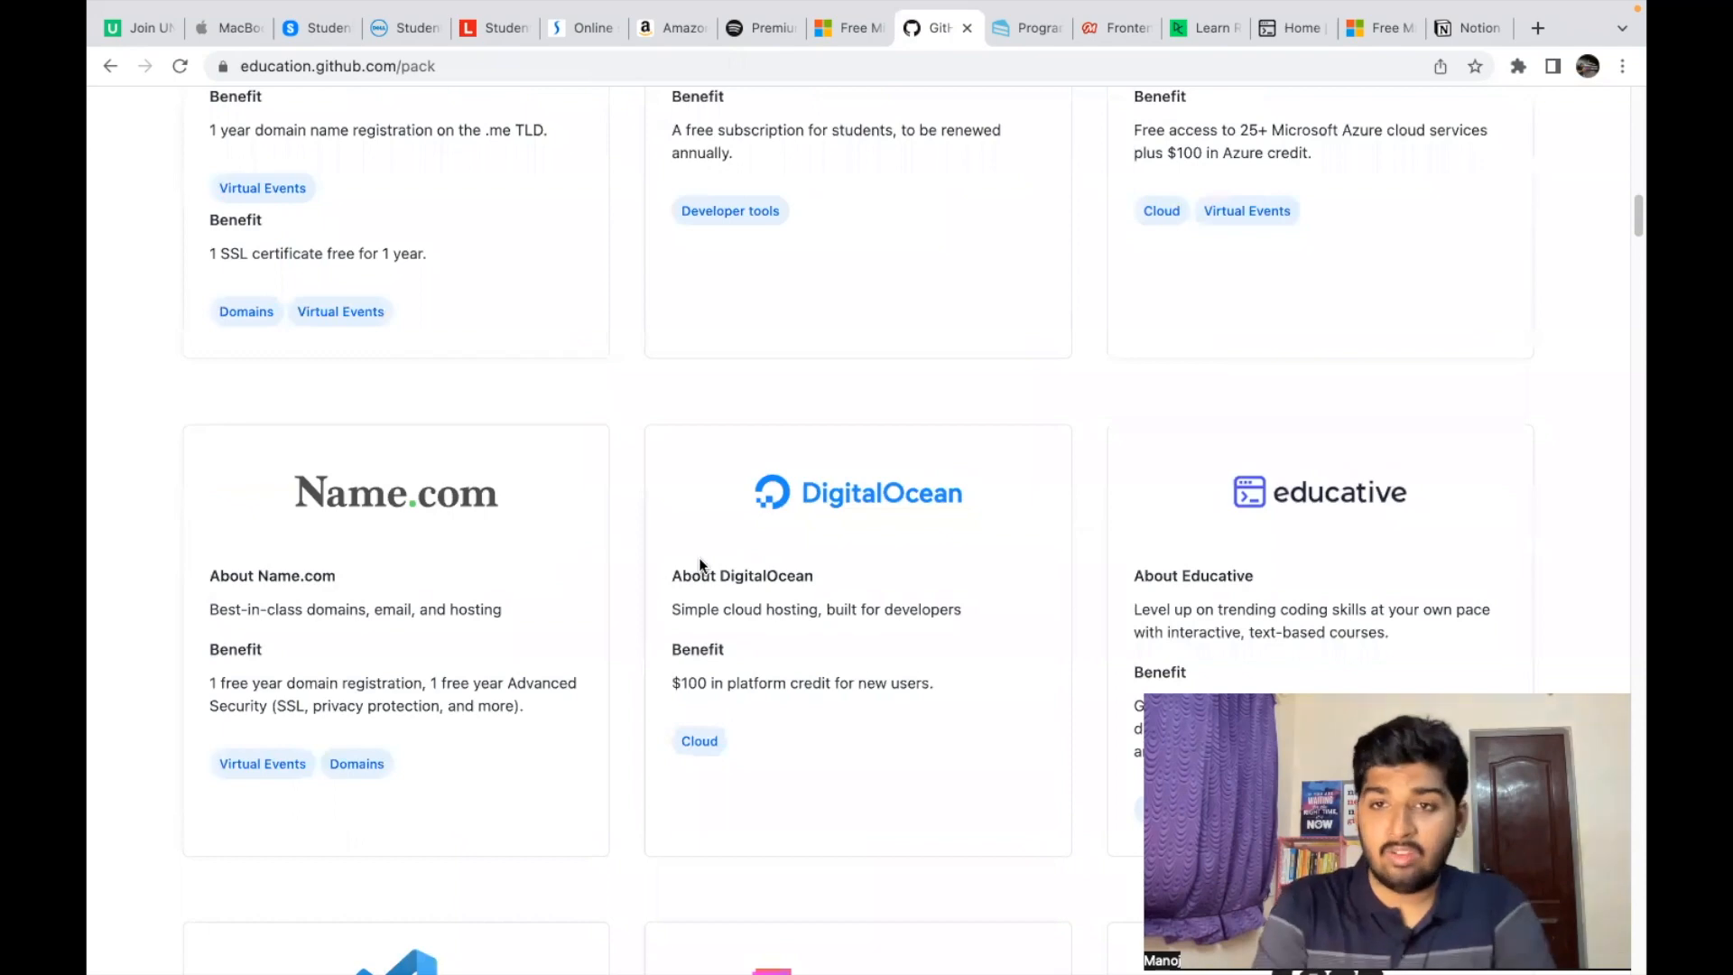
scroll(down, 3)
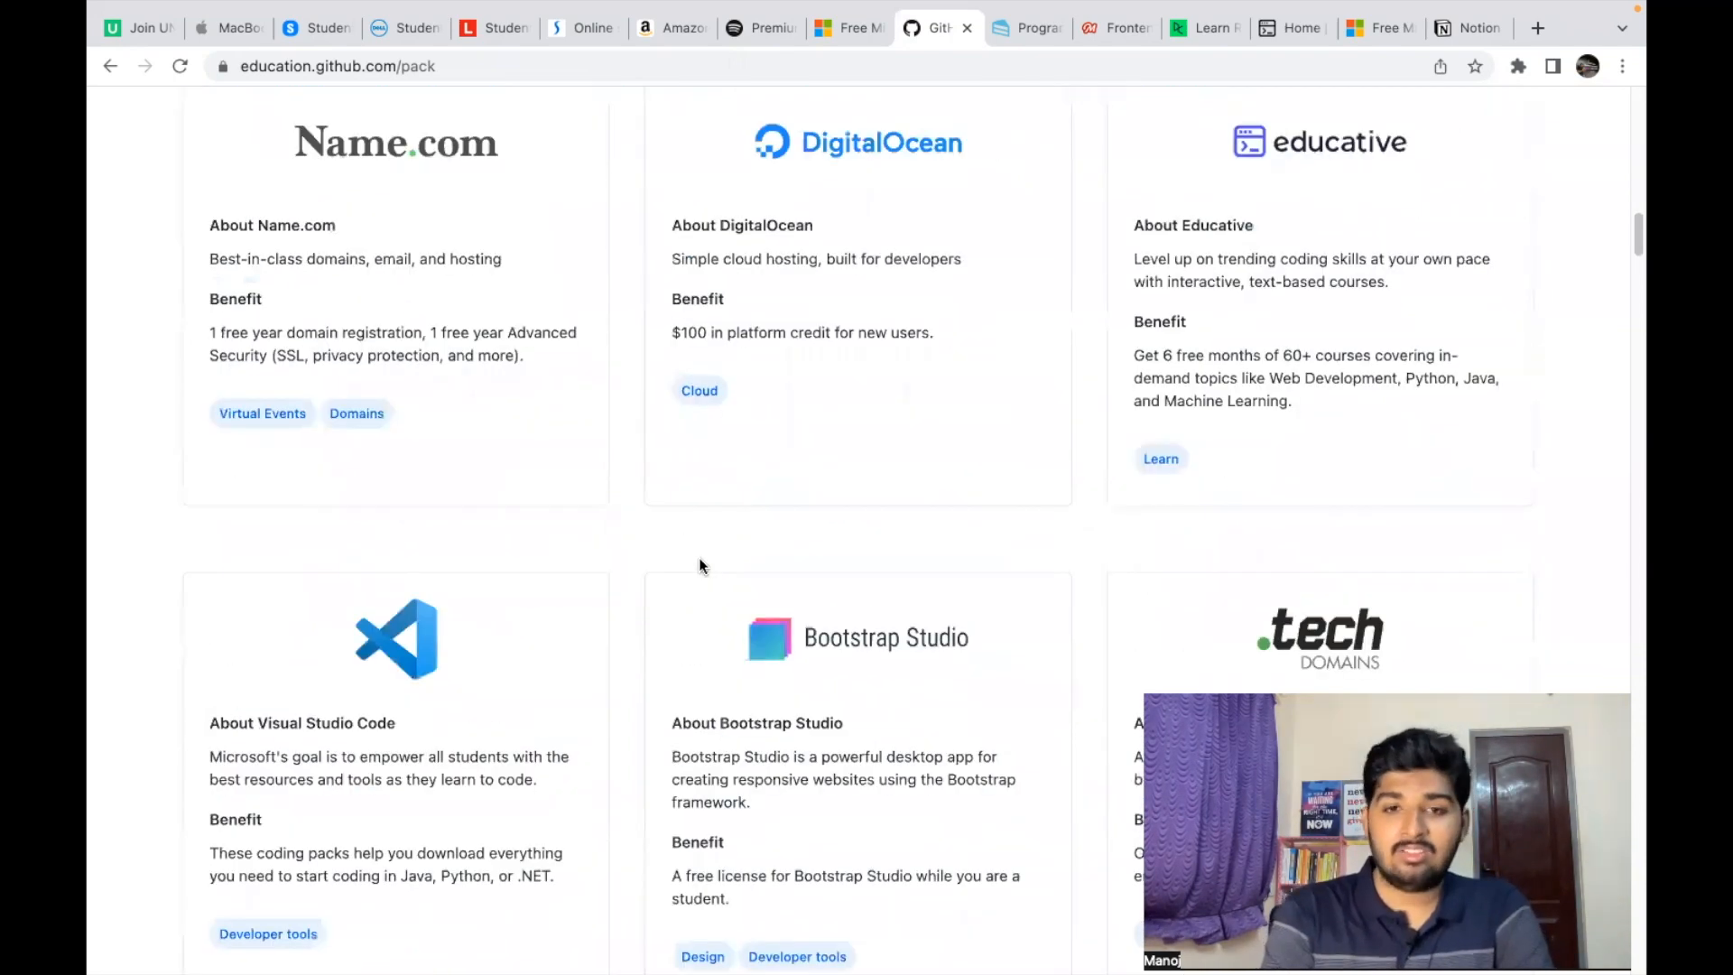
scroll(down, 3)
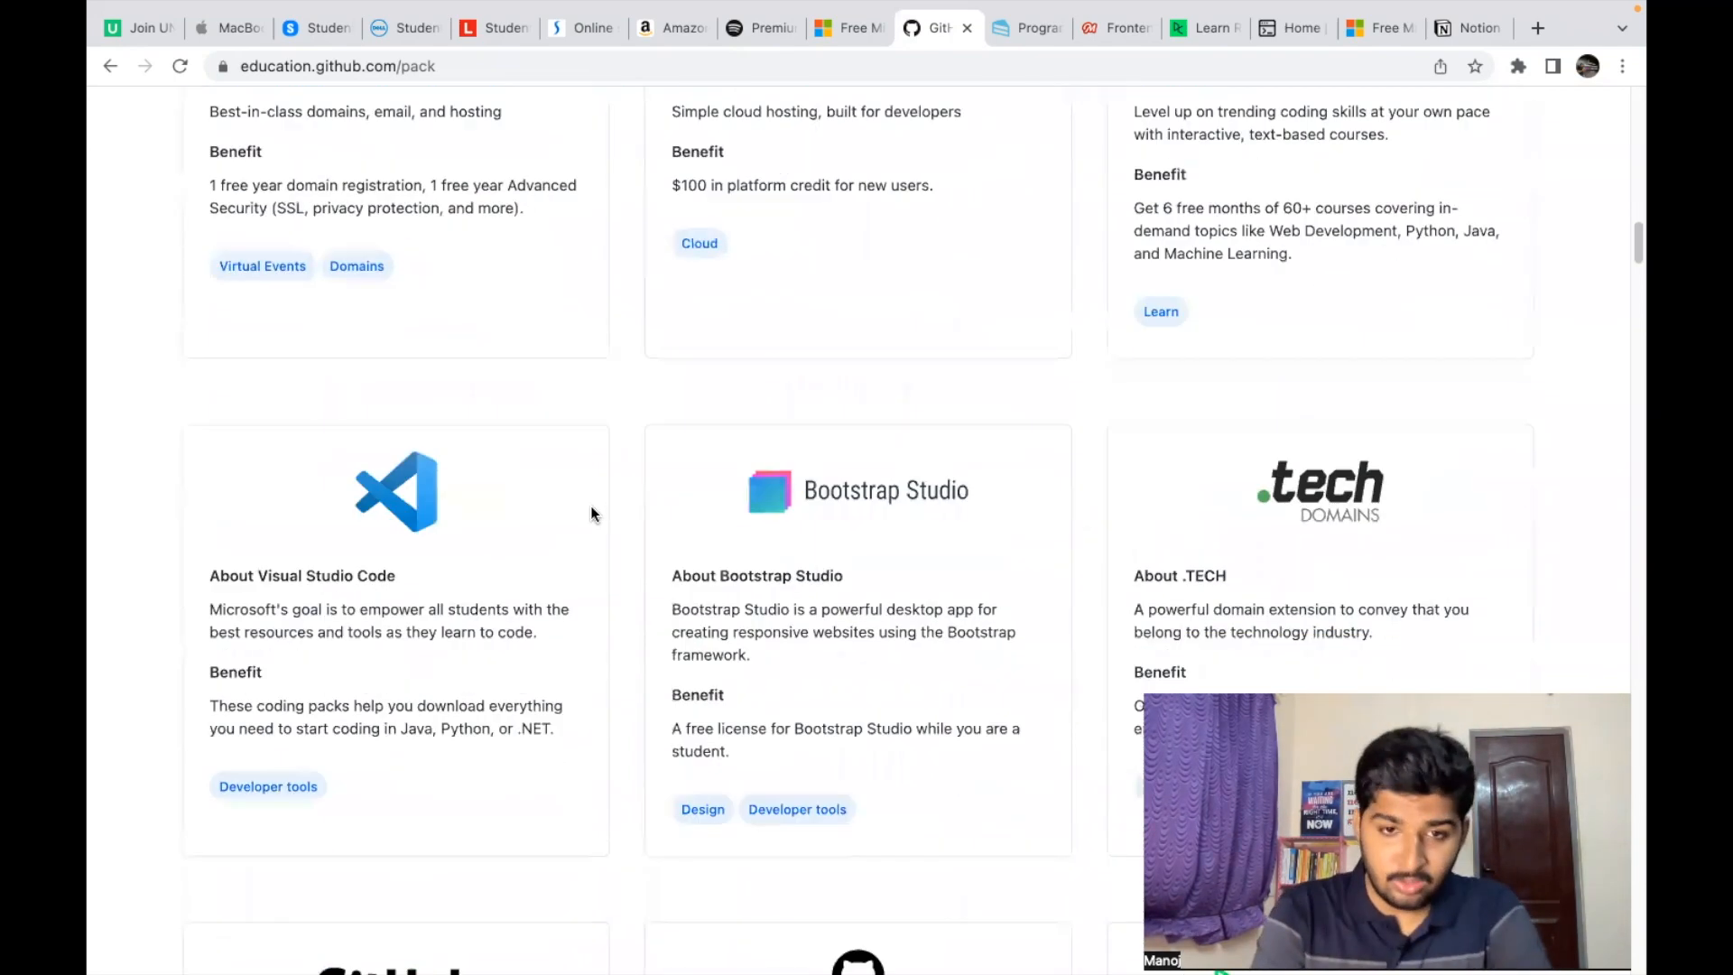
scroll(down, 3)
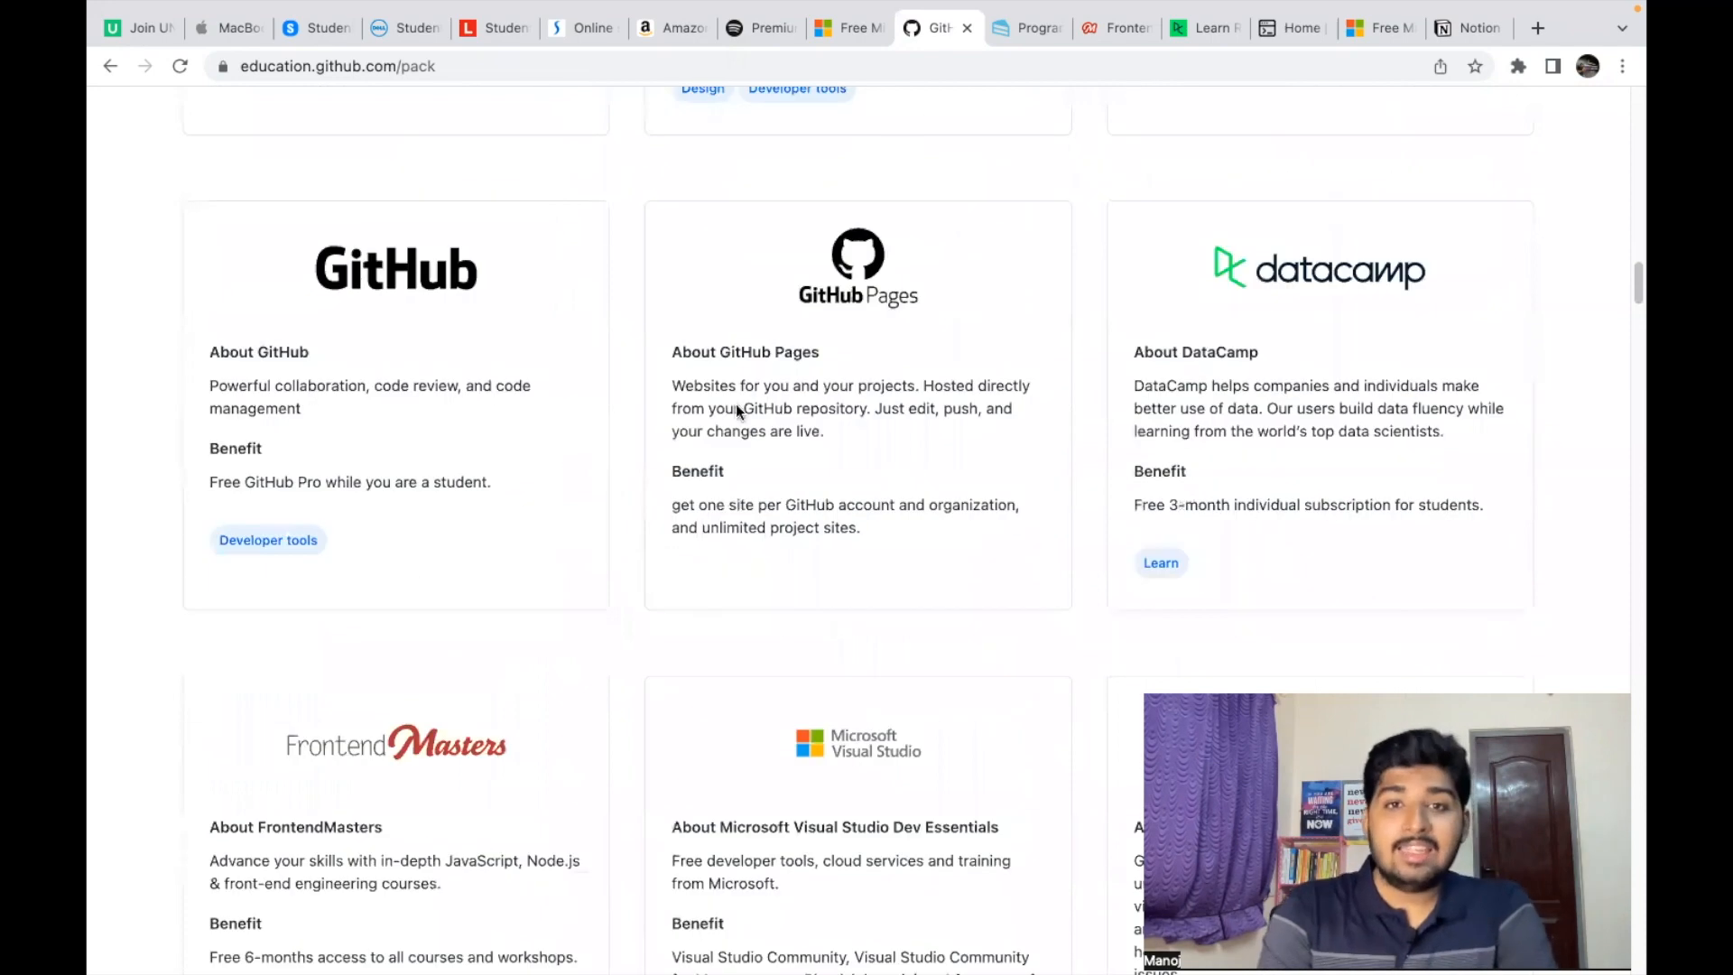
click(1025, 28)
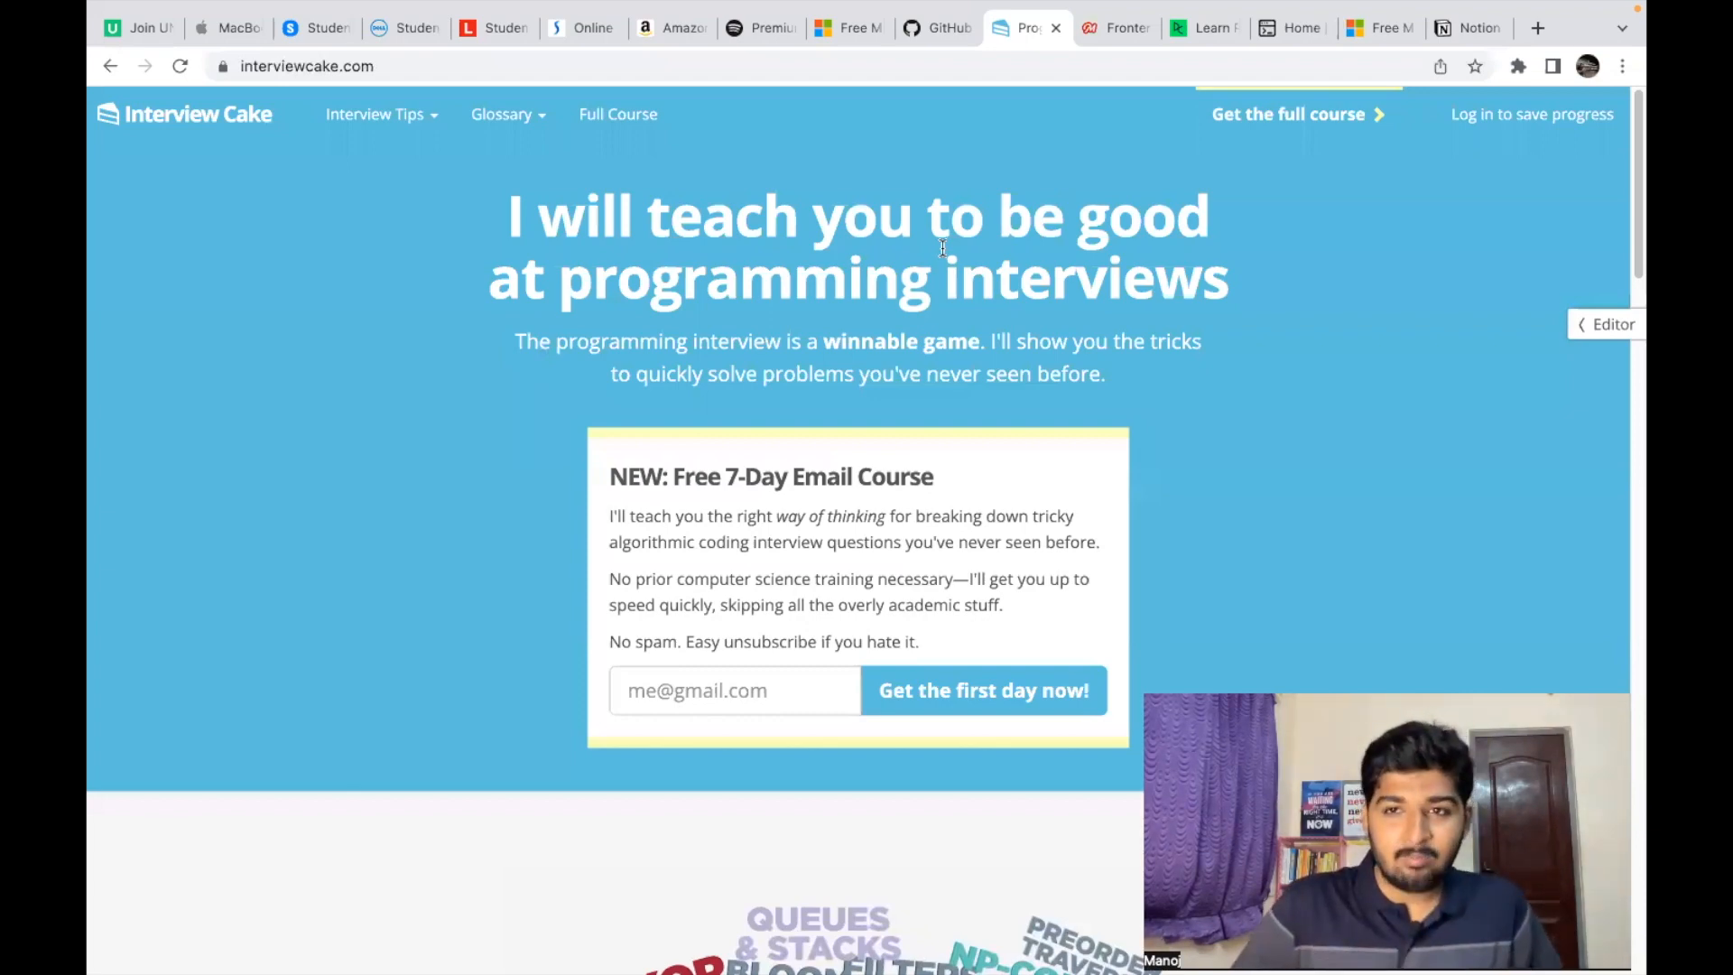
Step: Go back to the GitHub Student Developer Pack and scroll further down its offers
click(936, 28)
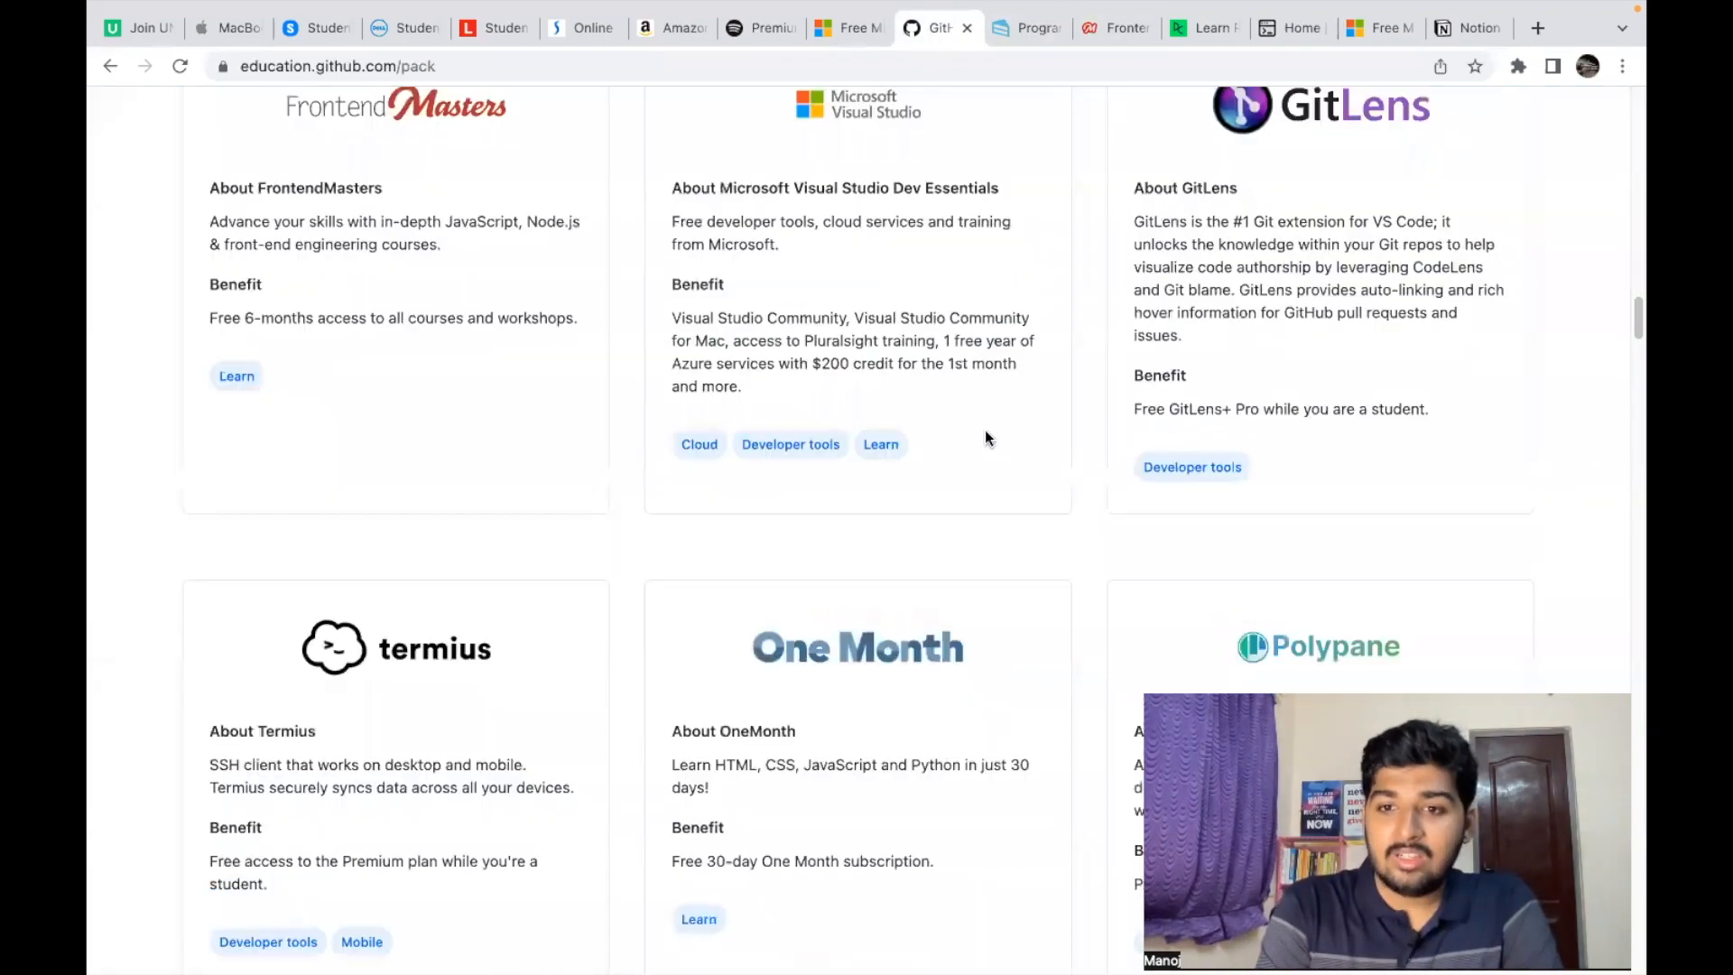
scroll(down, 3)
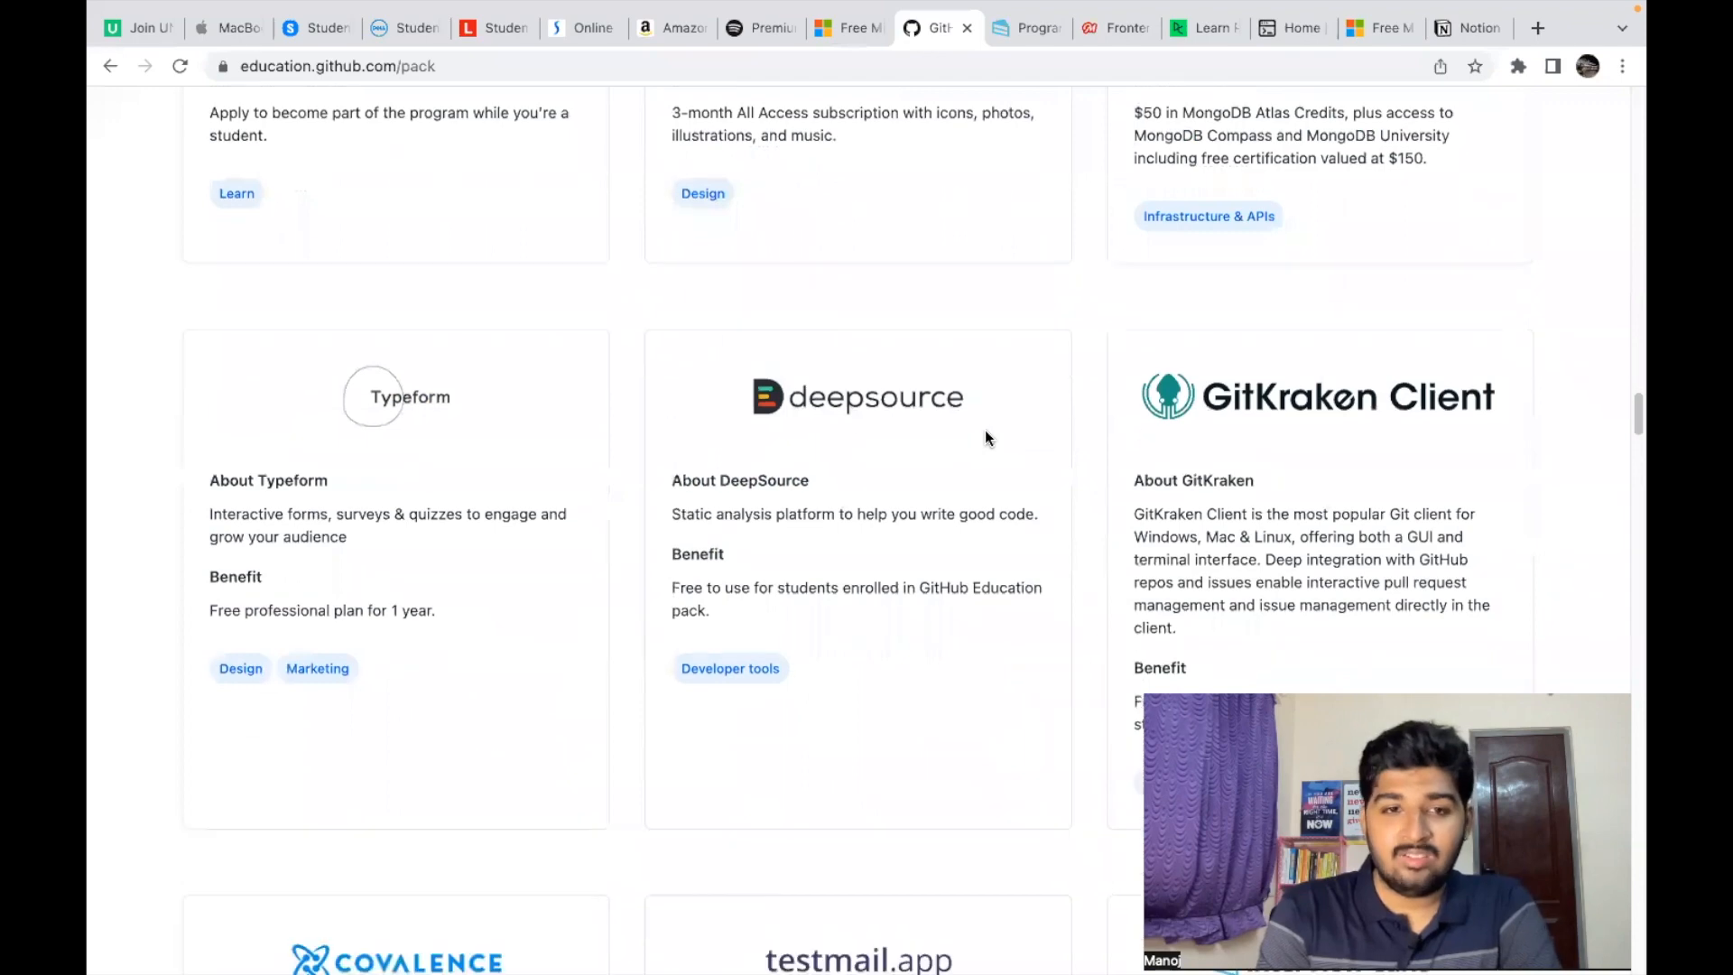
scroll(down, 3)
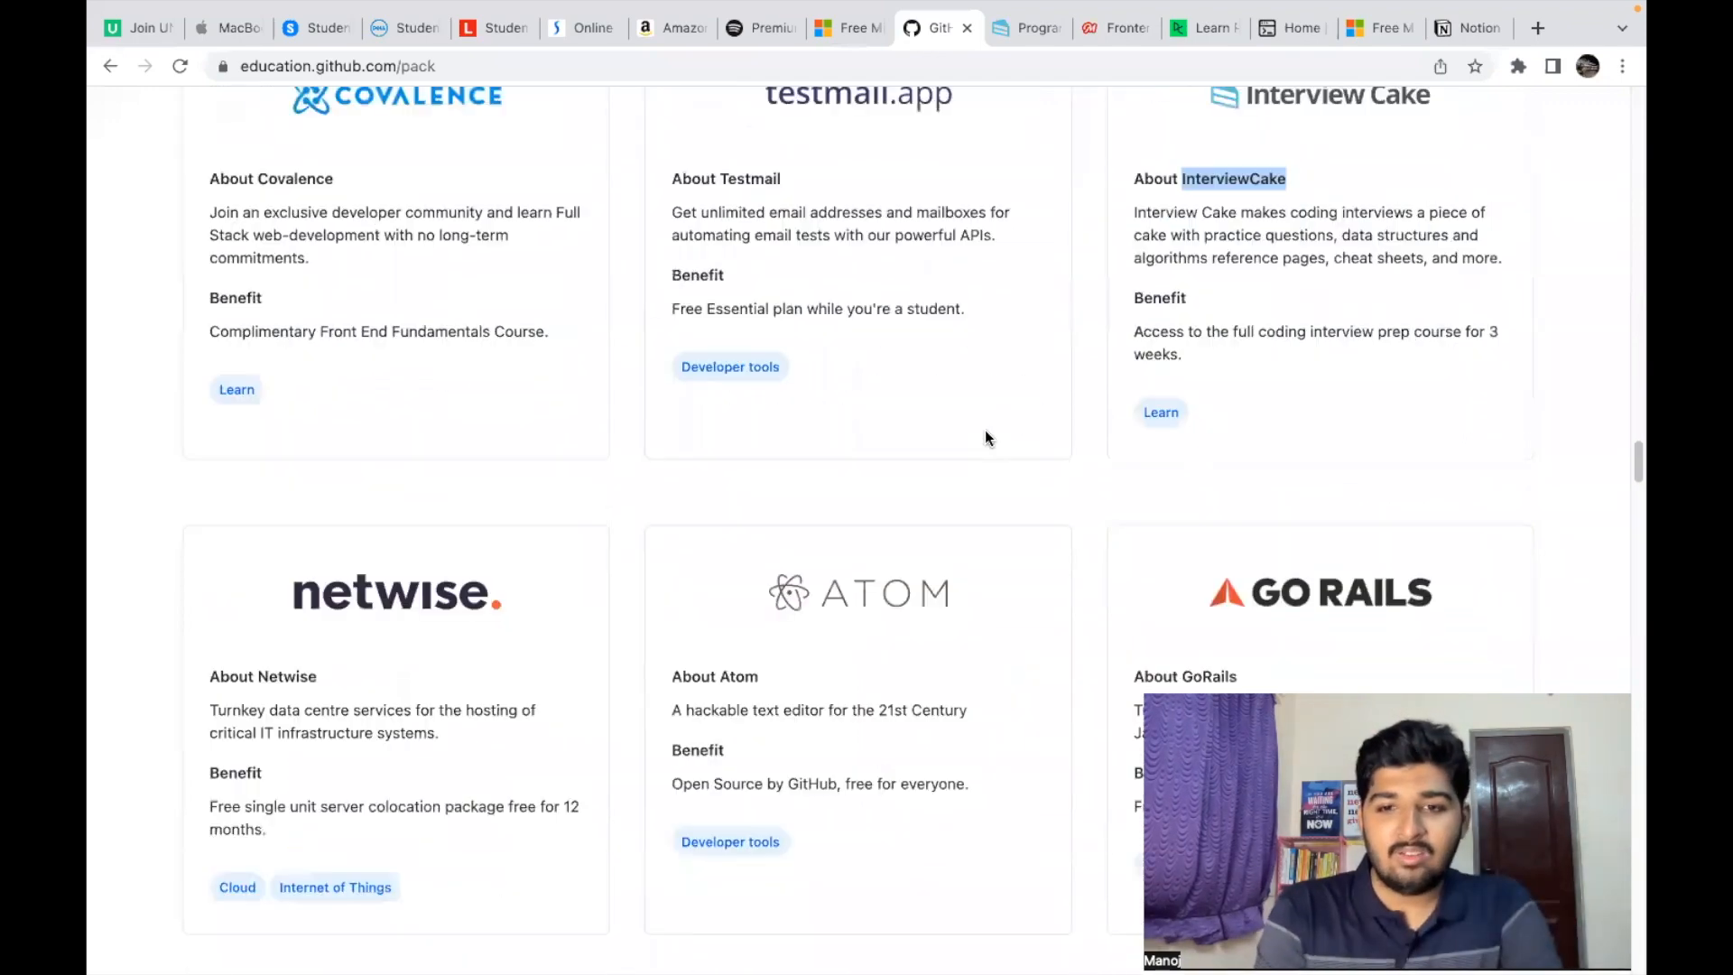
scroll(down, 3)
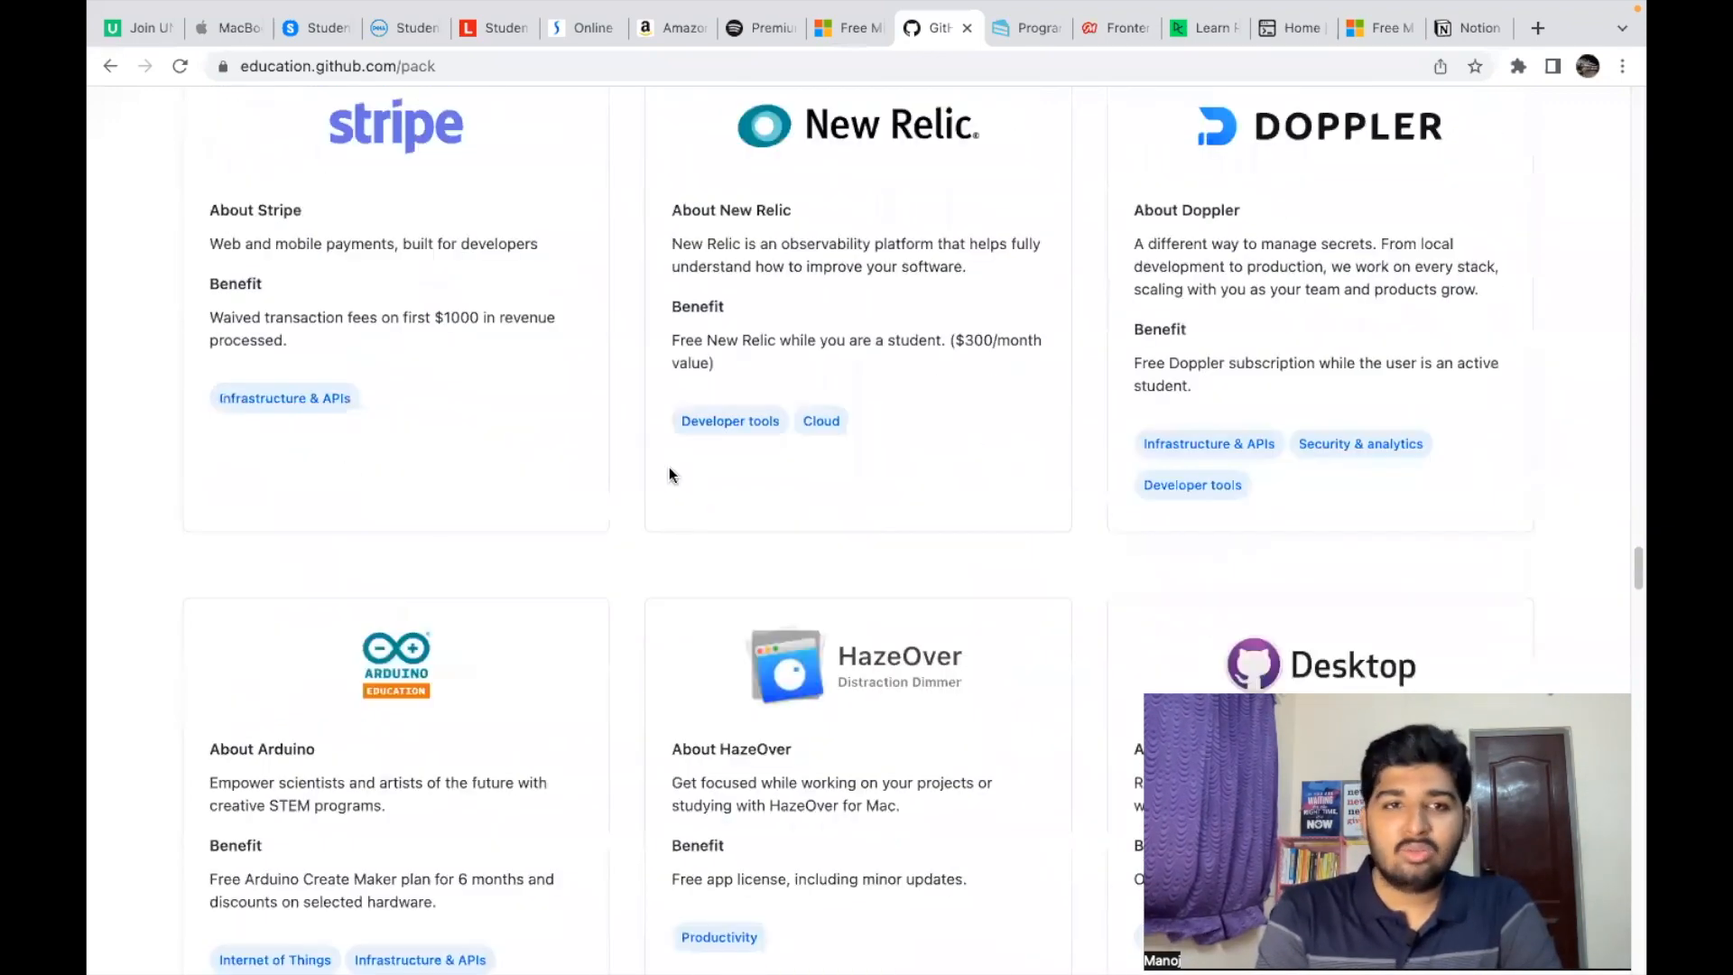
scroll(down, 3)
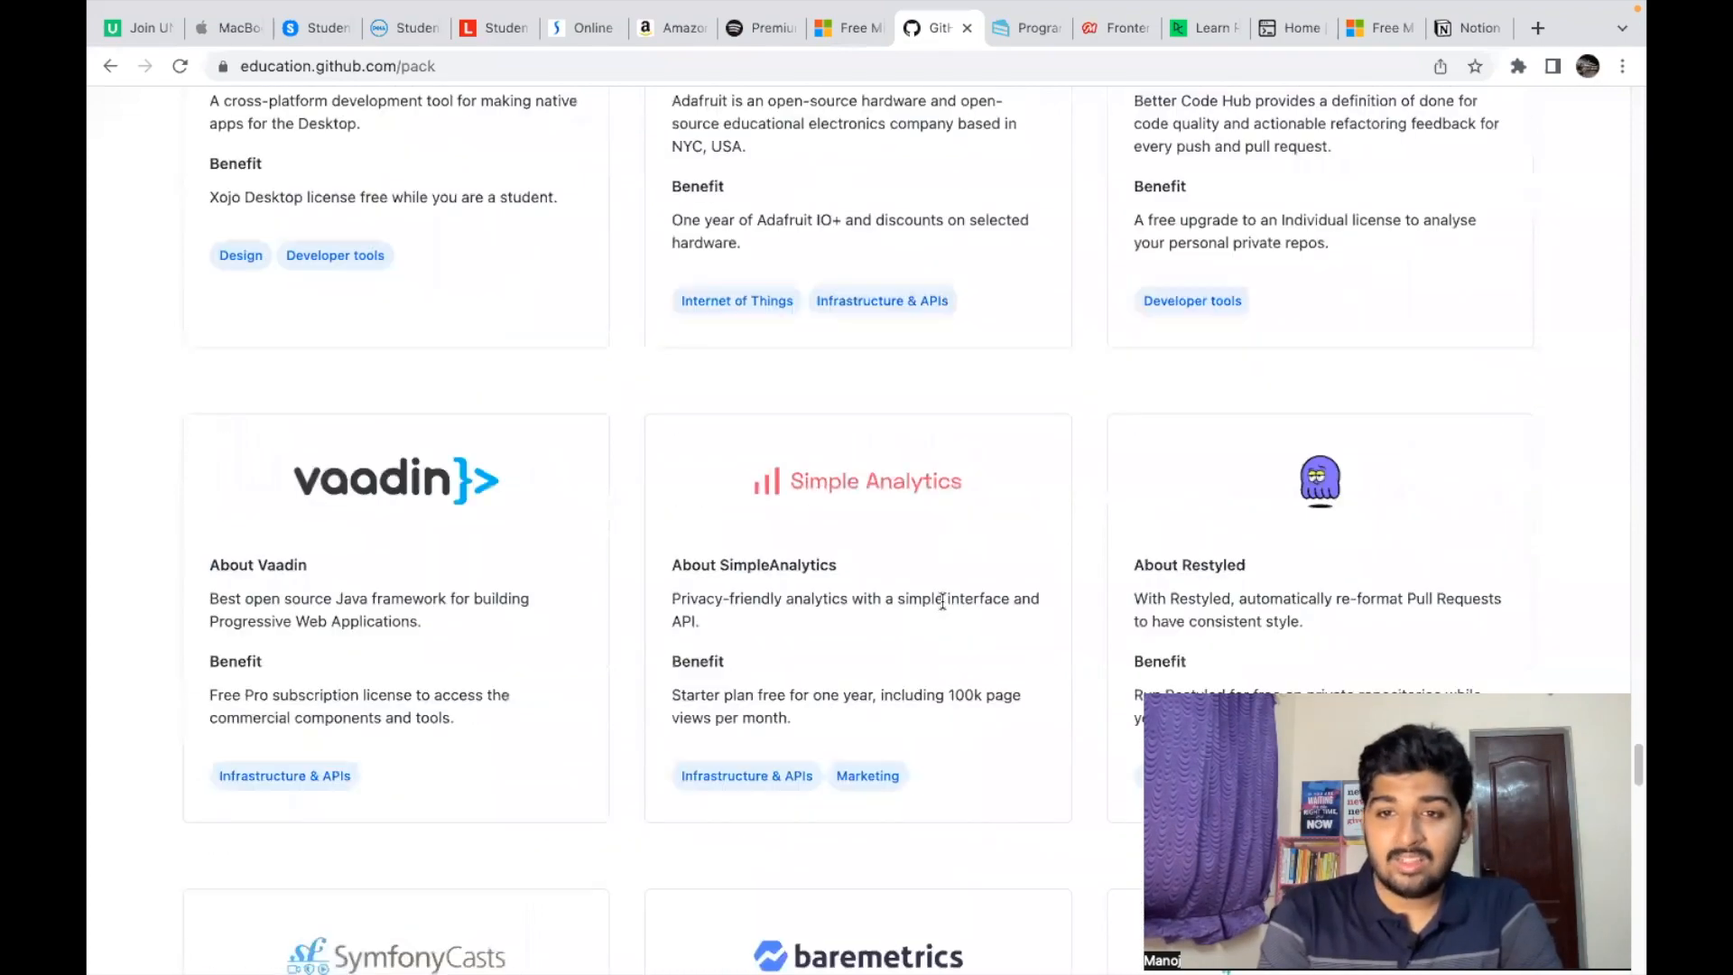
scroll(down, 3)
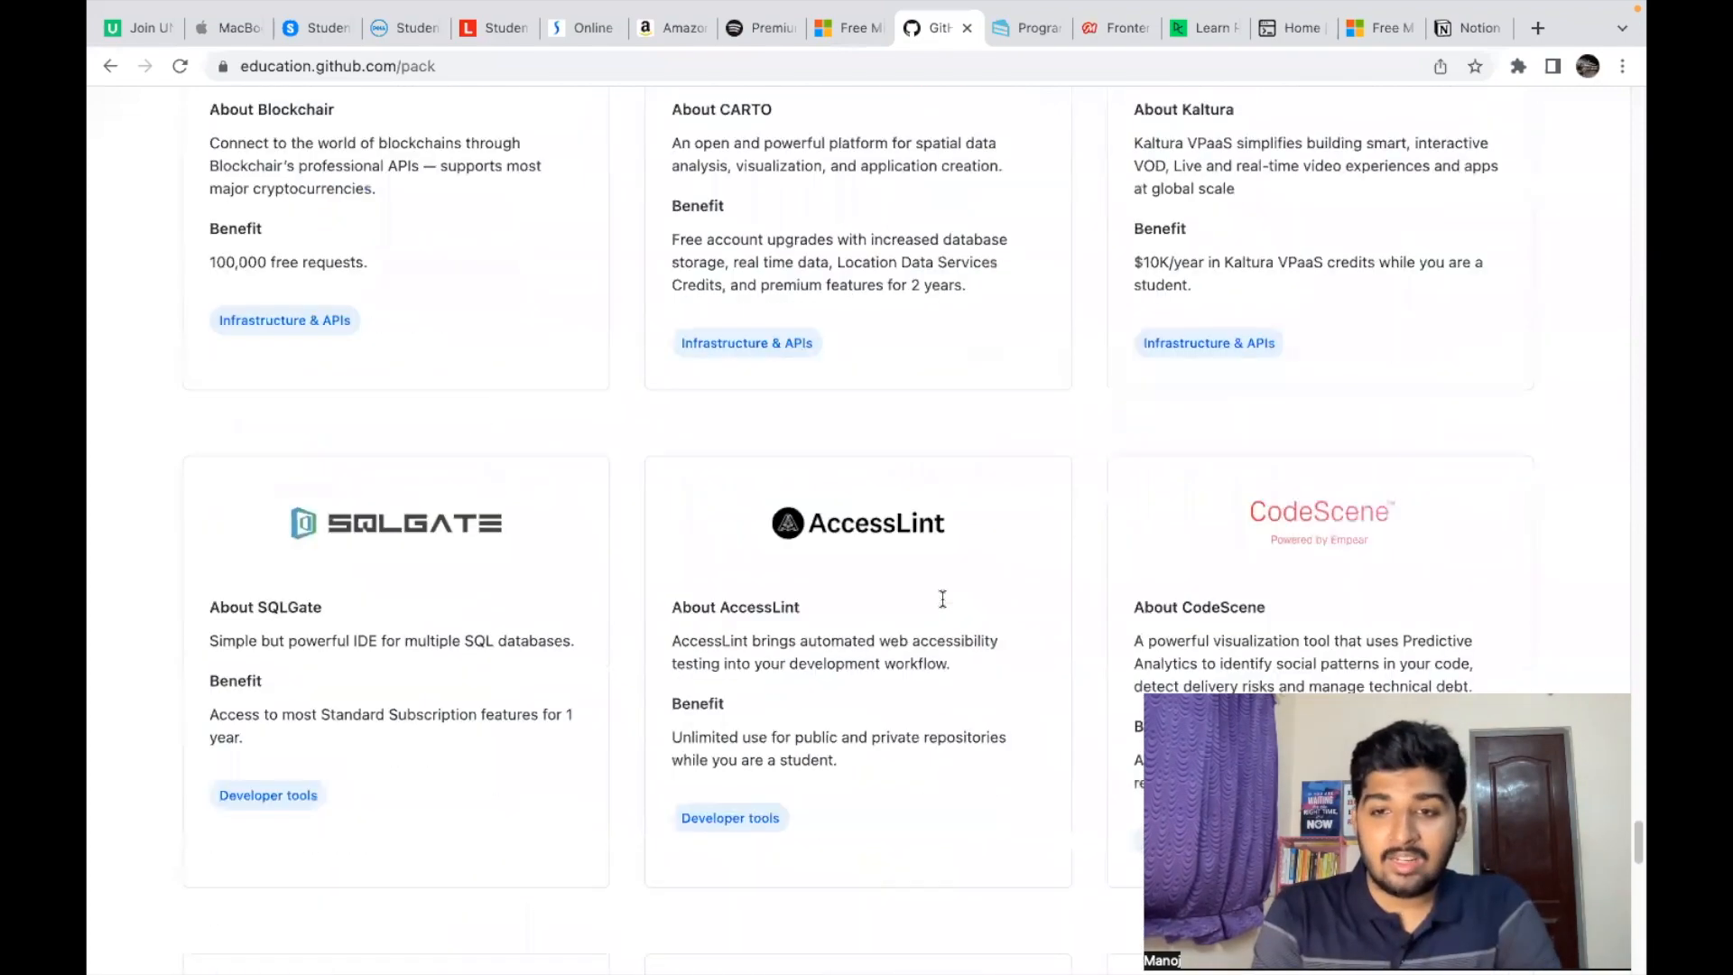
scroll(down, 3)
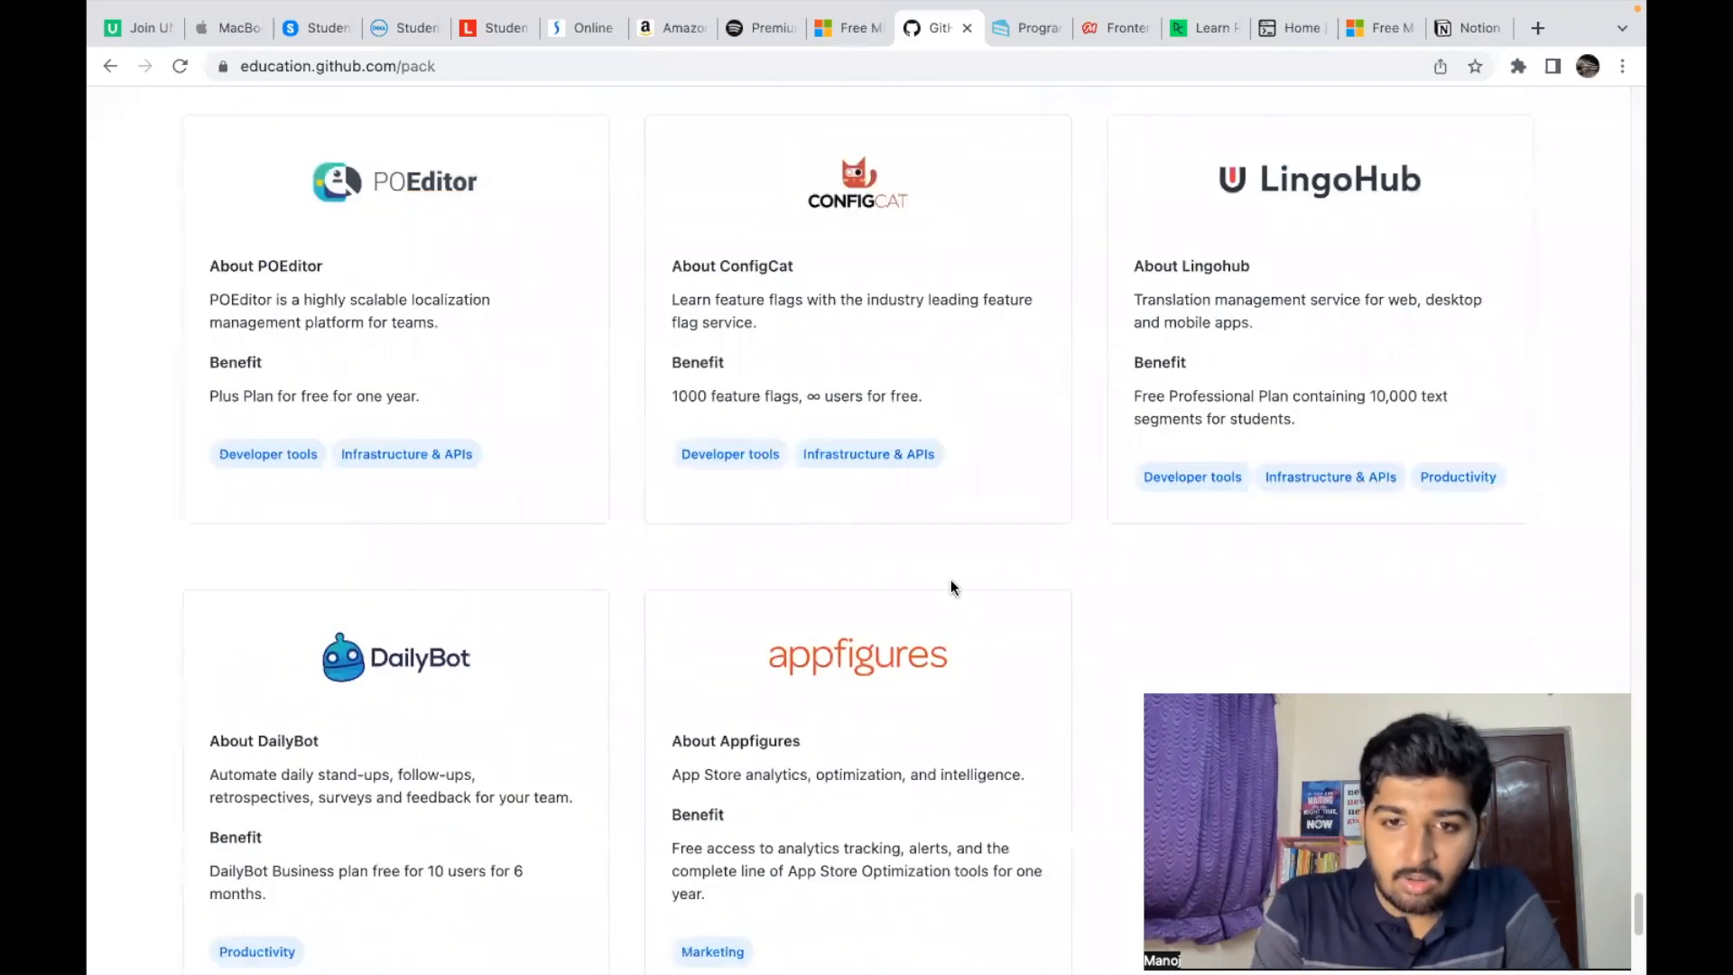
scroll(down, 3)
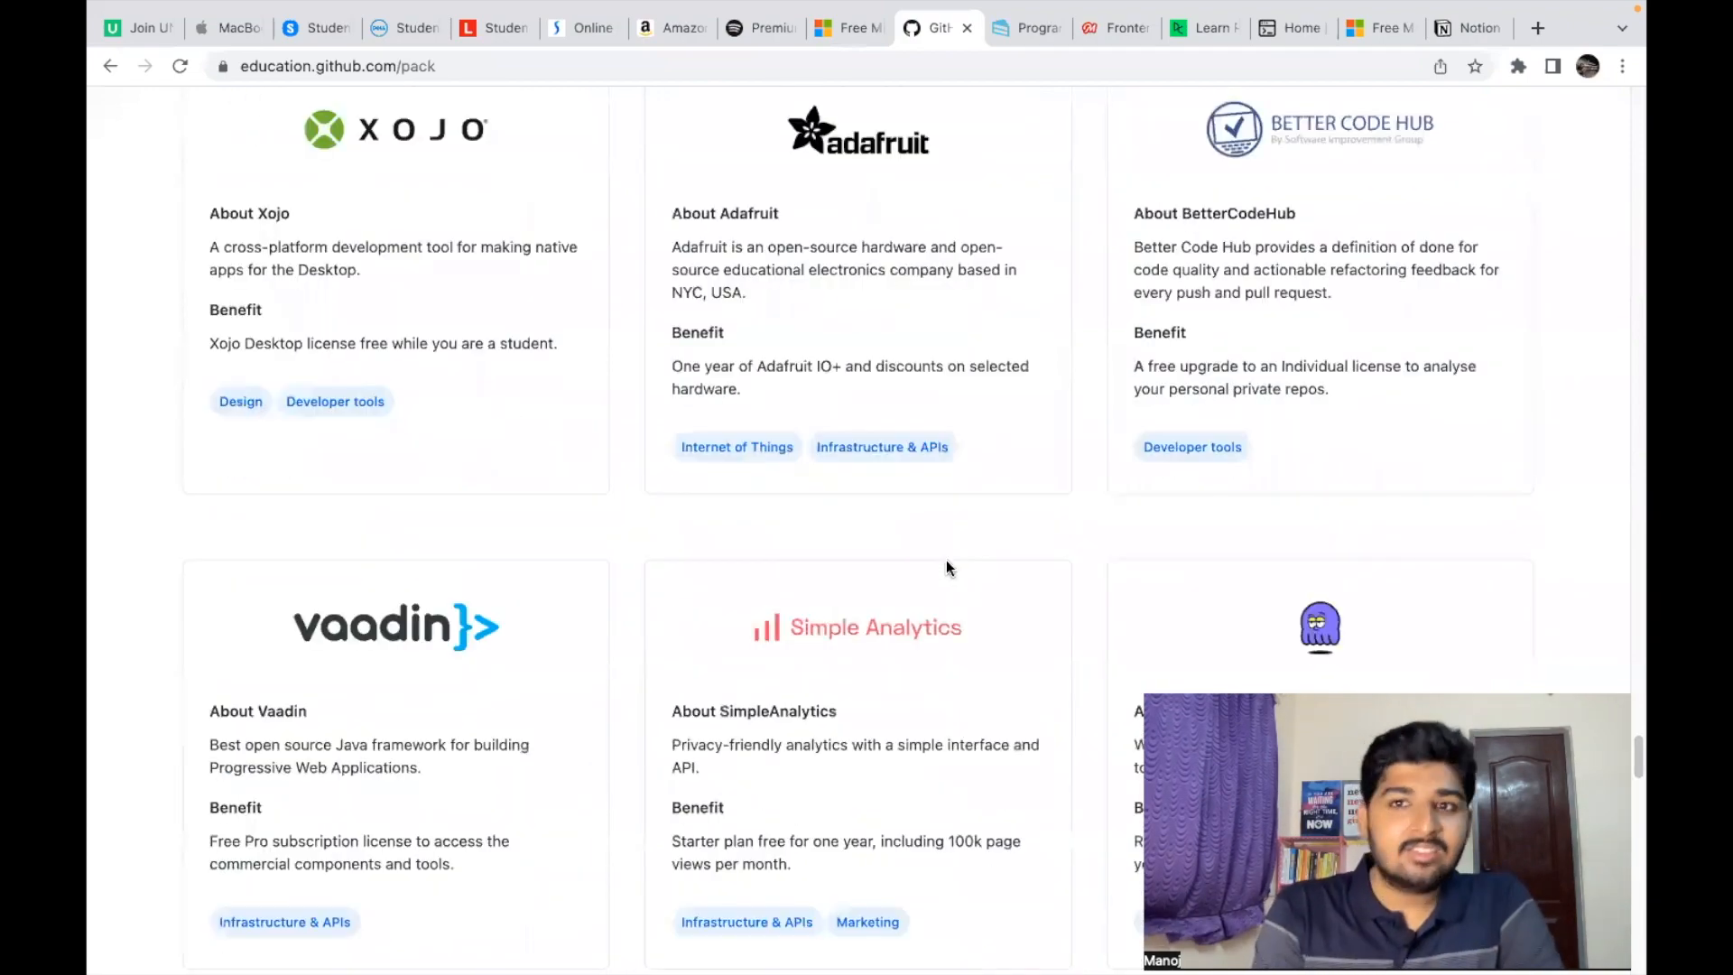
Step: Reach Interview Cake's three-week interview prep offer, then view Frontend Masters' home page
scroll(down, 3)
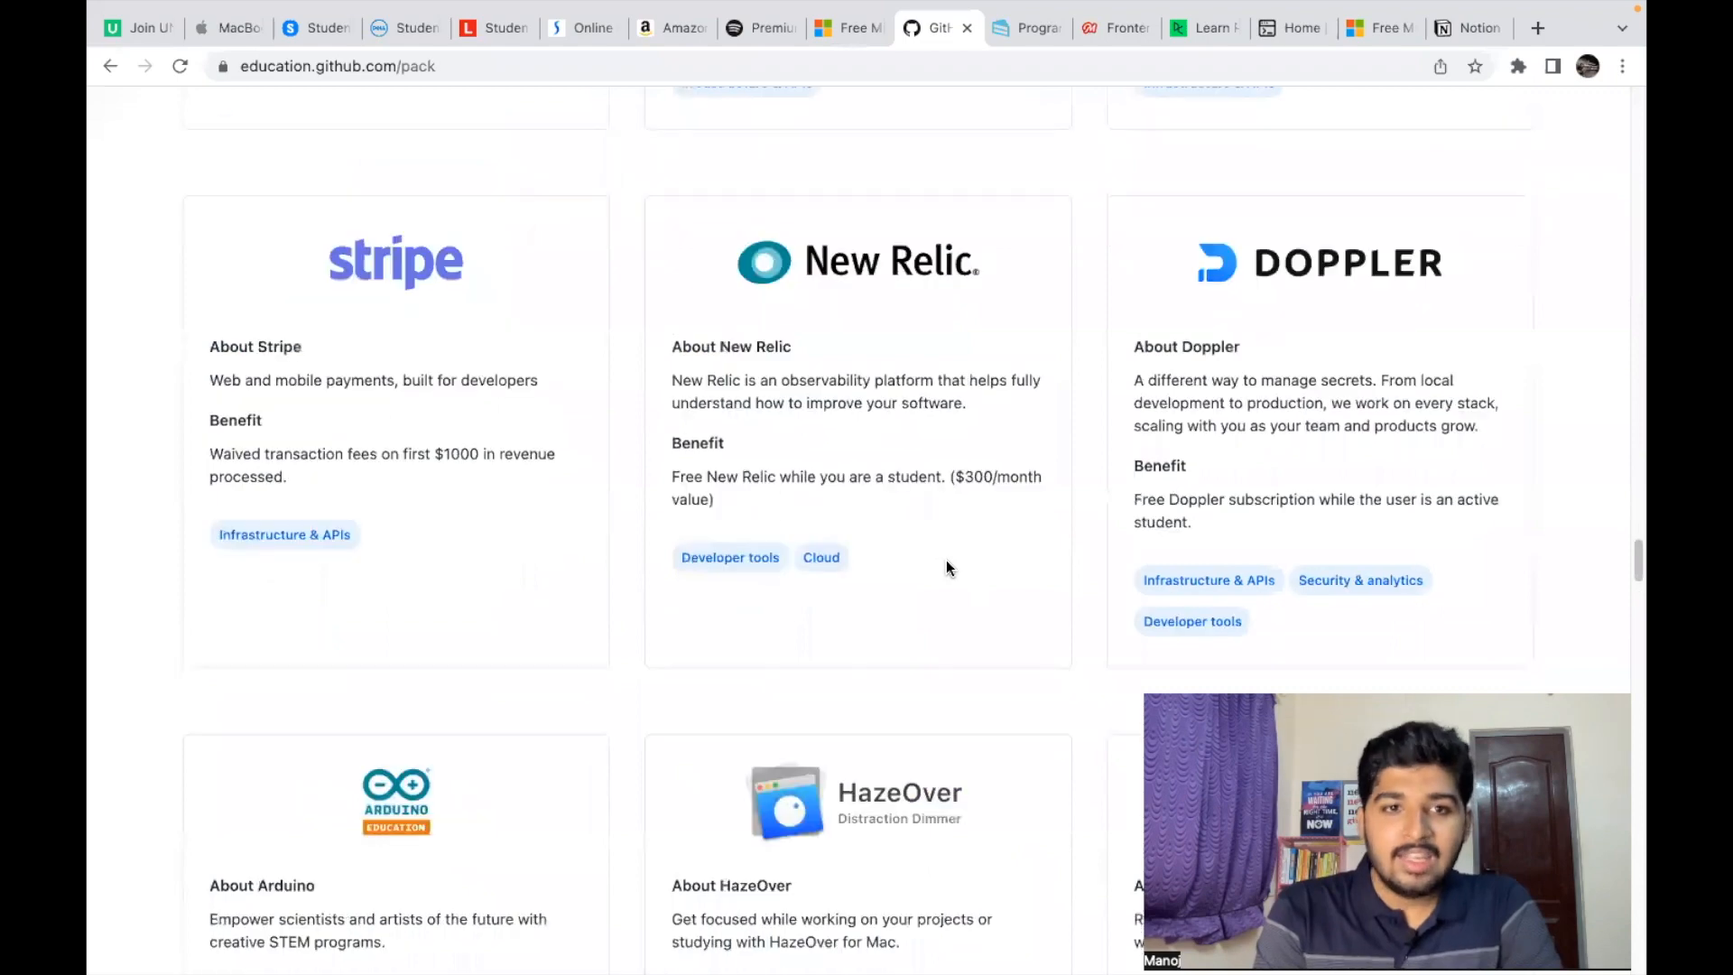
scroll(down, 3)
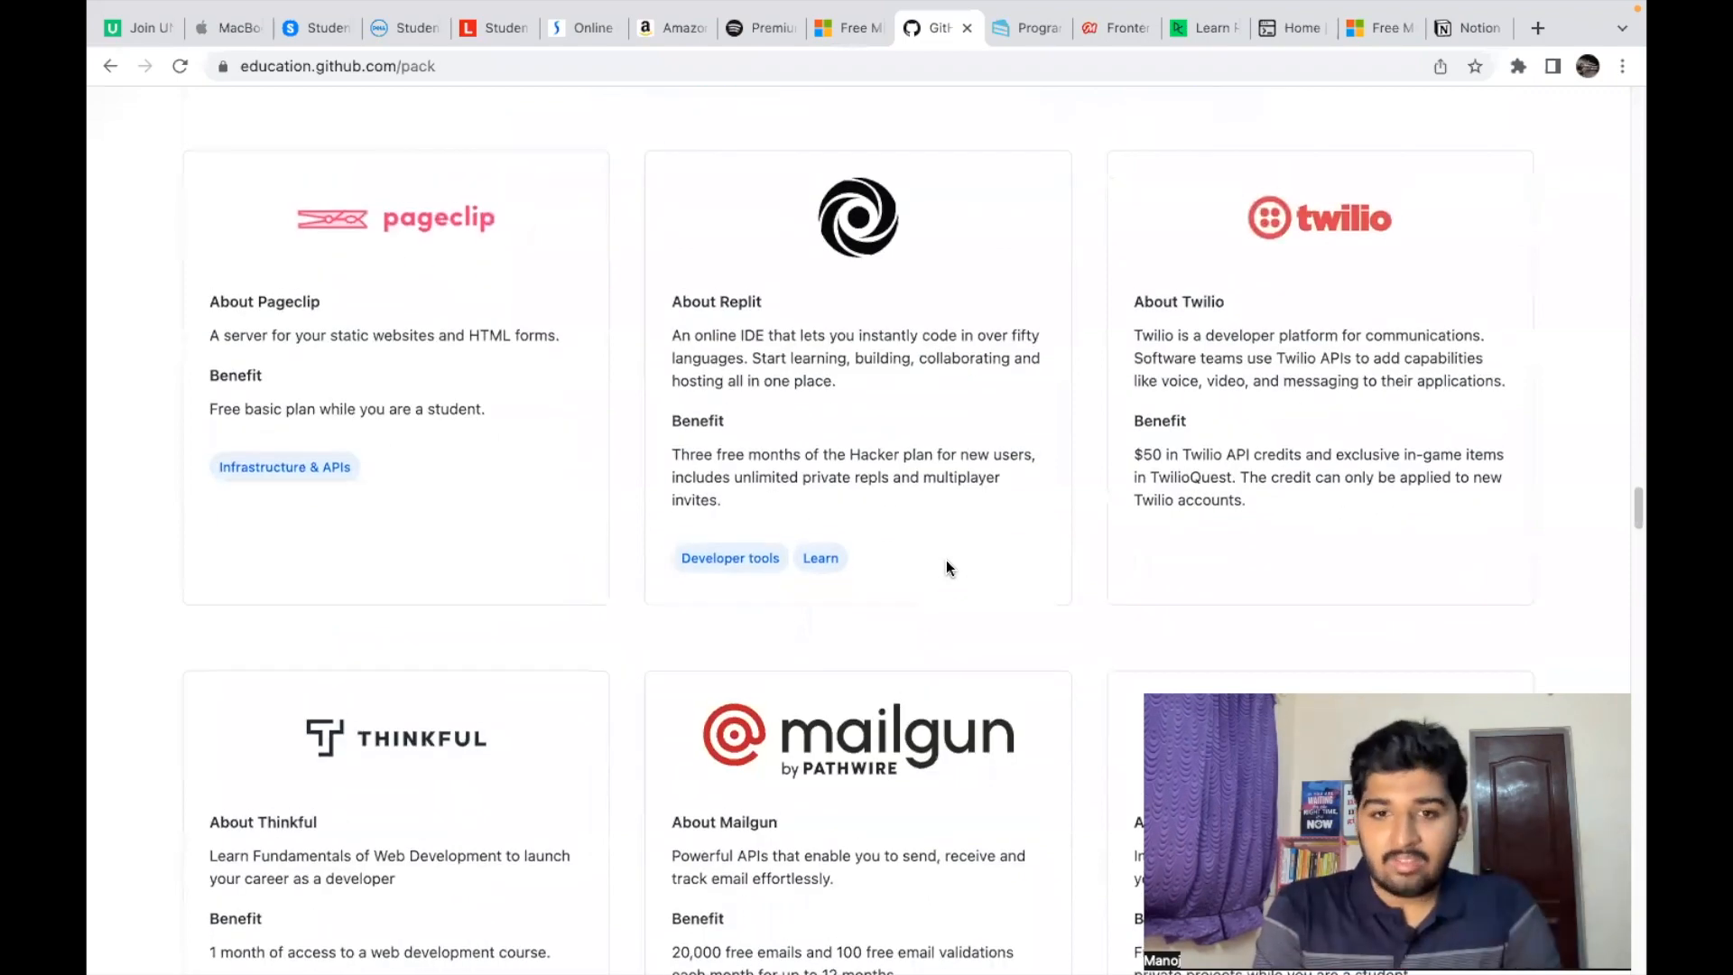
scroll(down, 3)
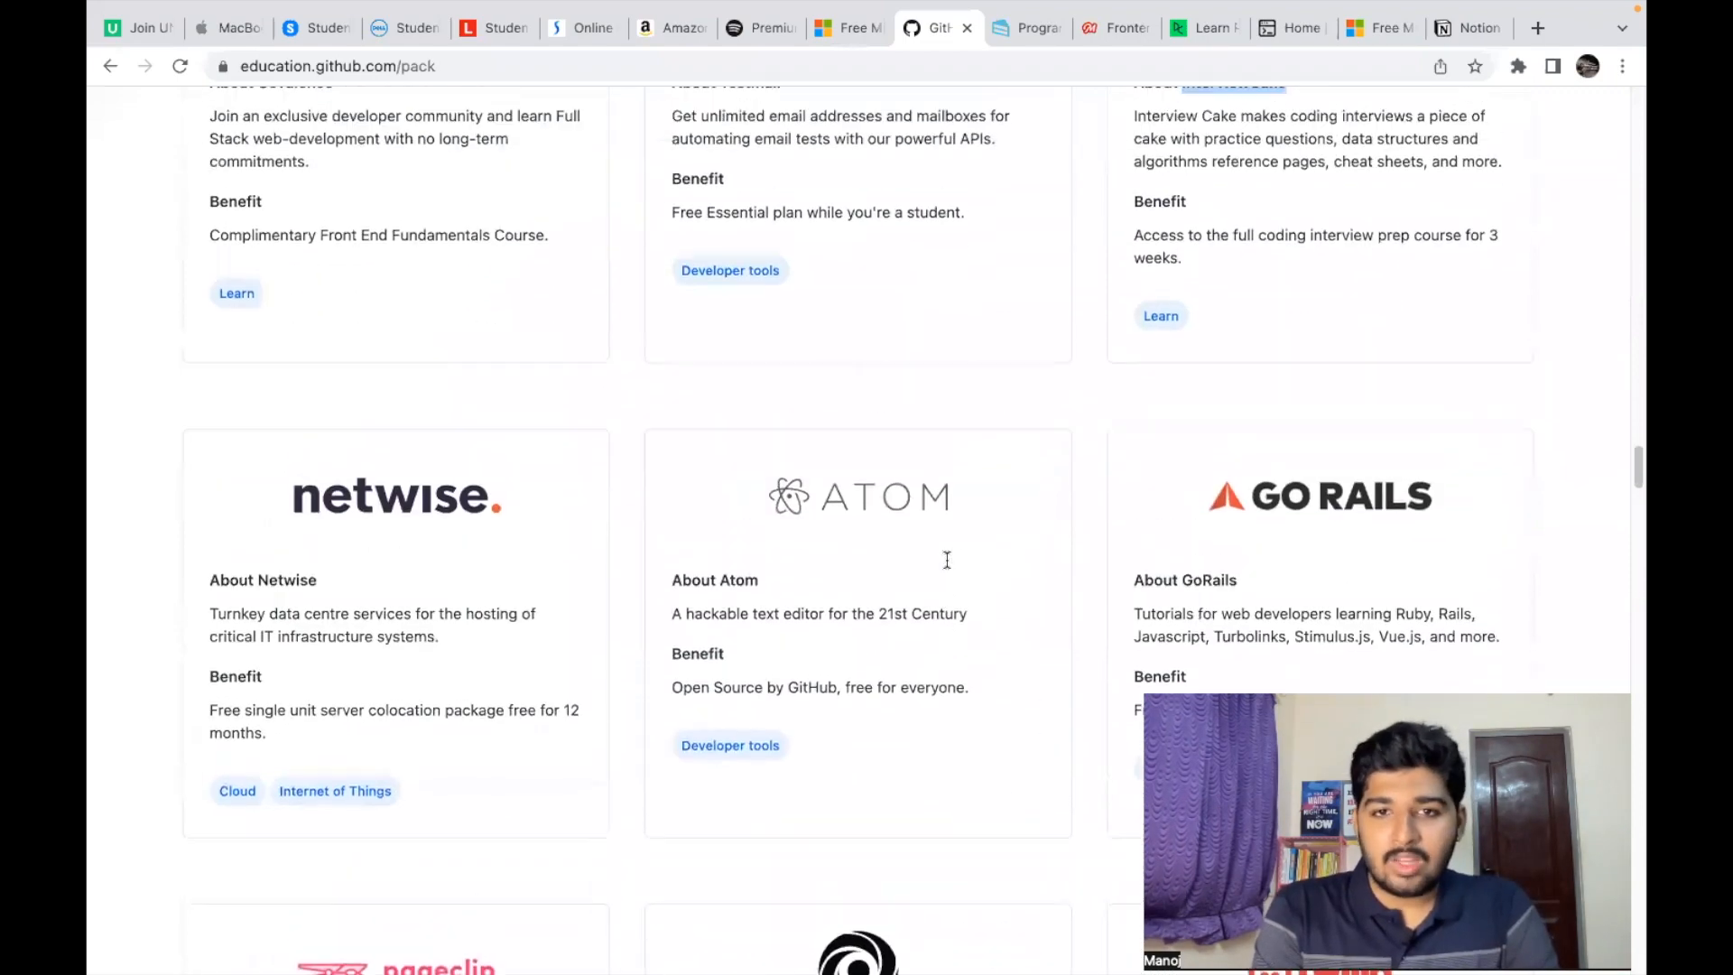
scroll(up, 3)
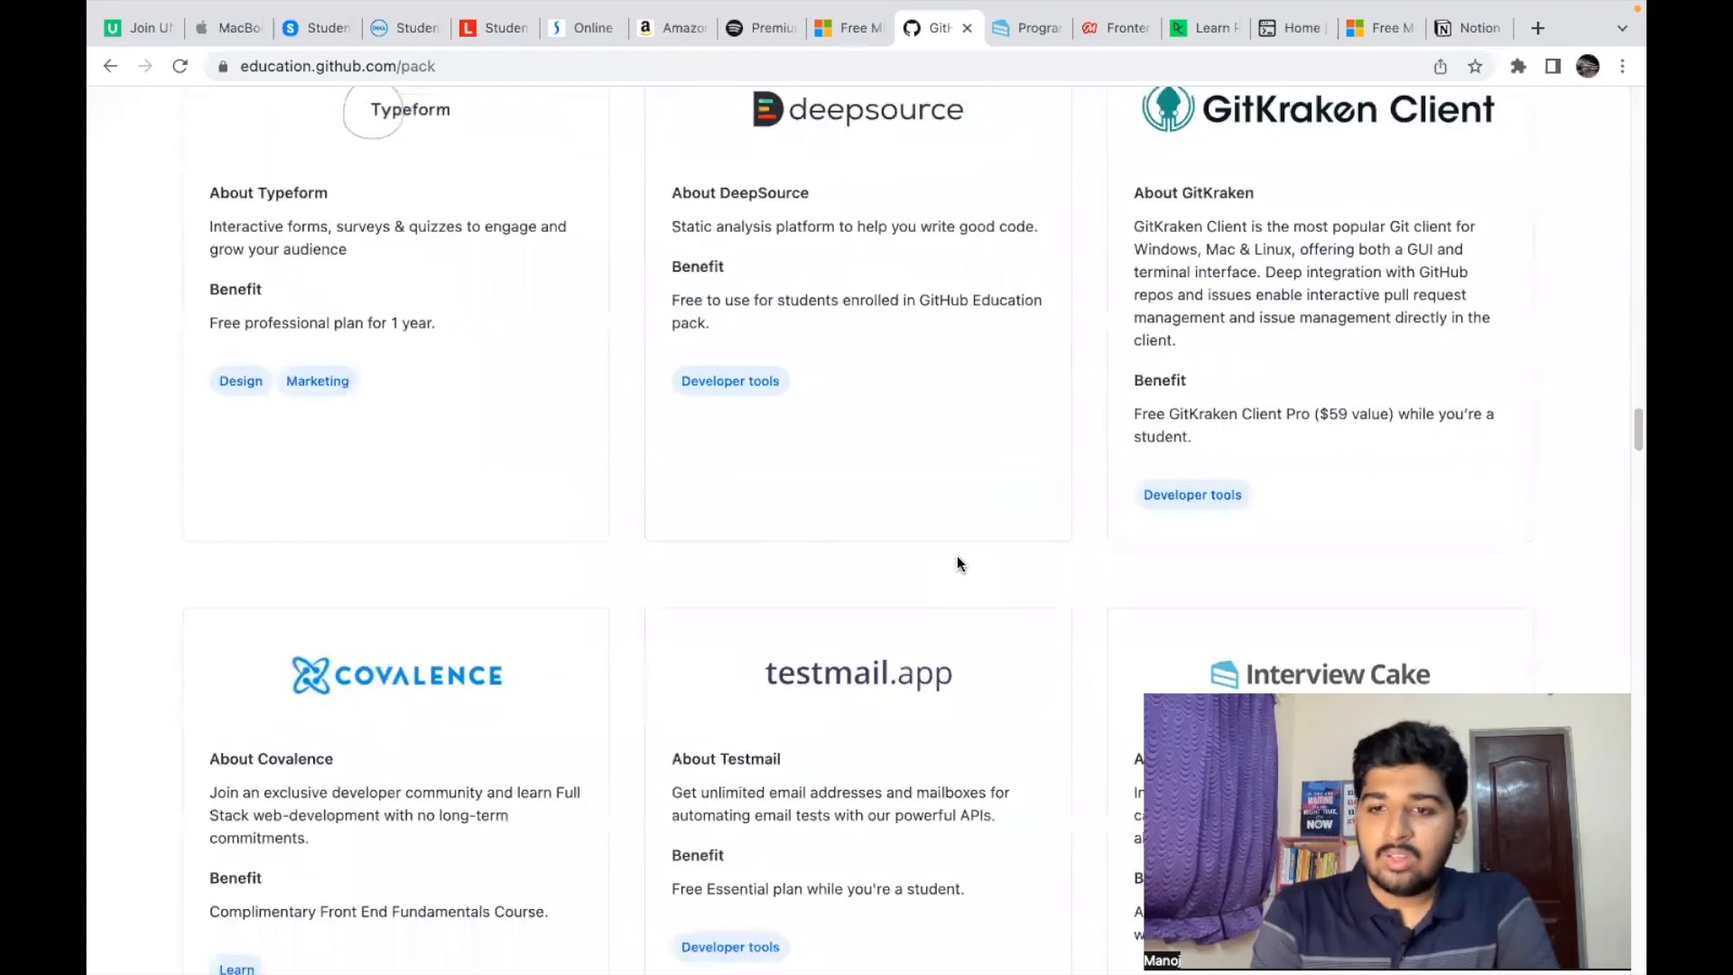
scroll(down, 3)
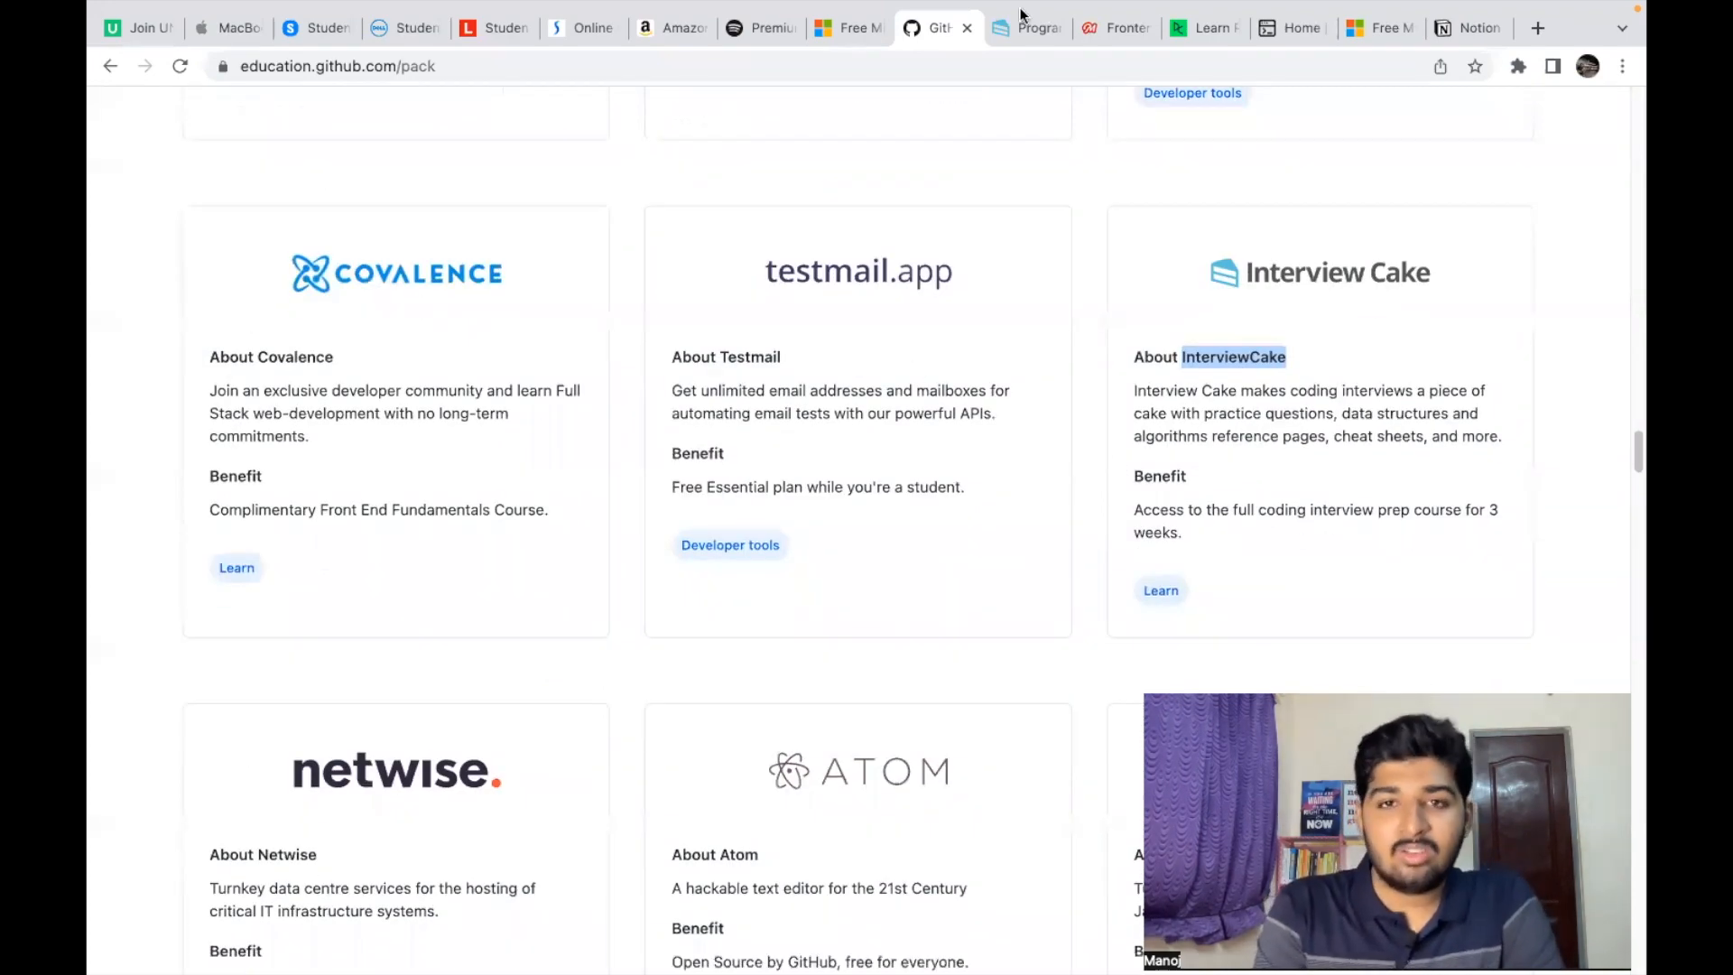
click(1116, 28)
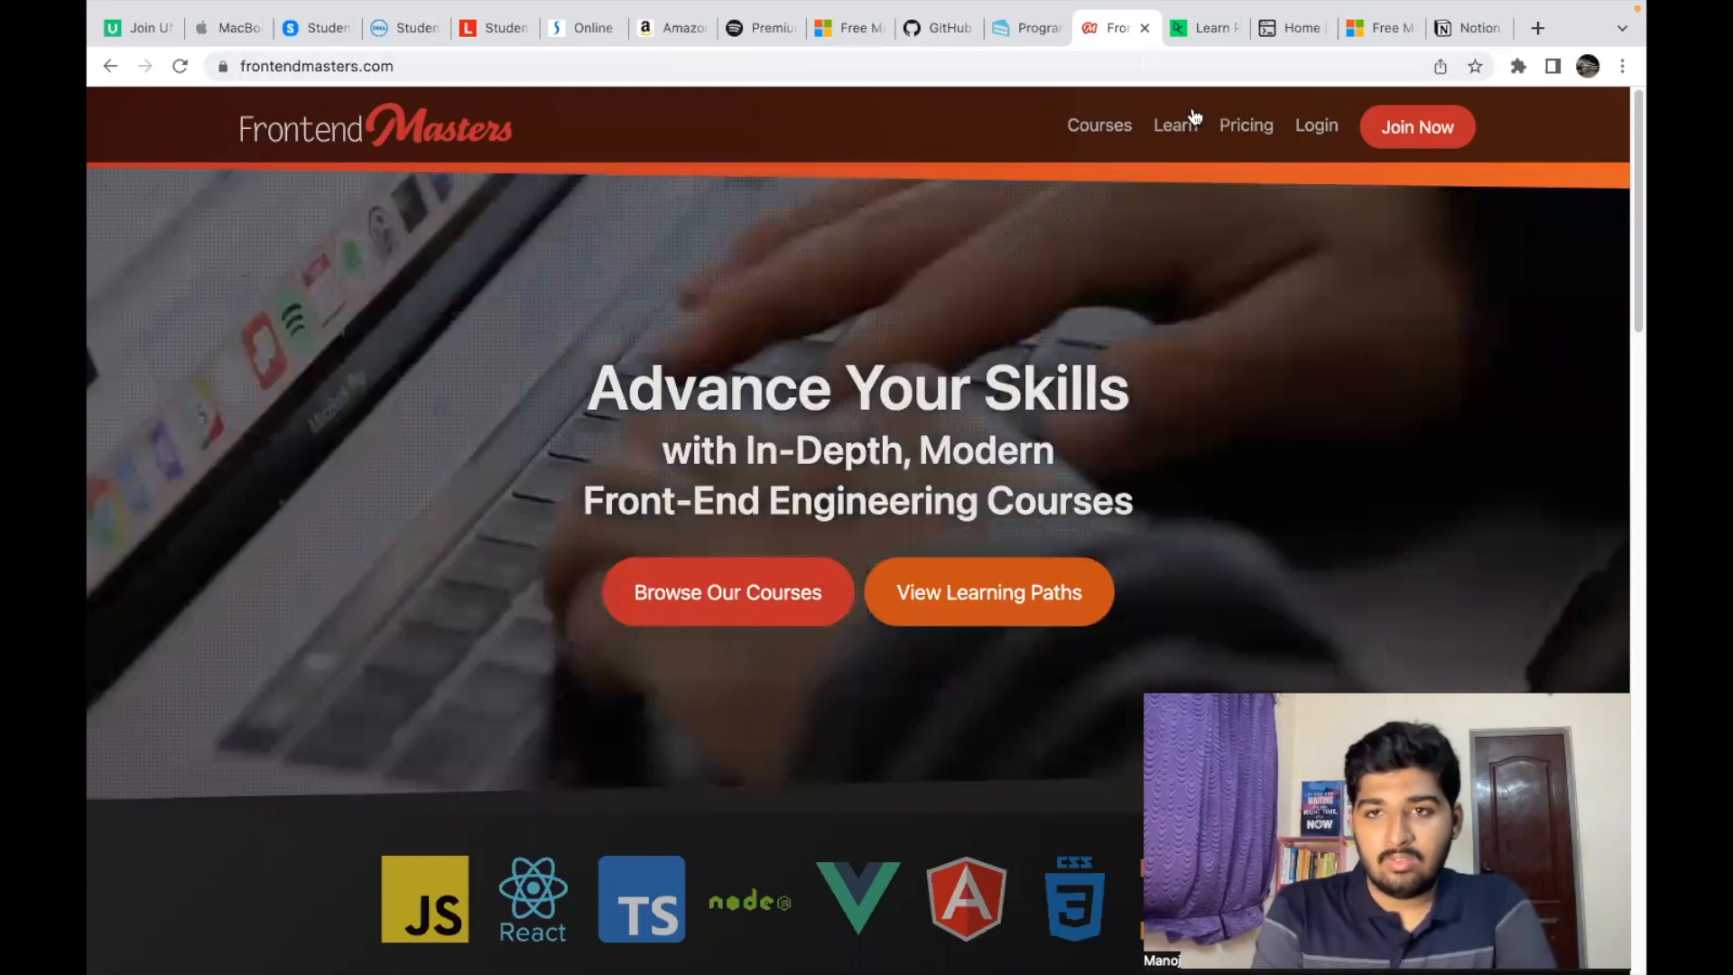
Step: Leave Frontend Masters for DataCamp's create-free-account sign-up page
click(1206, 28)
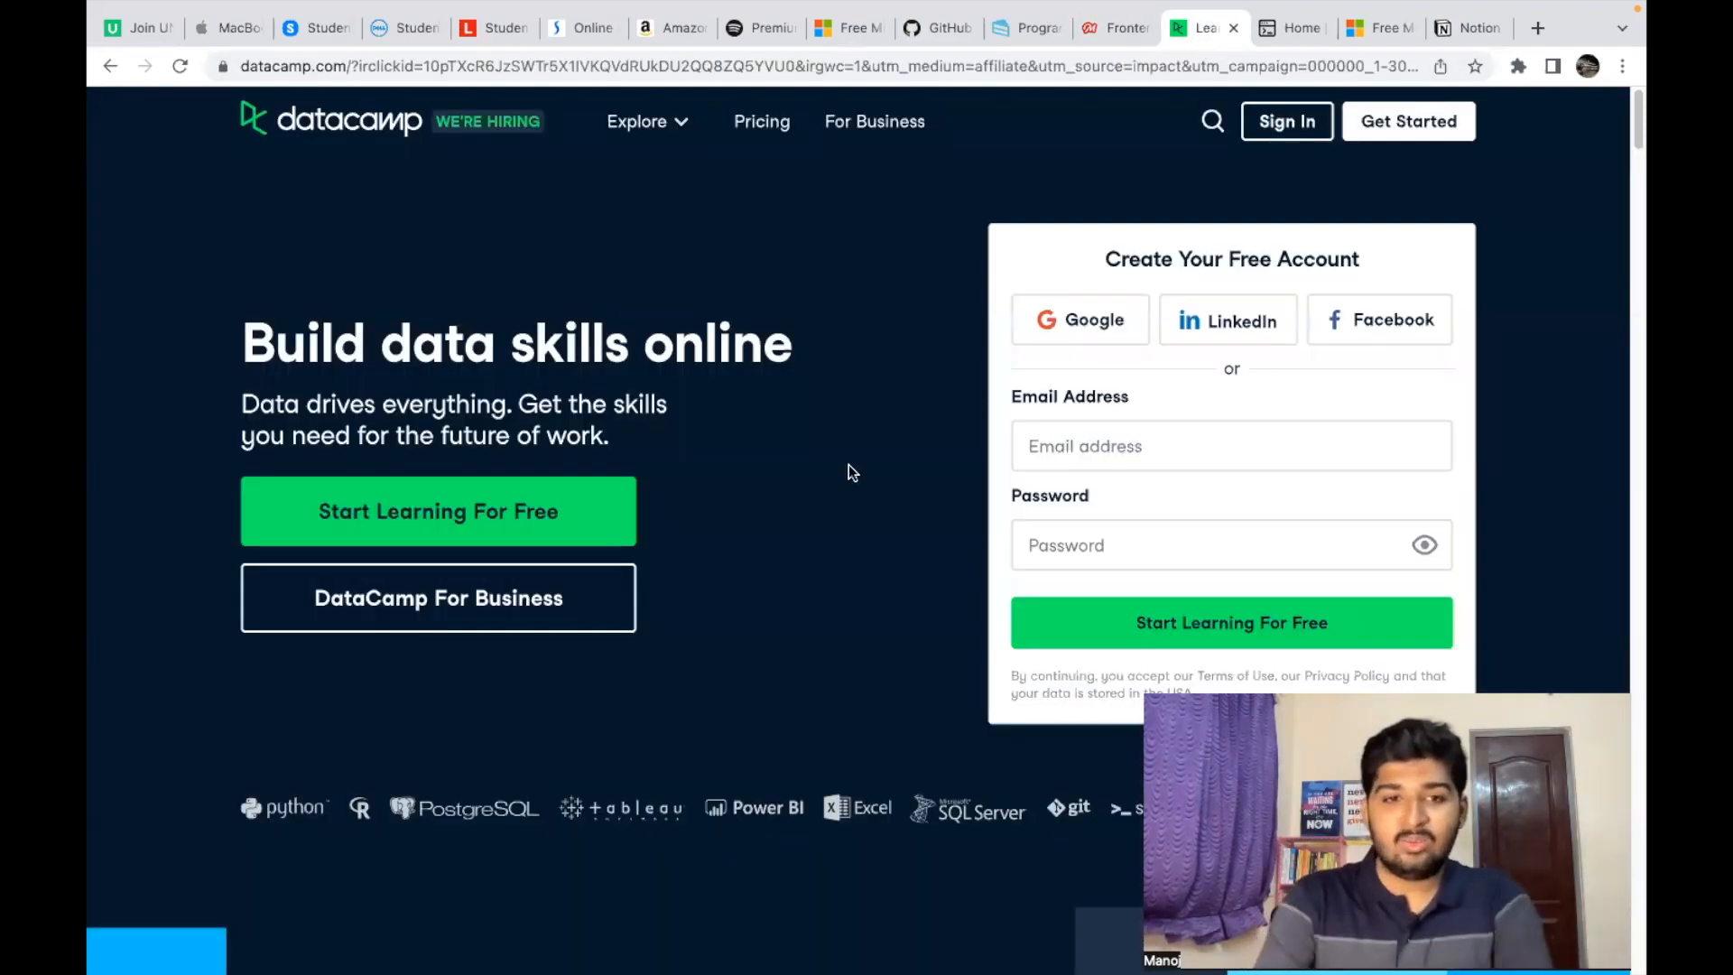
mouse_move(685, 223)
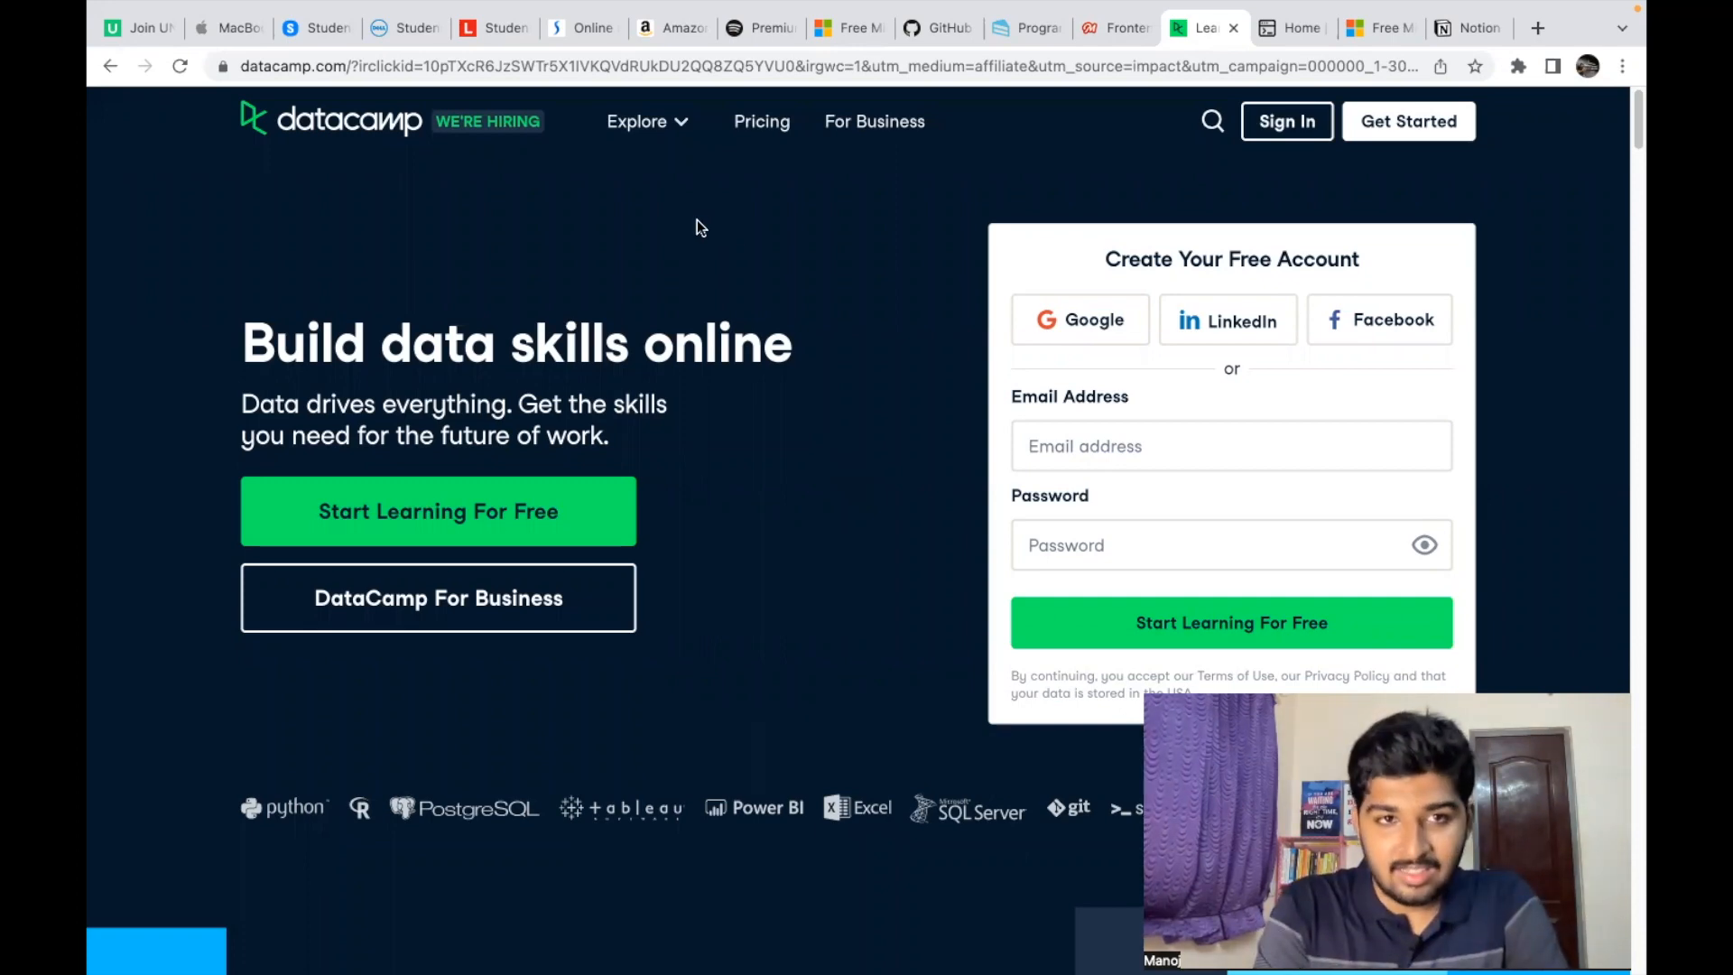
mouse_move(1125, 201)
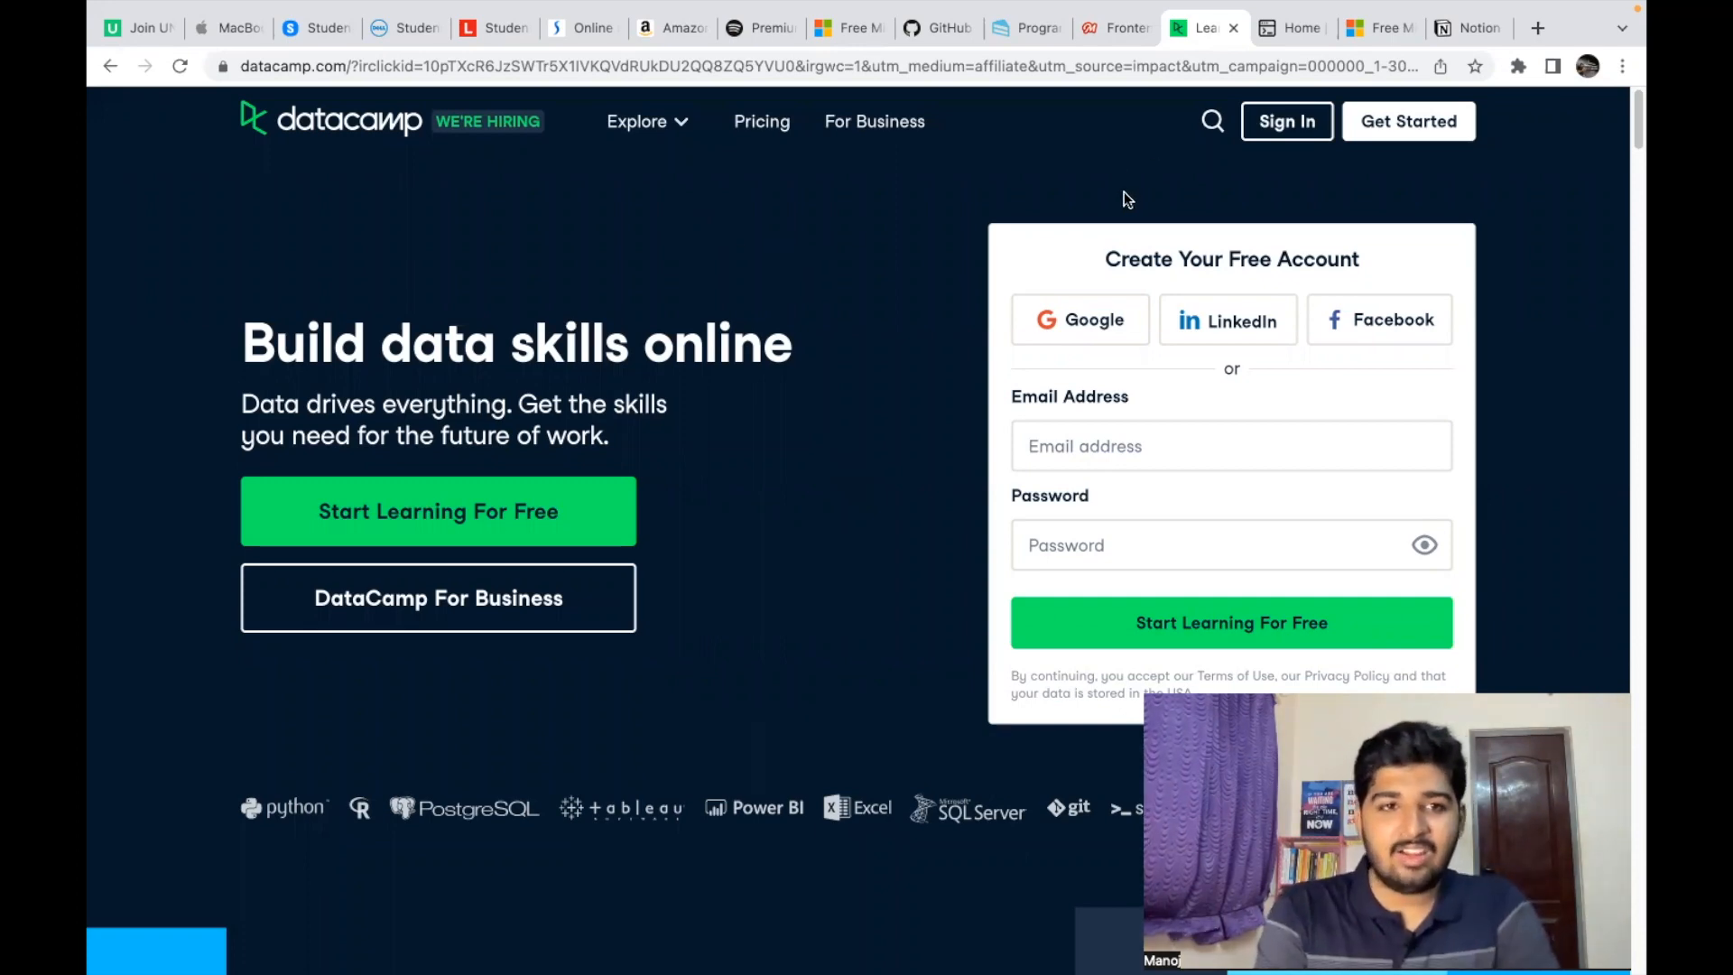
Step: Switch from DataCamp's sign-up page to the Educative course catalogue tab
click(1291, 28)
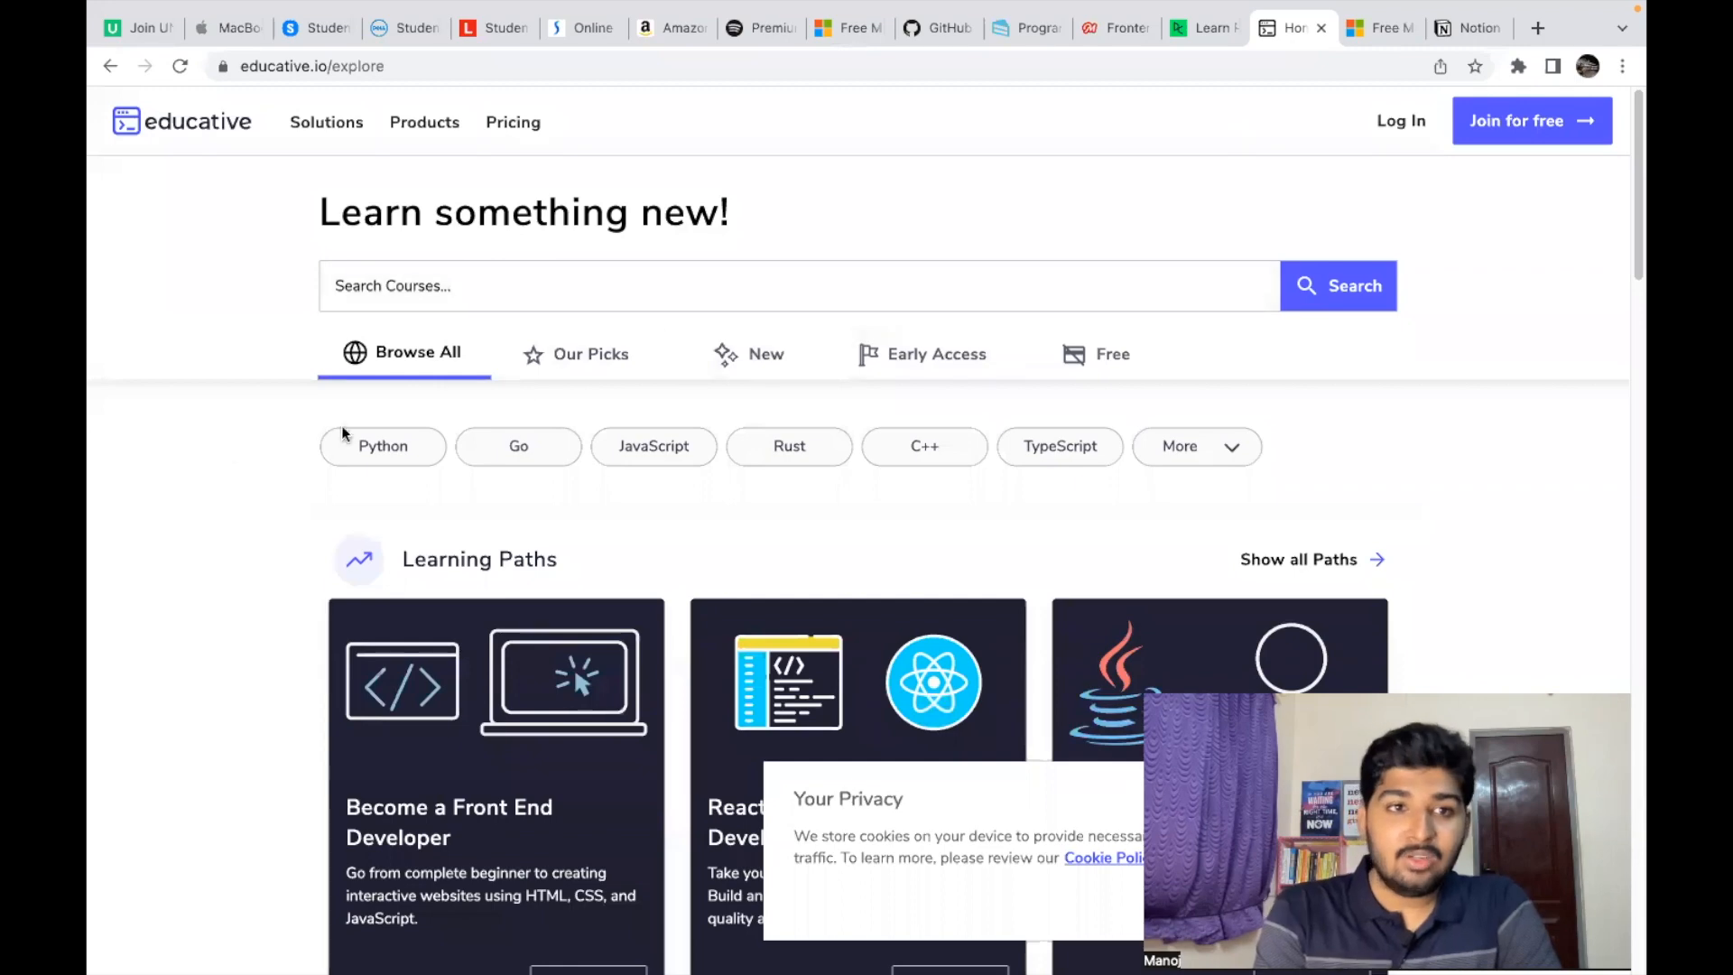
Step: Visit Educative's home page, return to Explore, and browse learning paths down to All Courses
click(181, 122)
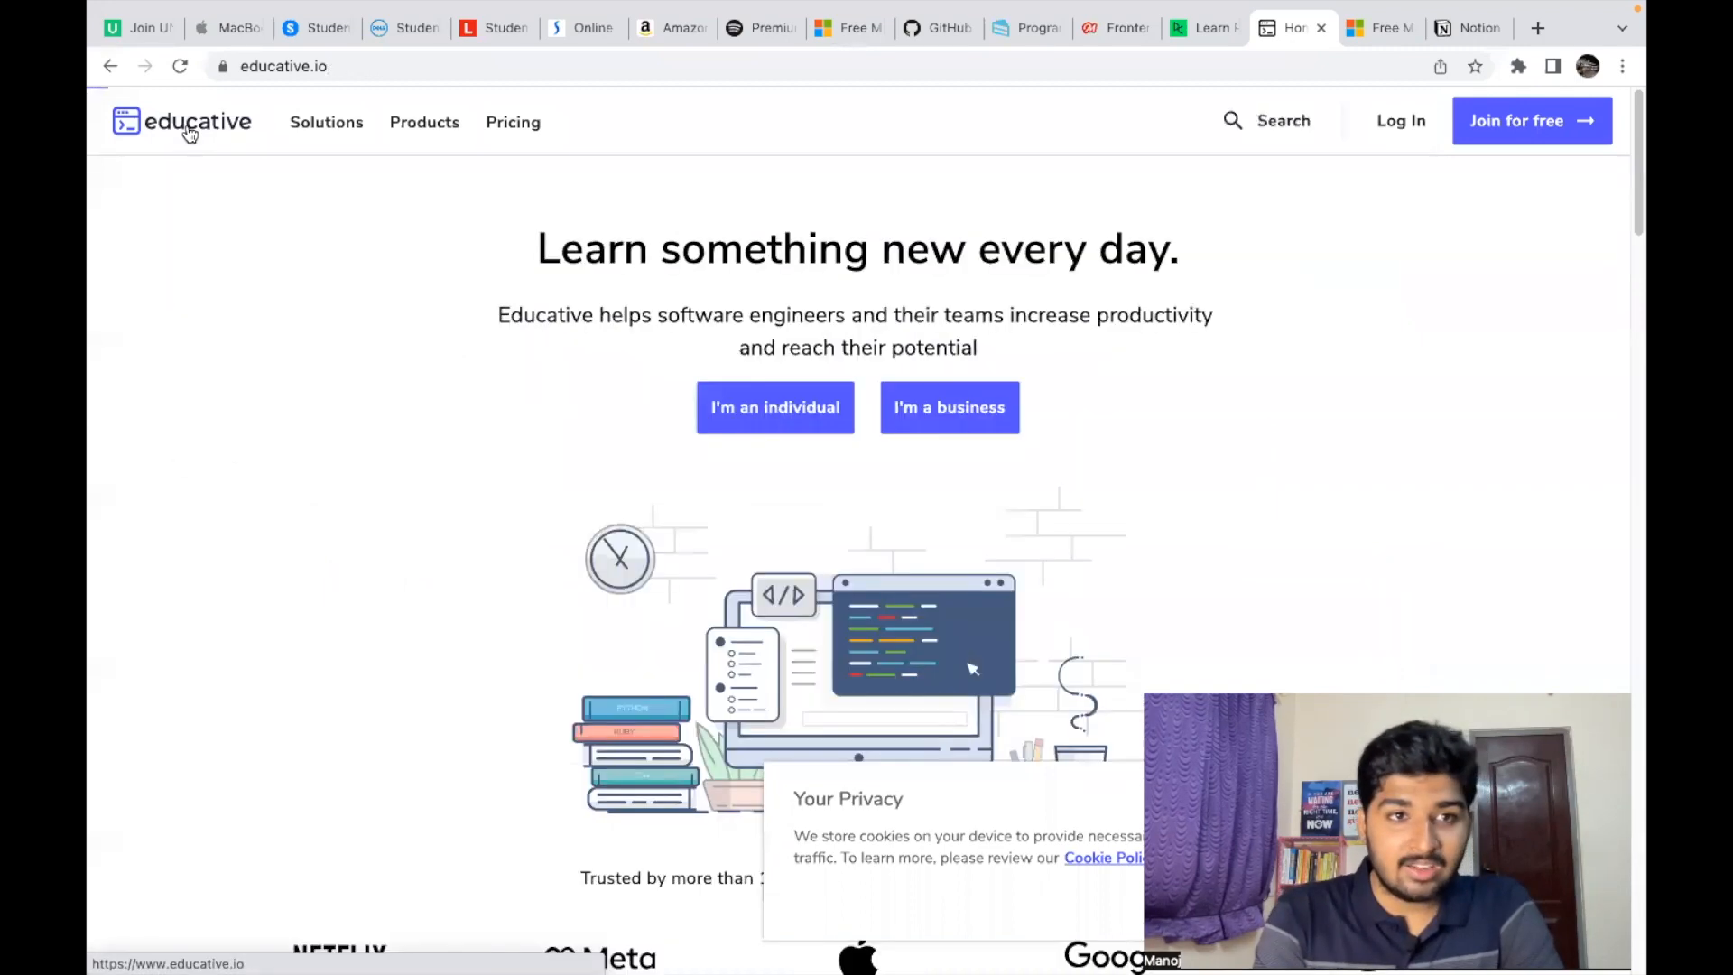
click(423, 122)
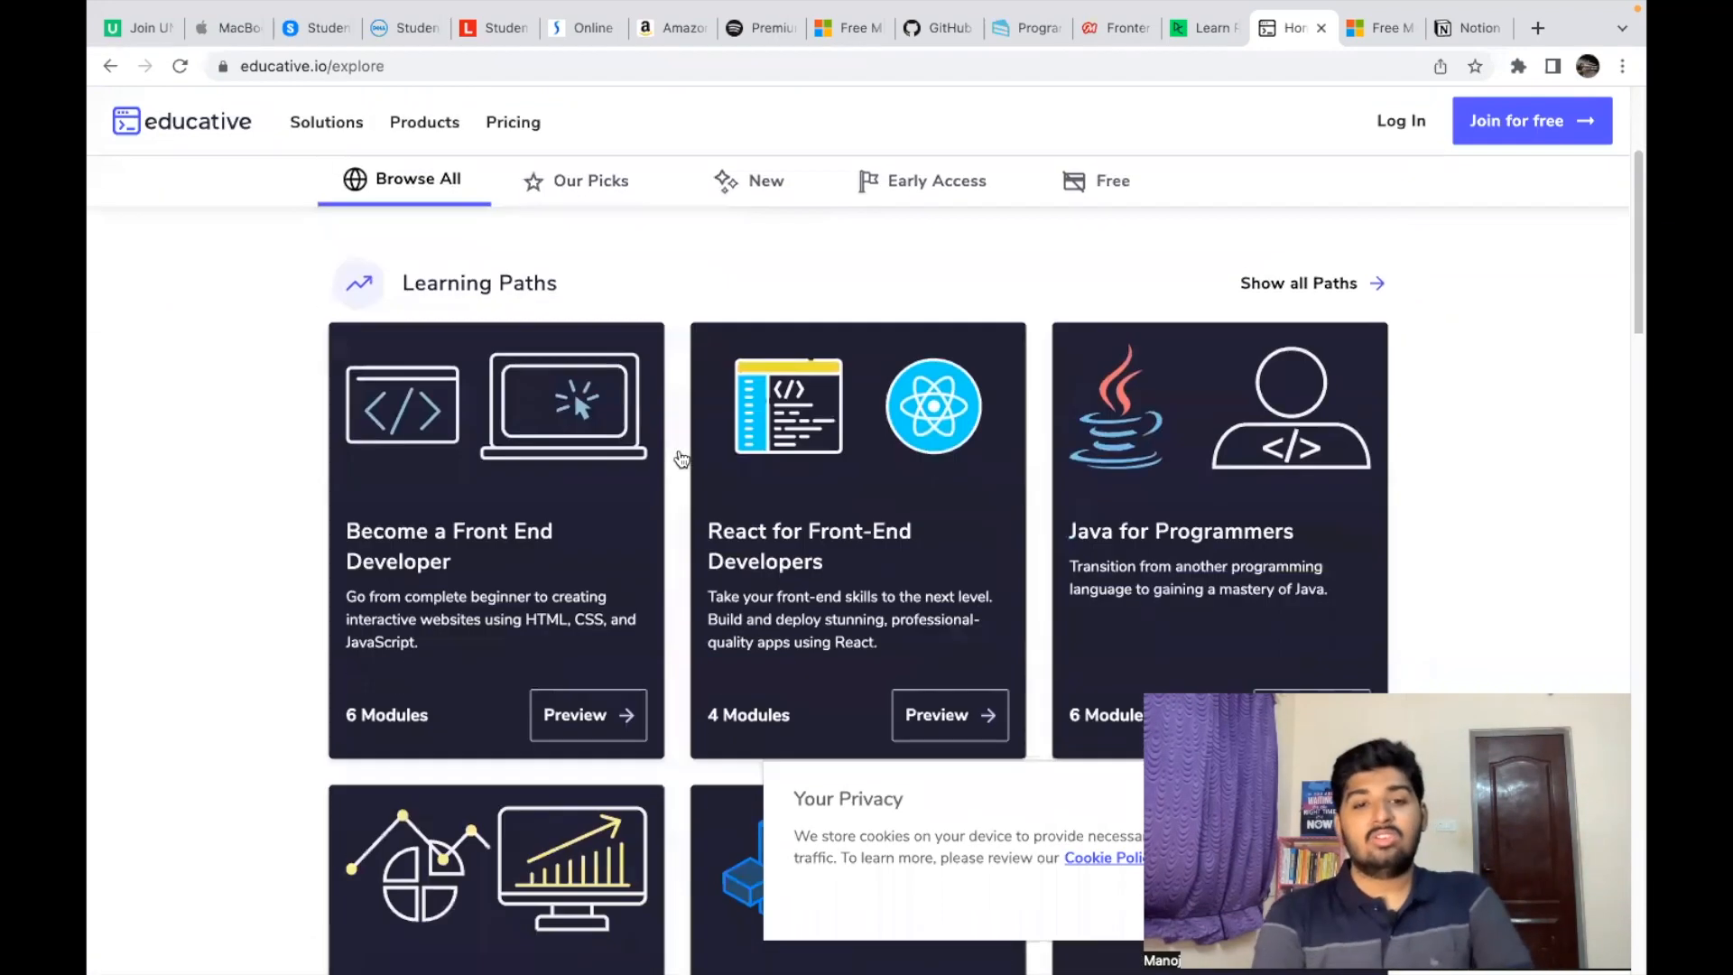
scroll(down, 3)
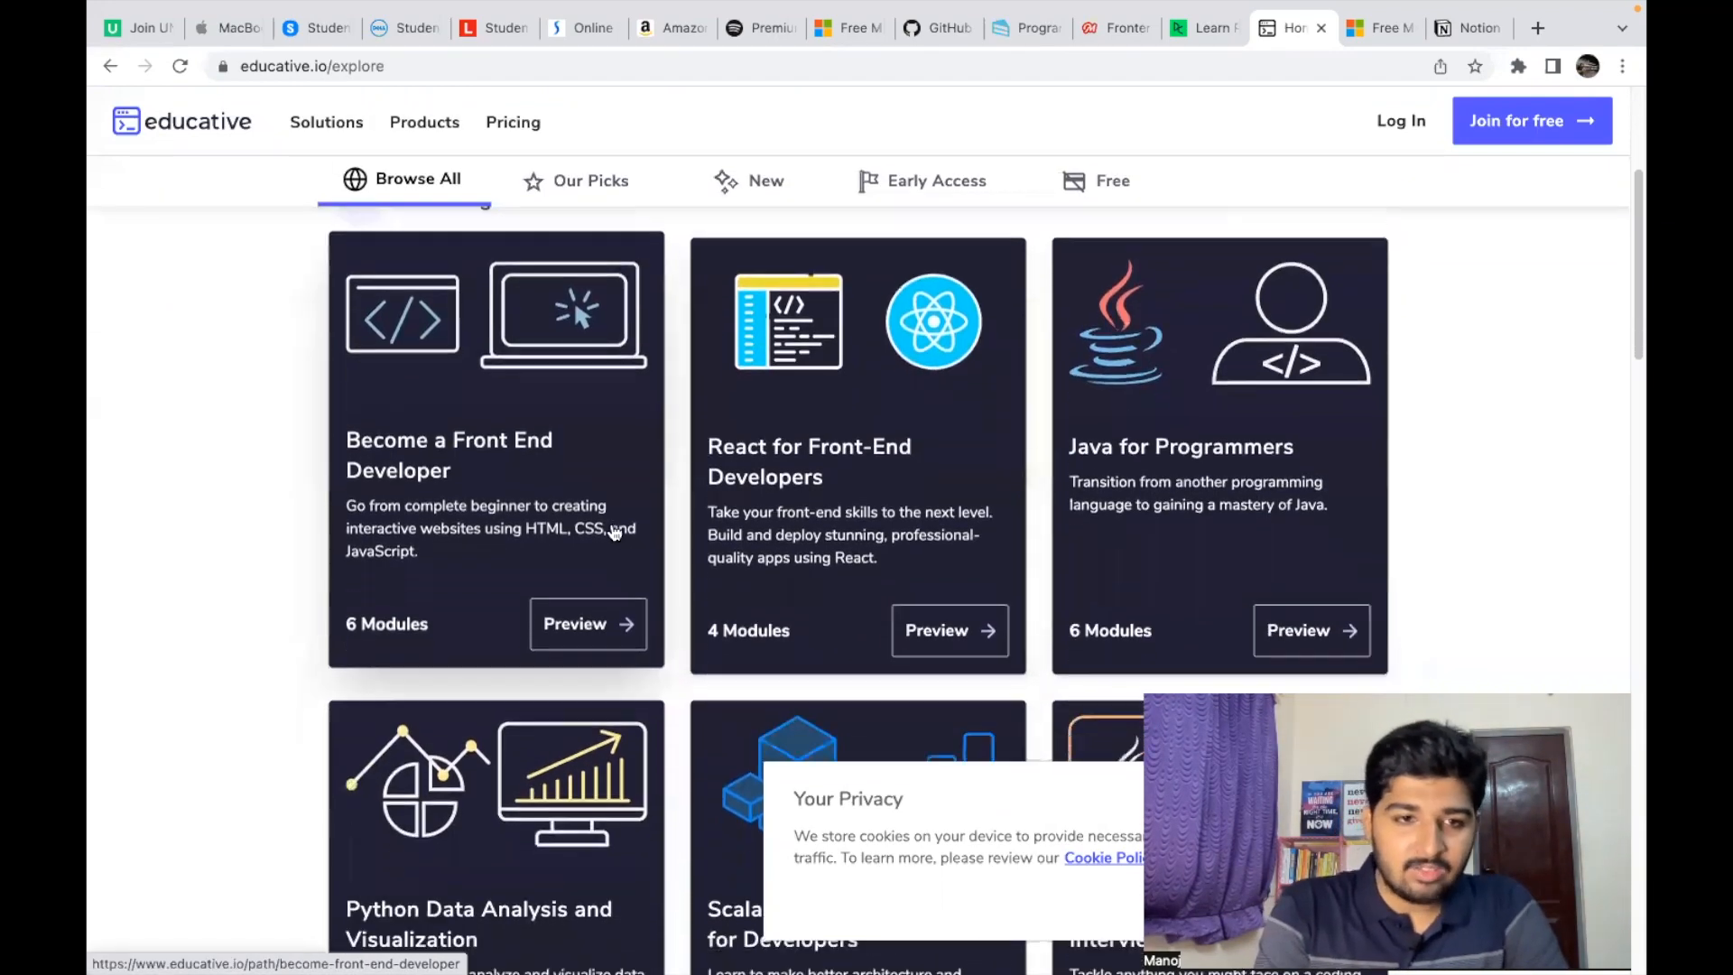
mouse_move(840, 525)
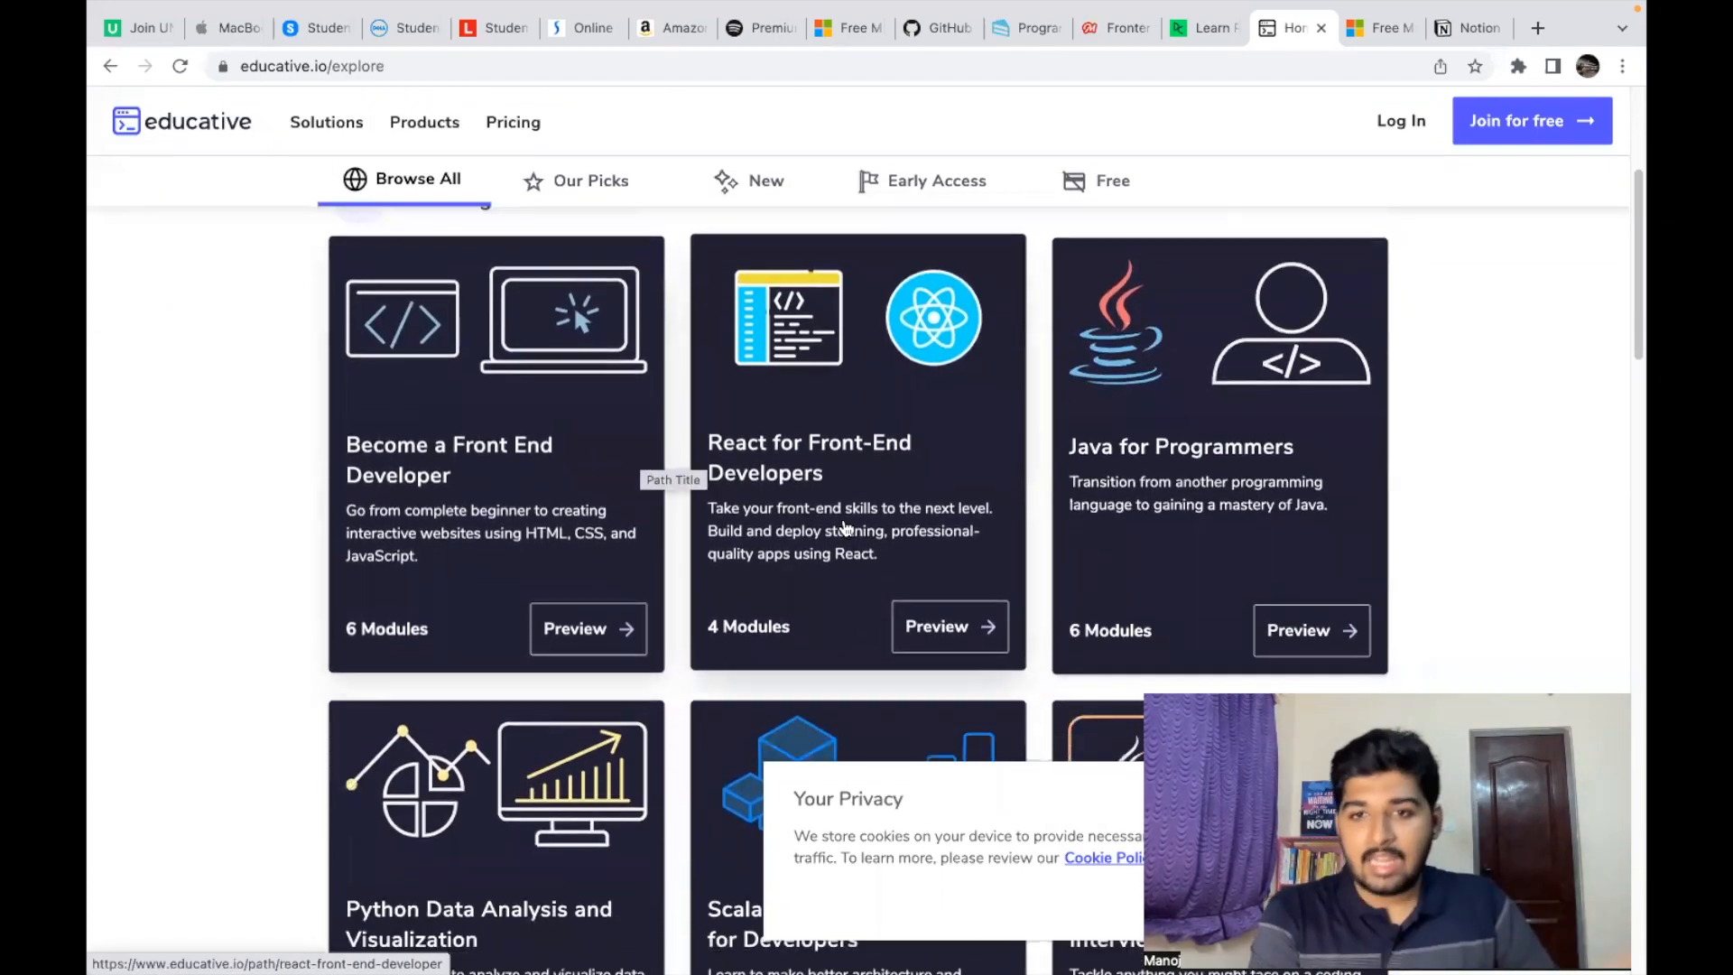
scroll(down, 3)
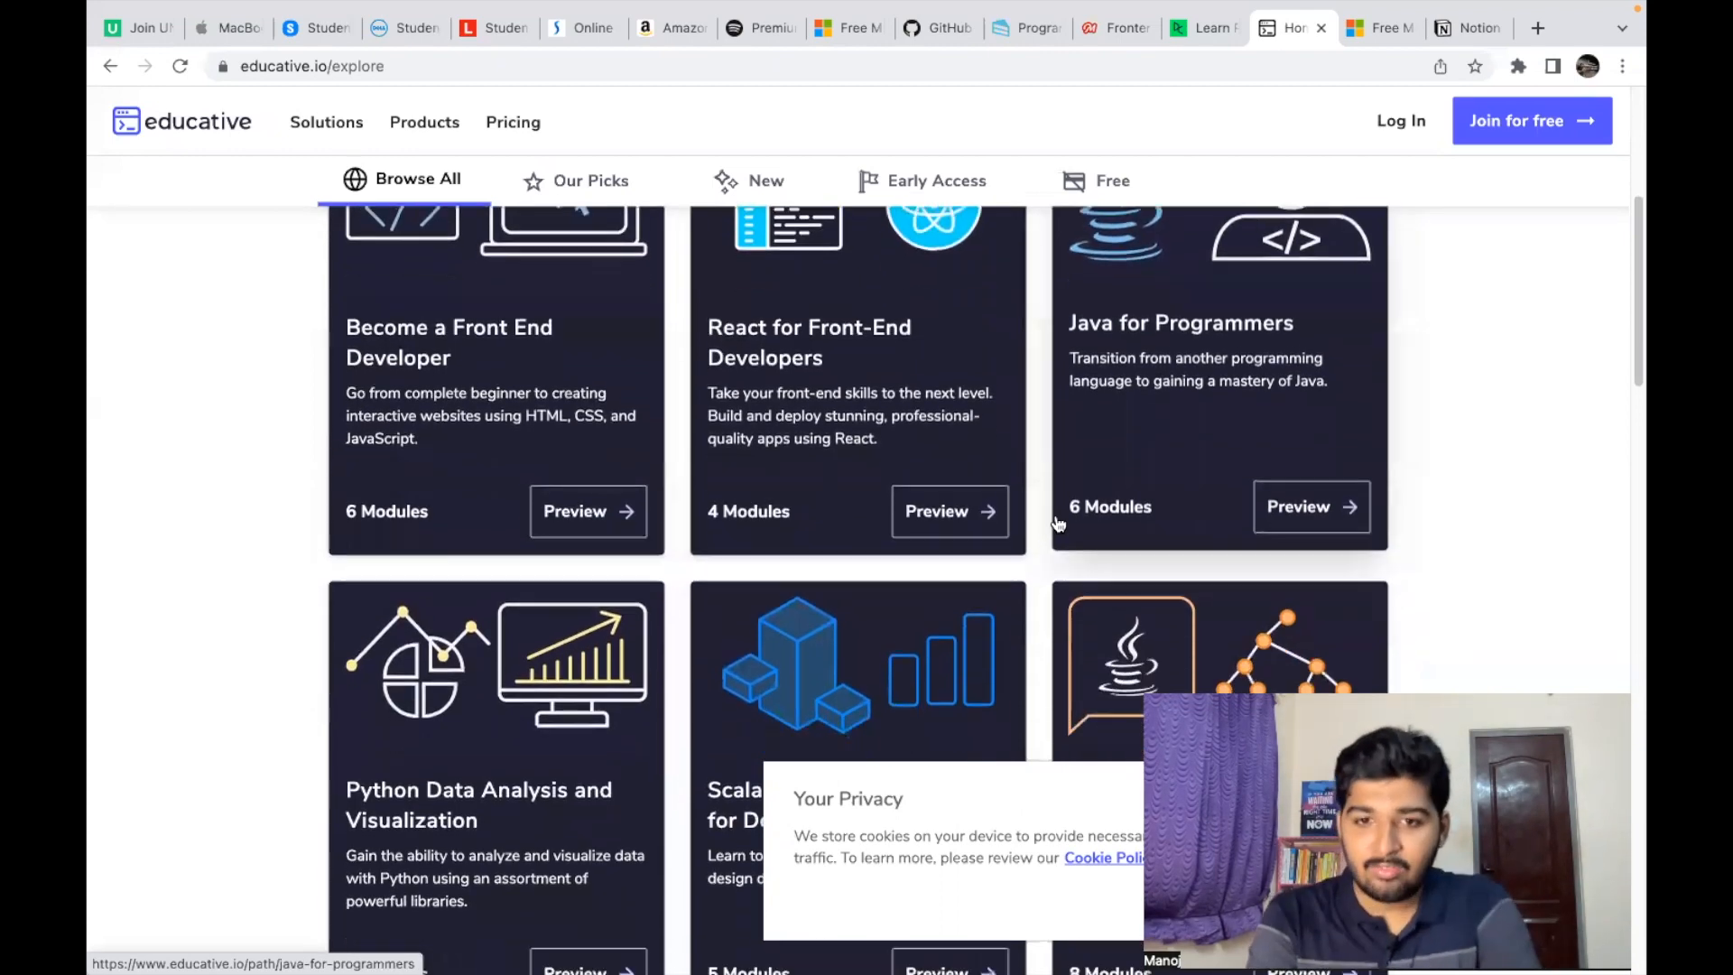
scroll(down, 3)
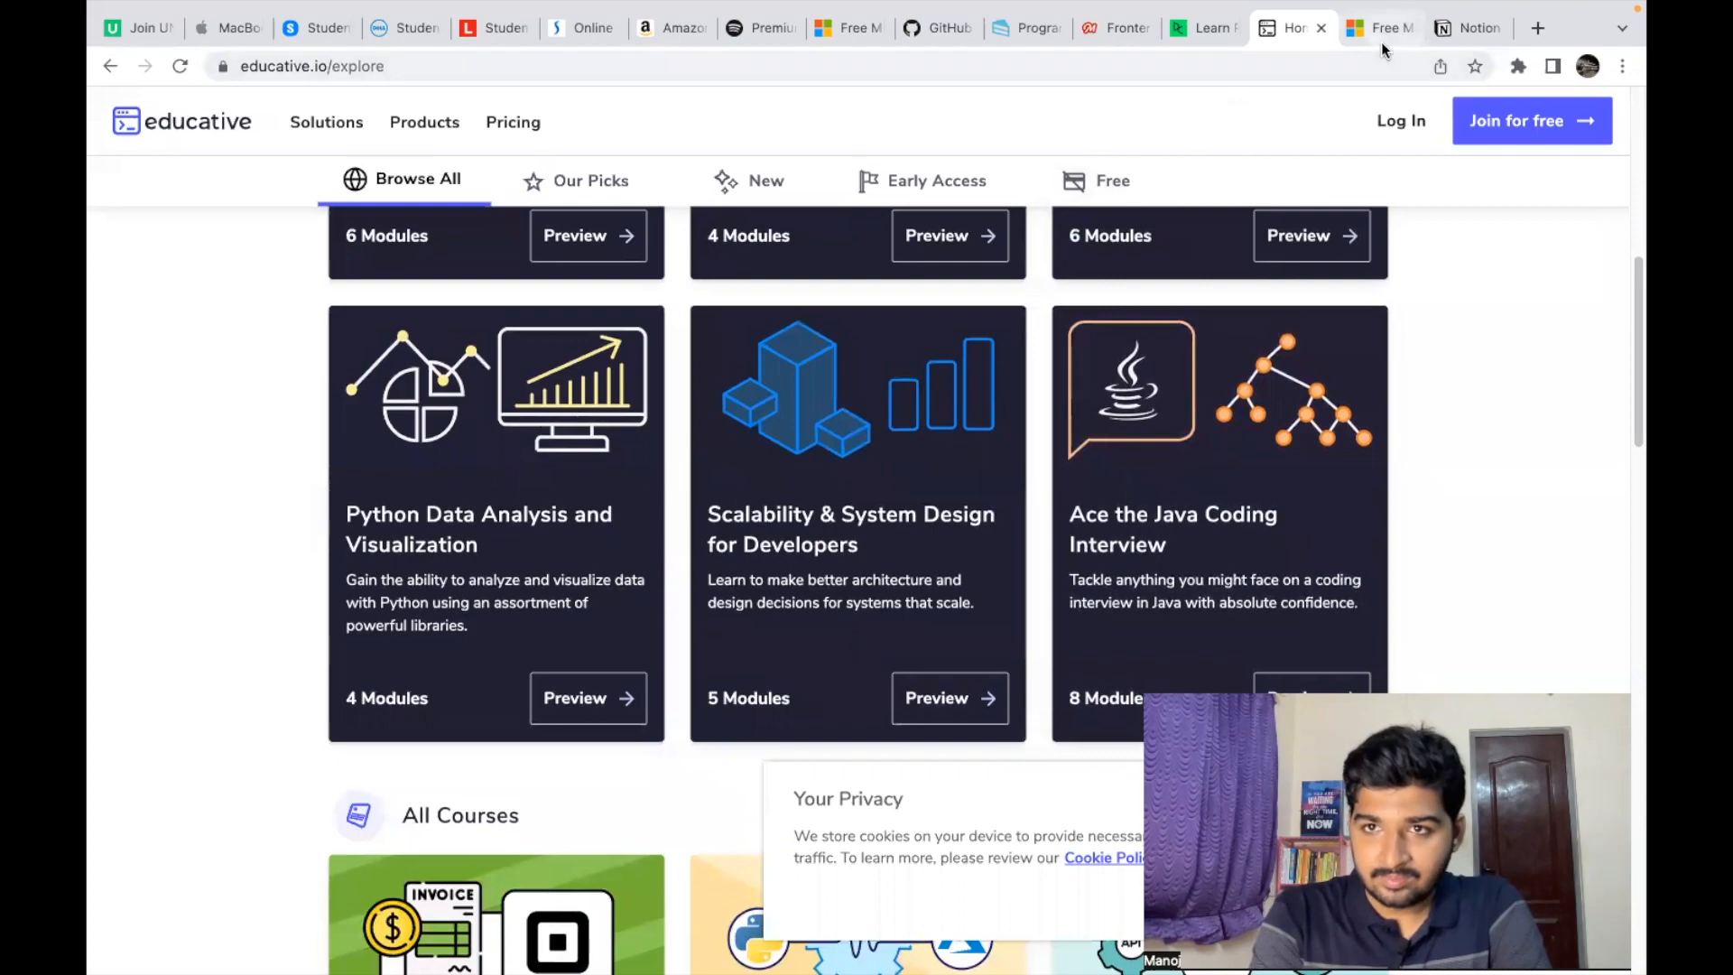
click(1379, 28)
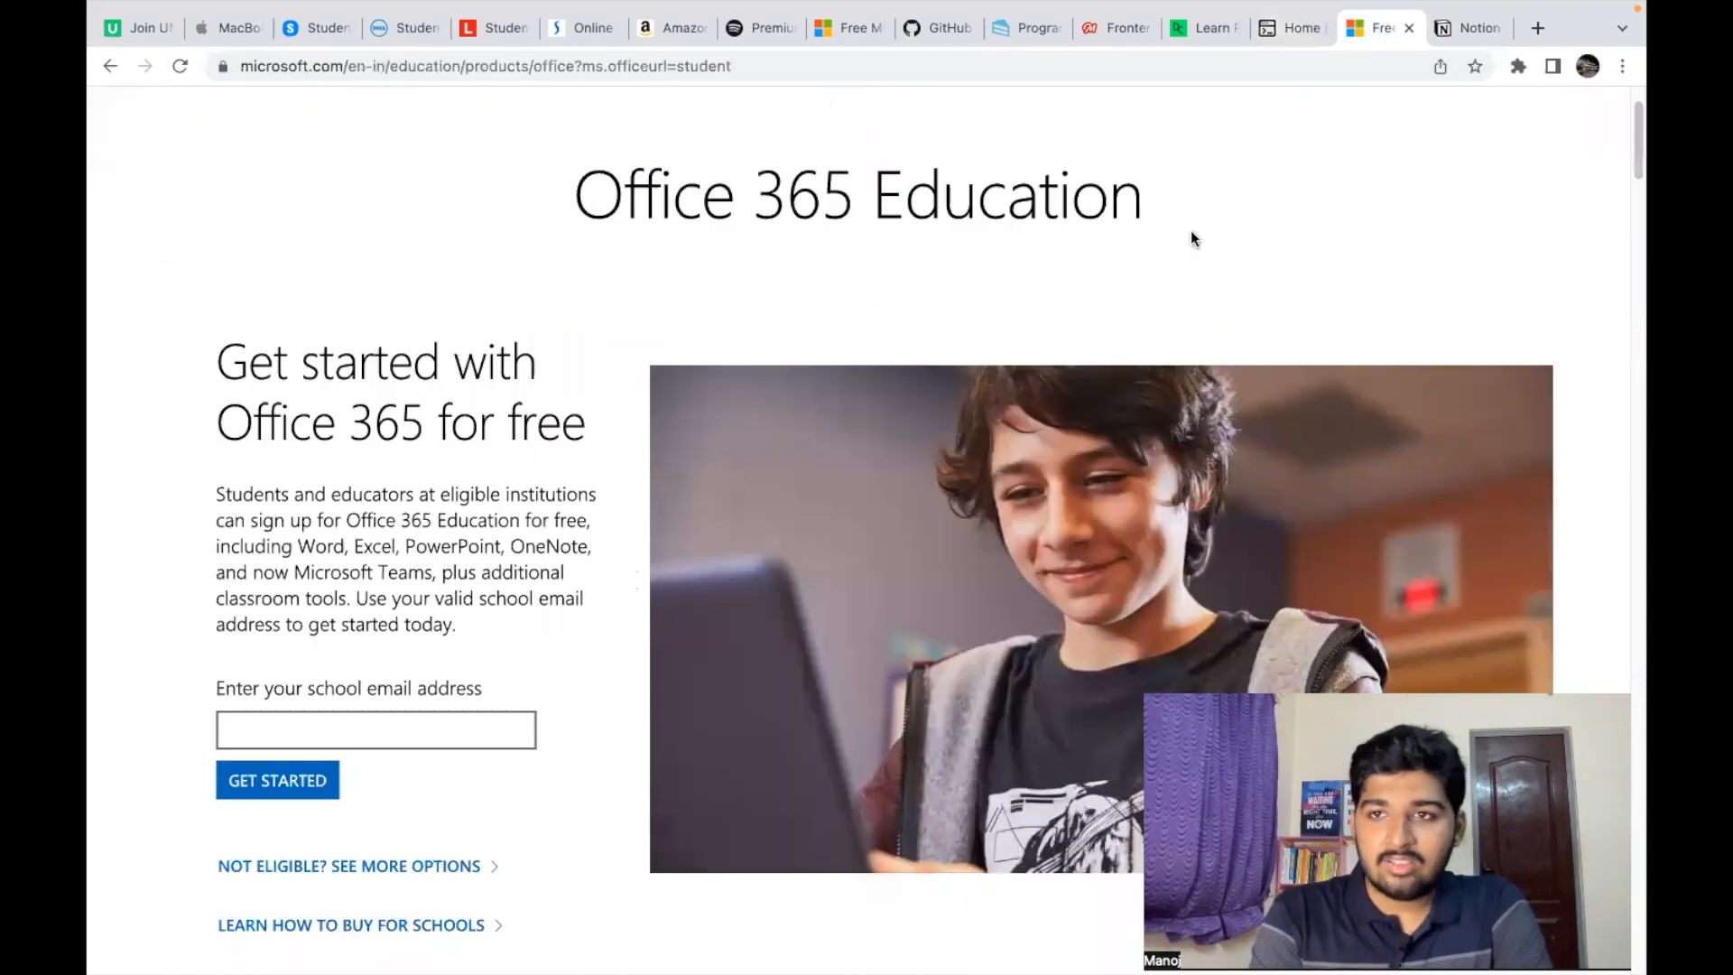
click(1470, 28)
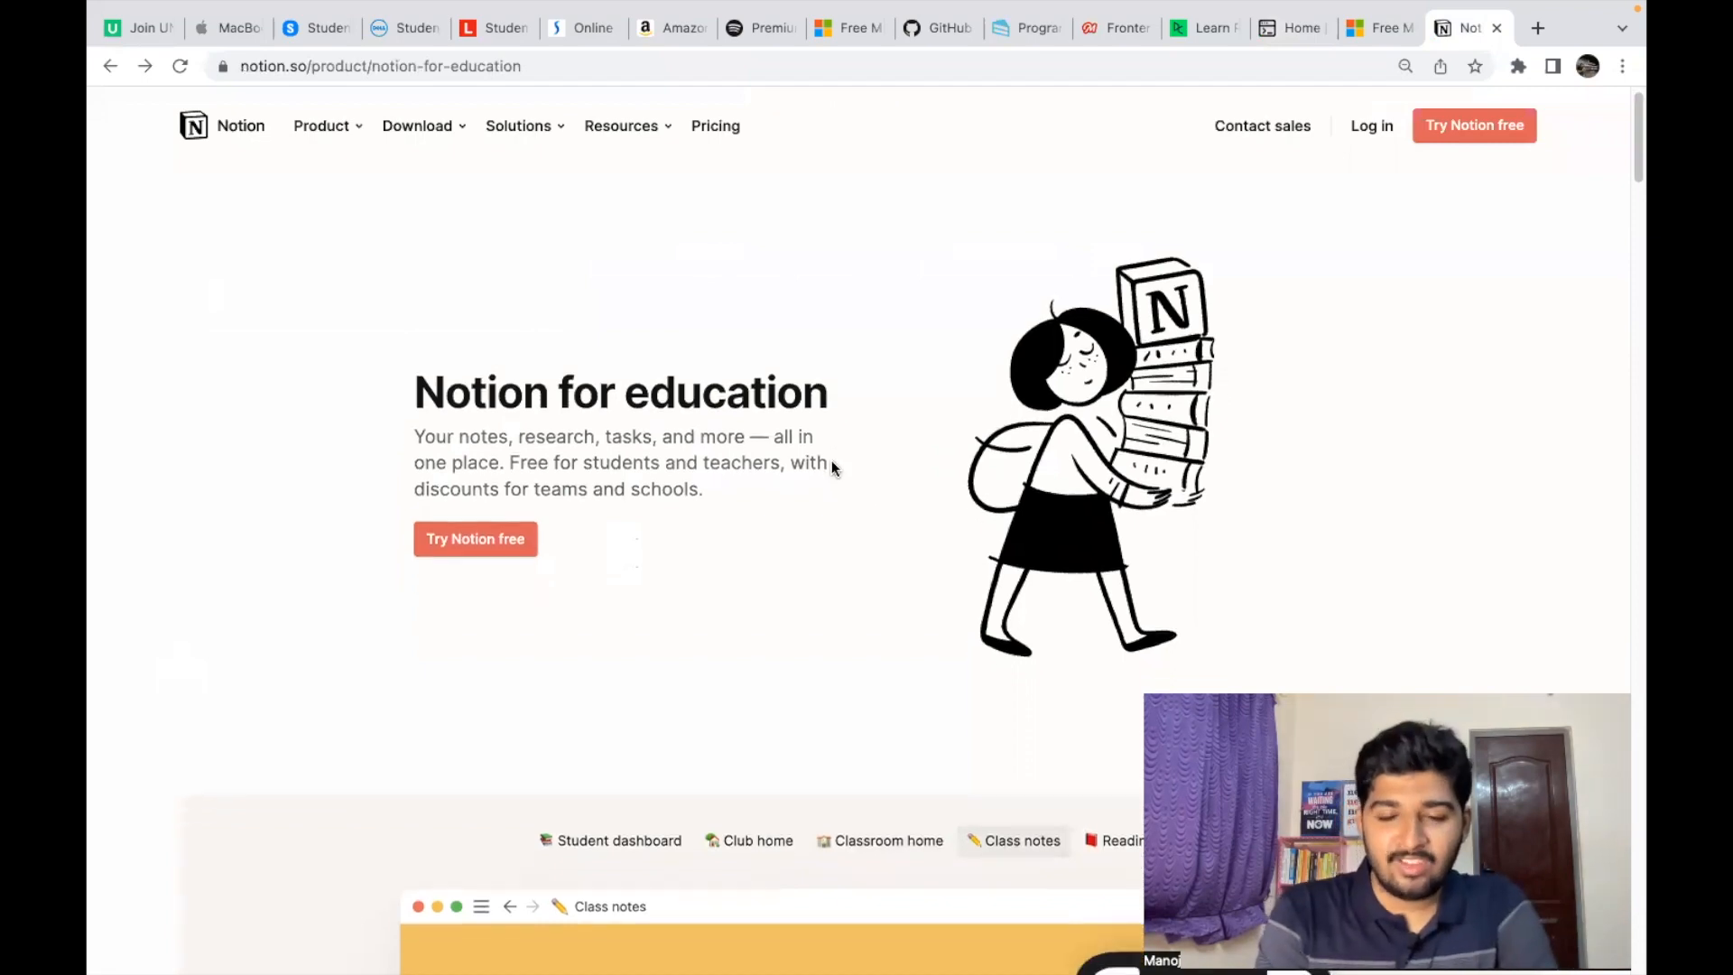
Step: Scroll Notion's education page through student templates and testimonials
scroll(down, 3)
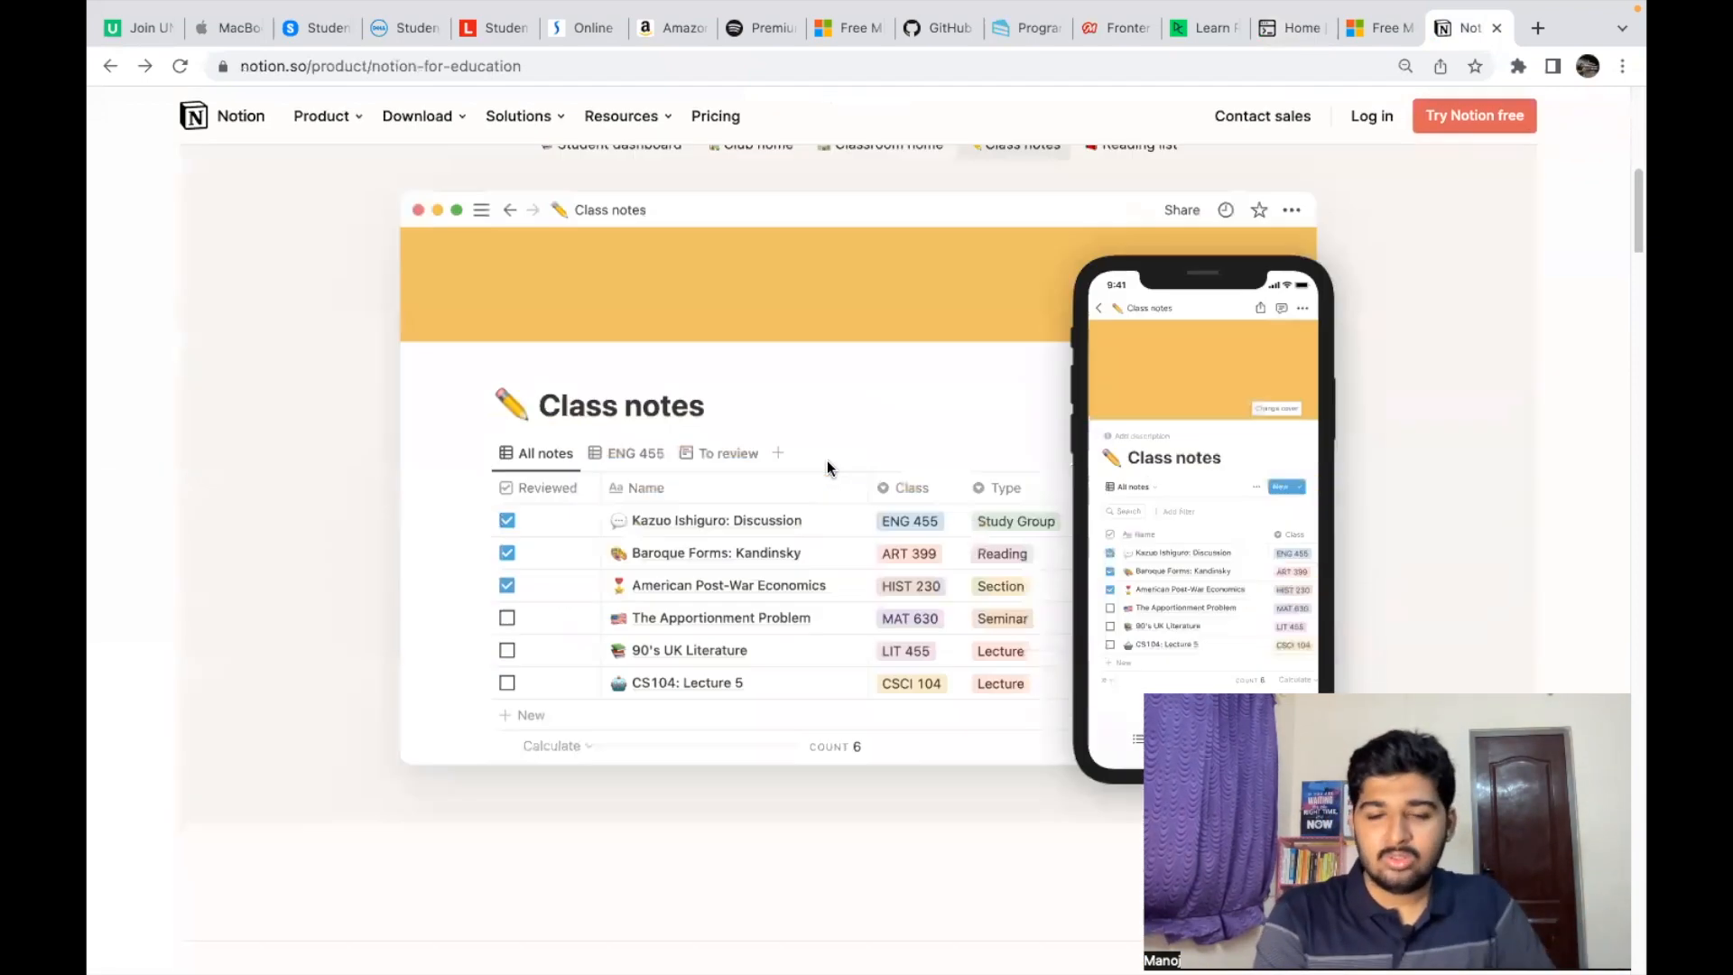
click(1138, 145)
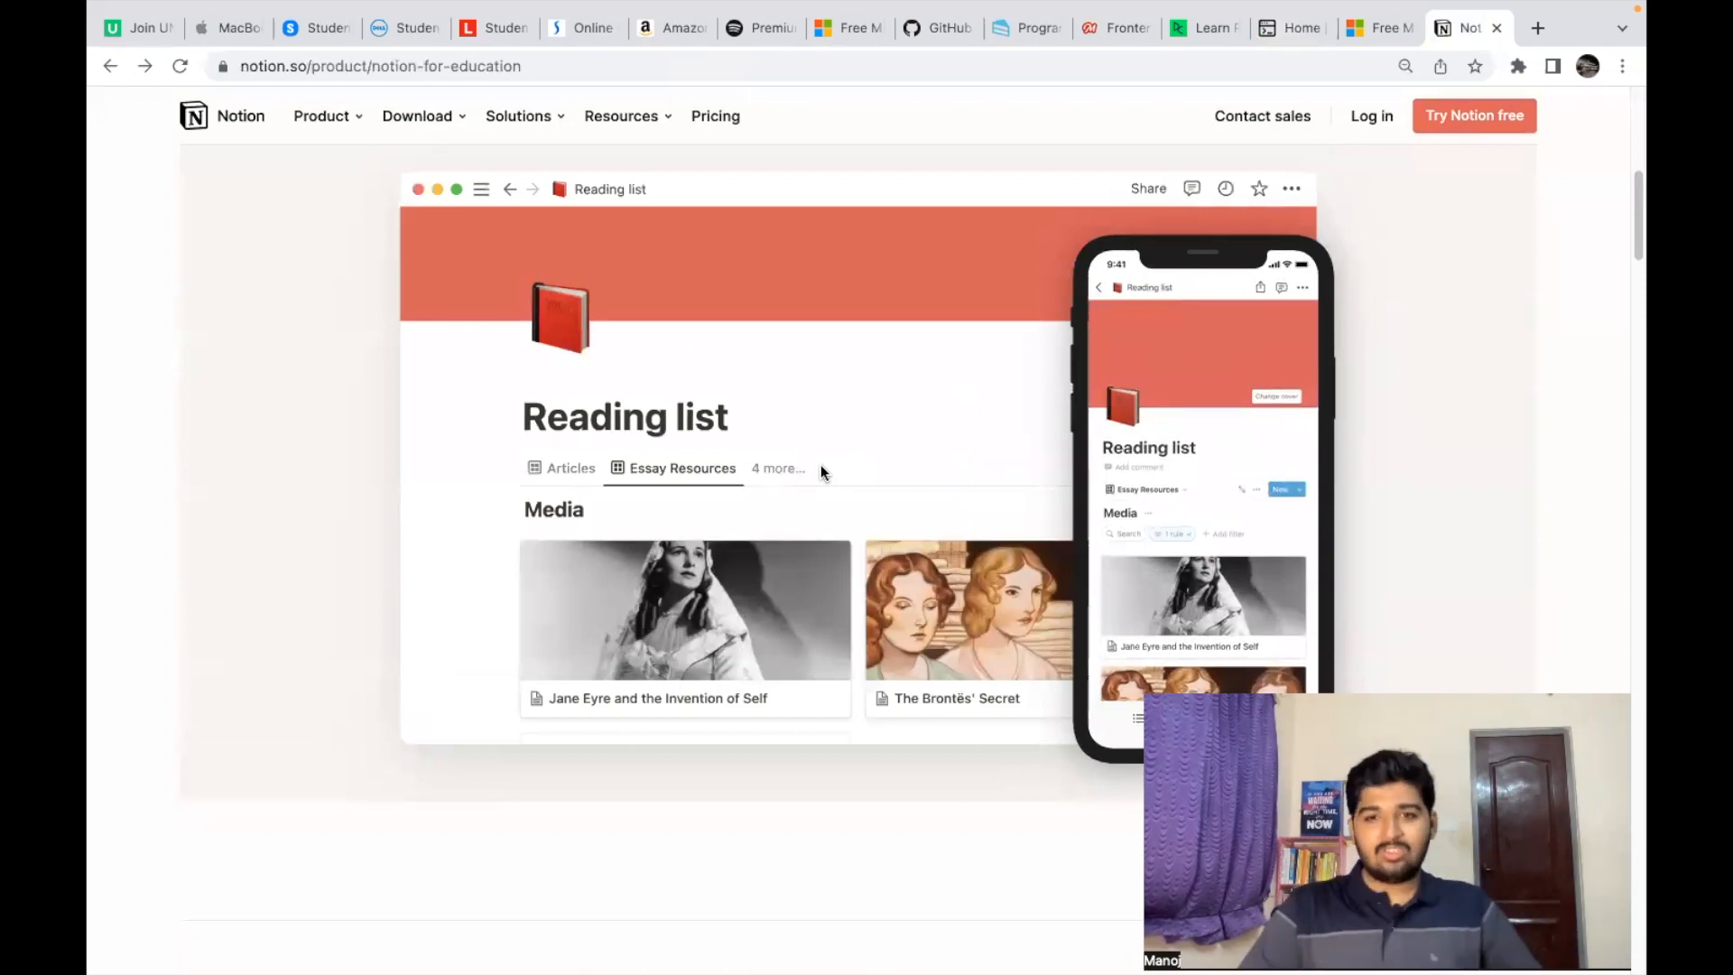
scroll(down, 3)
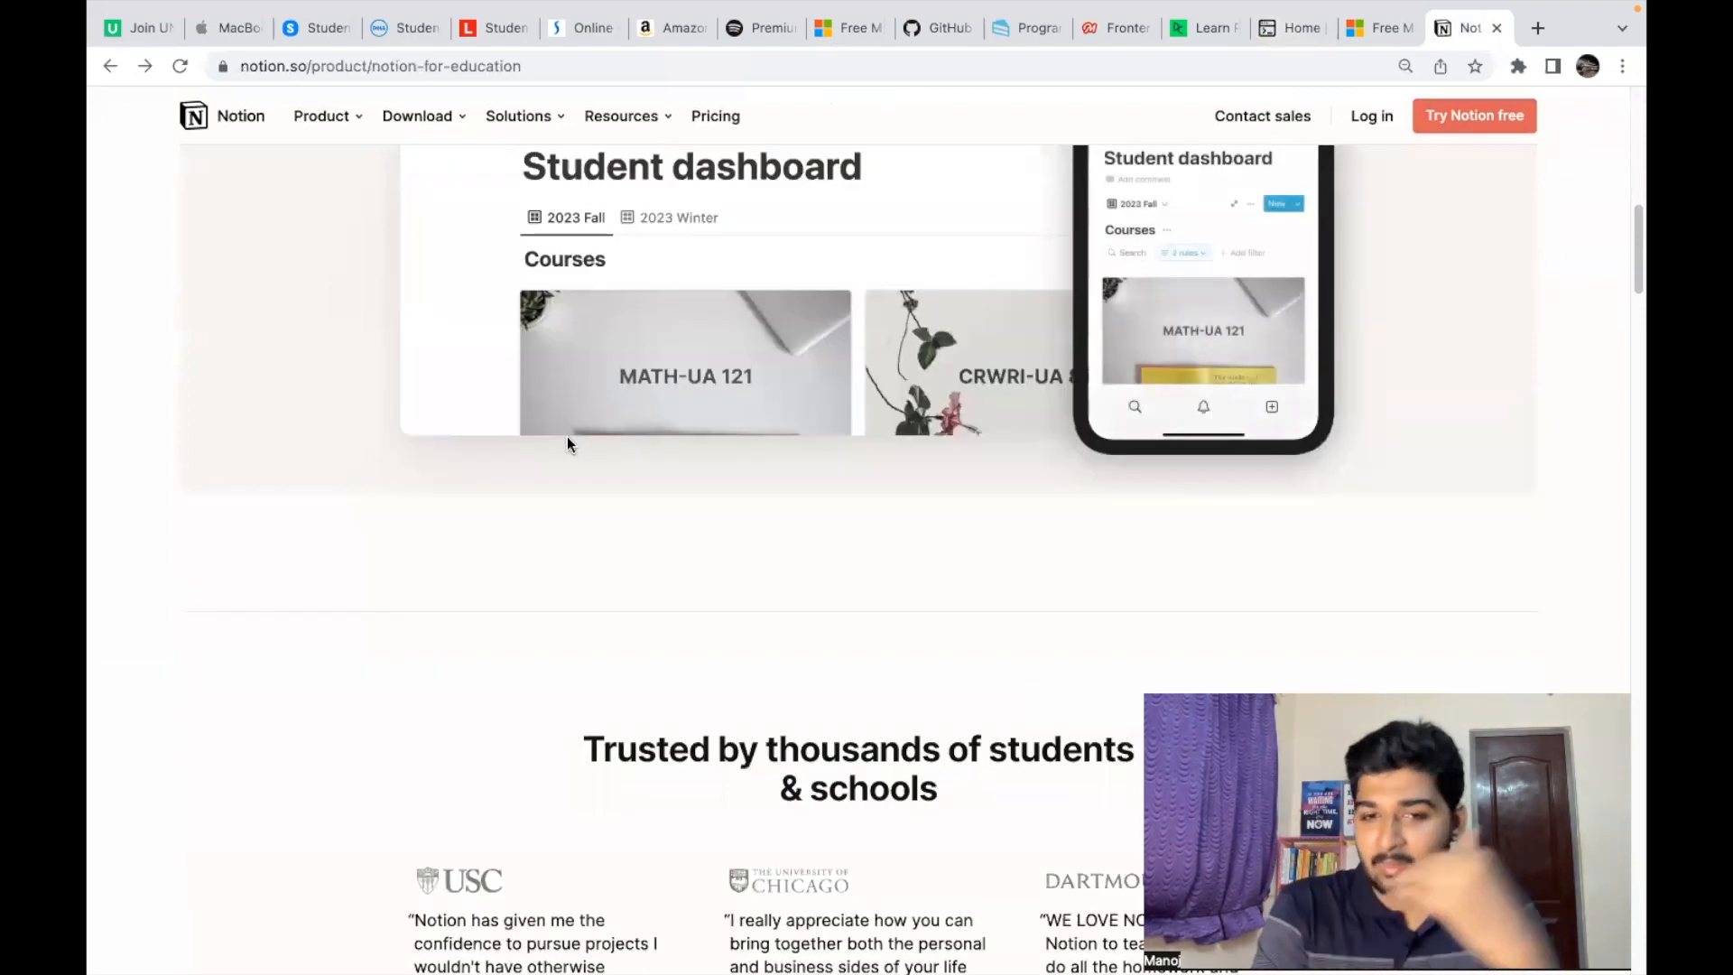
scroll(down, 3)
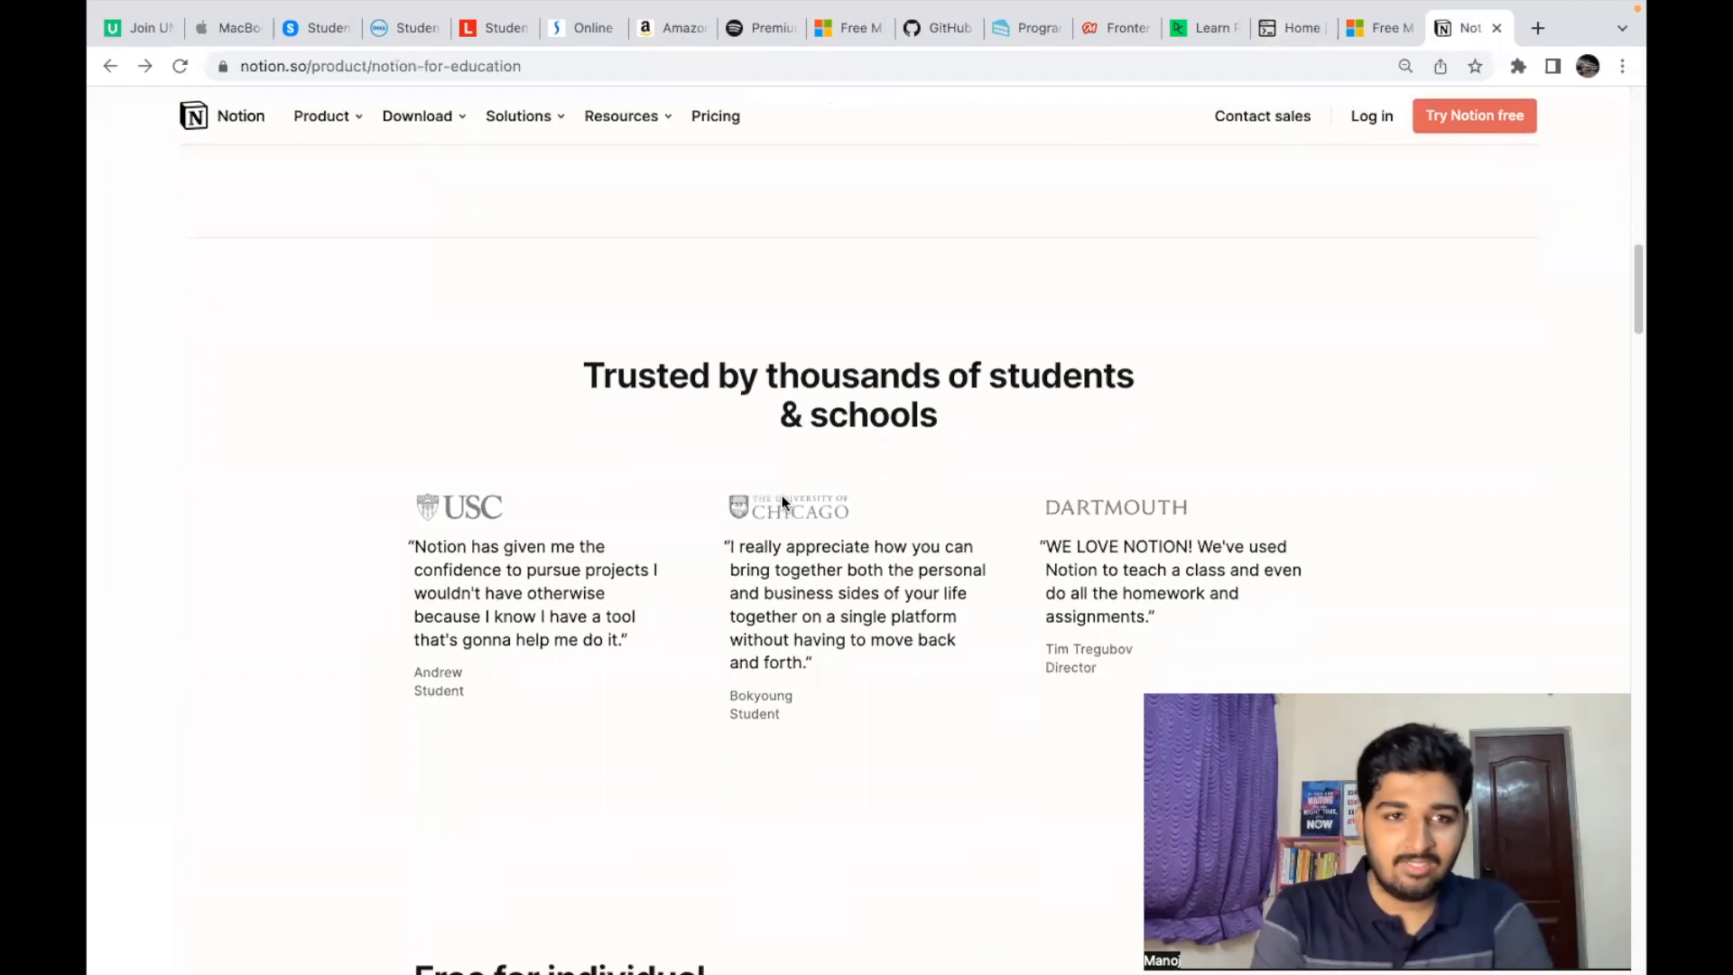
Step: View the free Personal Pro plan section, scroll back up, and return to GitHub's Student Pack
scroll(down, 3)
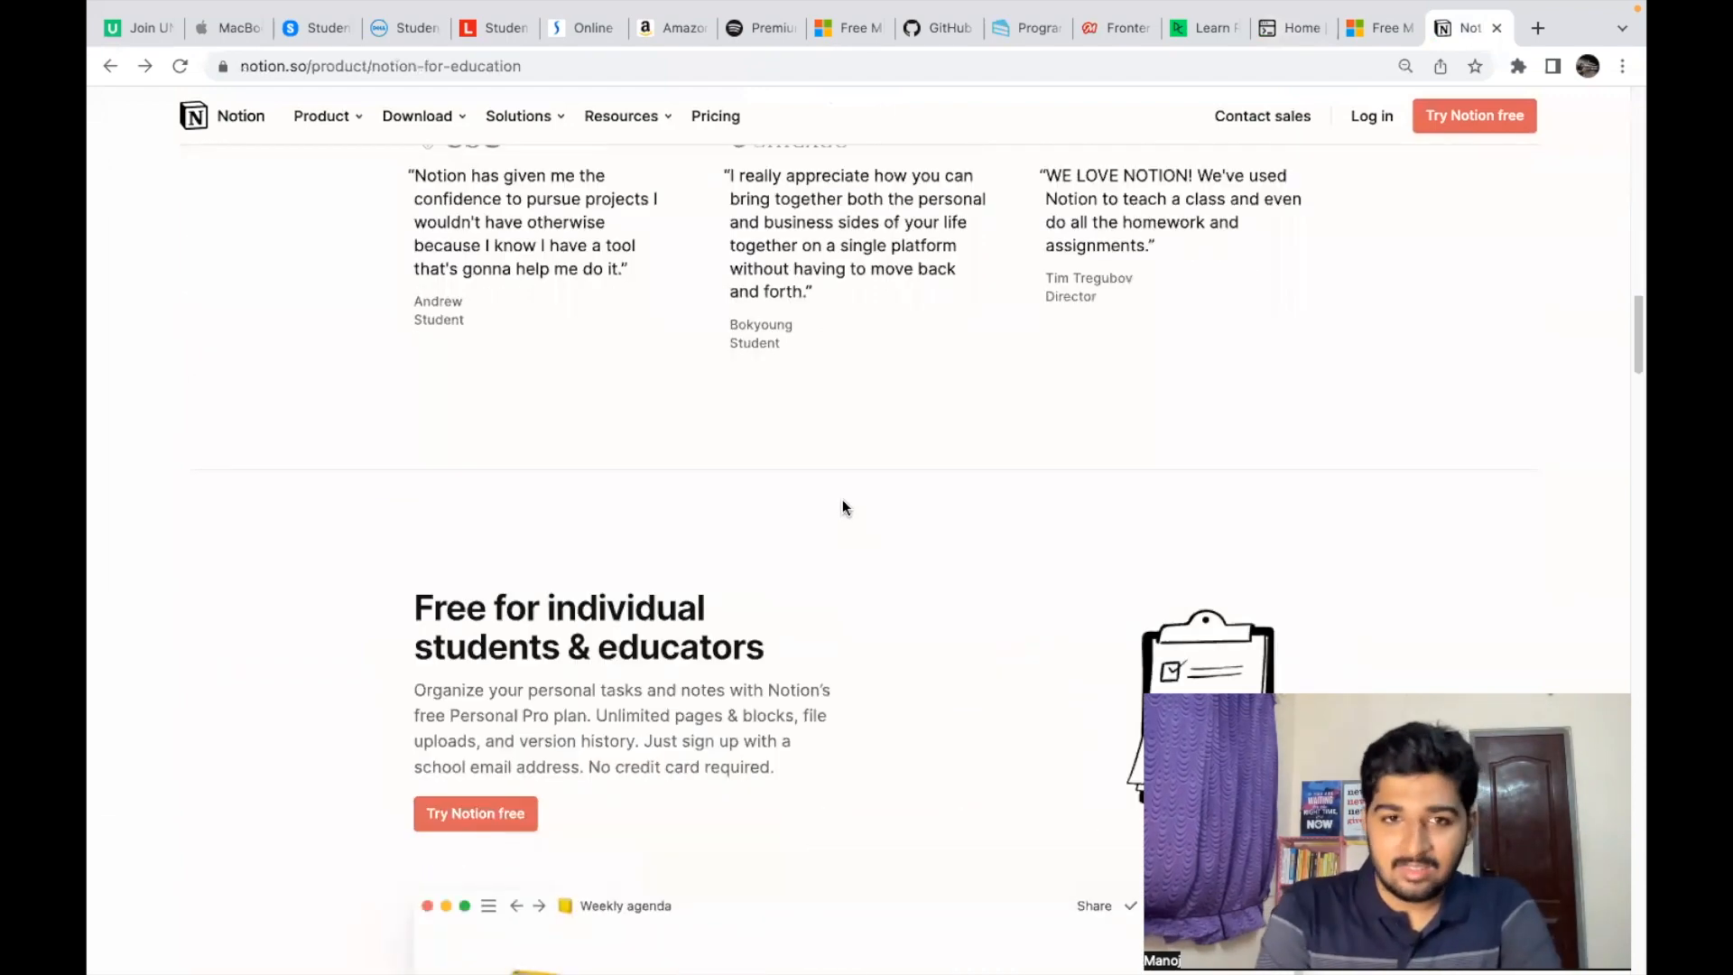
scroll(up, 3)
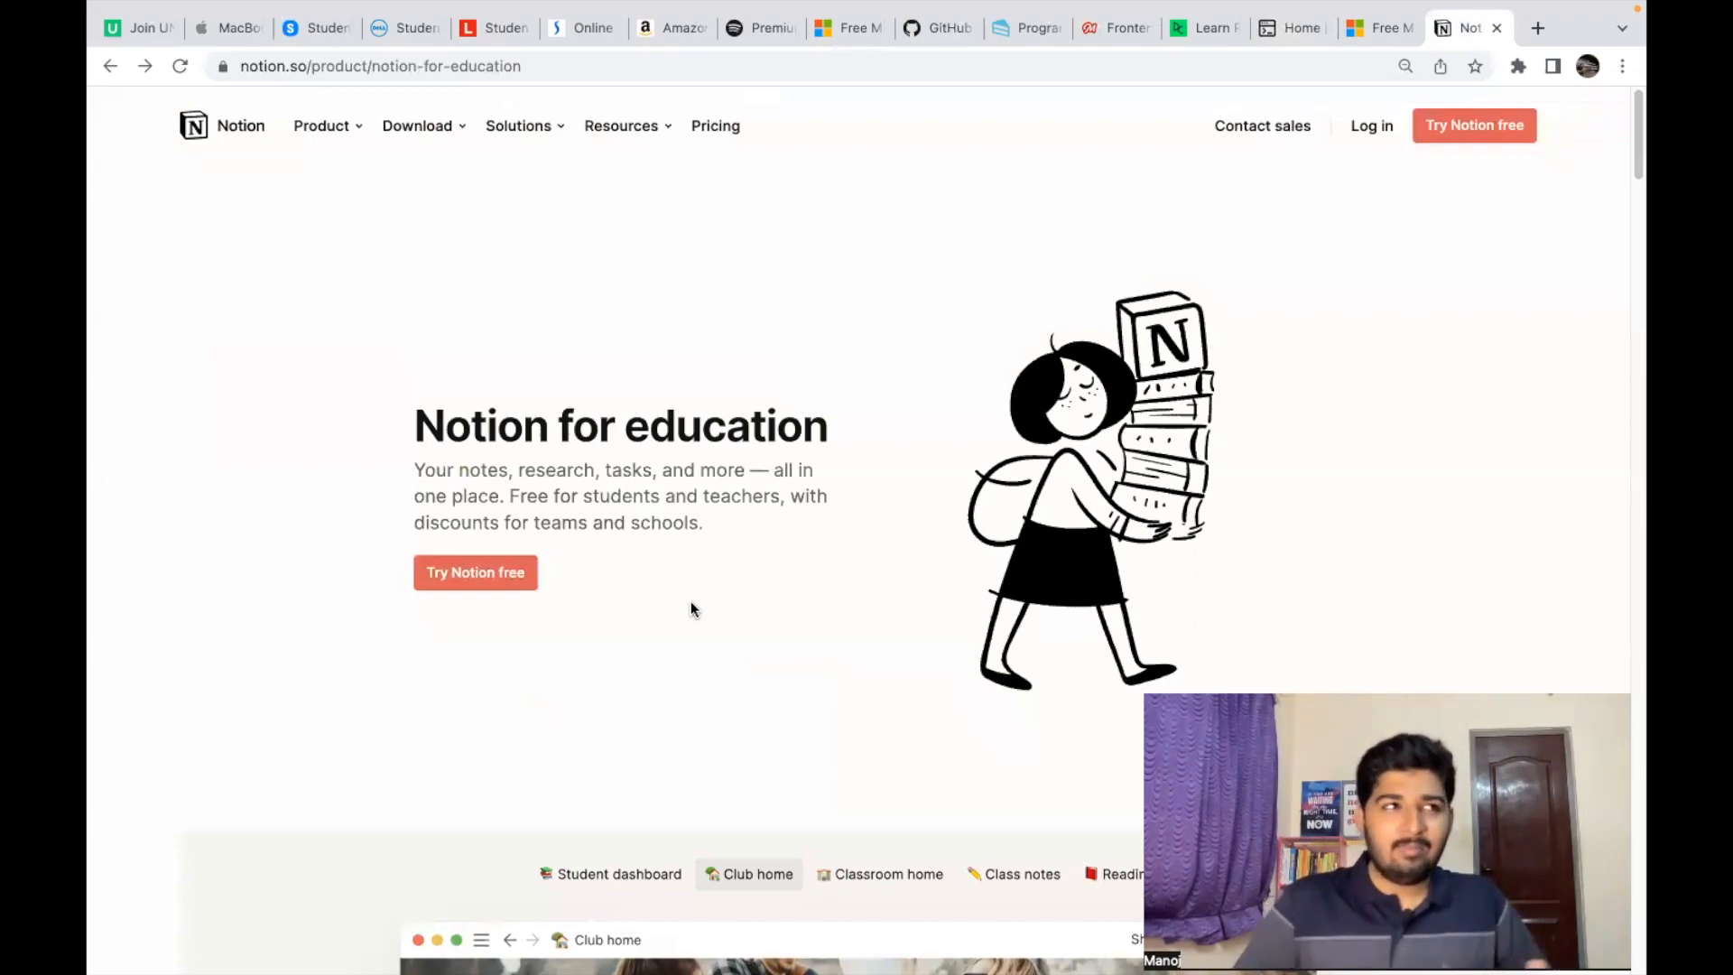
click(888, 874)
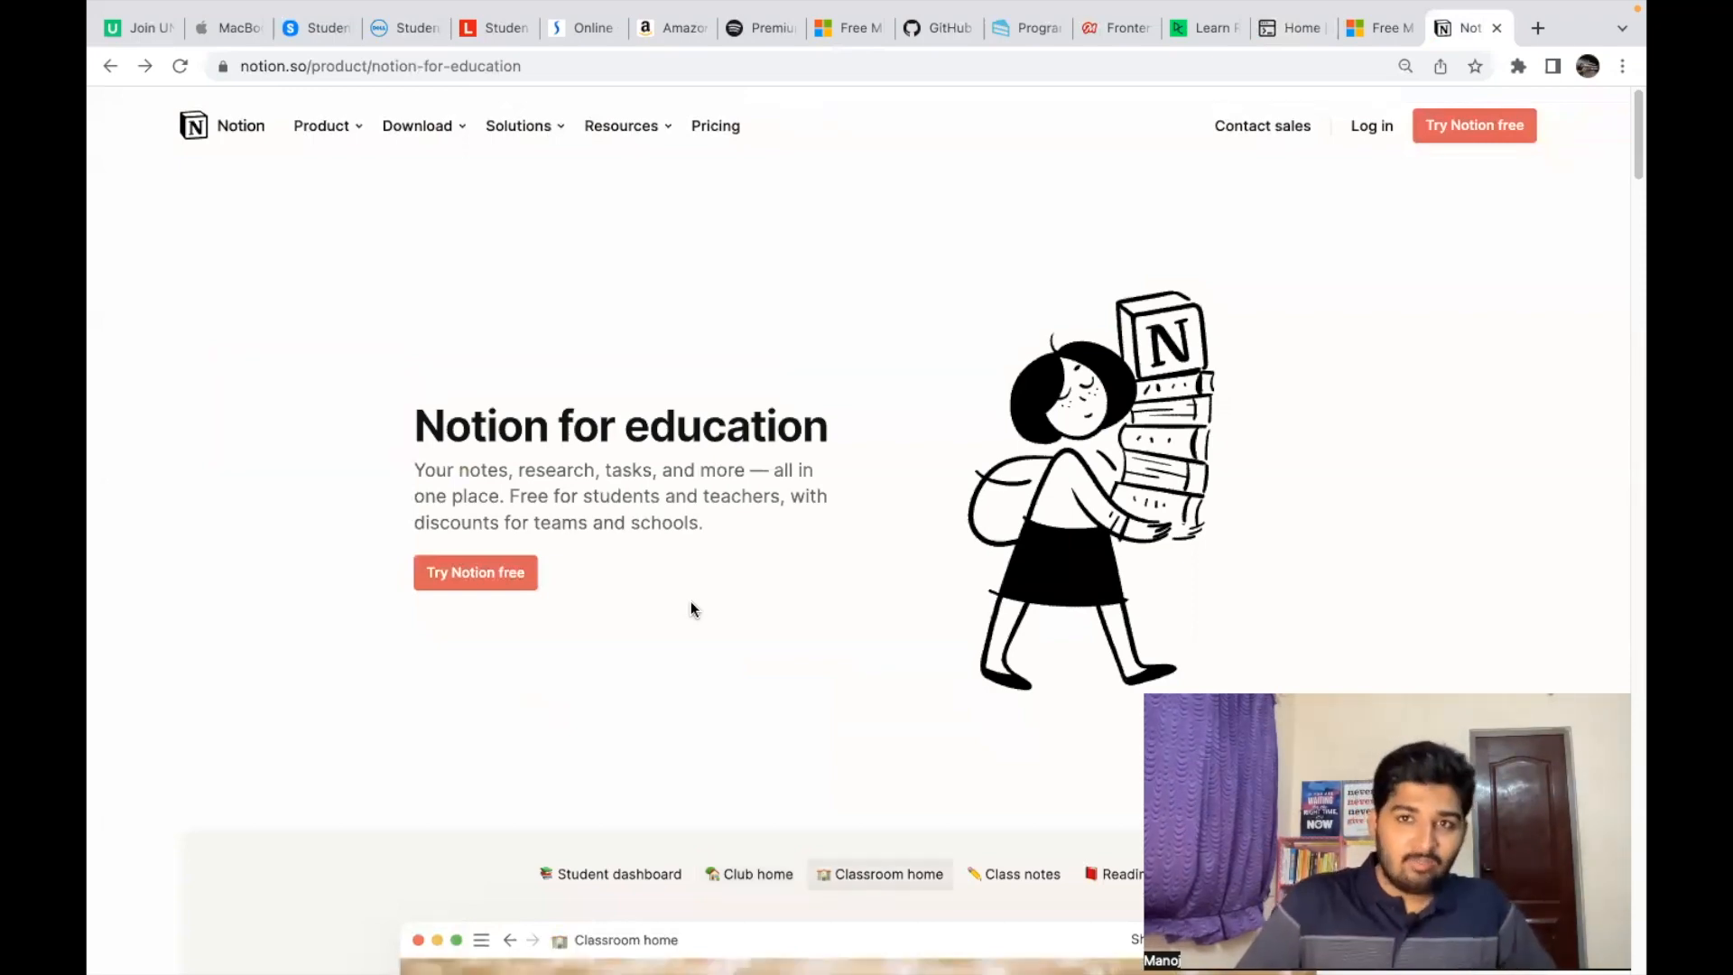
mouse_move(798, 448)
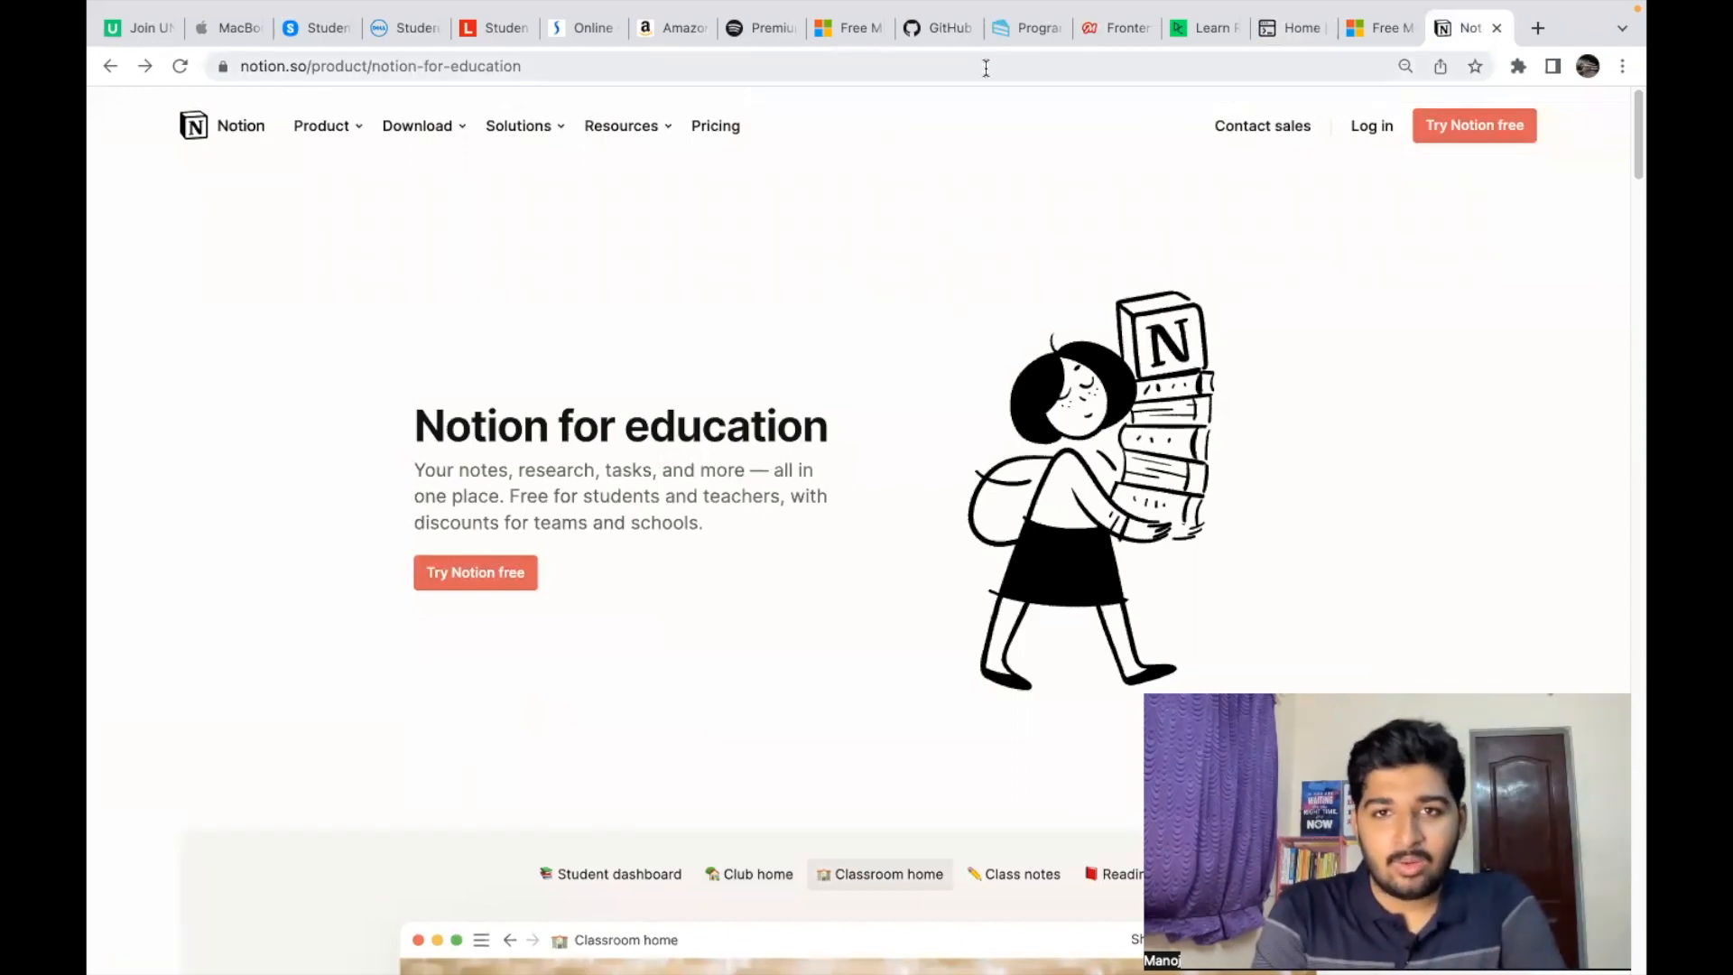
click(937, 28)
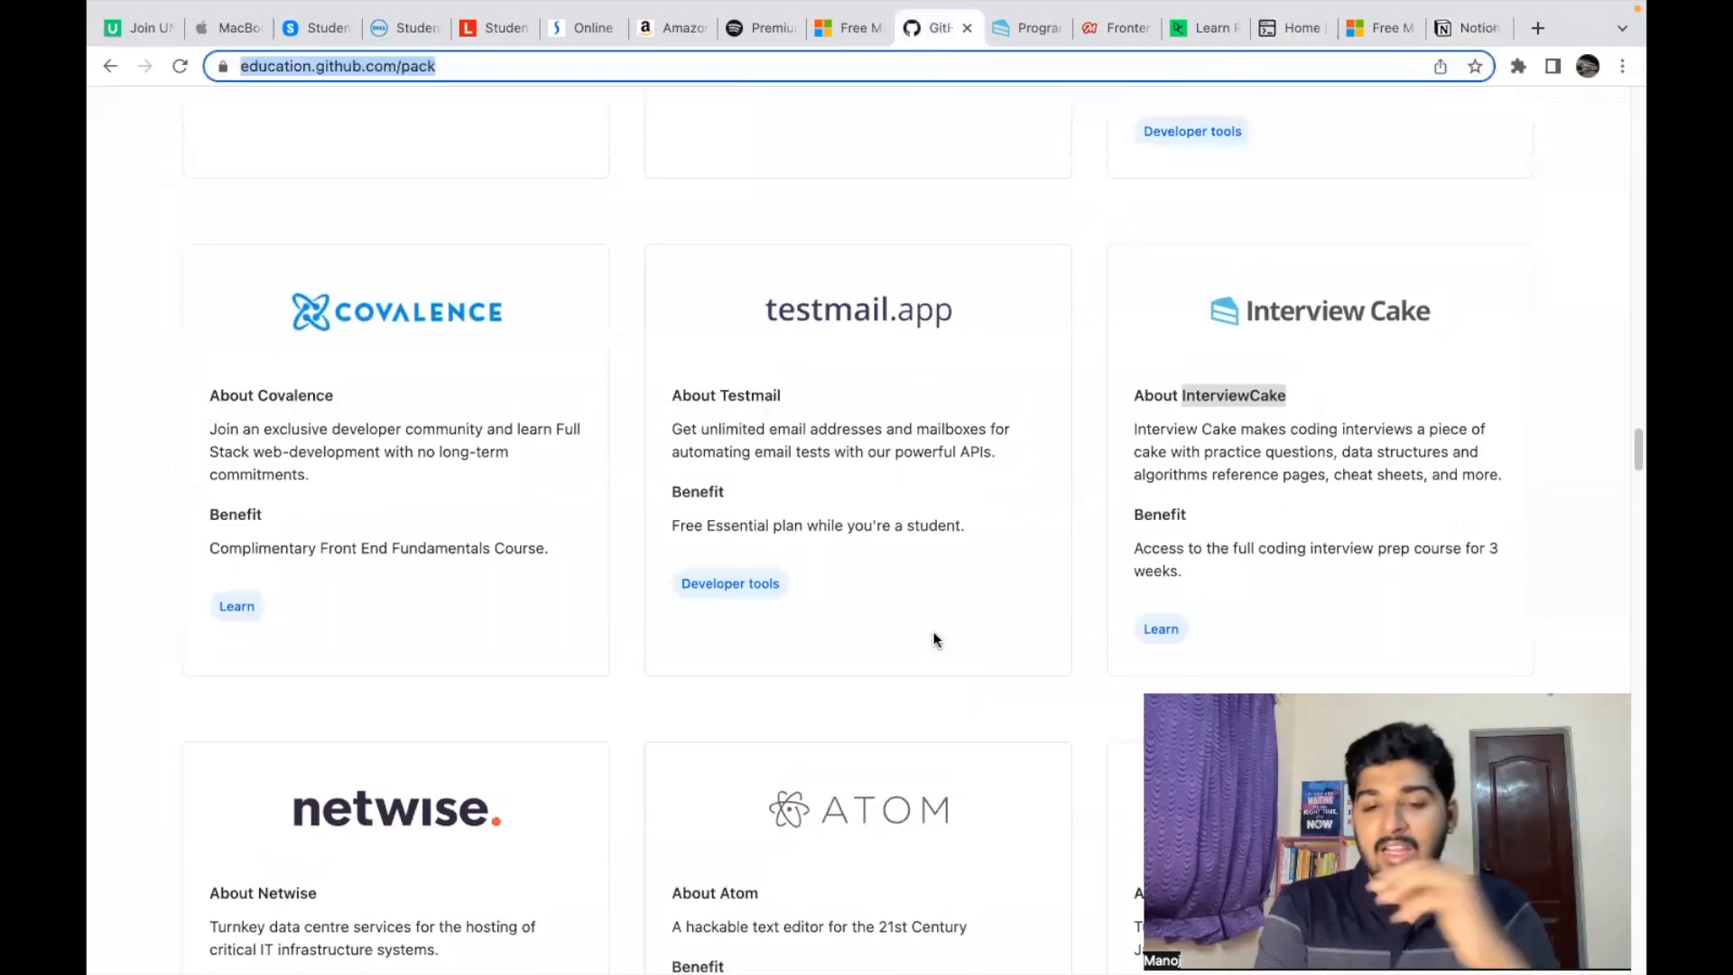
Step: Scroll the Student Developer Pack cards past Termius, Polypane and PomoDone to GitHub Pro
scroll(up, 3)
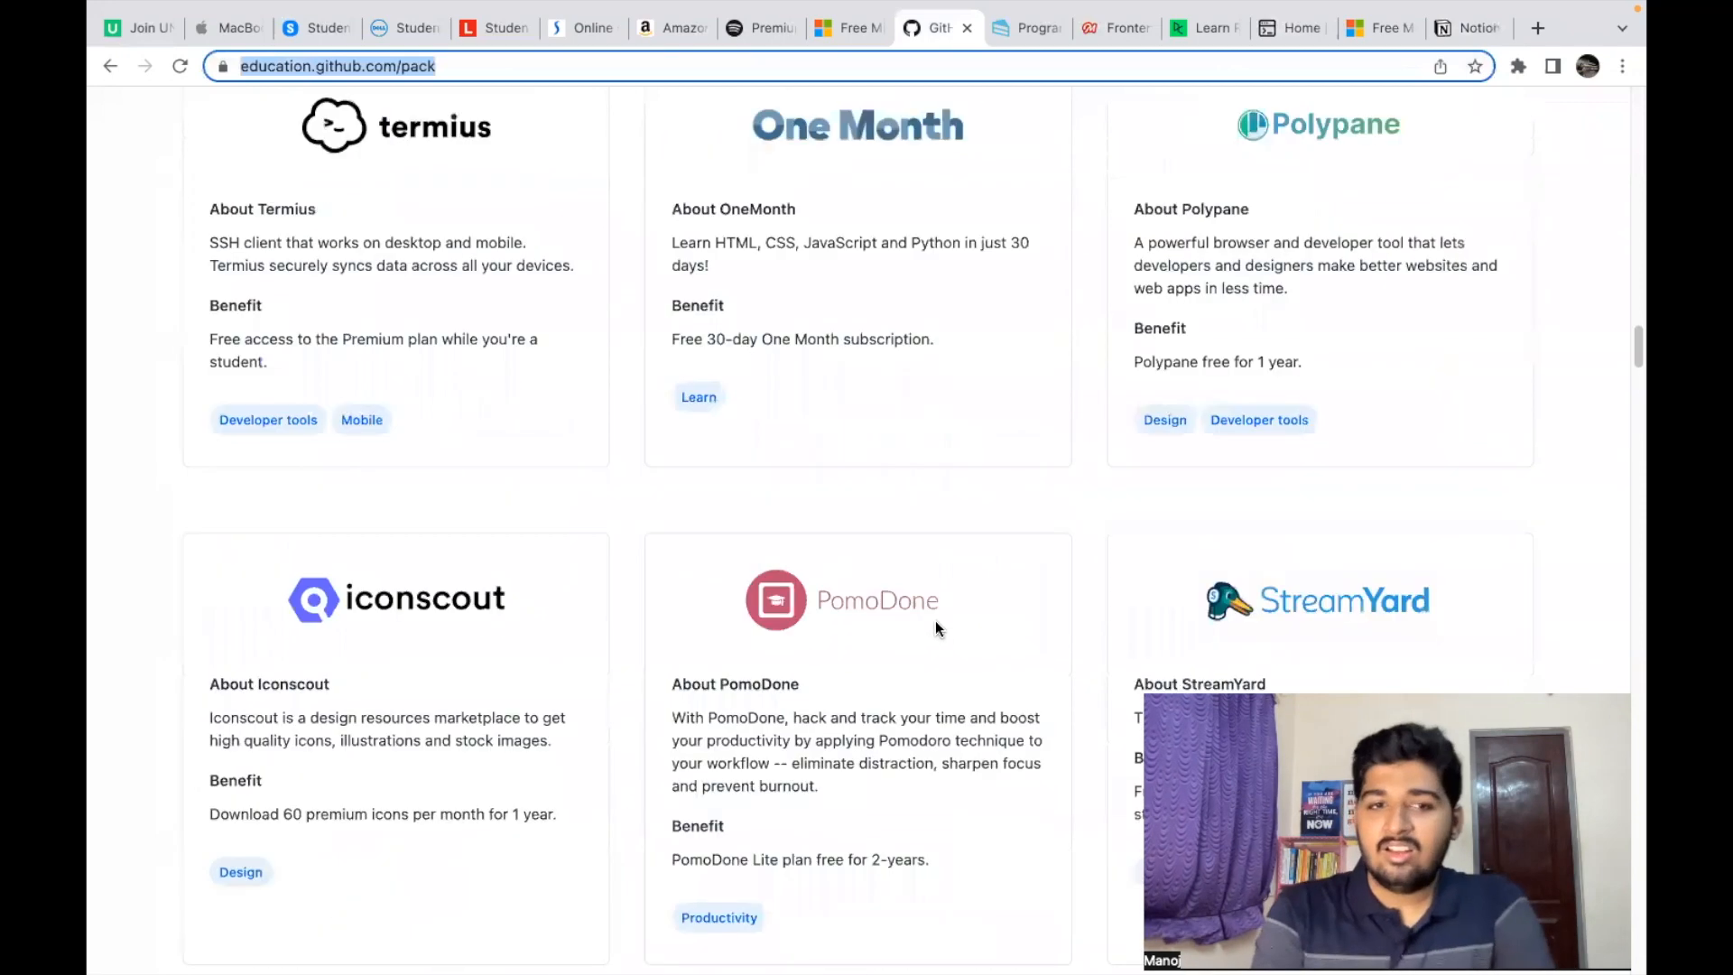
scroll(up, 3)
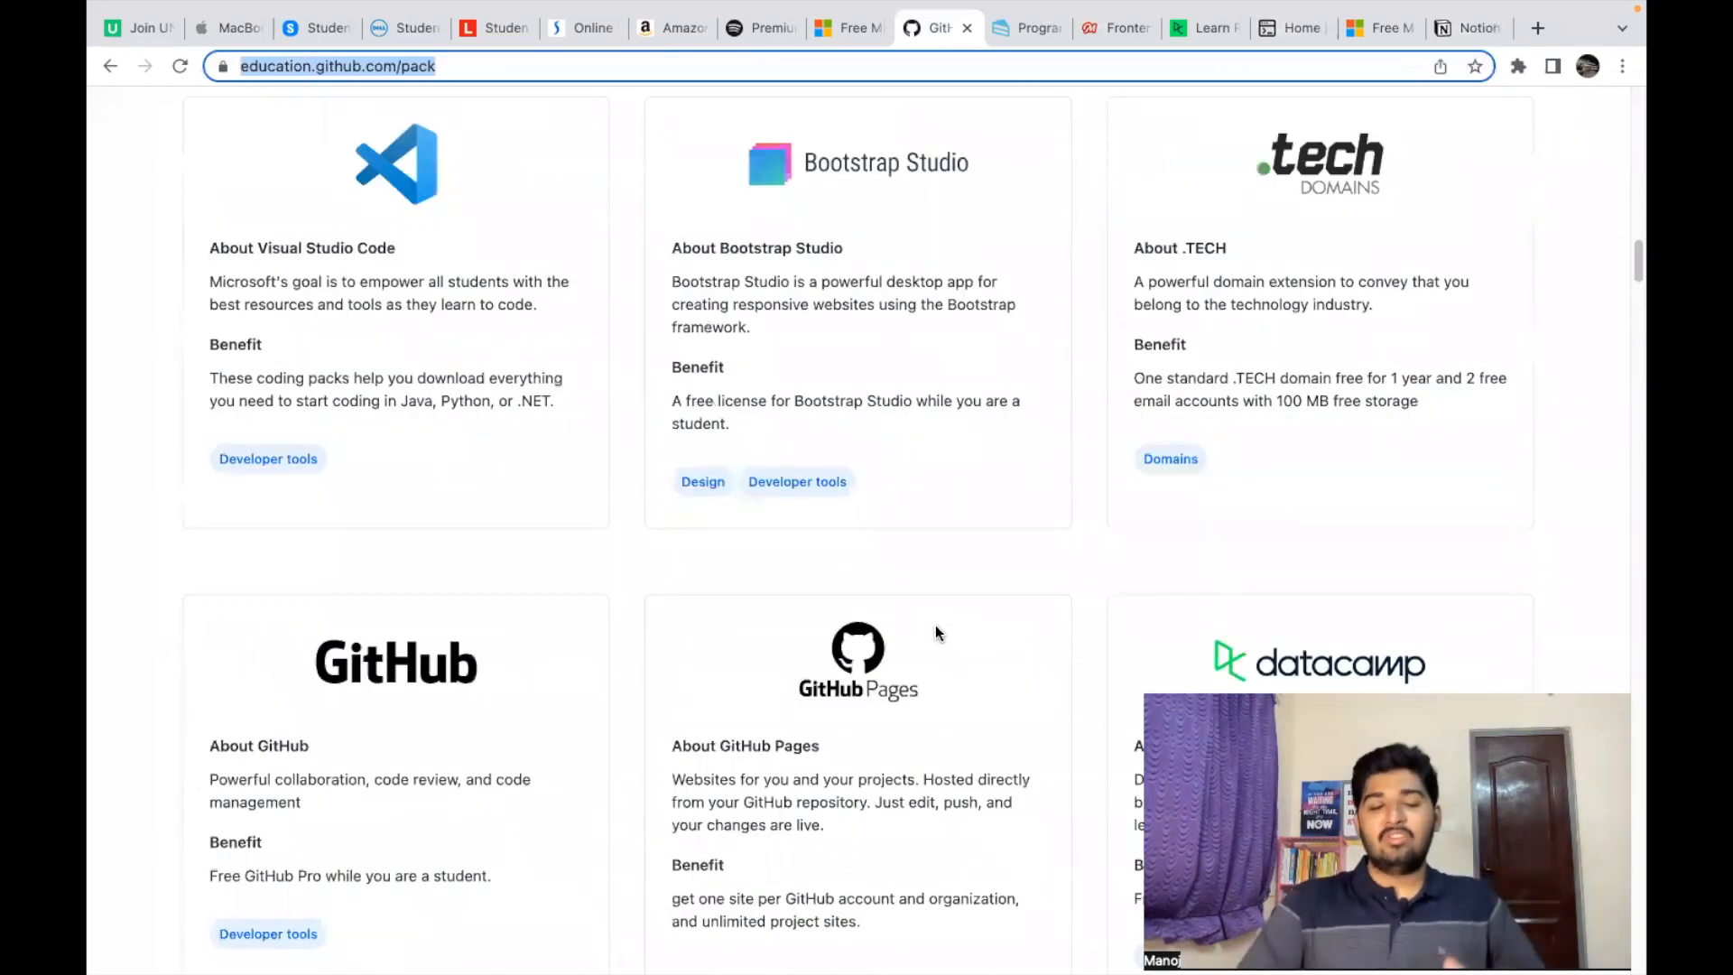